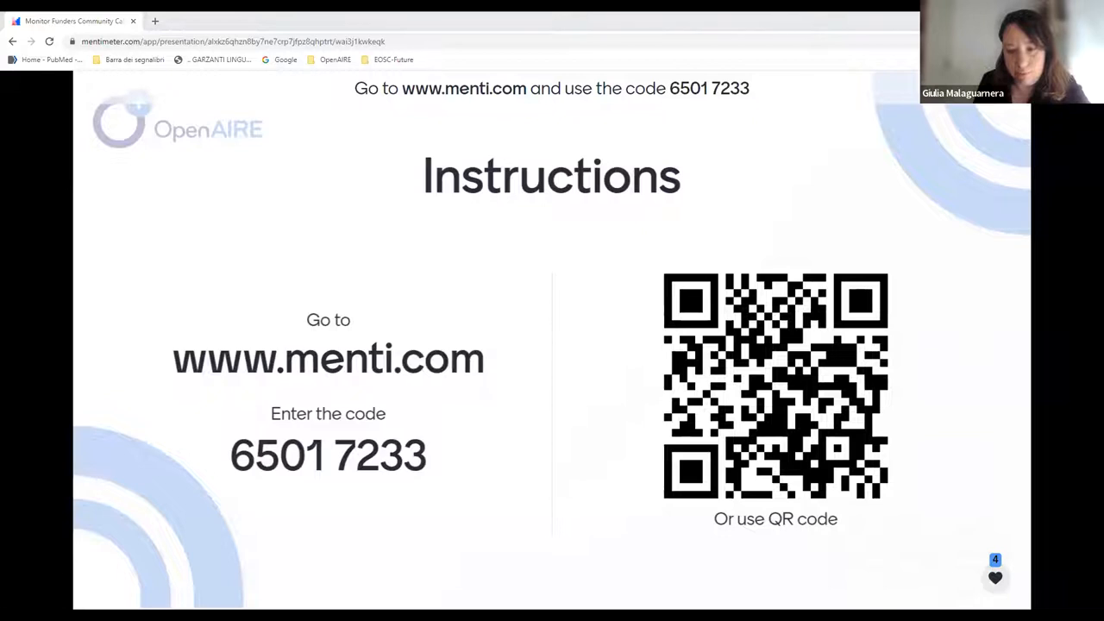
mouse_move(584, 35)
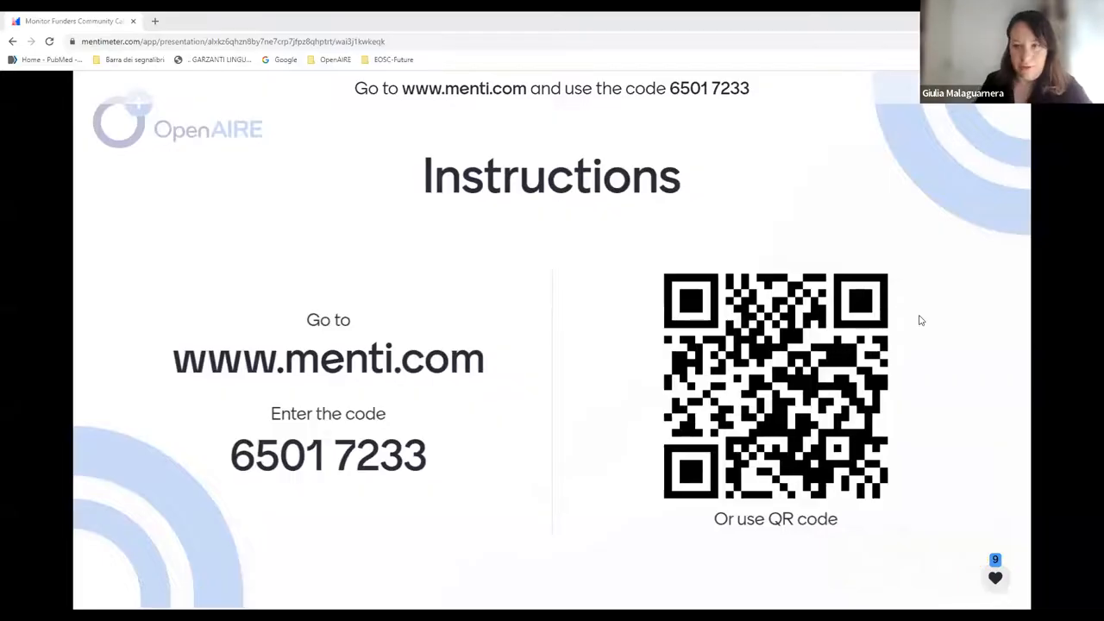
mouse_move(966, 288)
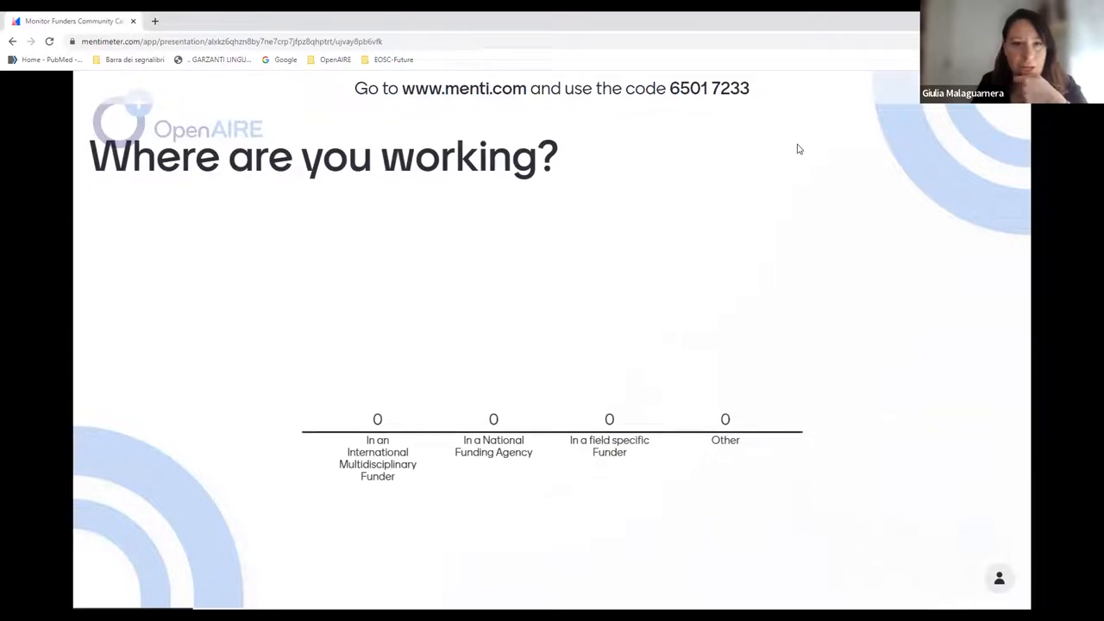
mouse_move(789, 143)
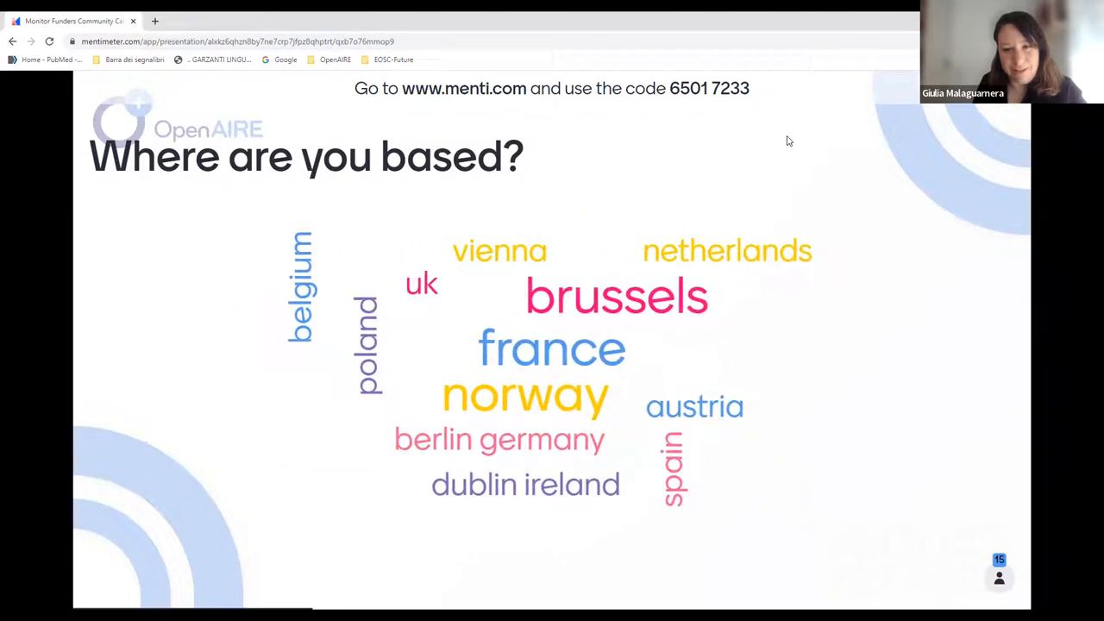
mouse_move(760, 176)
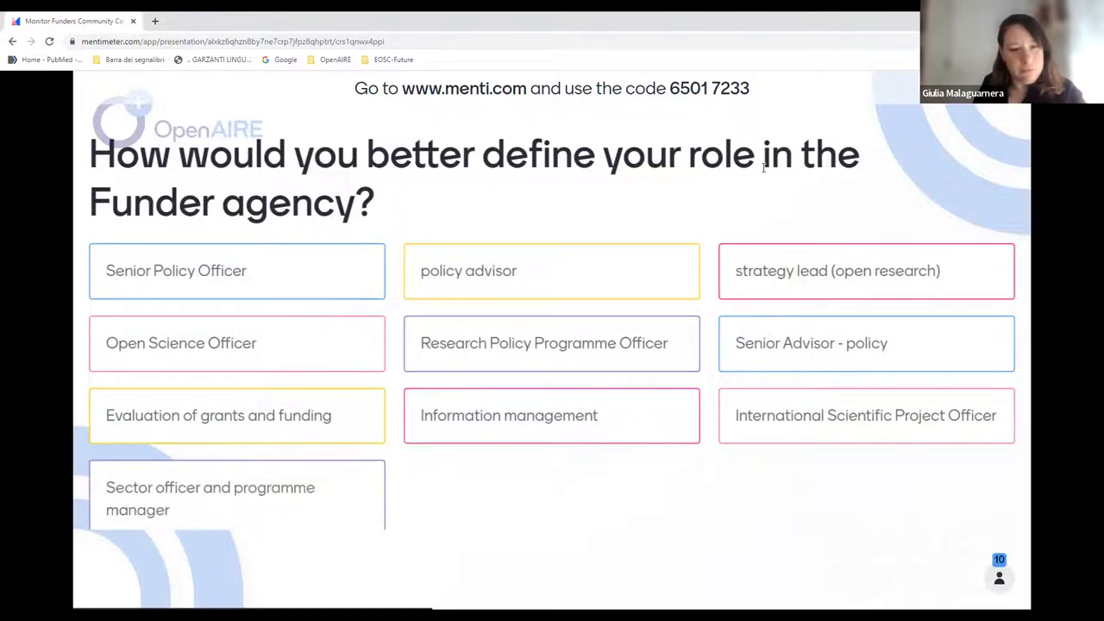
mouse_move(743, 188)
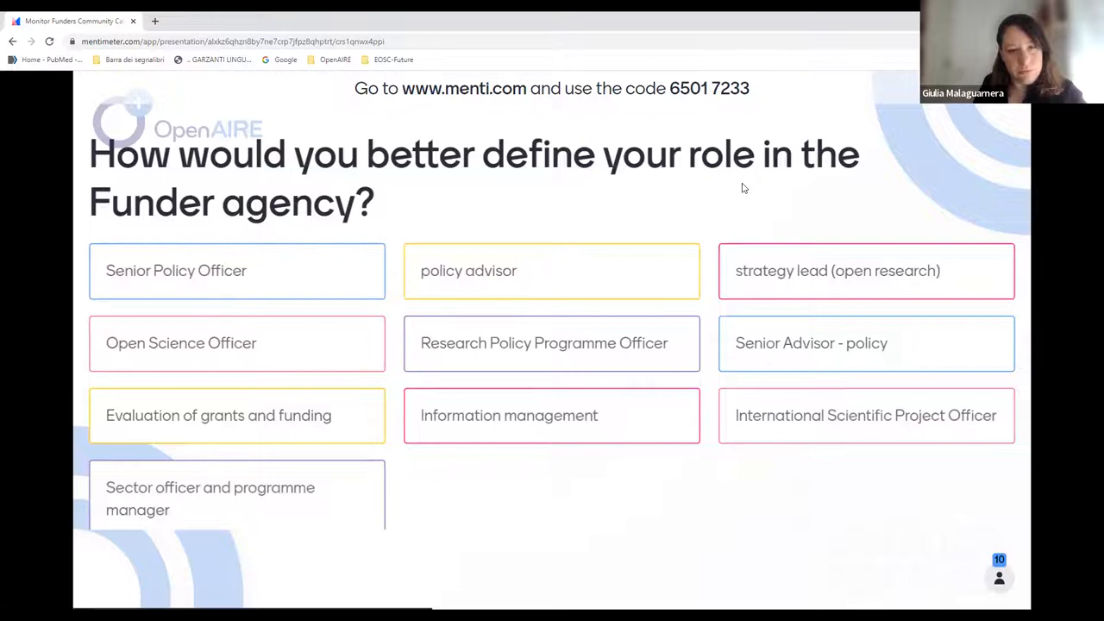
mouse_move(737, 185)
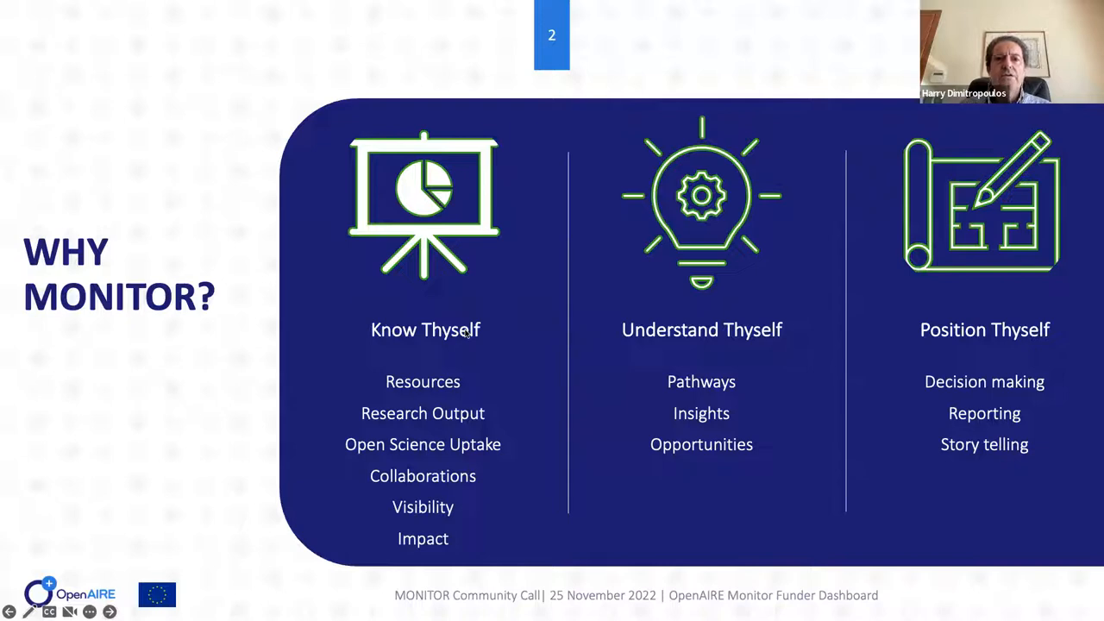
mouse_move(477, 387)
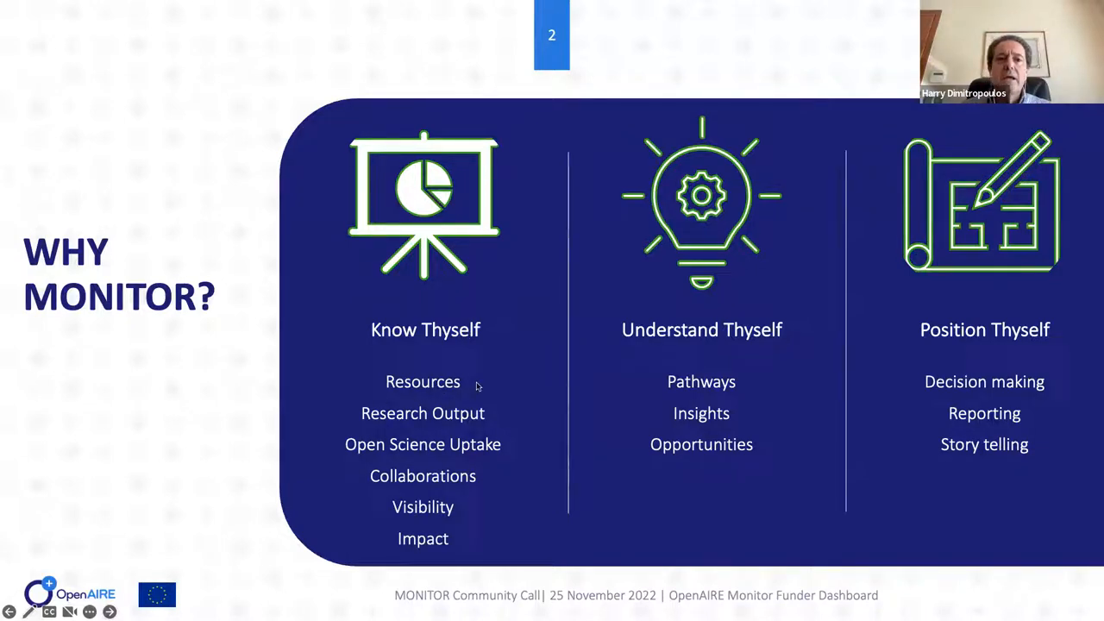
mouse_move(474, 406)
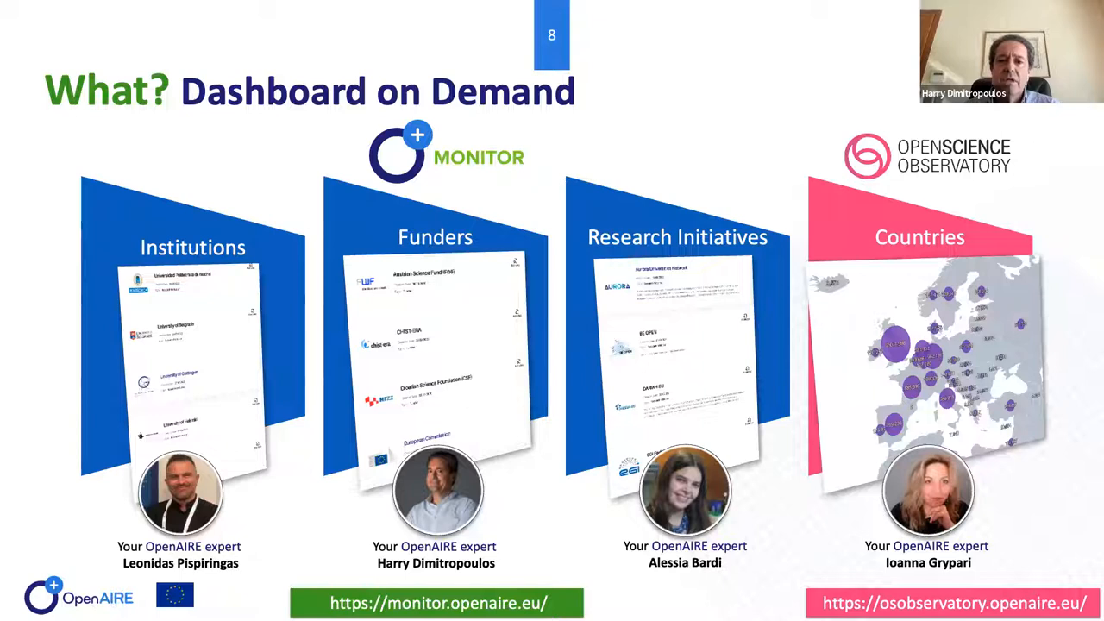
mouse_move(972, 198)
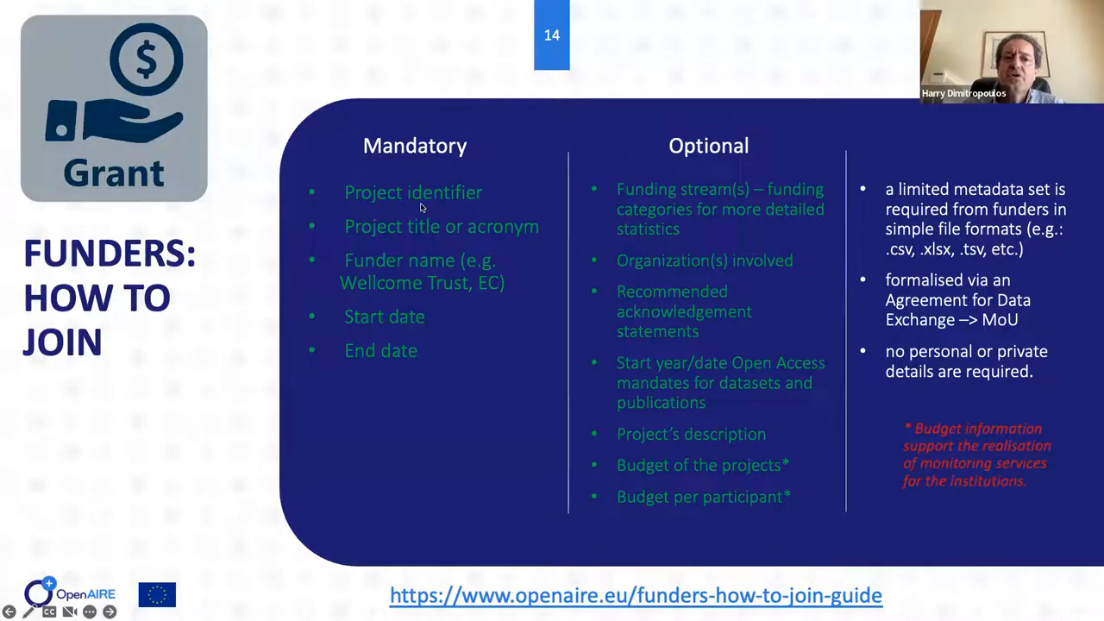
Step: Advance to slide 14, 'Funders: How to Join', covering mandatory and optional project metadata
key(right)
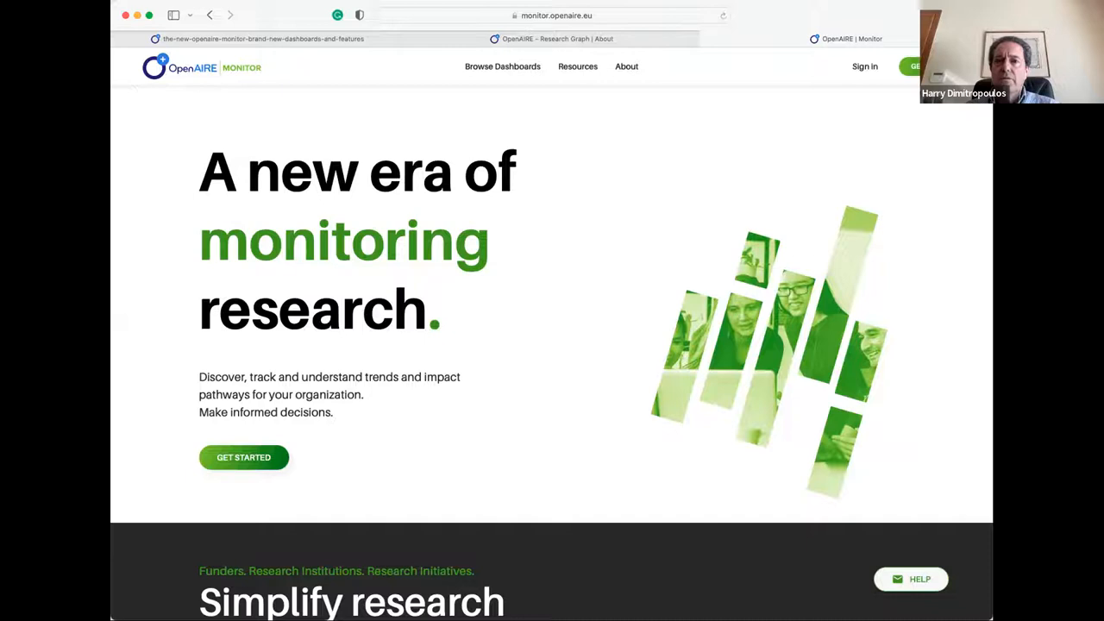
mouse_move(907, 7)
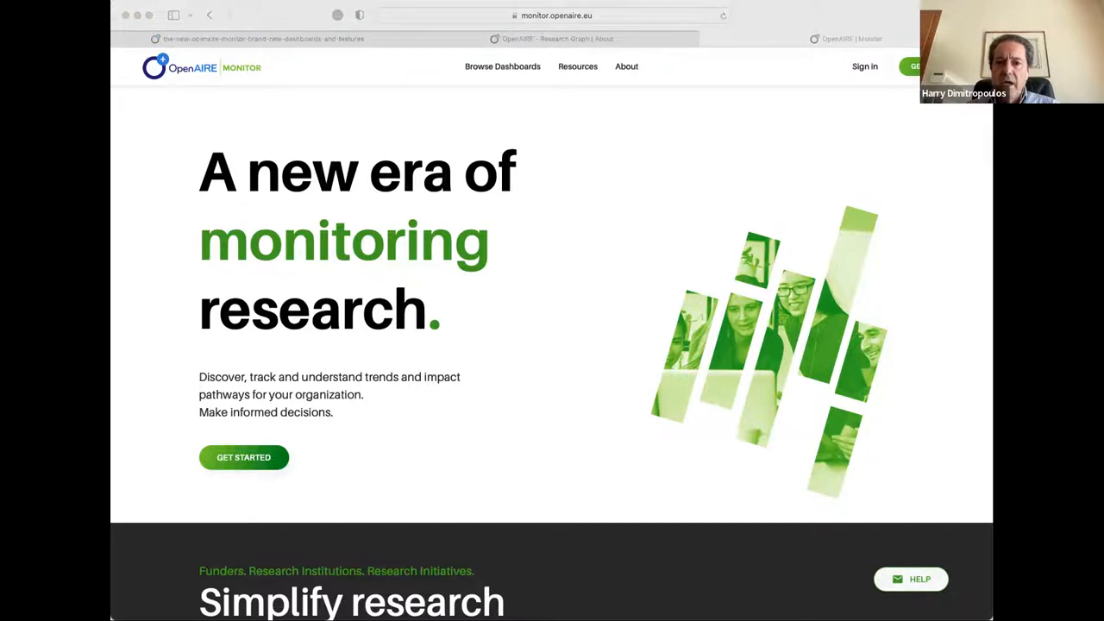
mouse_move(547, 138)
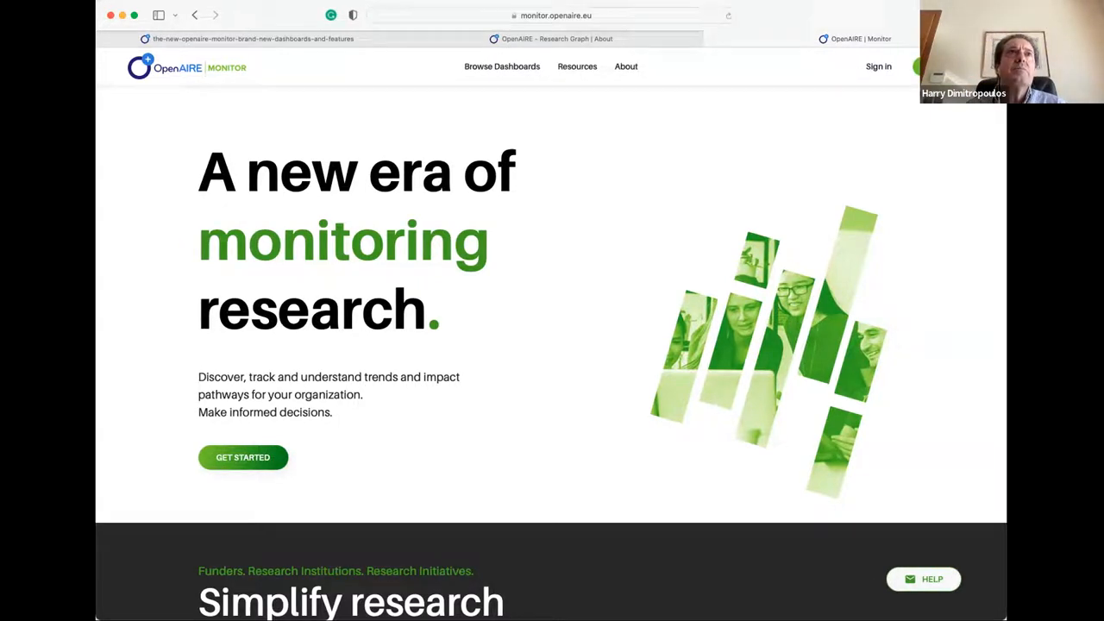
mouse_move(371, 104)
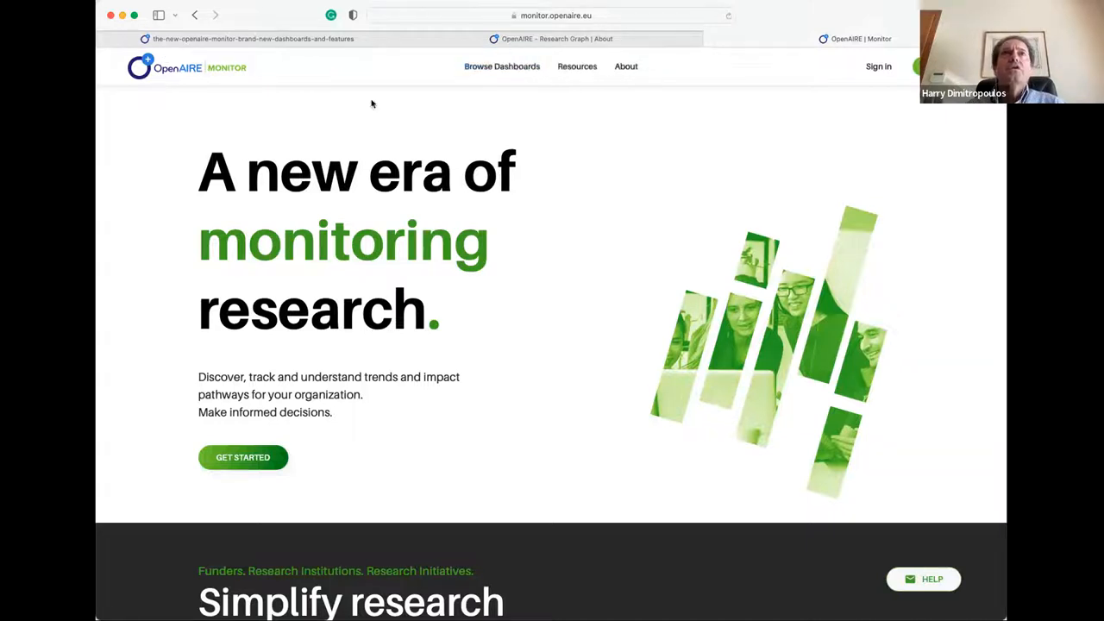
mouse_move(642, 211)
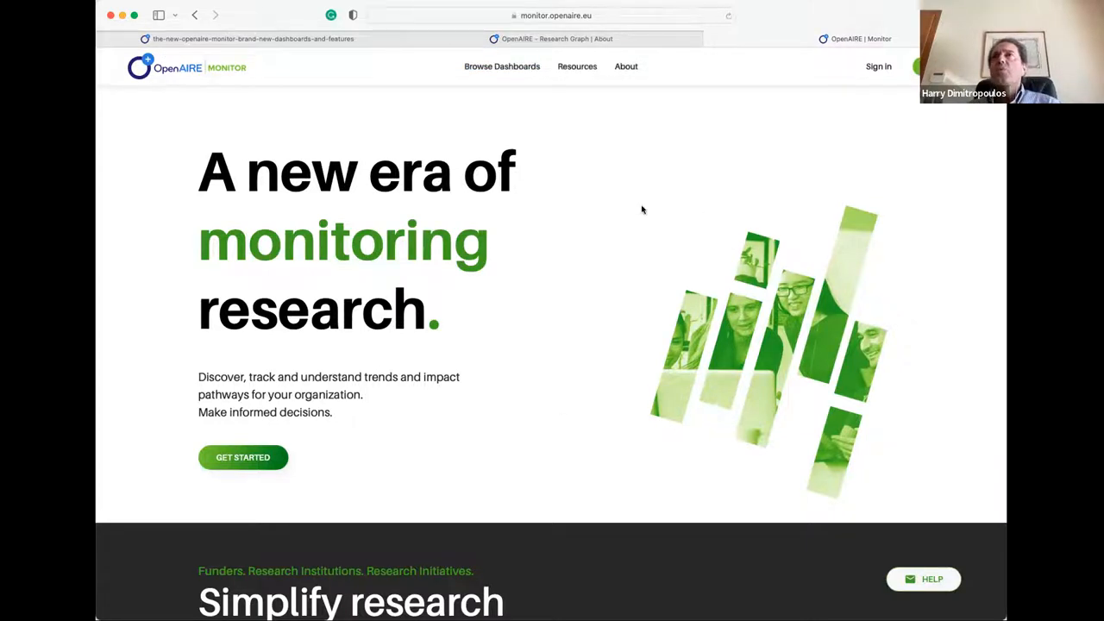
mouse_move(870, 22)
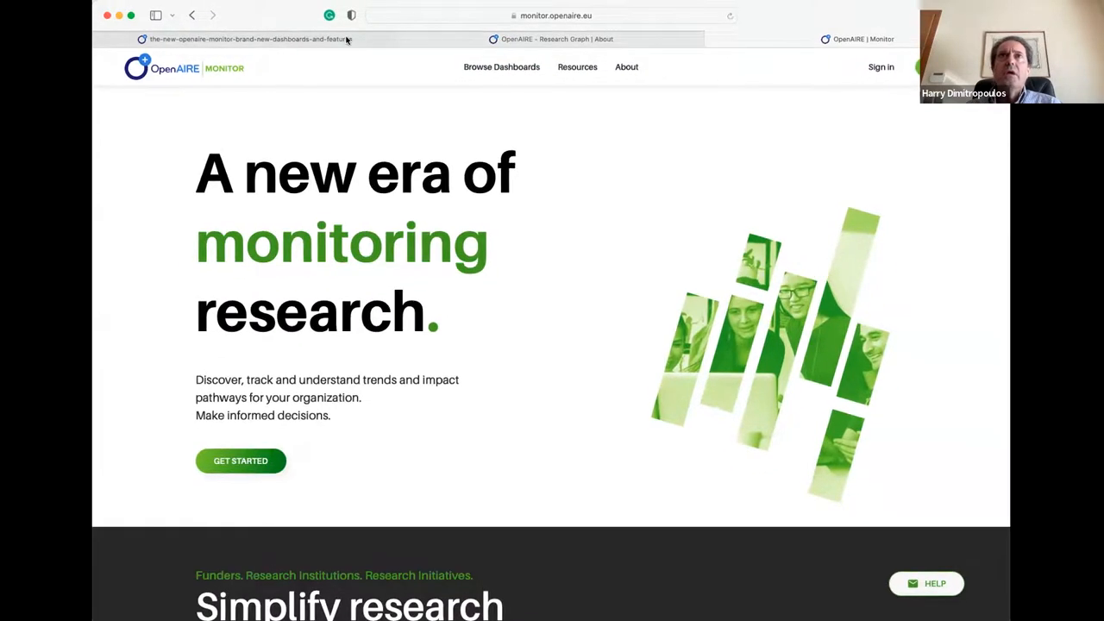
mouse_move(662, 6)
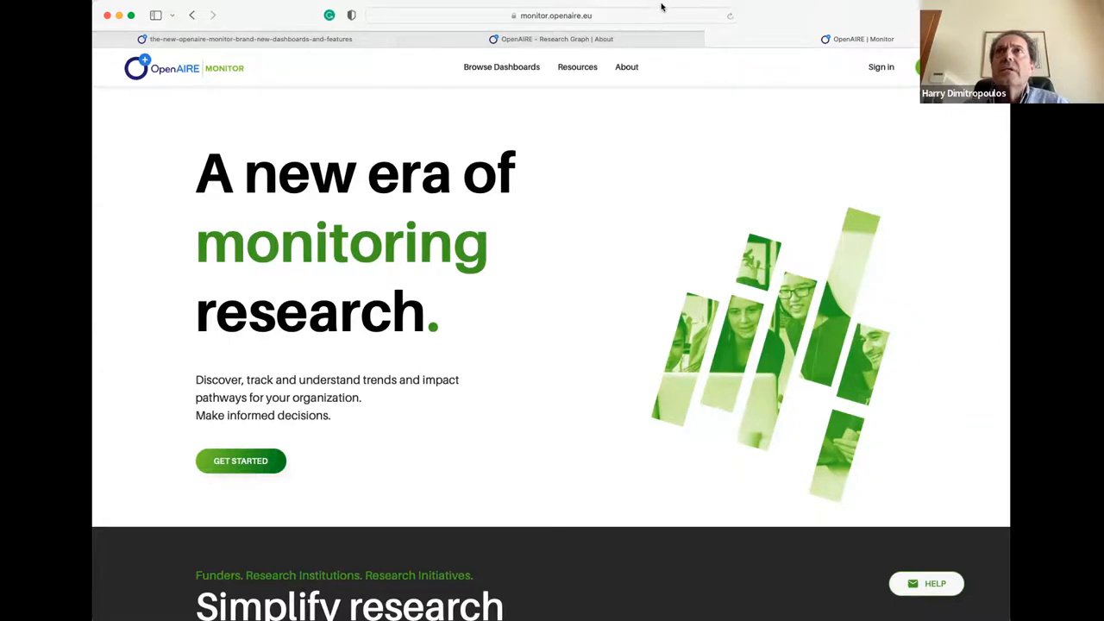
mouse_move(330, 551)
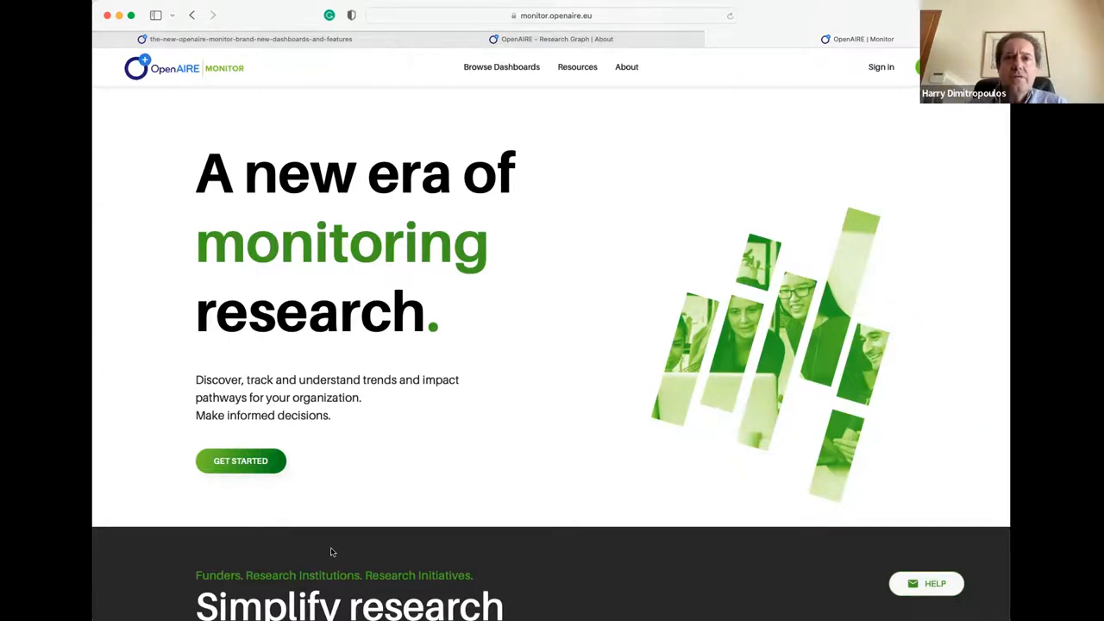
mouse_move(815, 14)
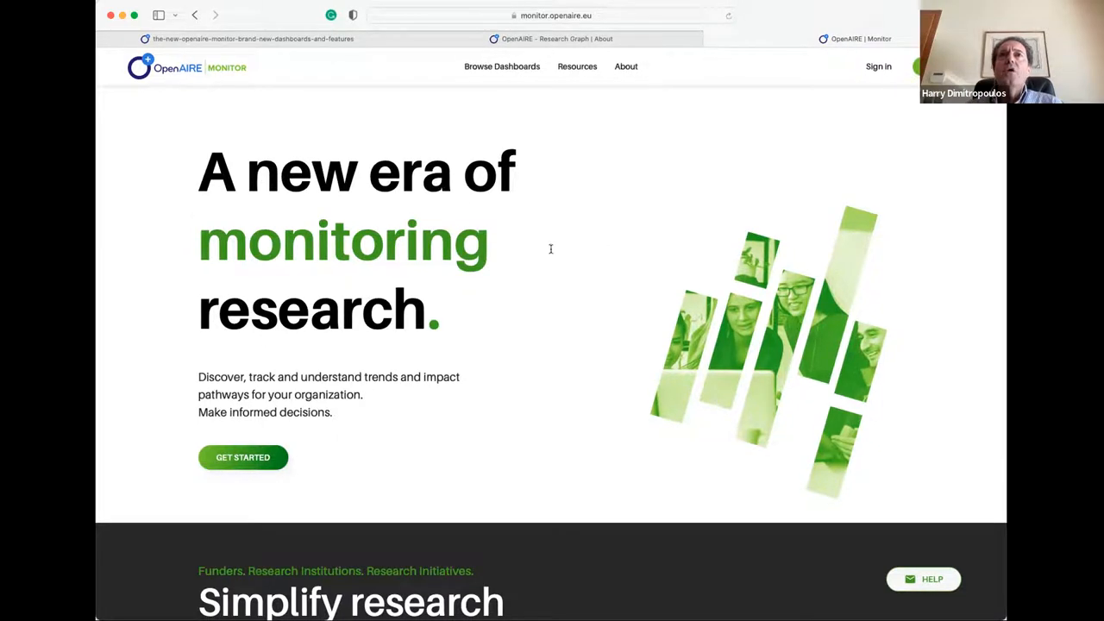
mouse_move(663, 196)
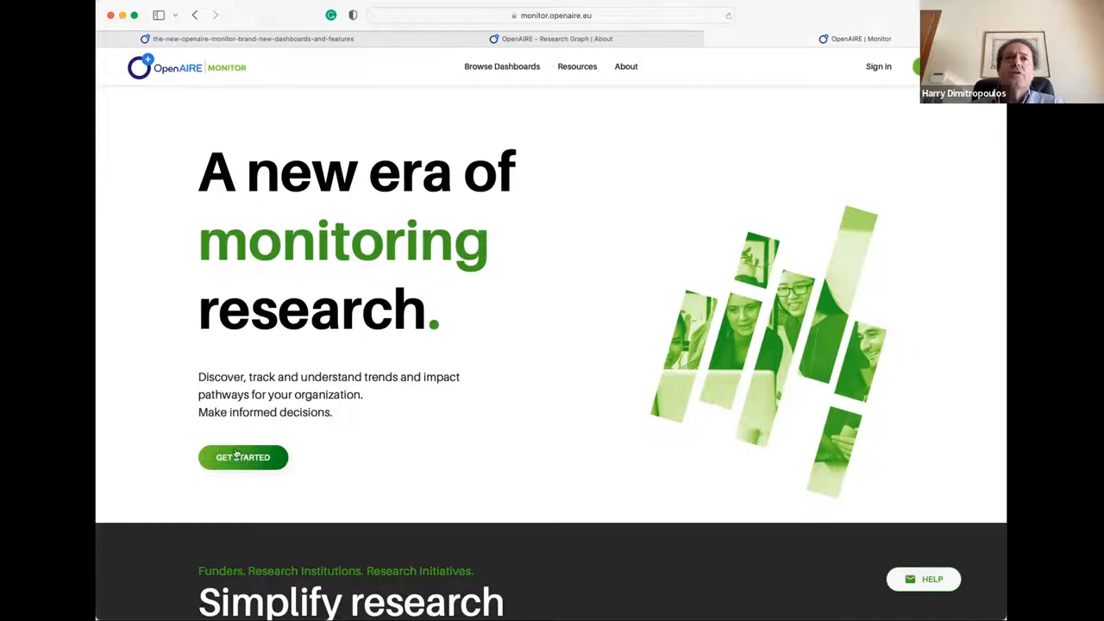
Step: Open the get-started page for Monitor dashboards and scroll through it
click(242, 457)
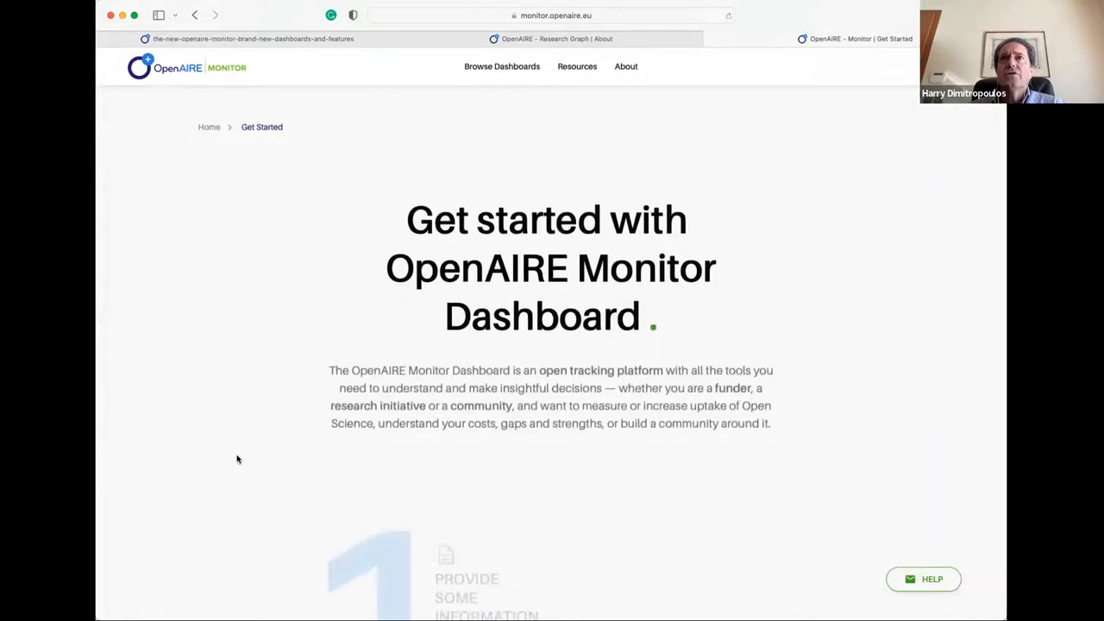
scroll(down, 3)
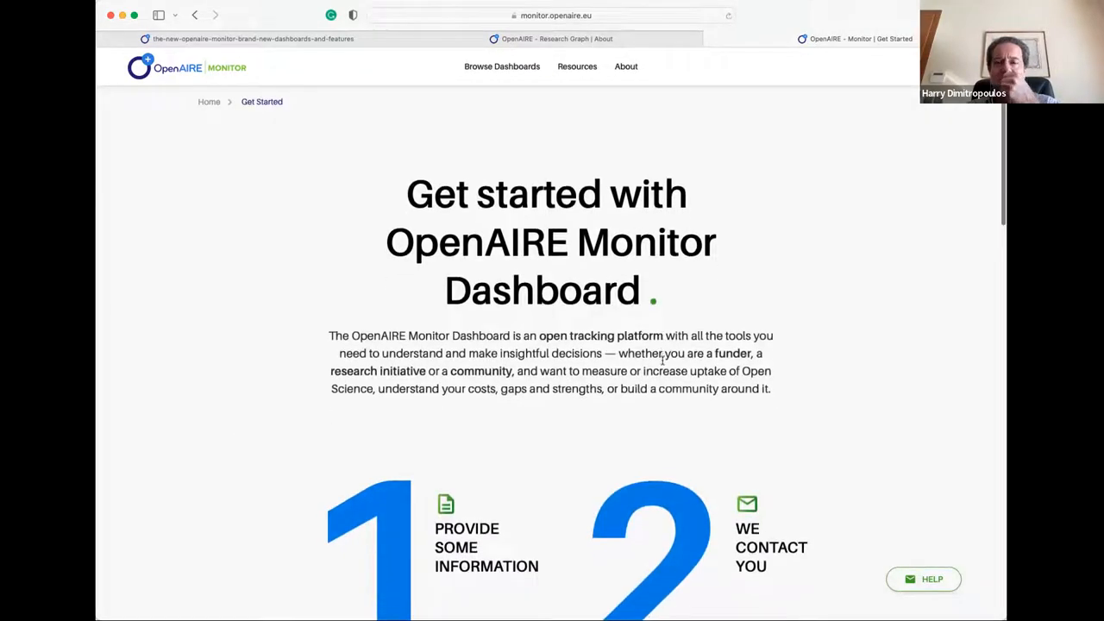
scroll(down, 3)
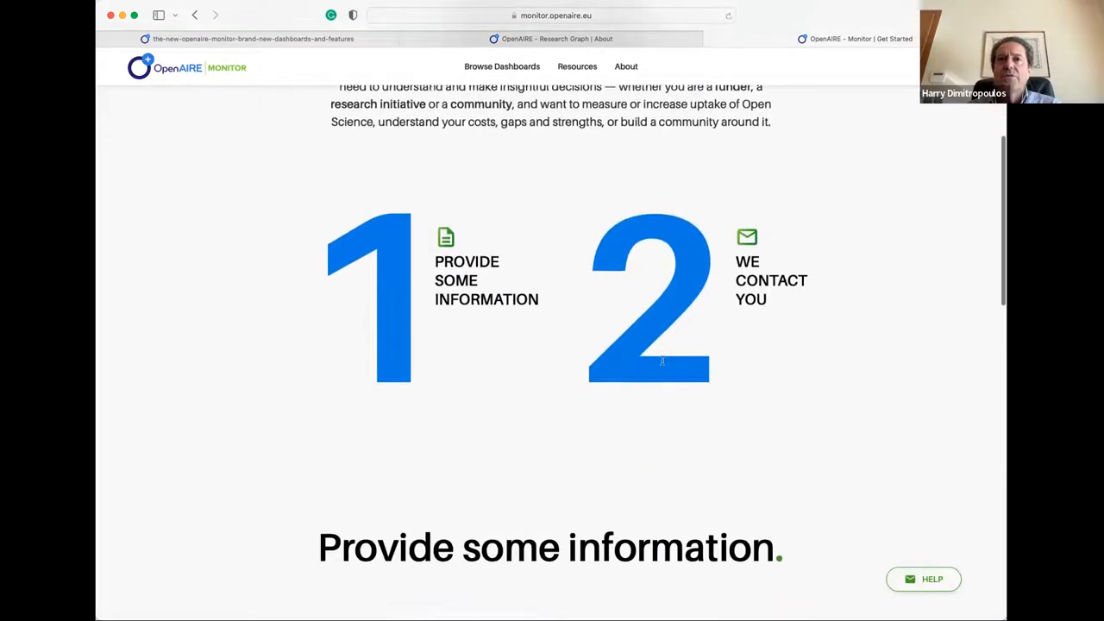
scroll(down, 3)
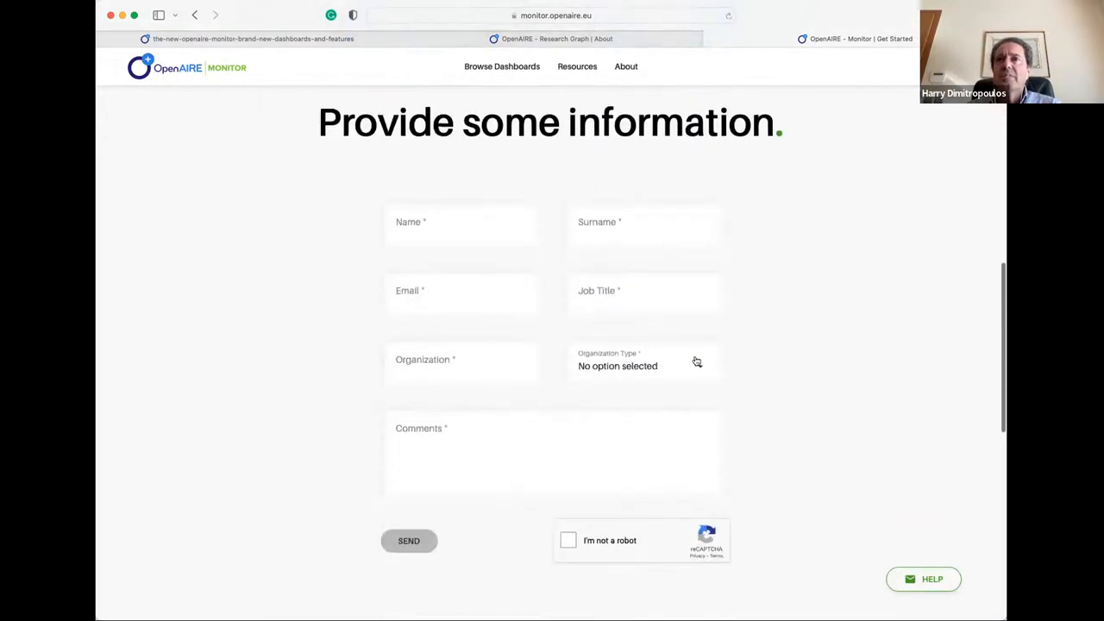
click(642, 360)
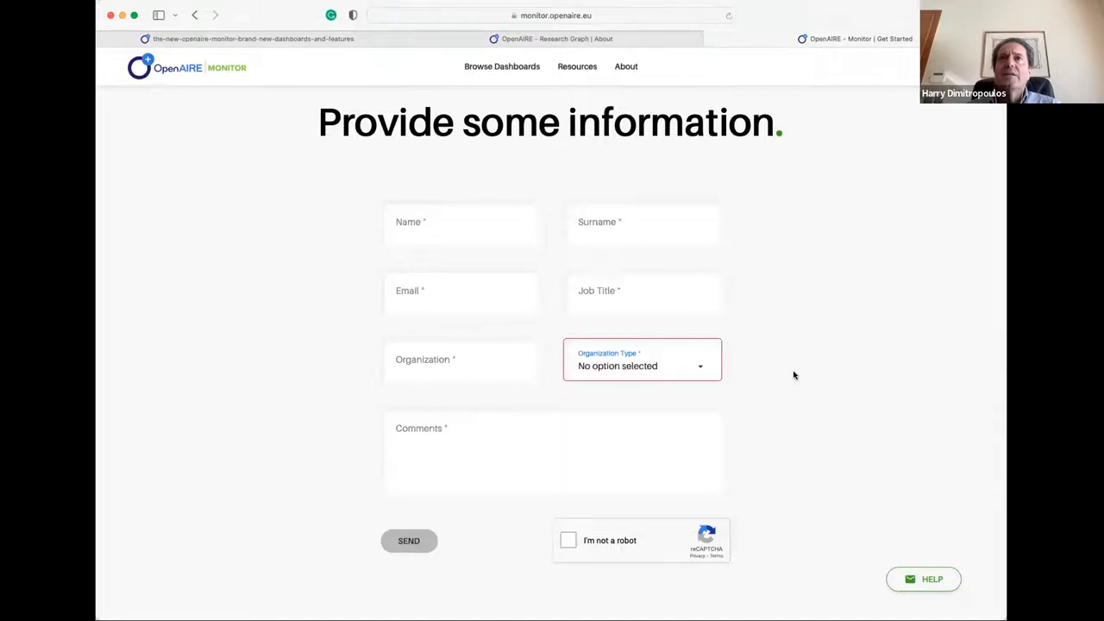
Step: Return to the Monitor home page, close Help, glance at Browse Dashboards, then open About
click(194, 15)
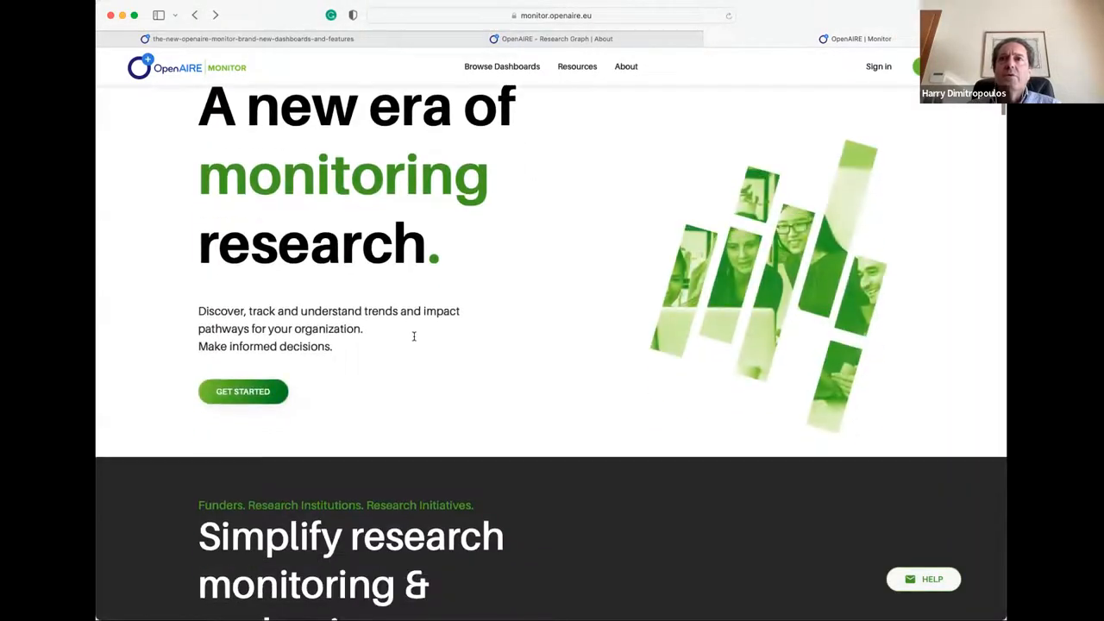
scroll(down, 3)
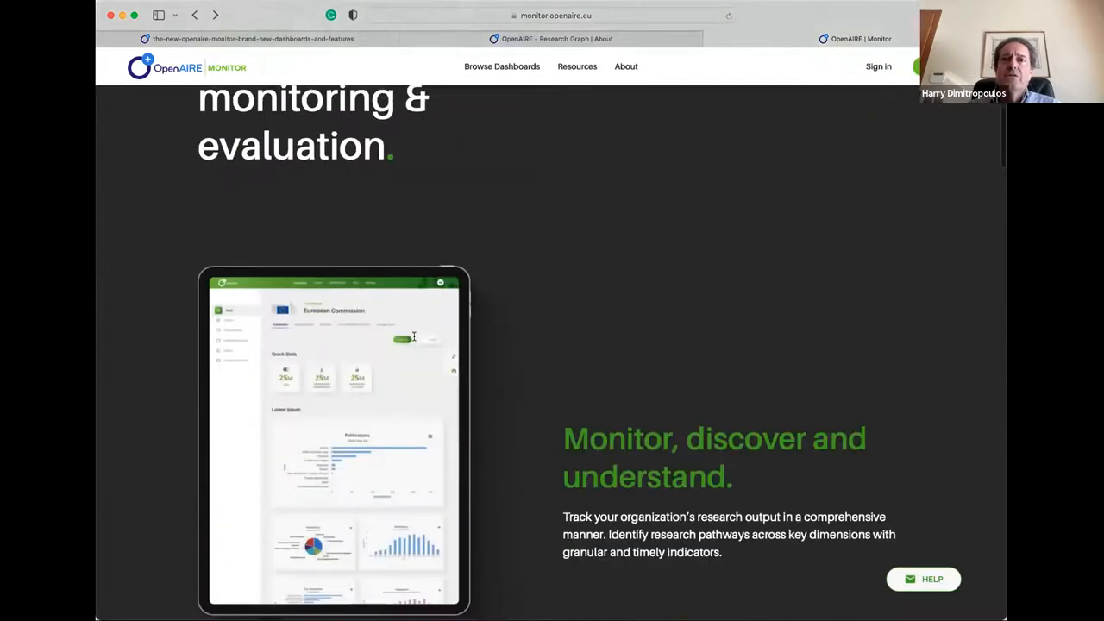
scroll(up, 3)
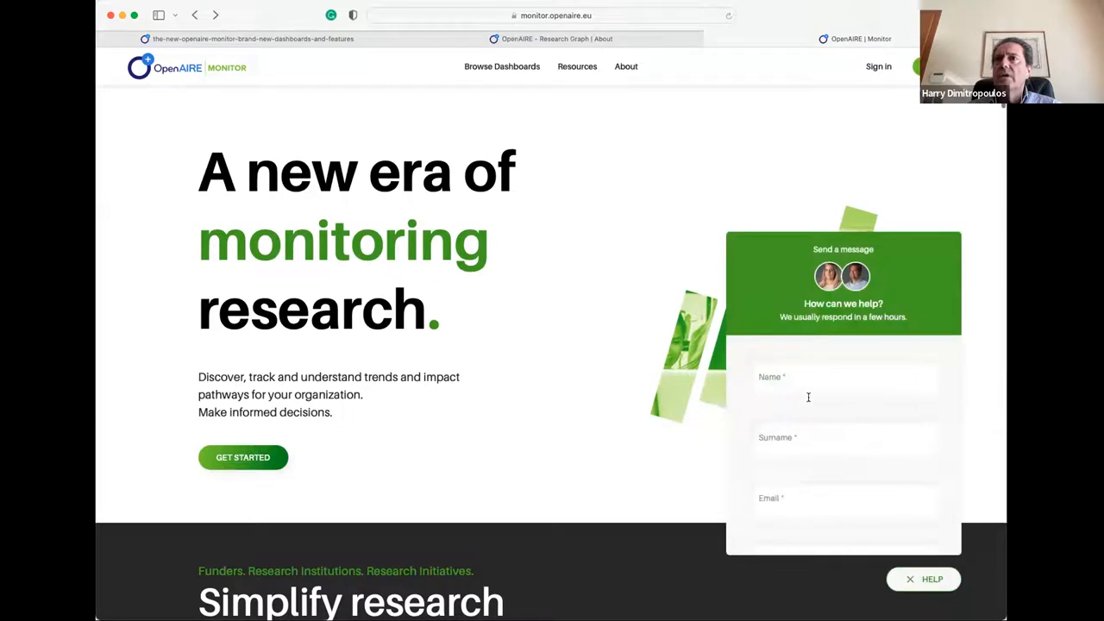
scroll(down, 3)
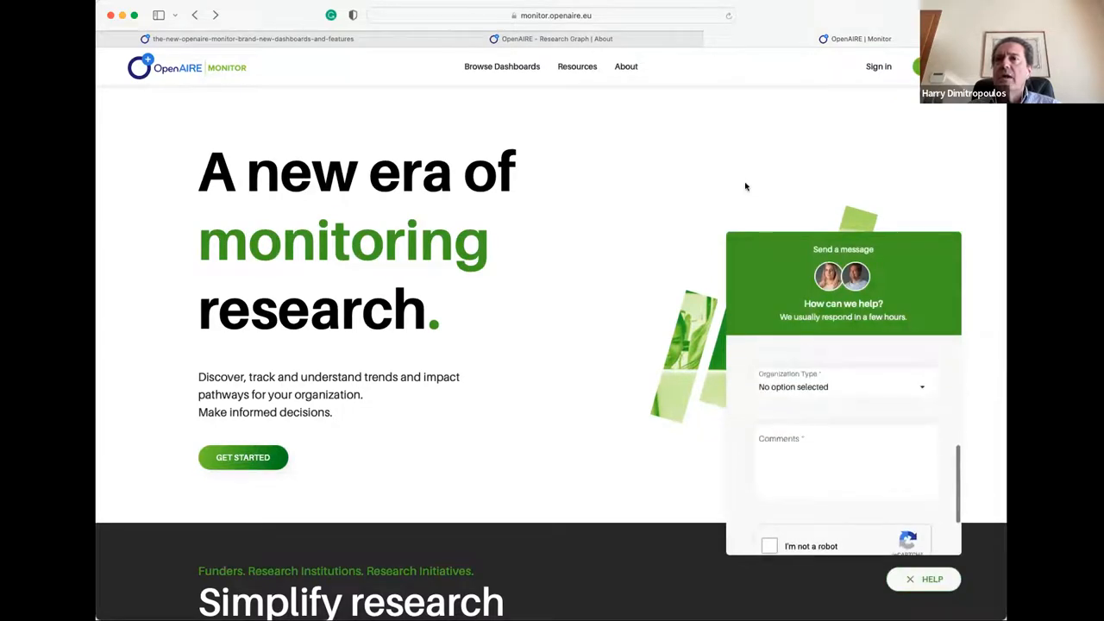
click(923, 578)
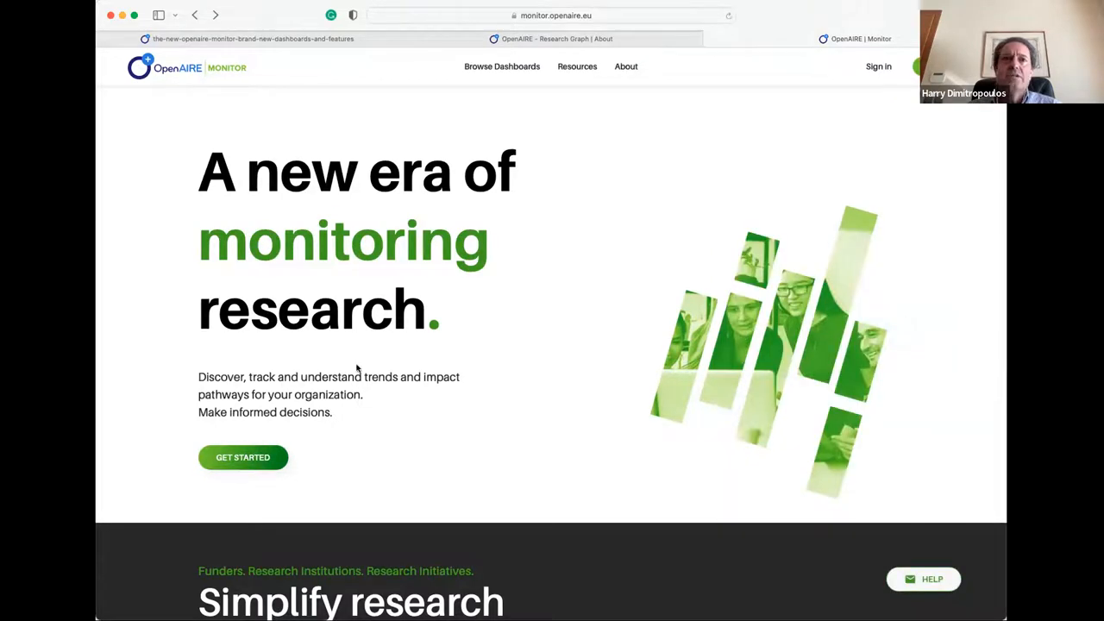
mouse_move(930, 487)
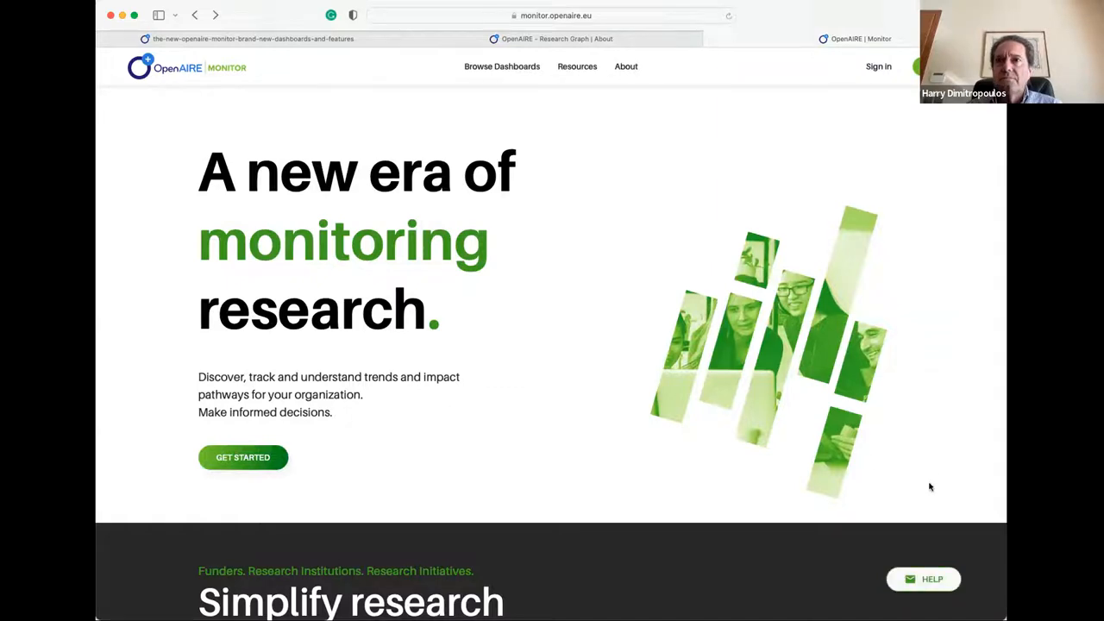
mouse_move(643, 87)
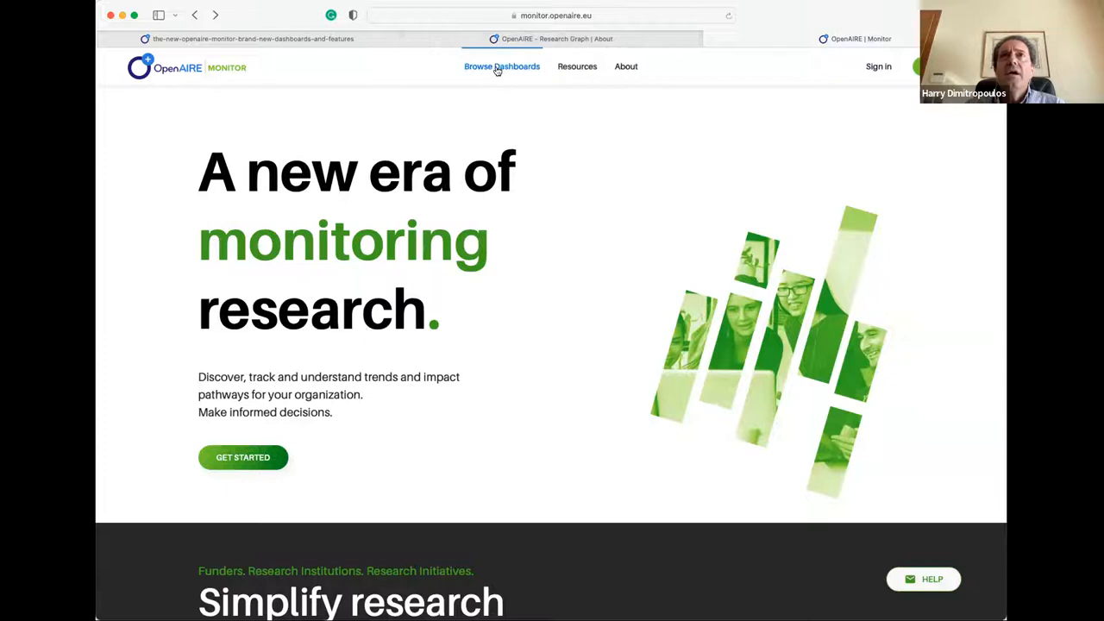
click(501, 66)
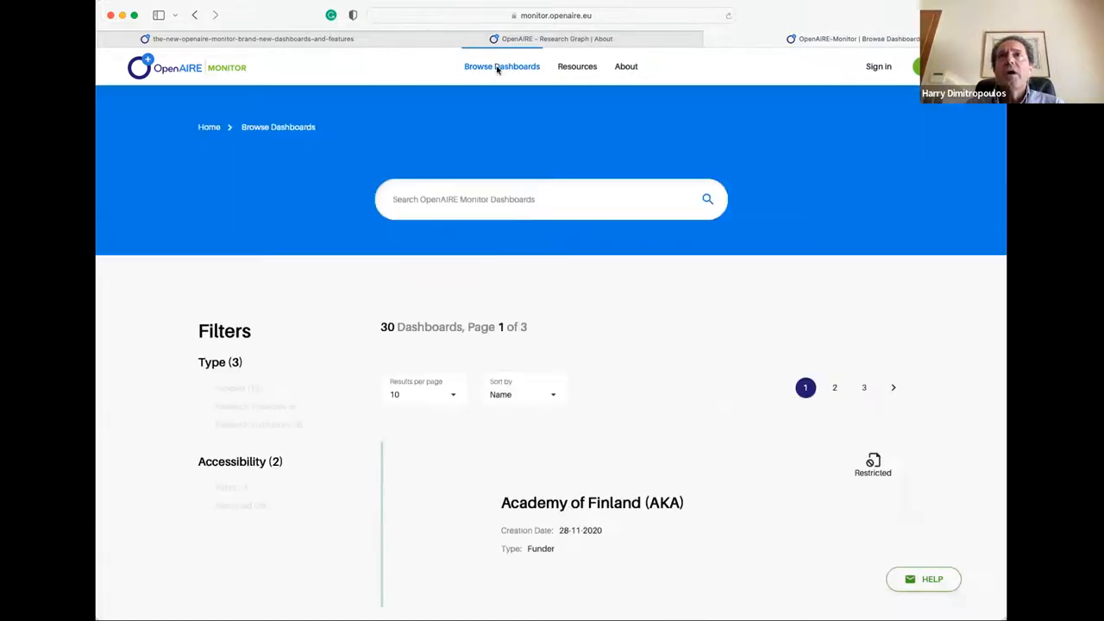
click(625, 66)
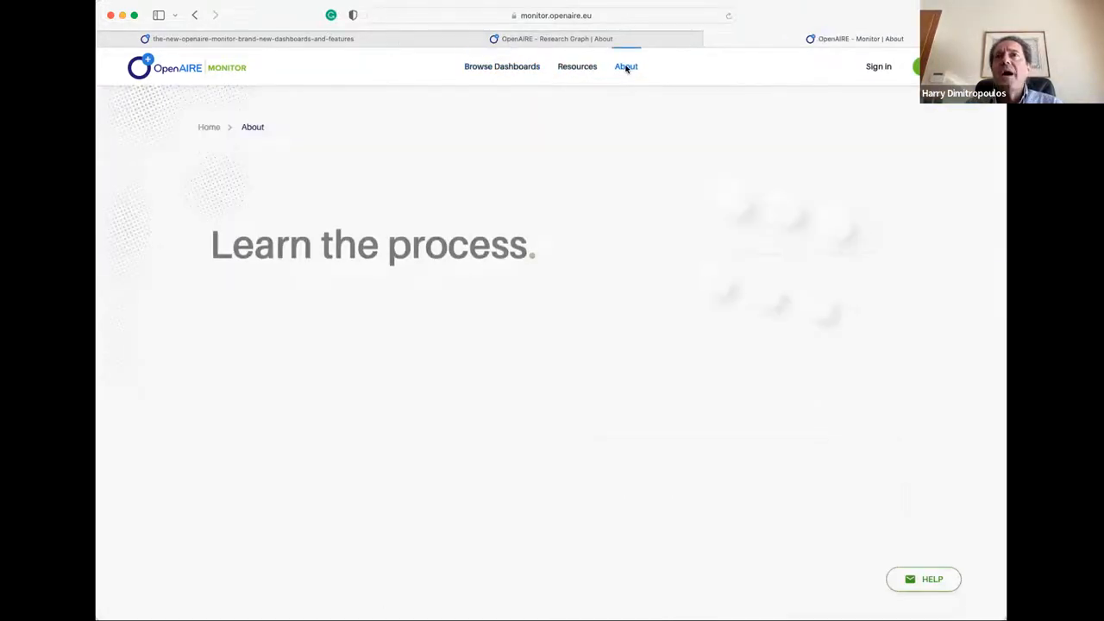
Step: Scroll the About page's process steps and toggle the Resources menu listing Methodology and Indicators
scroll(down, 3)
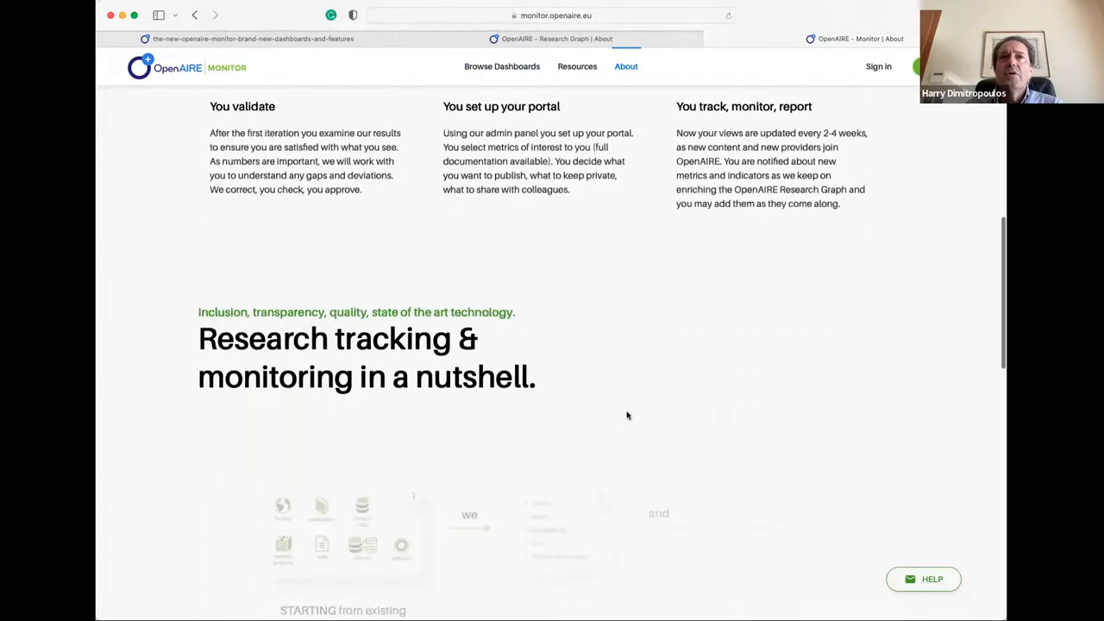
scroll(down, 3)
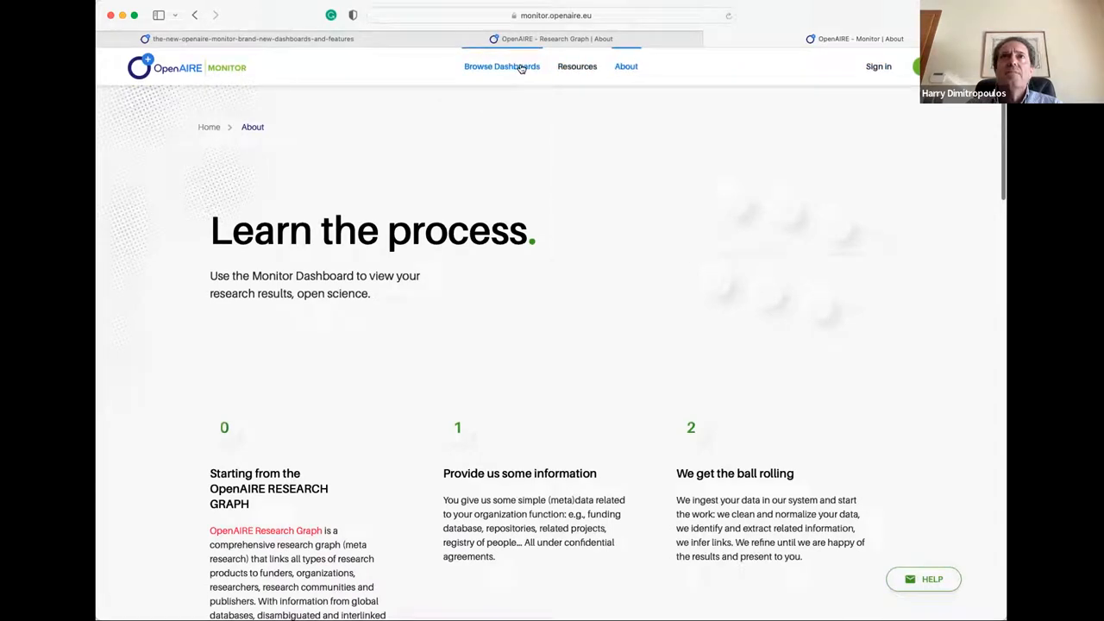
click(577, 67)
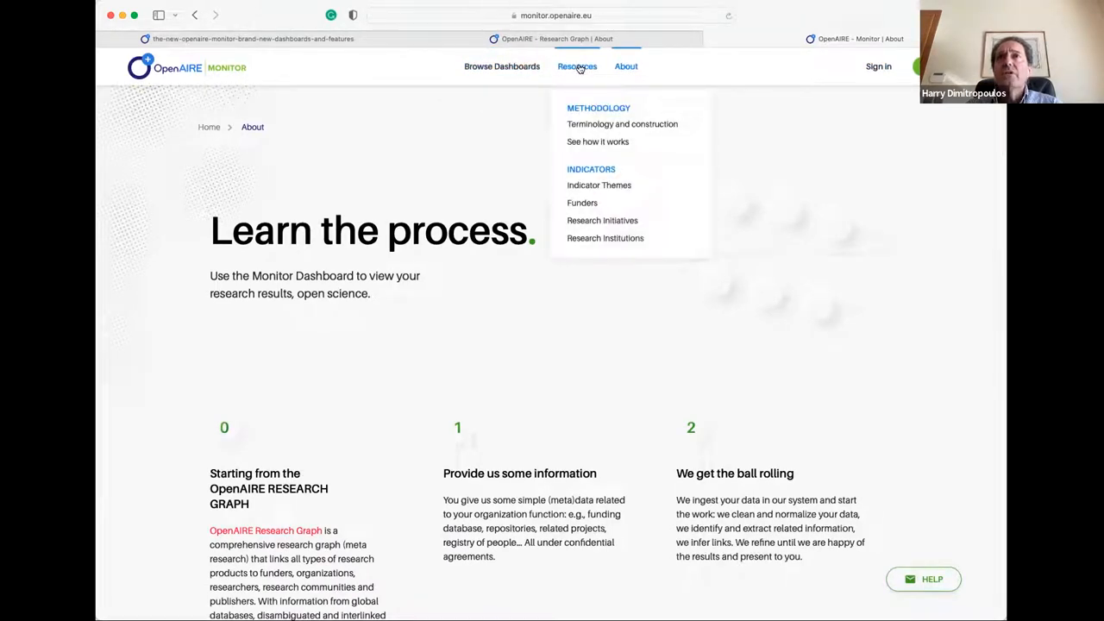
click(576, 67)
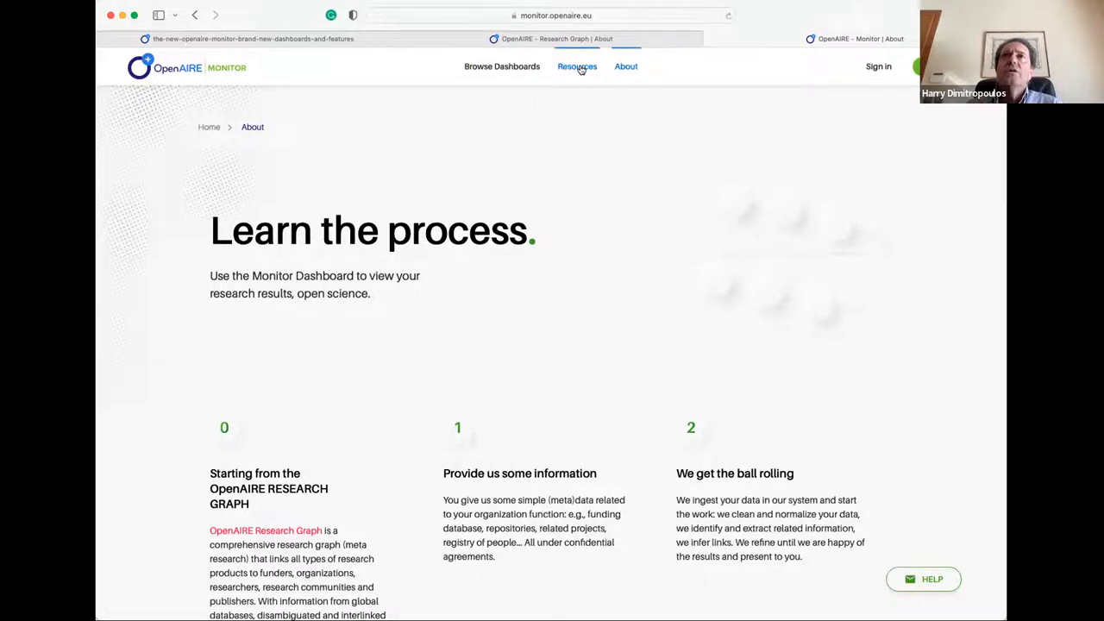
mouse_move(578, 75)
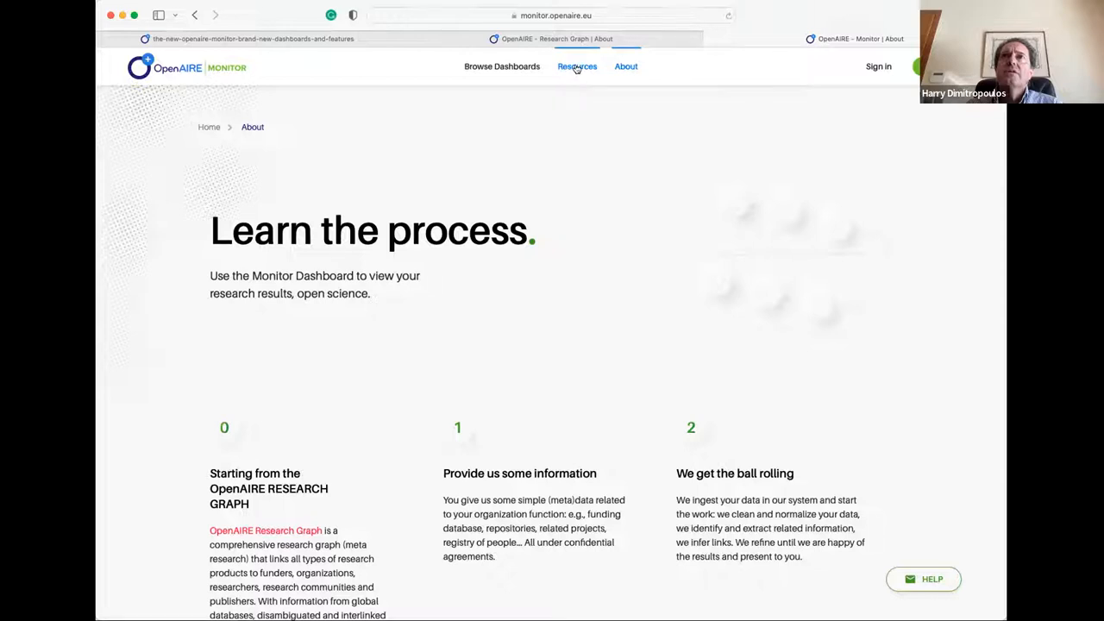
click(576, 66)
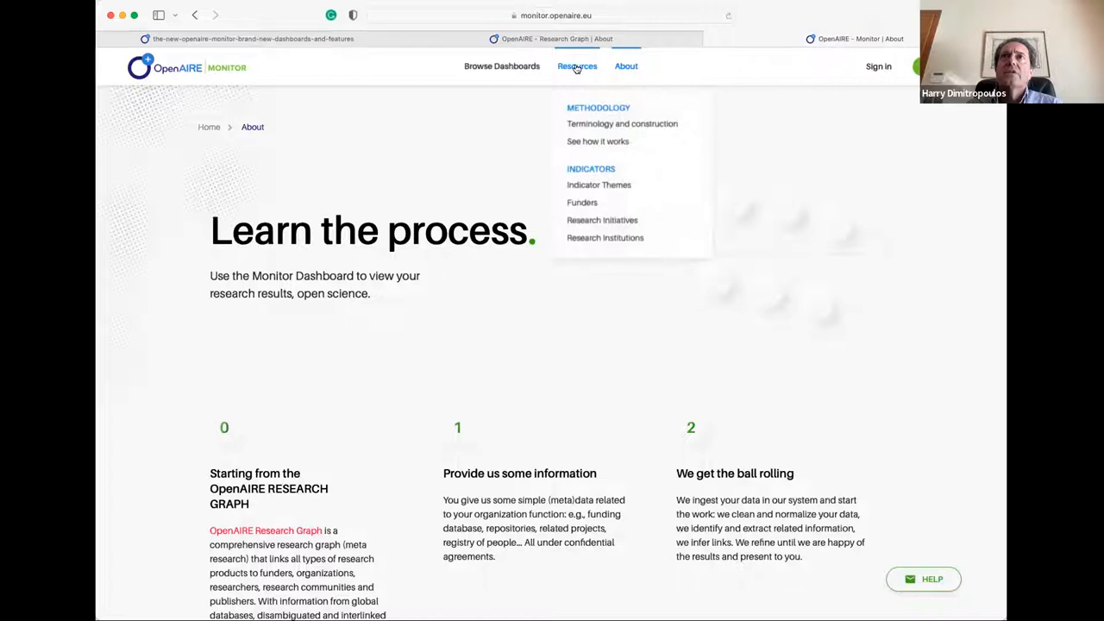
mouse_move(595, 122)
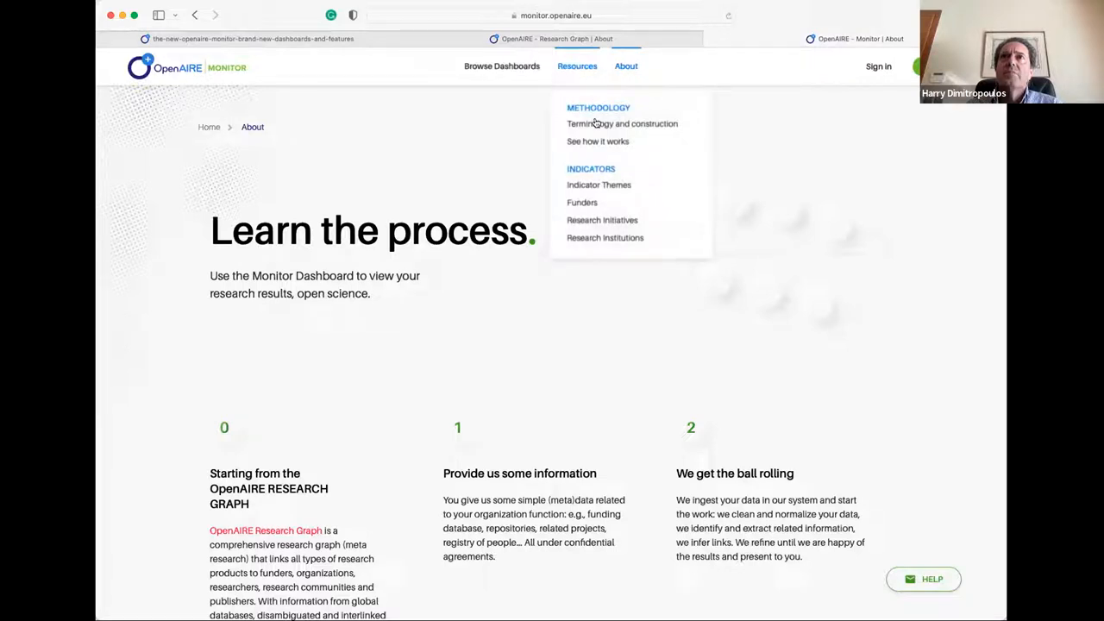
mouse_move(300, 192)
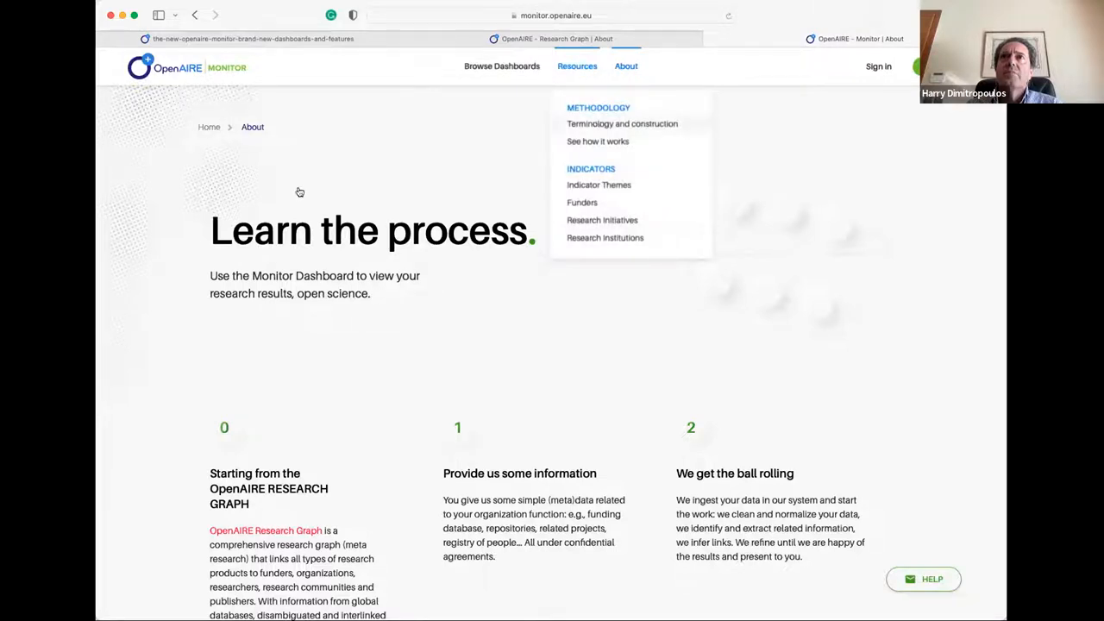
Step: Read the Terminology and construction page, then return to the Browse Dashboards listing
click(621, 123)
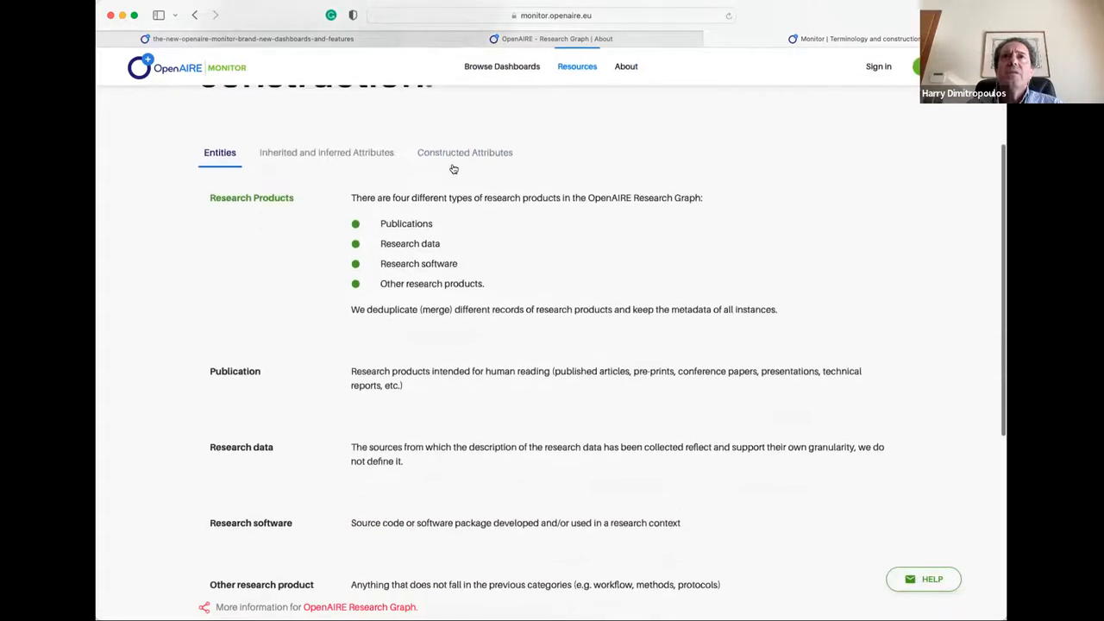
scroll(down, 3)
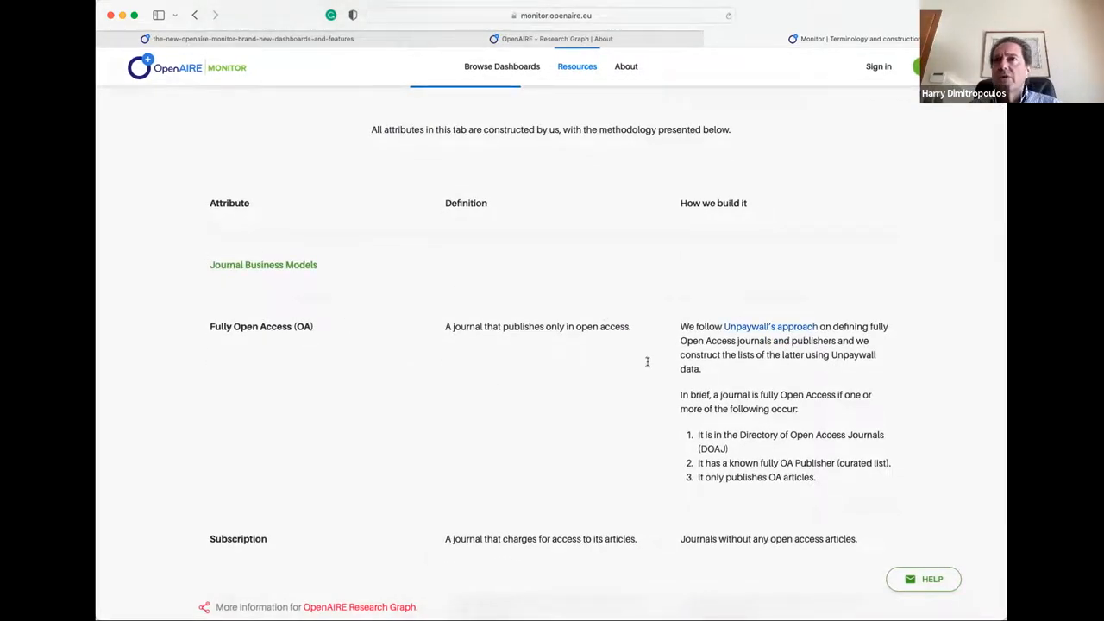
mouse_move(490, 290)
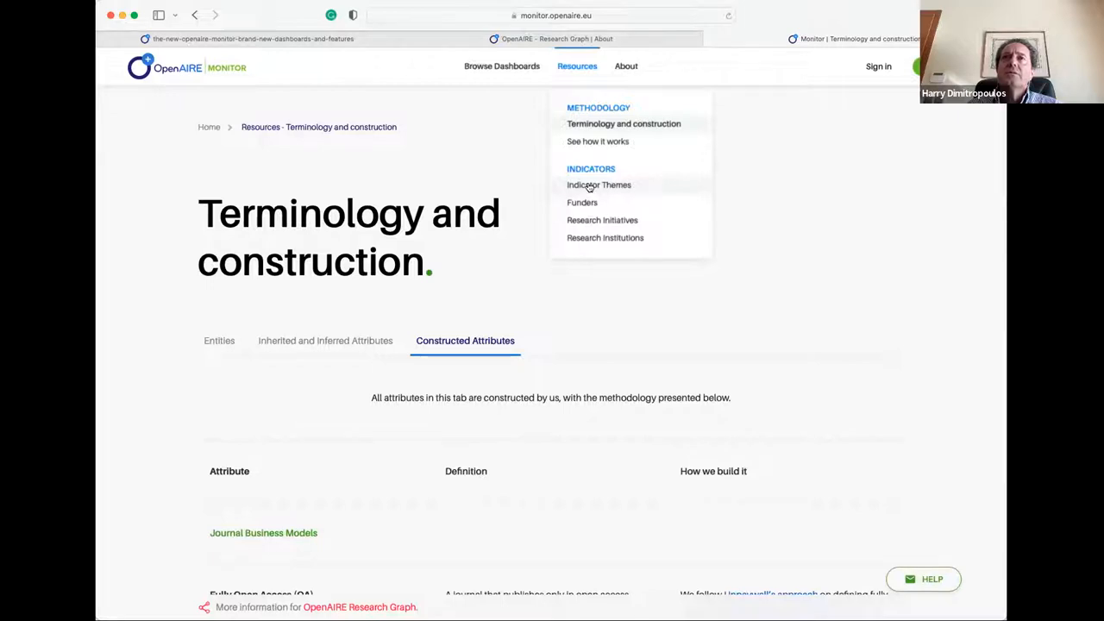
mouse_move(661, 101)
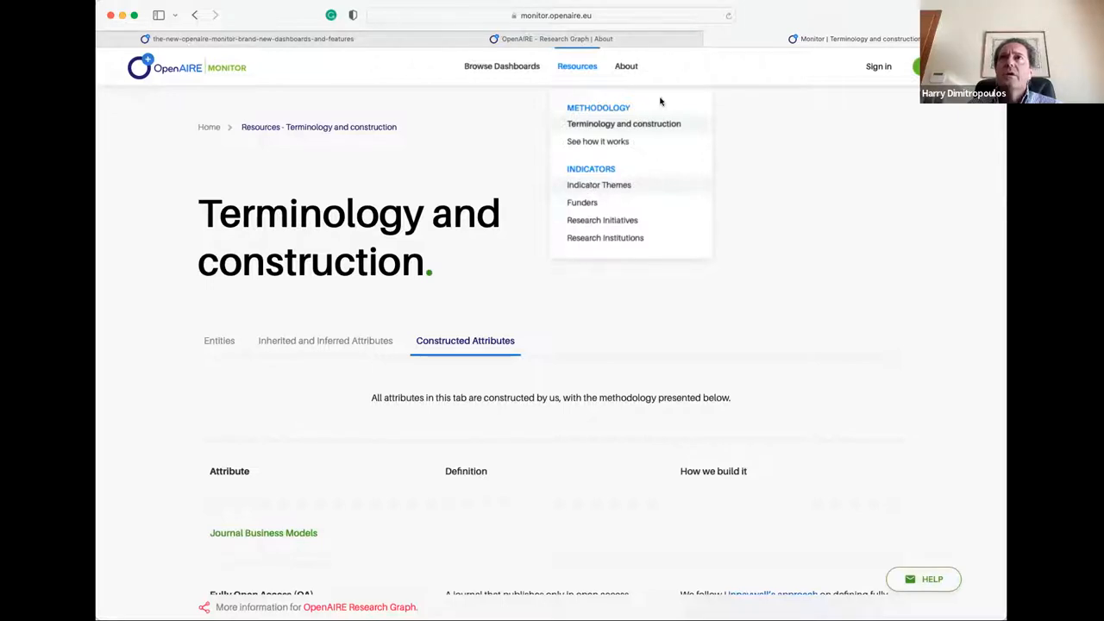
click(552, 15)
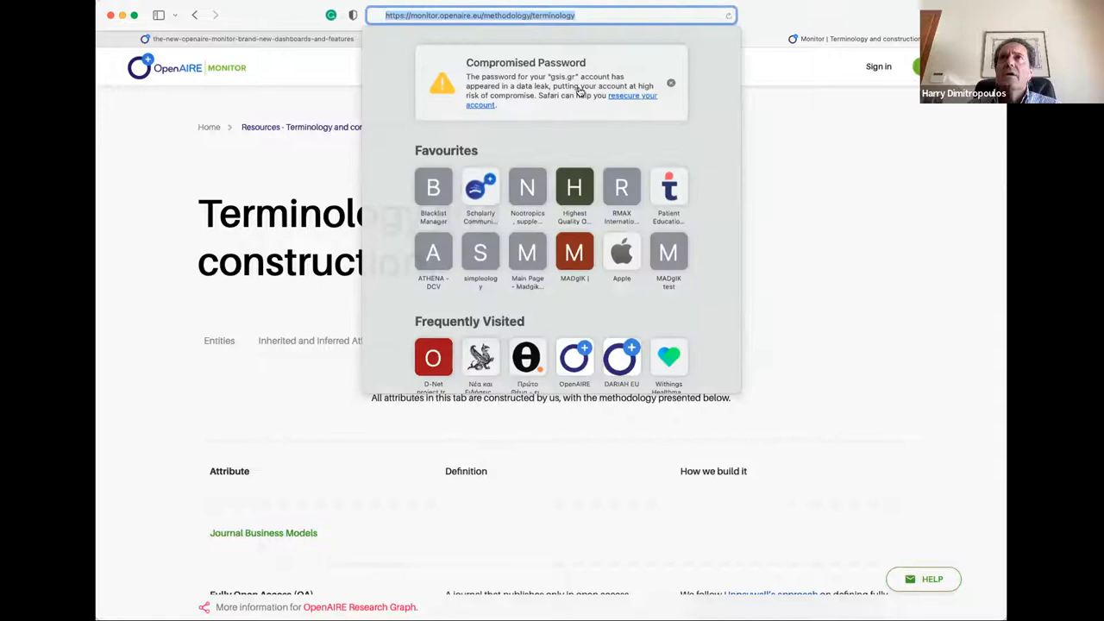
click(584, 195)
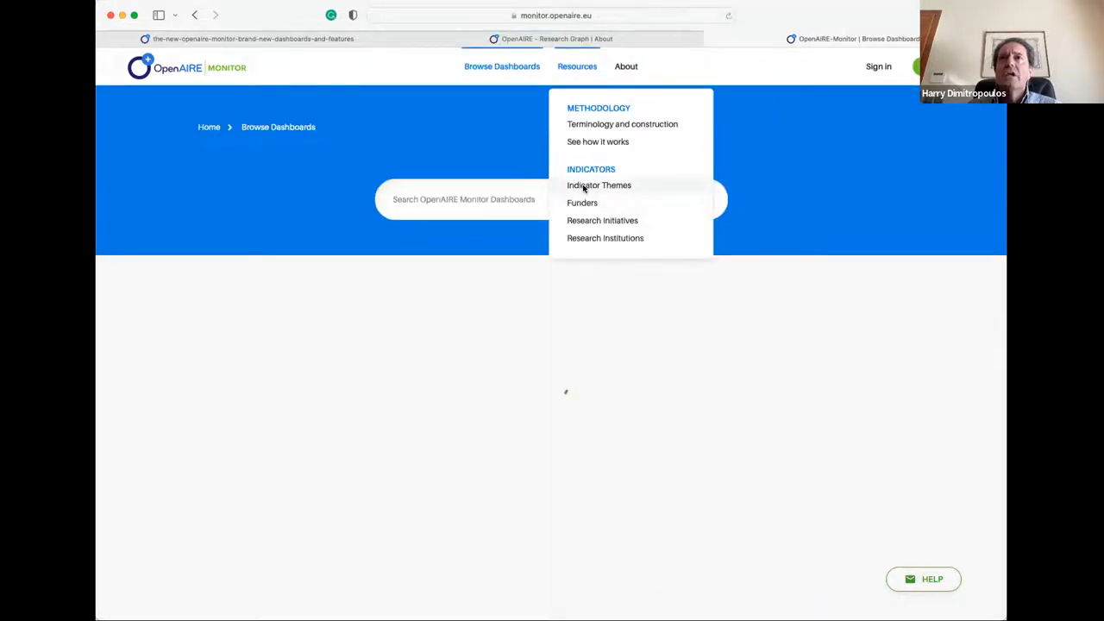
Step: Open Resources > Indicator Themes and scroll the wheel of research output, open science, funding and impact themes
click(598, 185)
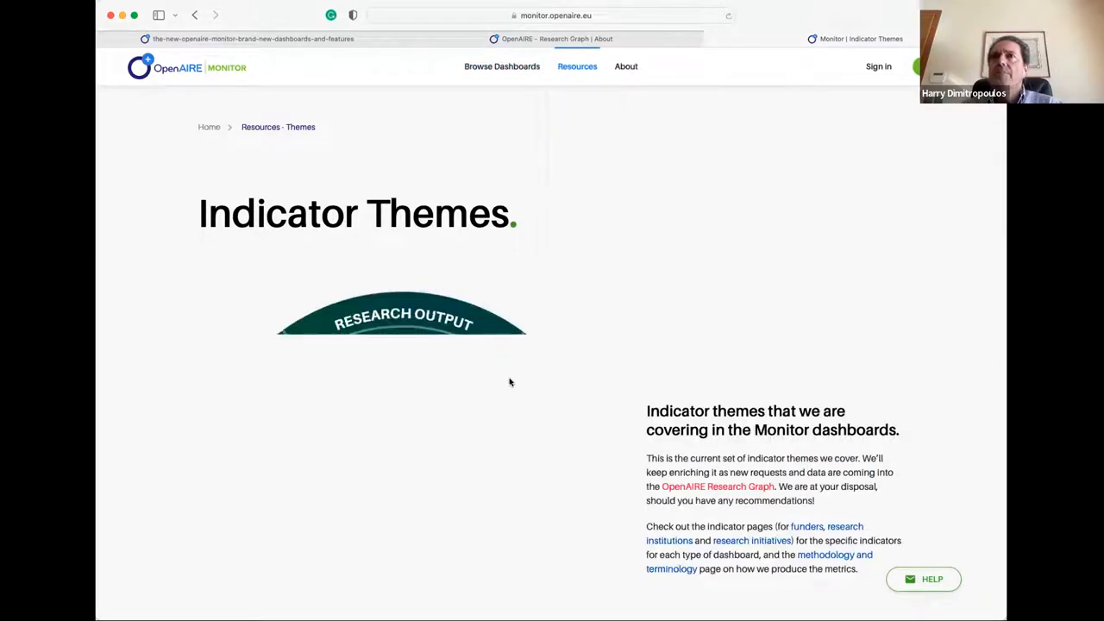
mouse_move(777, 18)
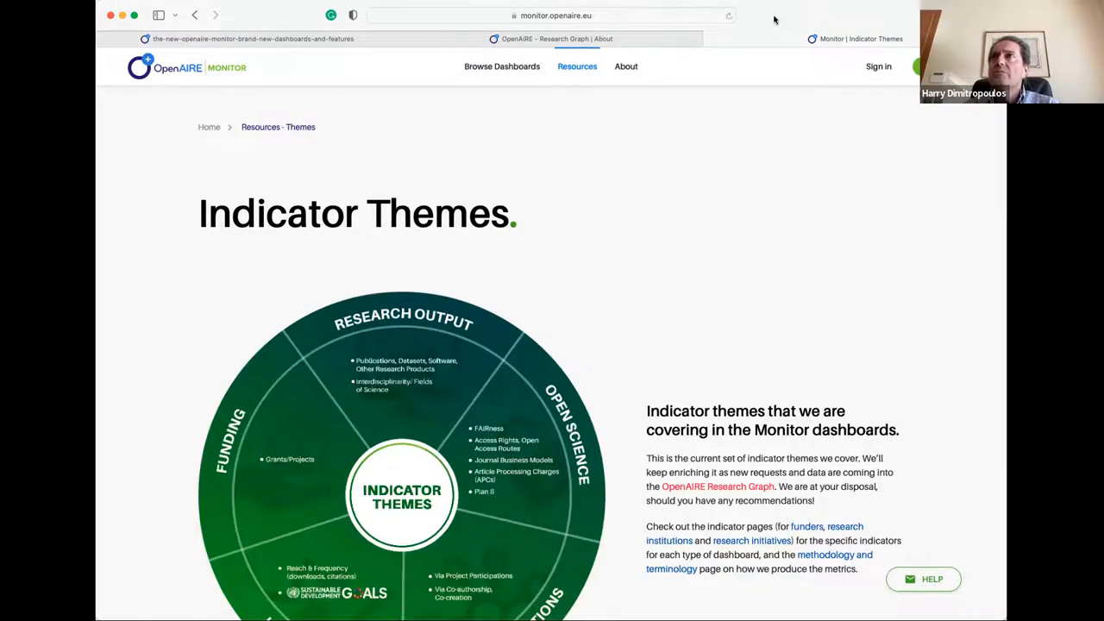
mouse_move(759, 309)
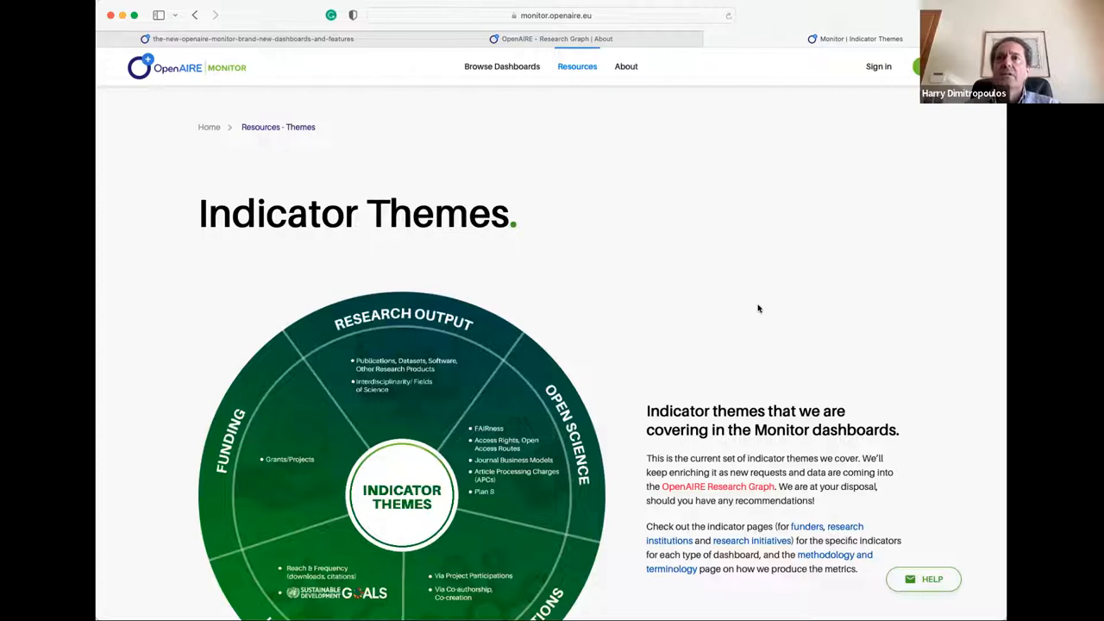
scroll(down, 3)
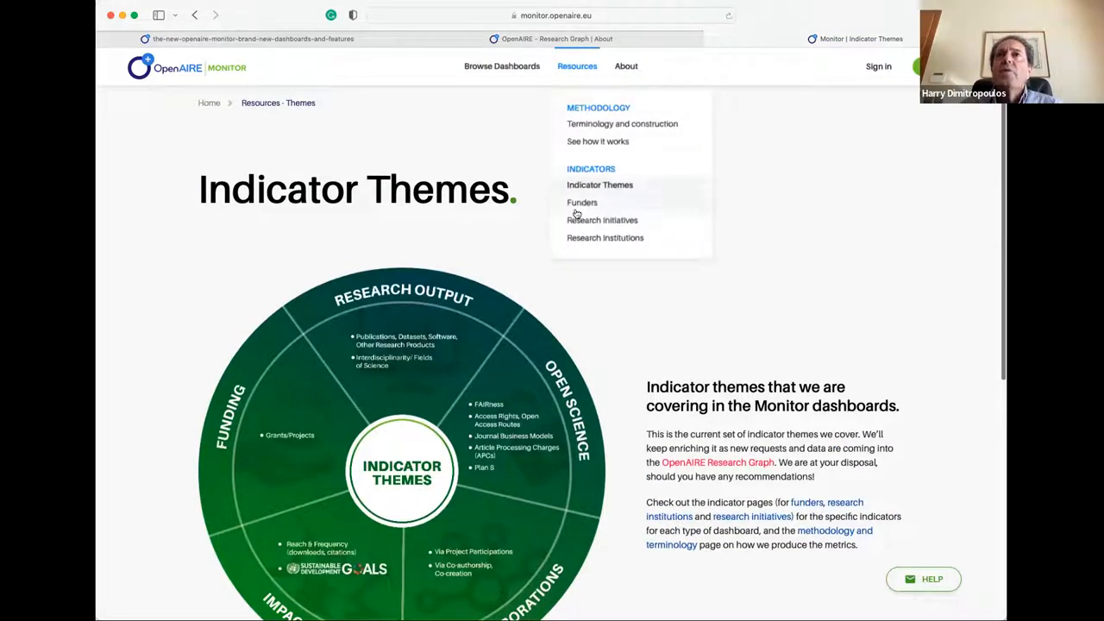
Step: Open Indicators for Funders and show its Open Science composite indicators like openness and findability
click(582, 203)
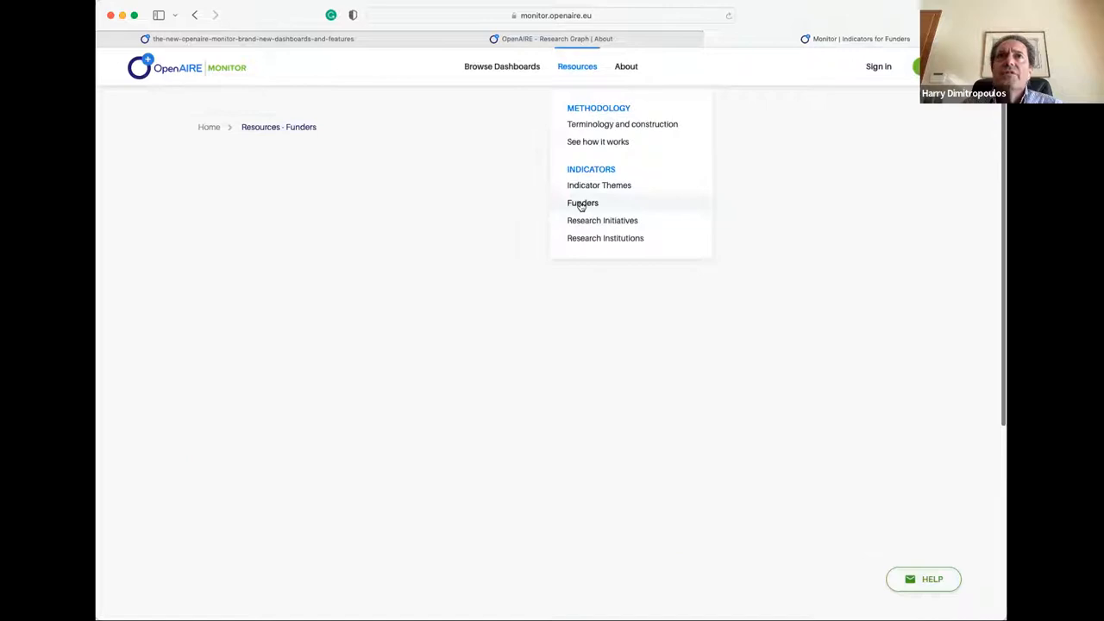
click(582, 203)
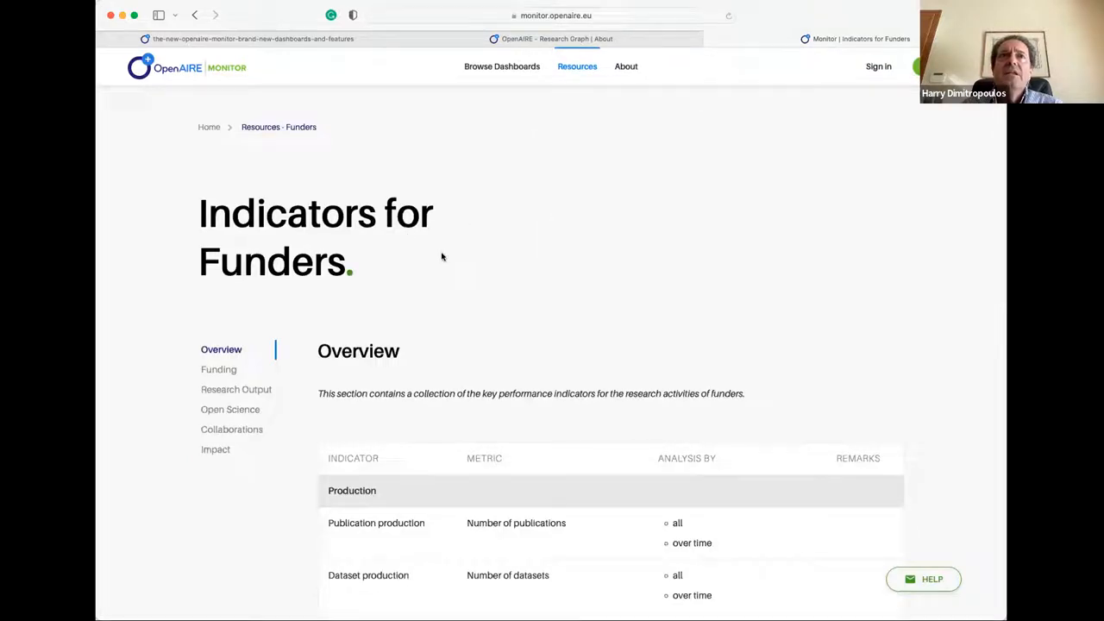
scroll(down, 3)
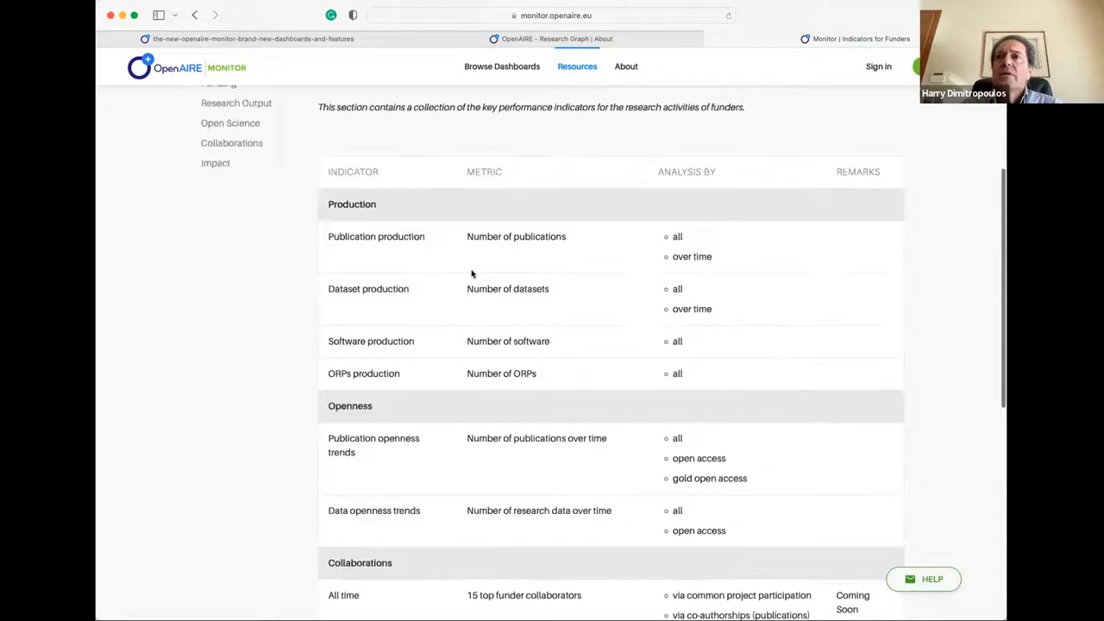
scroll(up, 3)
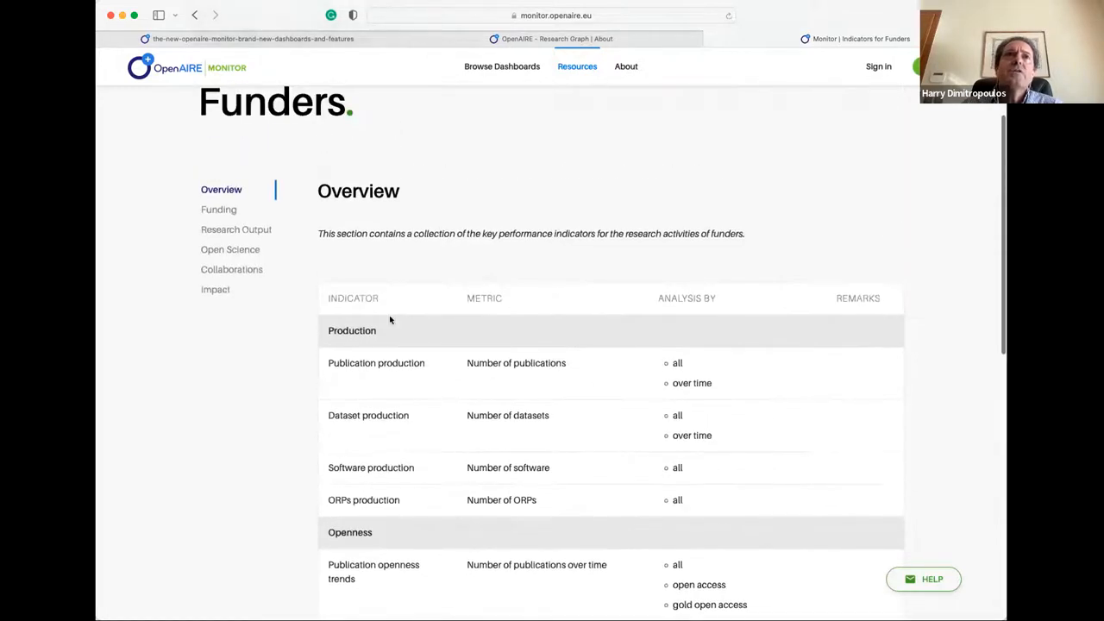
click(230, 249)
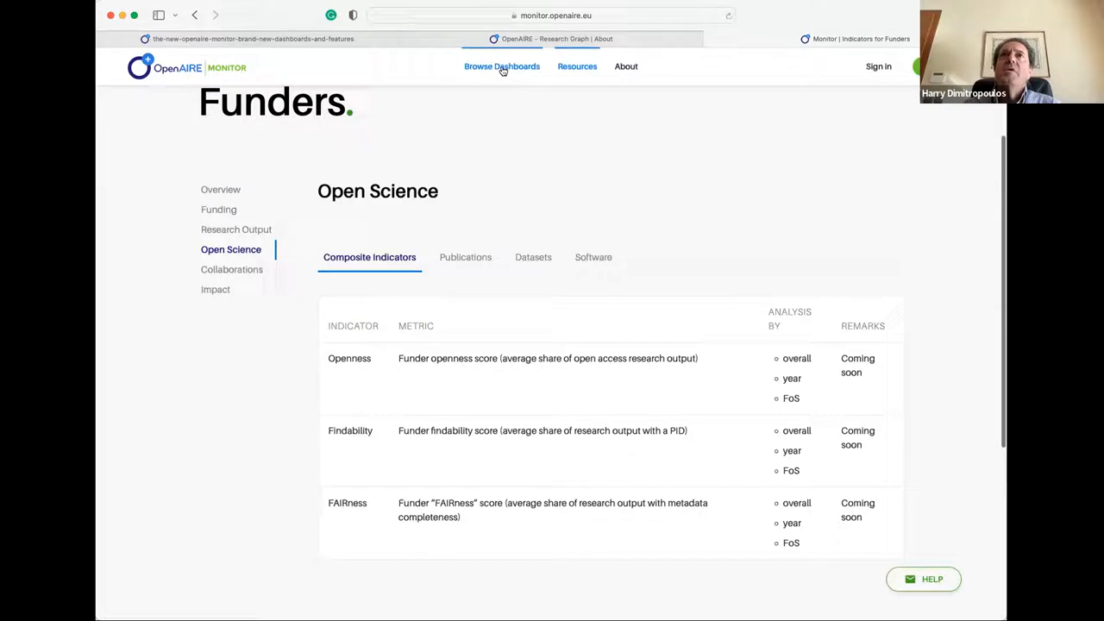
Step: Open Browse Dashboards and filter the list to Funders, leaving 13 dashboards
click(501, 67)
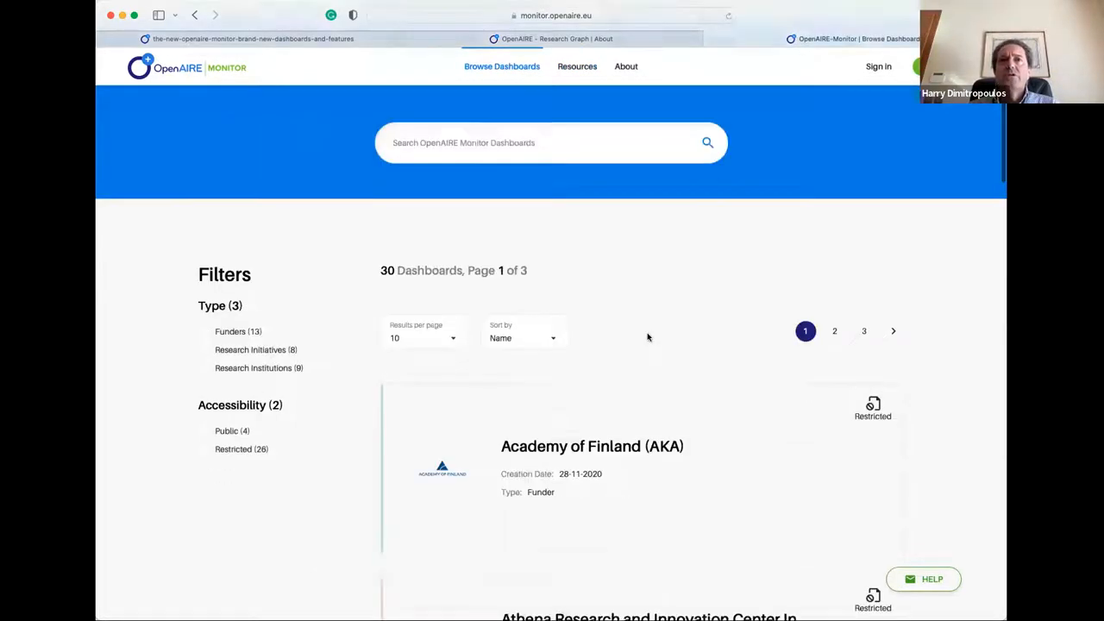
scroll(up, 3)
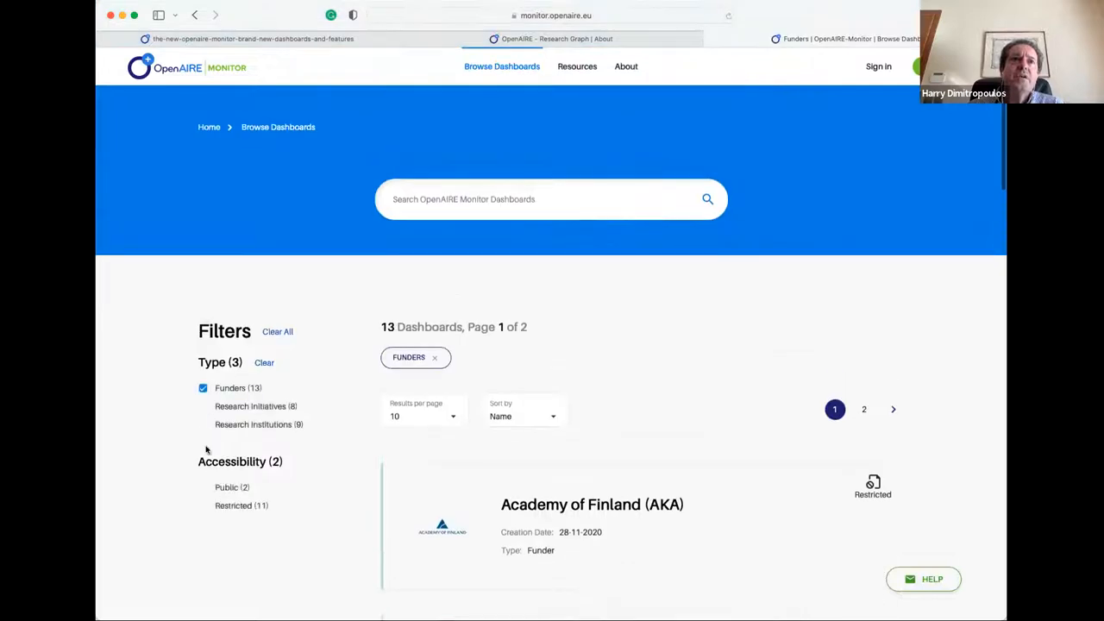
click(202, 487)
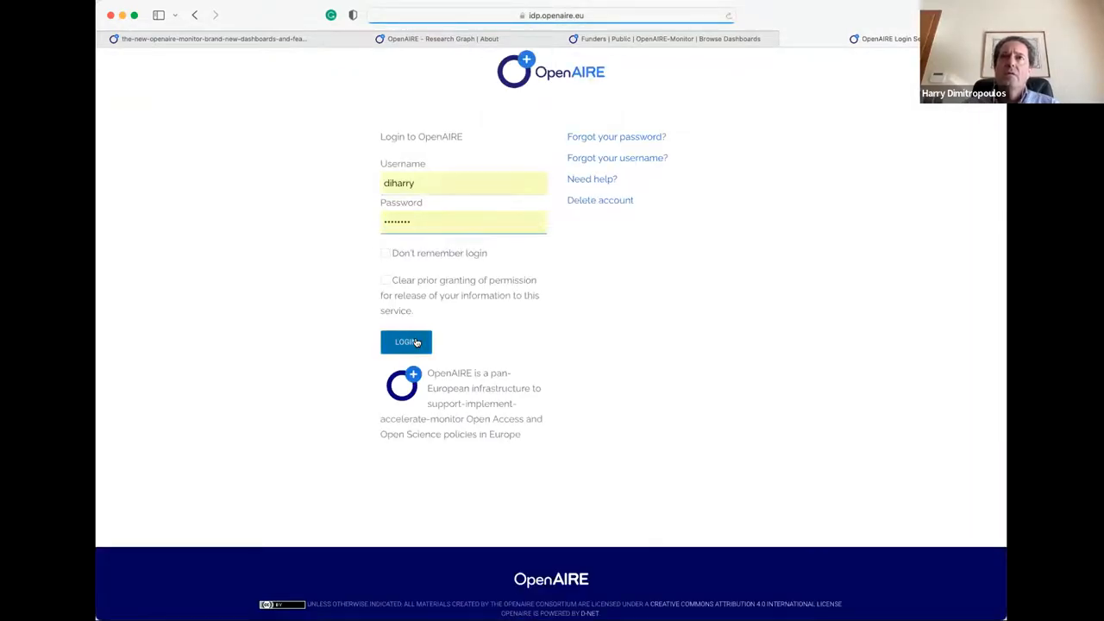
Step: Log in and scroll the European Commission Overview past production counts toward the publications chart
click(406, 342)
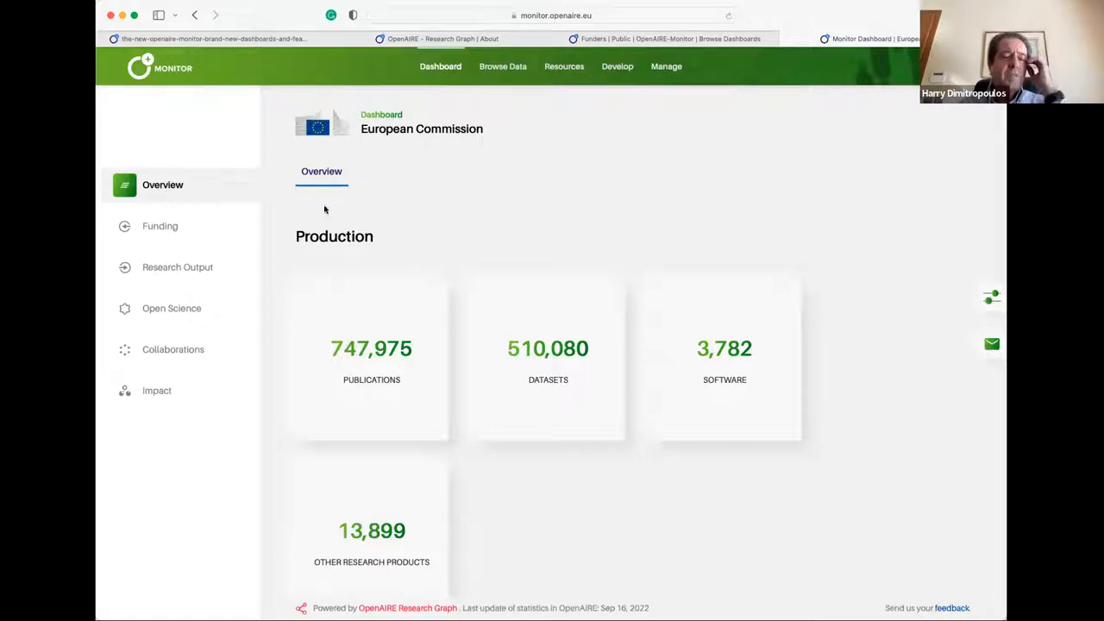
mouse_move(735, 225)
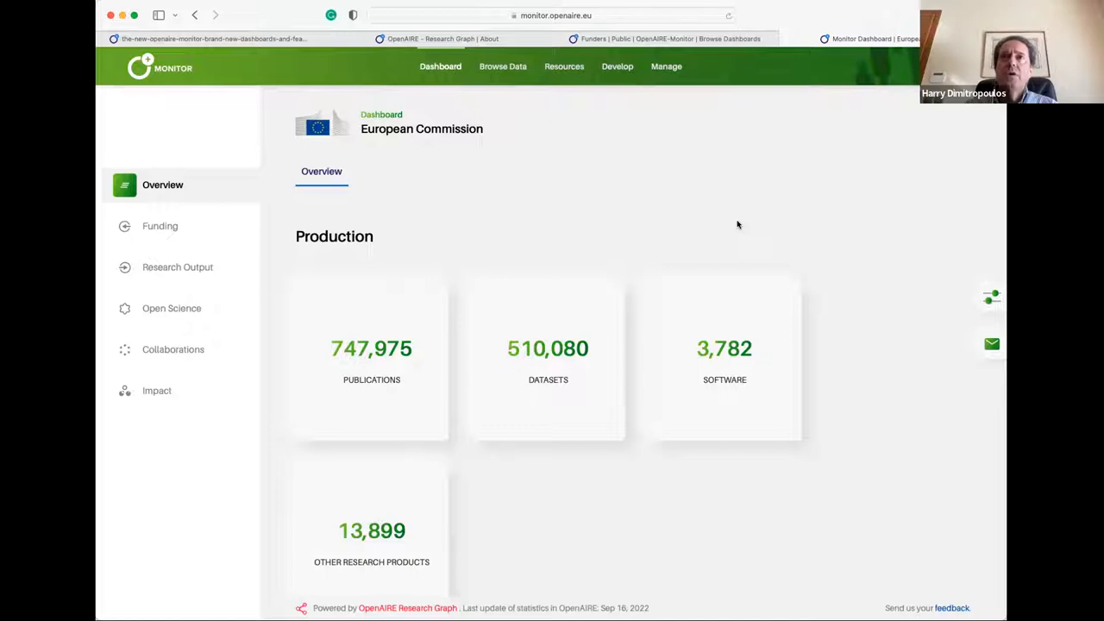
mouse_move(852, 213)
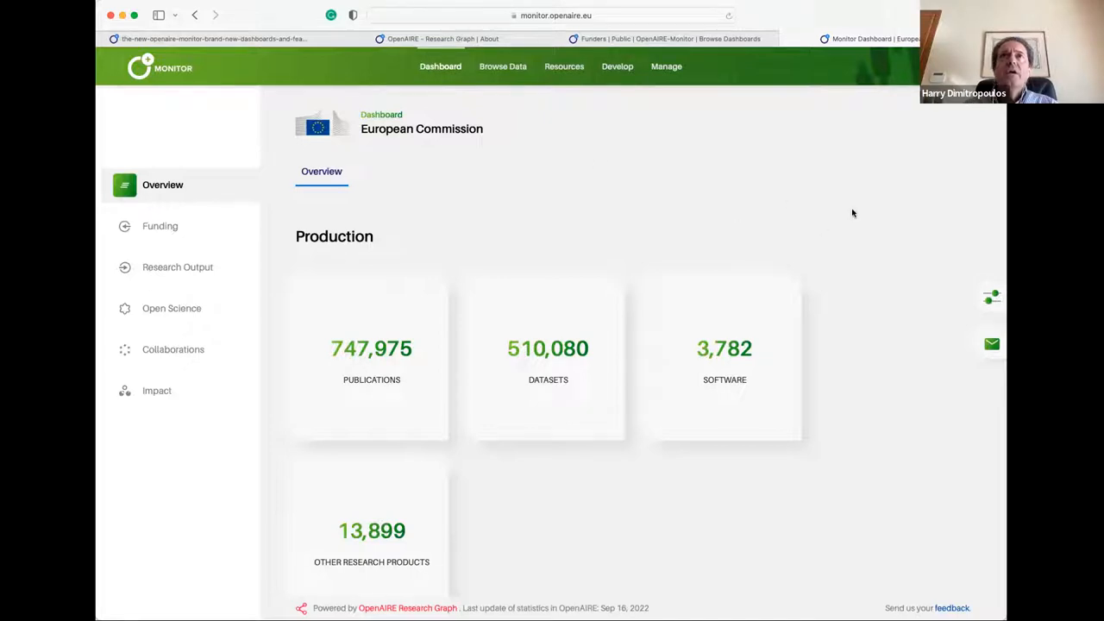
mouse_move(163, 191)
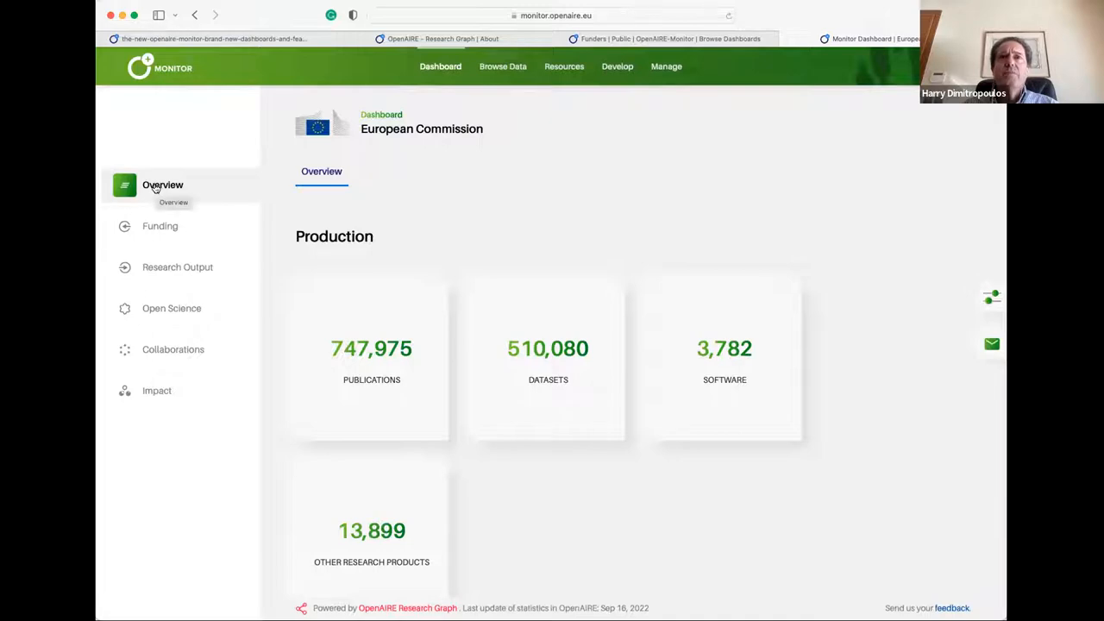
mouse_move(833, 418)
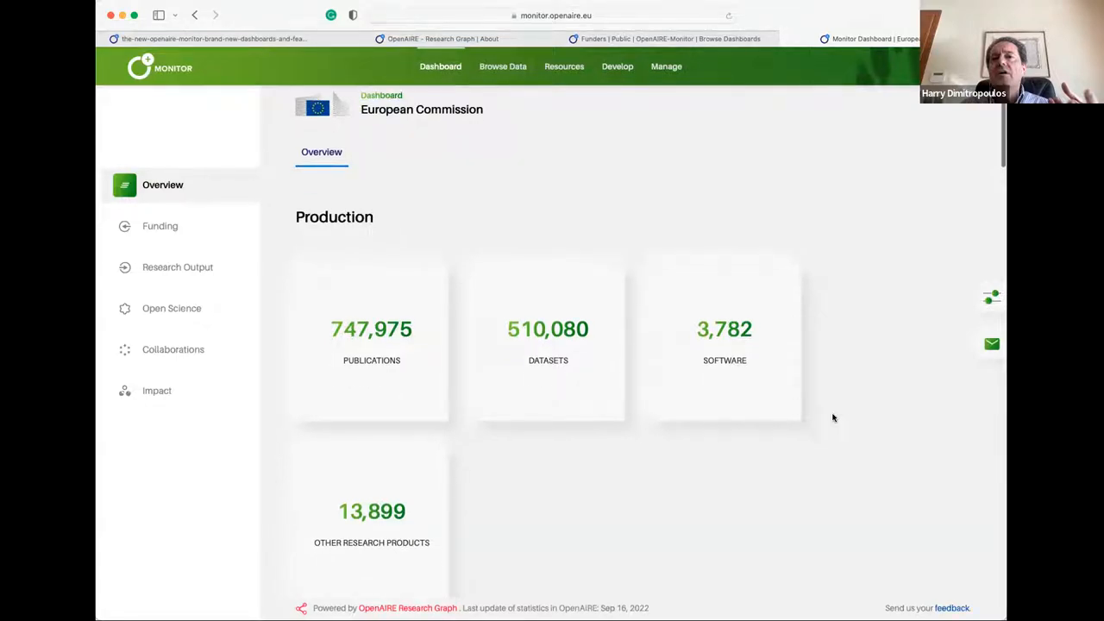
scroll(down, 3)
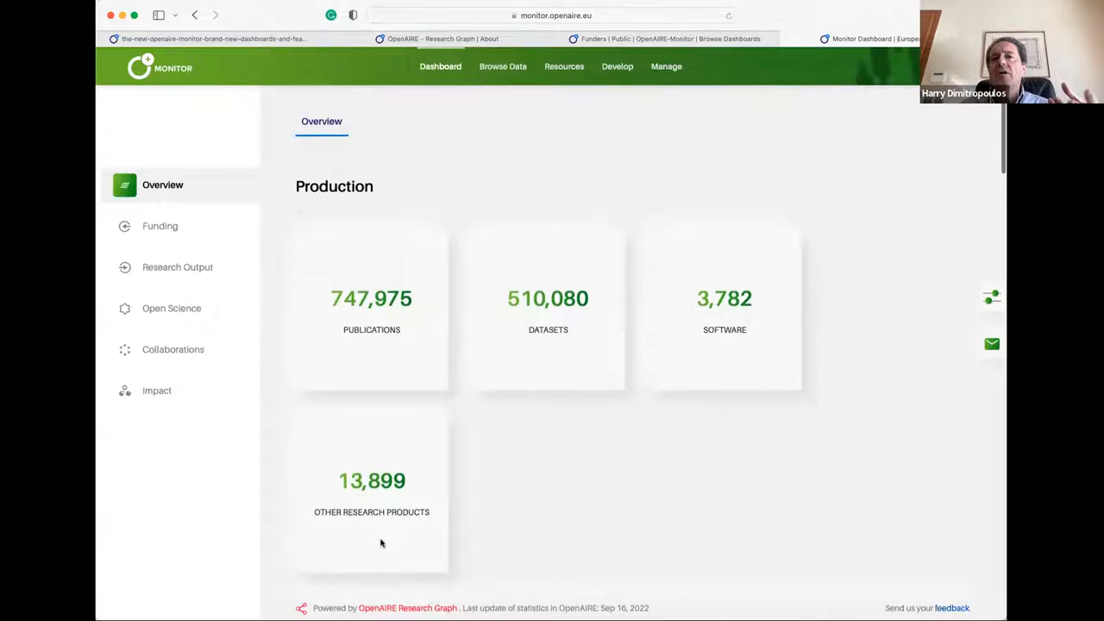
scroll(down, 3)
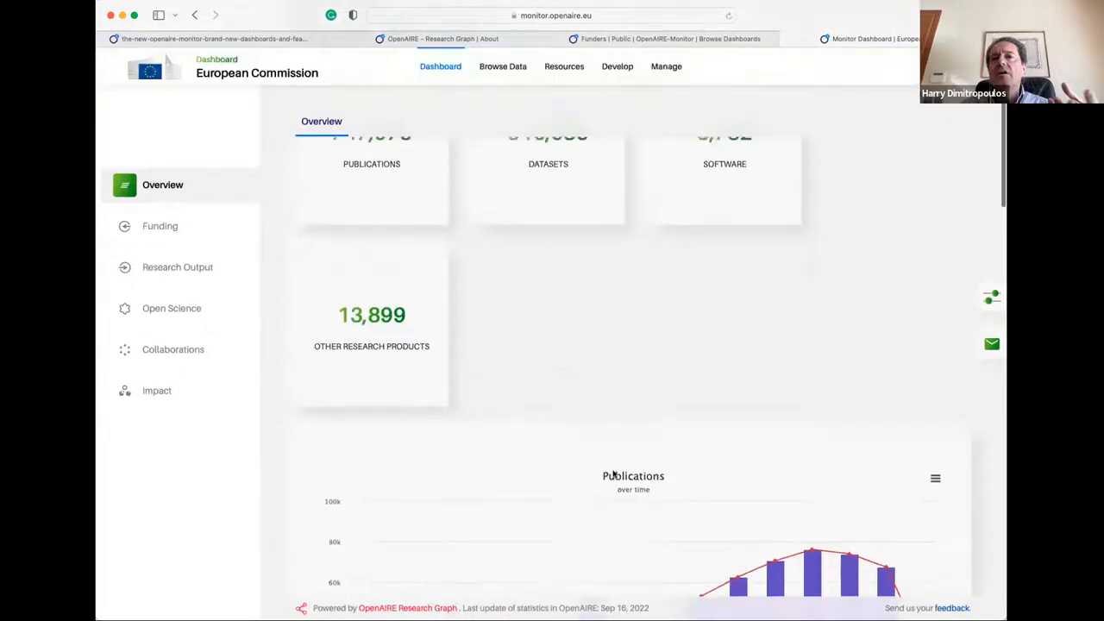
scroll(down, 3)
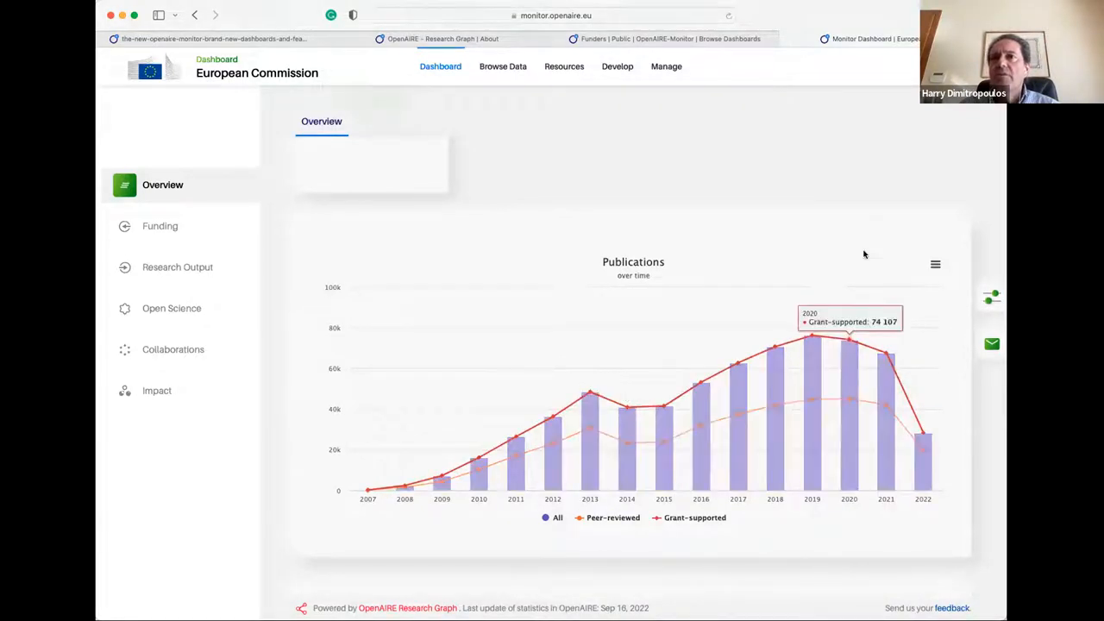
mouse_move(863, 253)
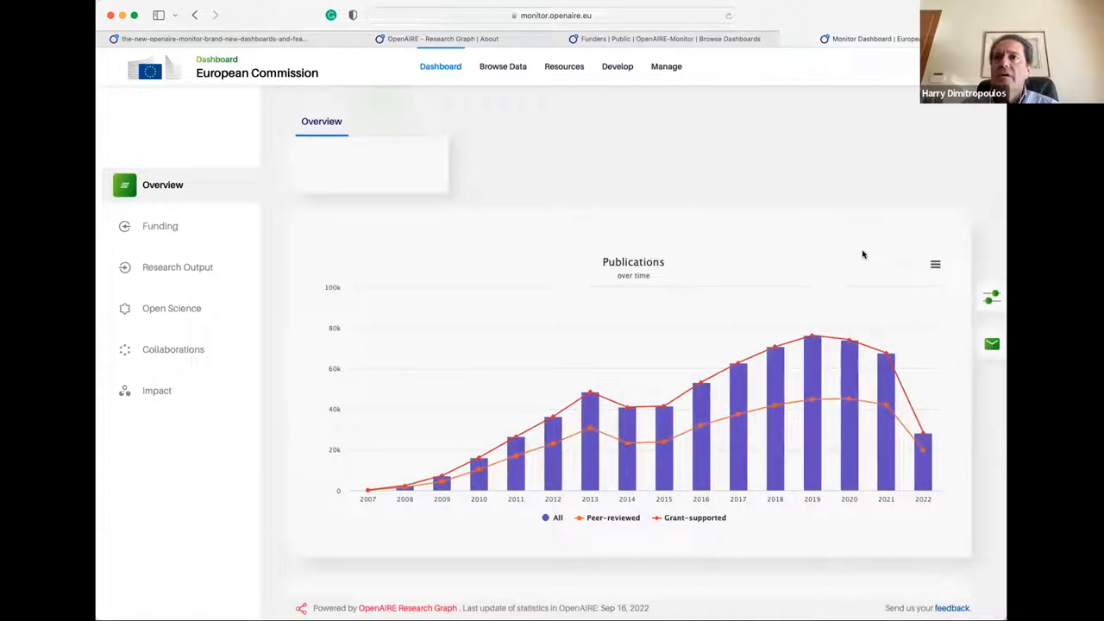
mouse_move(778, 470)
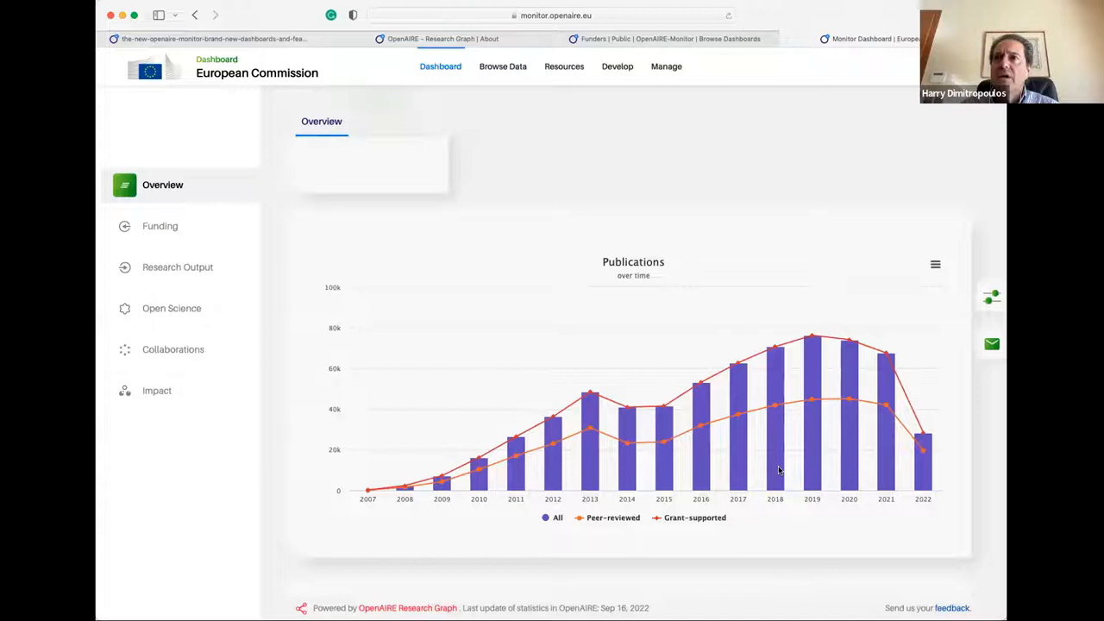
mouse_move(774, 349)
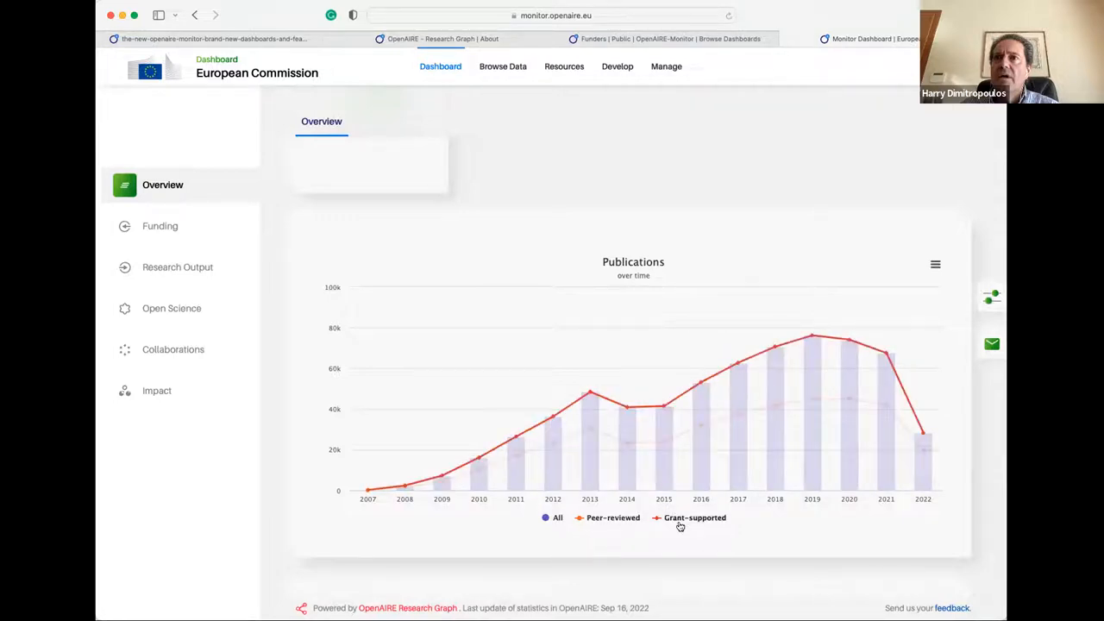
click(694, 518)
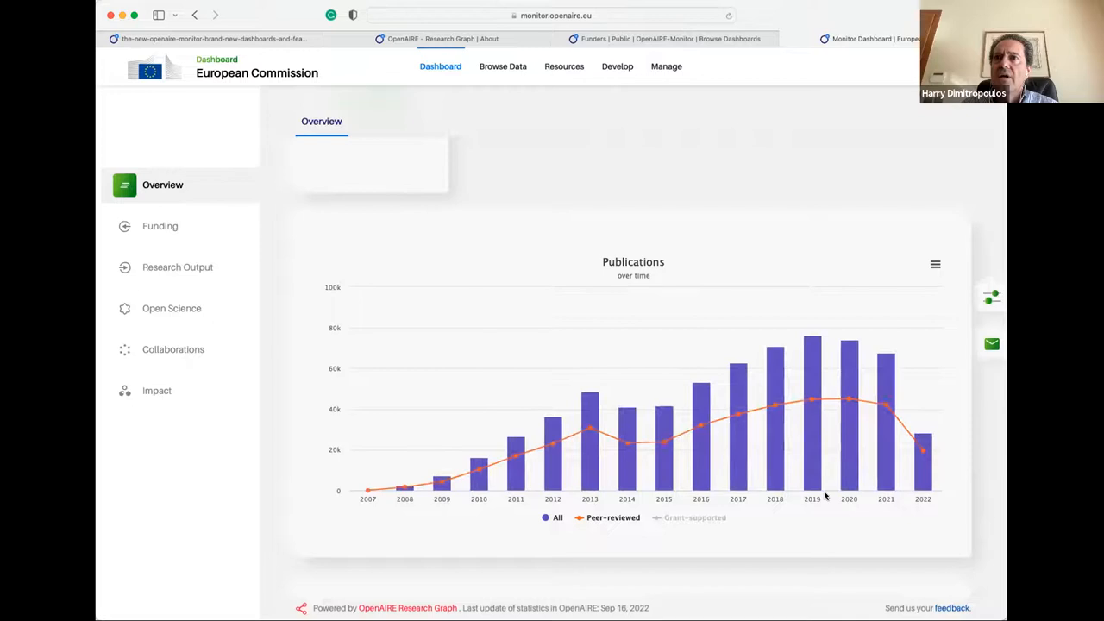
mouse_move(627, 440)
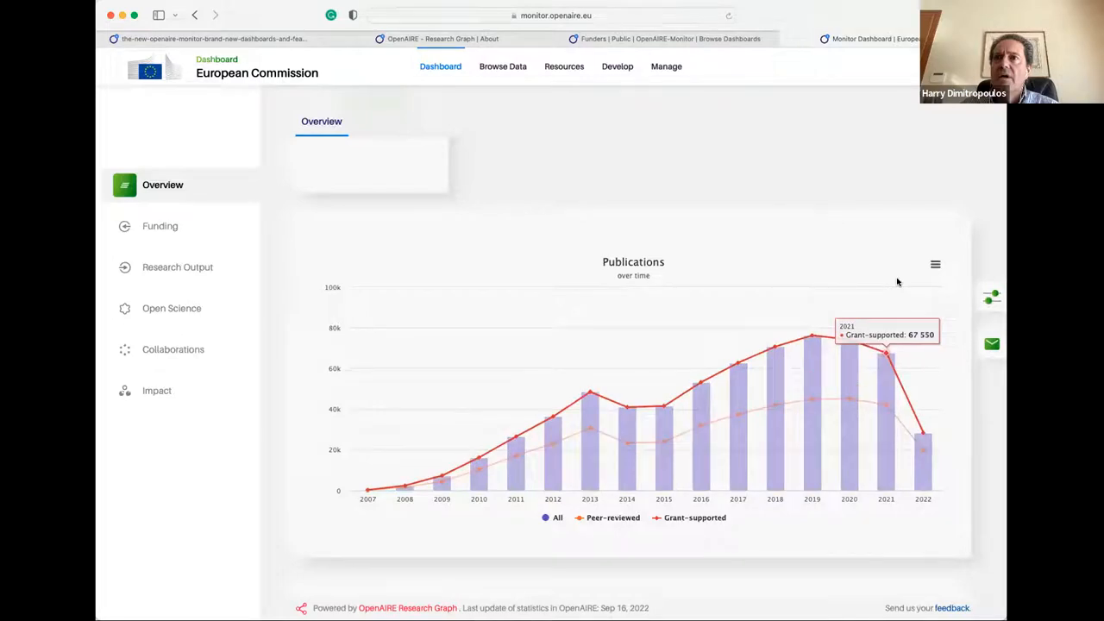
click(934, 264)
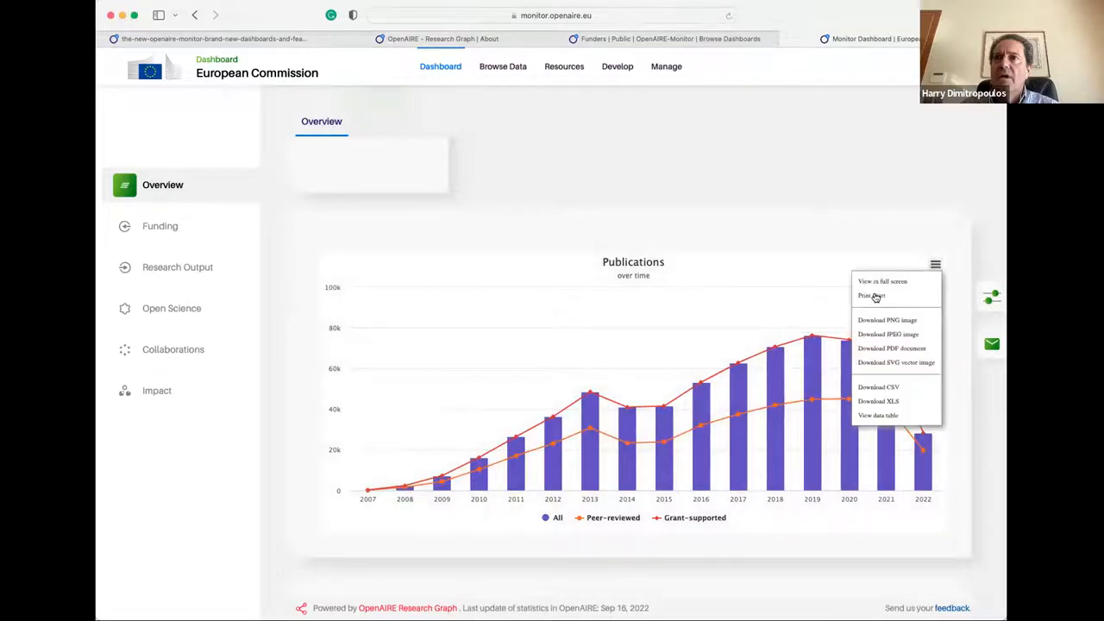
mouse_move(870, 295)
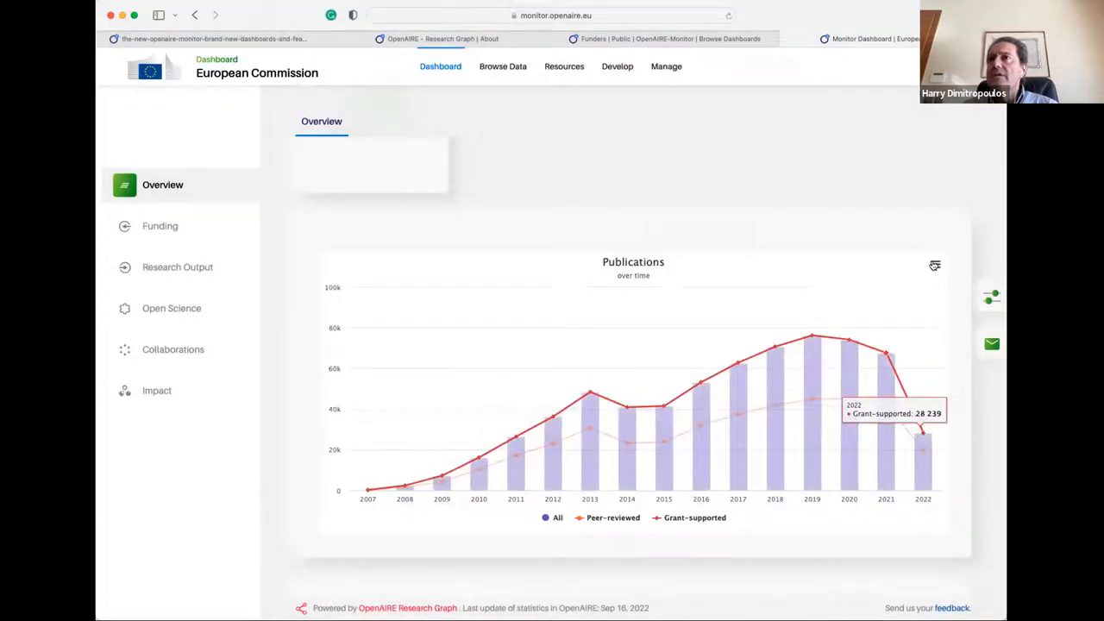
click(934, 265)
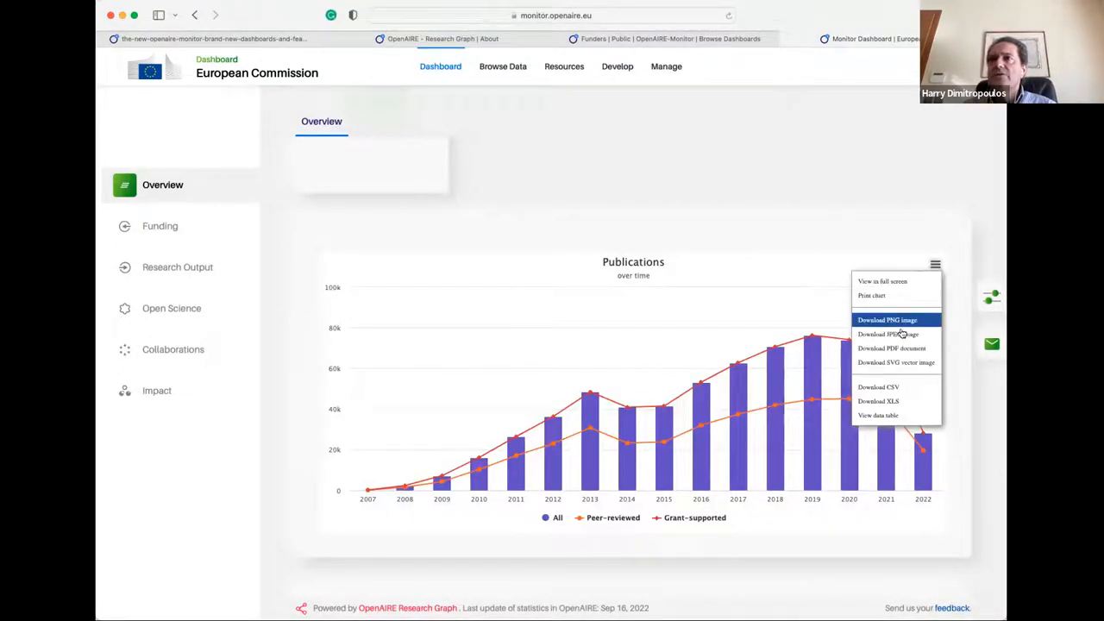
mouse_move(896, 361)
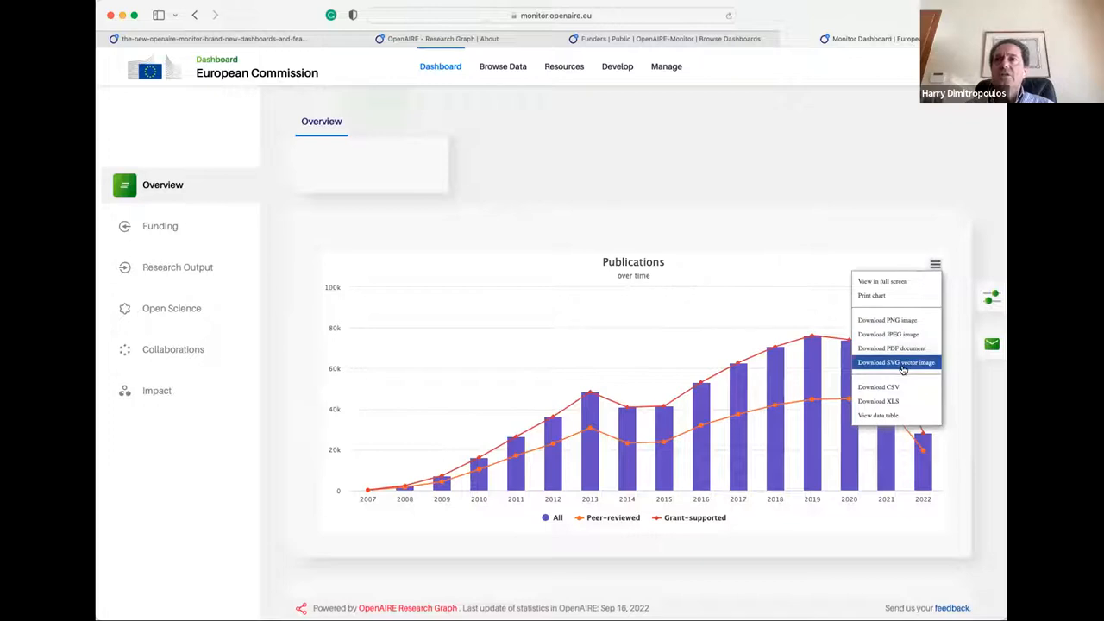
mouse_move(896, 387)
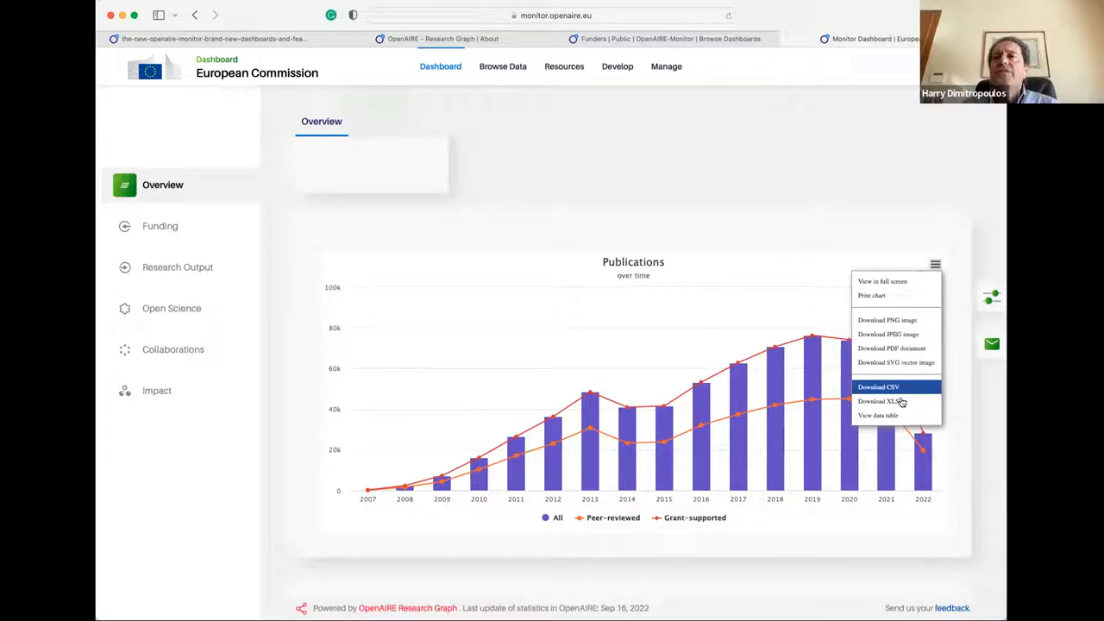
mouse_move(878, 415)
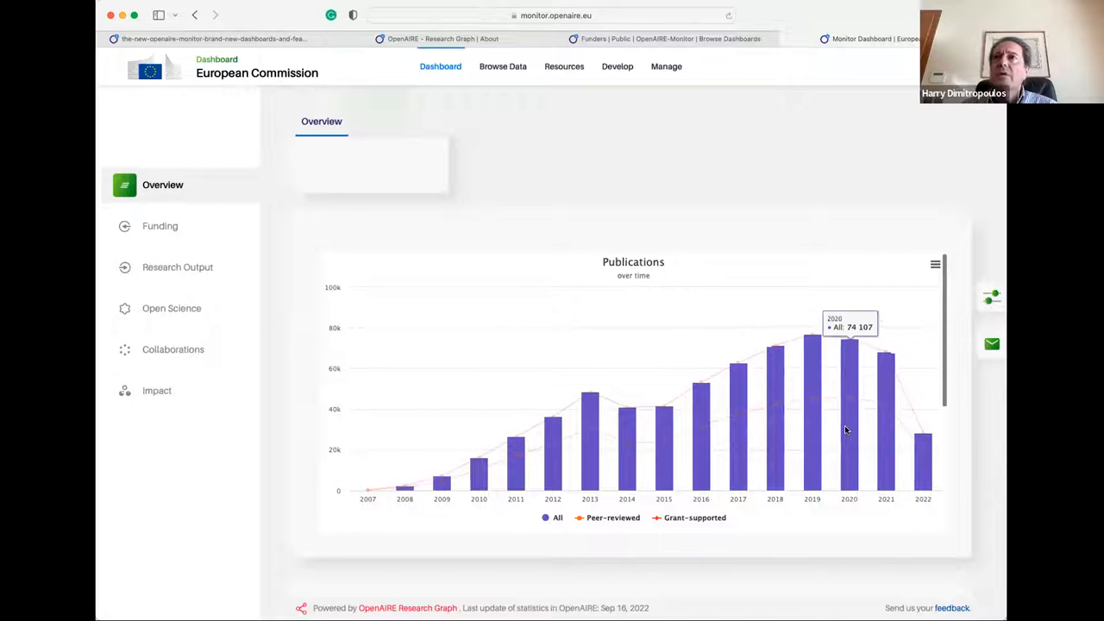
click(935, 264)
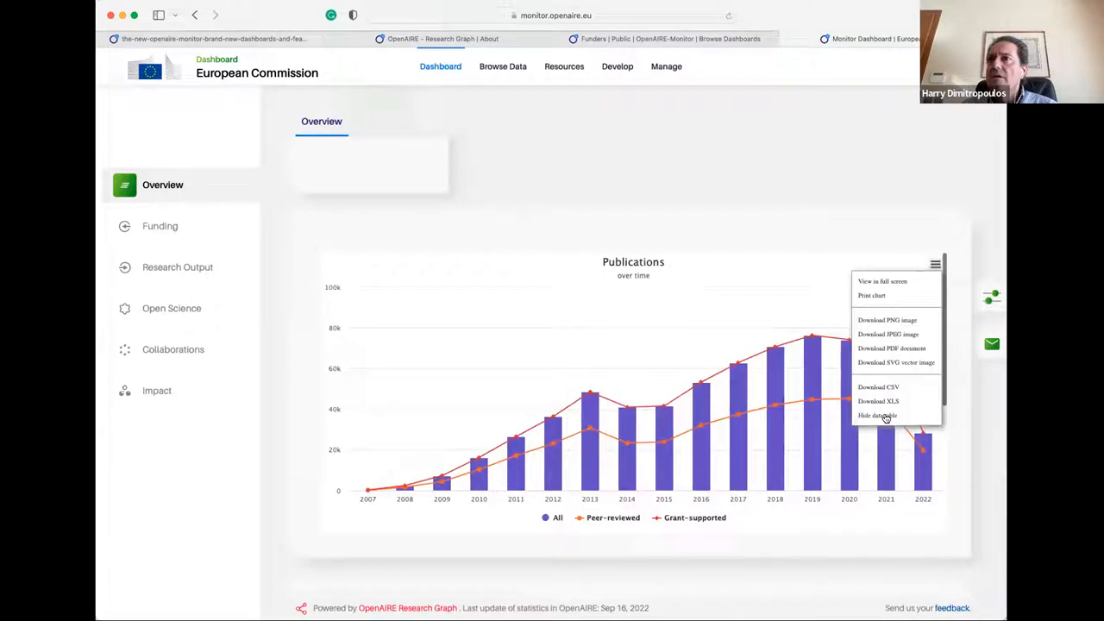
click(877, 414)
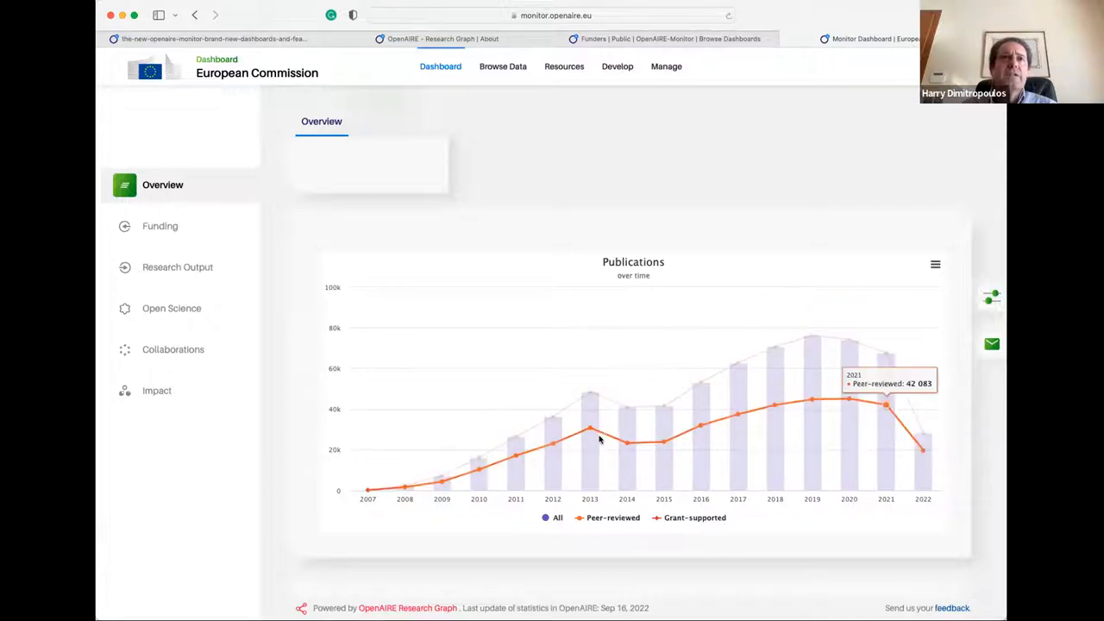
Step: Scroll down to the Datasets over time chart, peaking at 444,171 in 2019
scroll(down, 3)
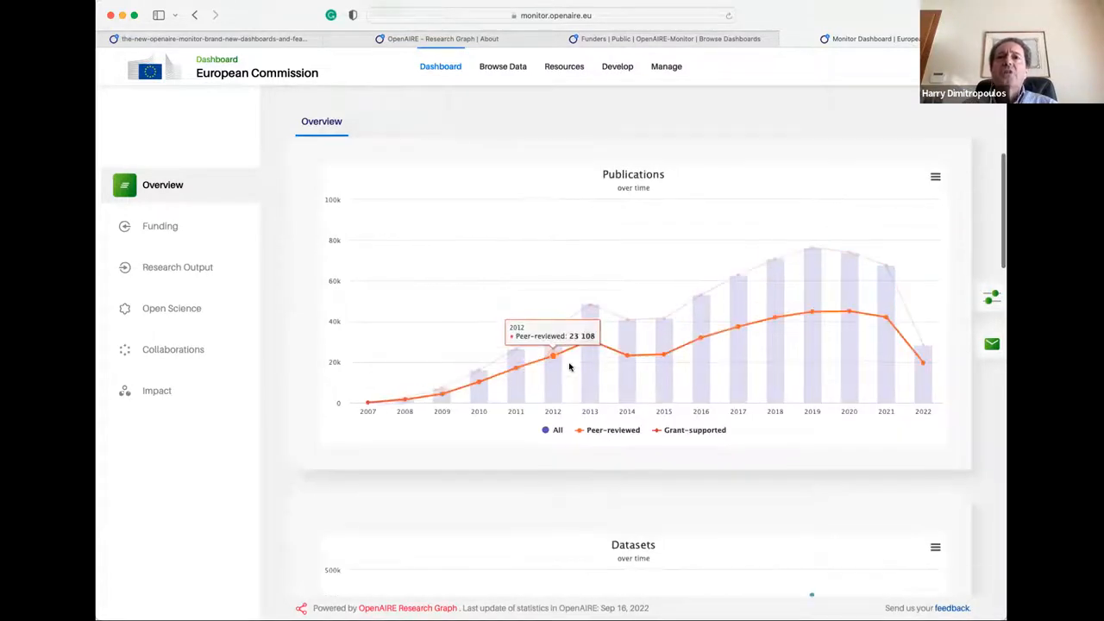
scroll(down, 3)
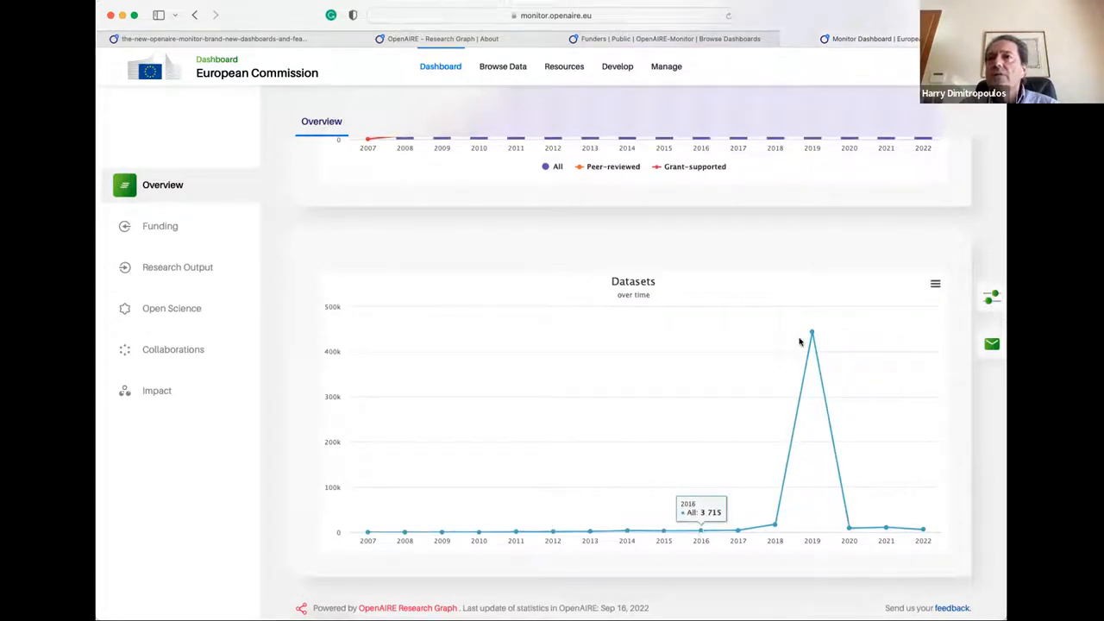
mouse_move(885, 526)
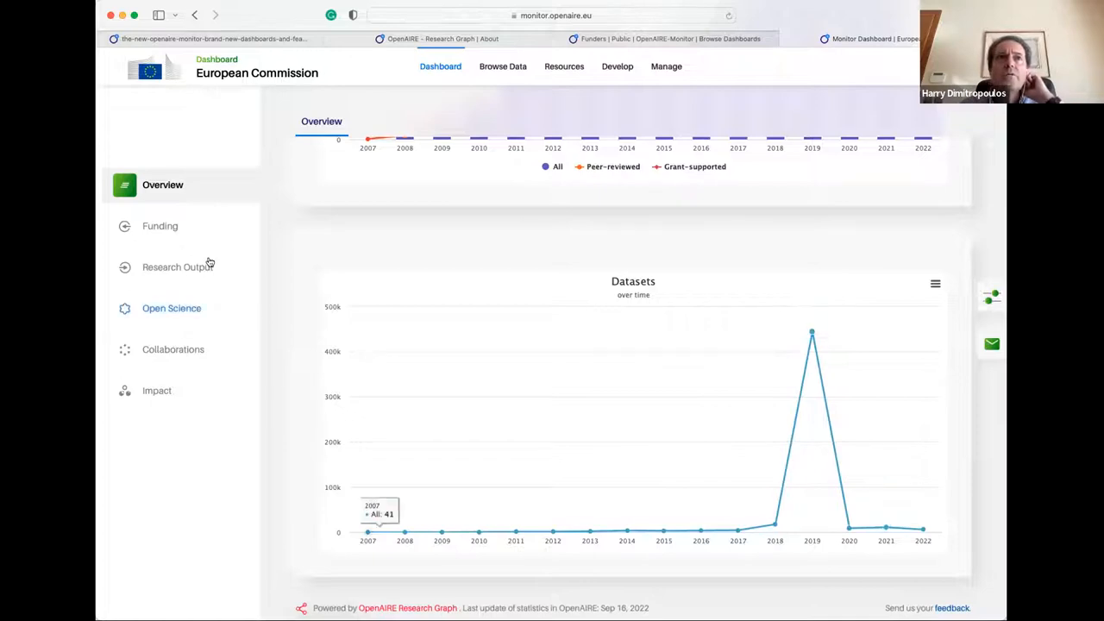
mouse_move(811, 331)
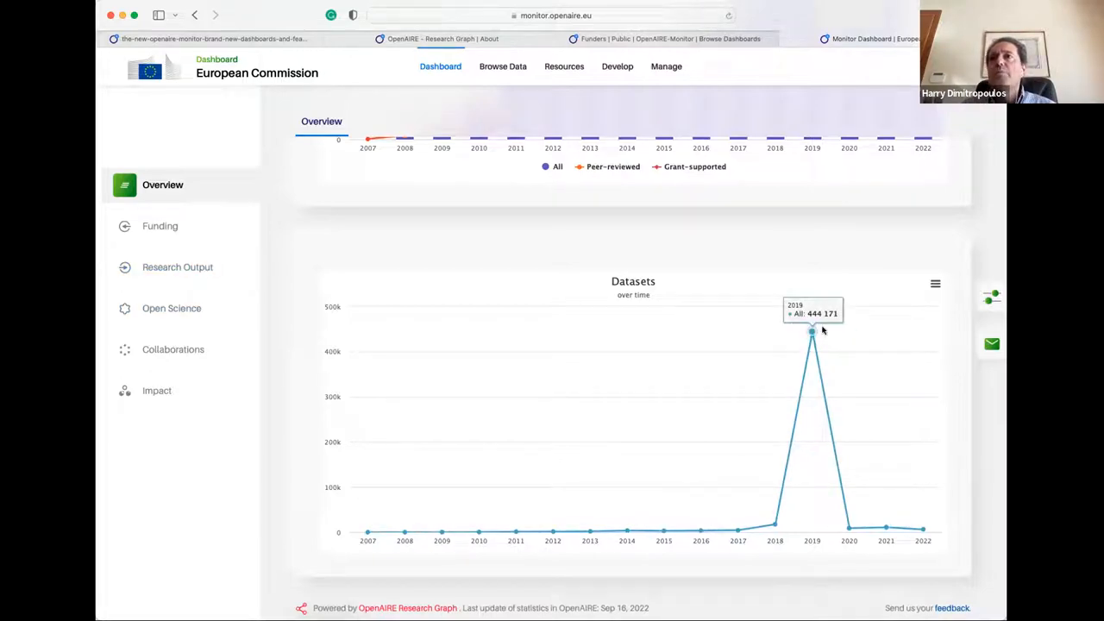
mouse_move(756, 254)
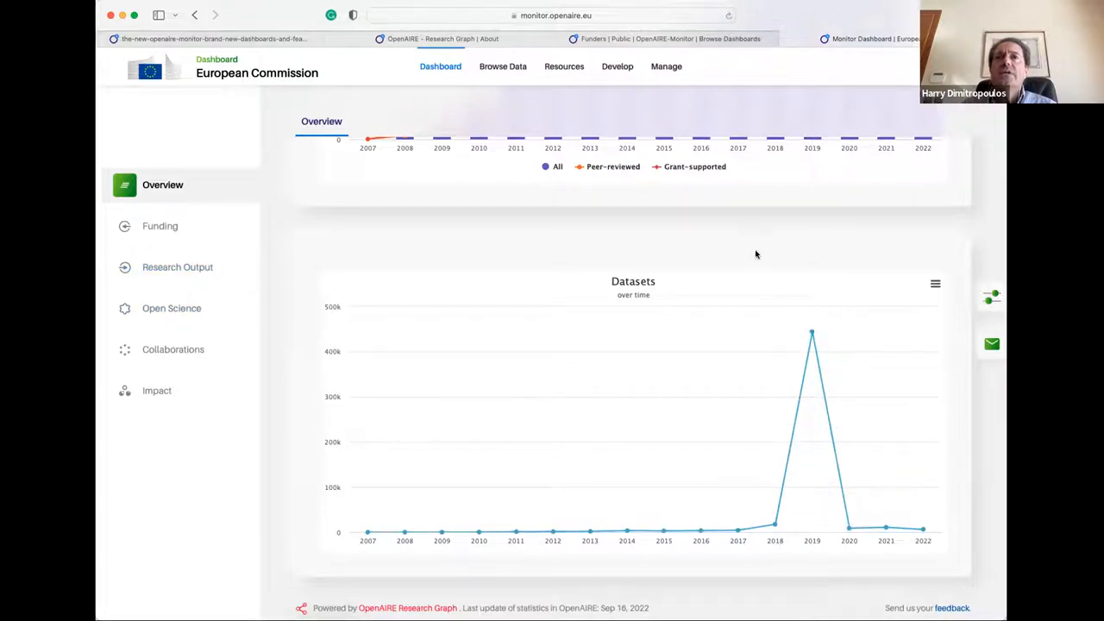
mouse_move(789, 282)
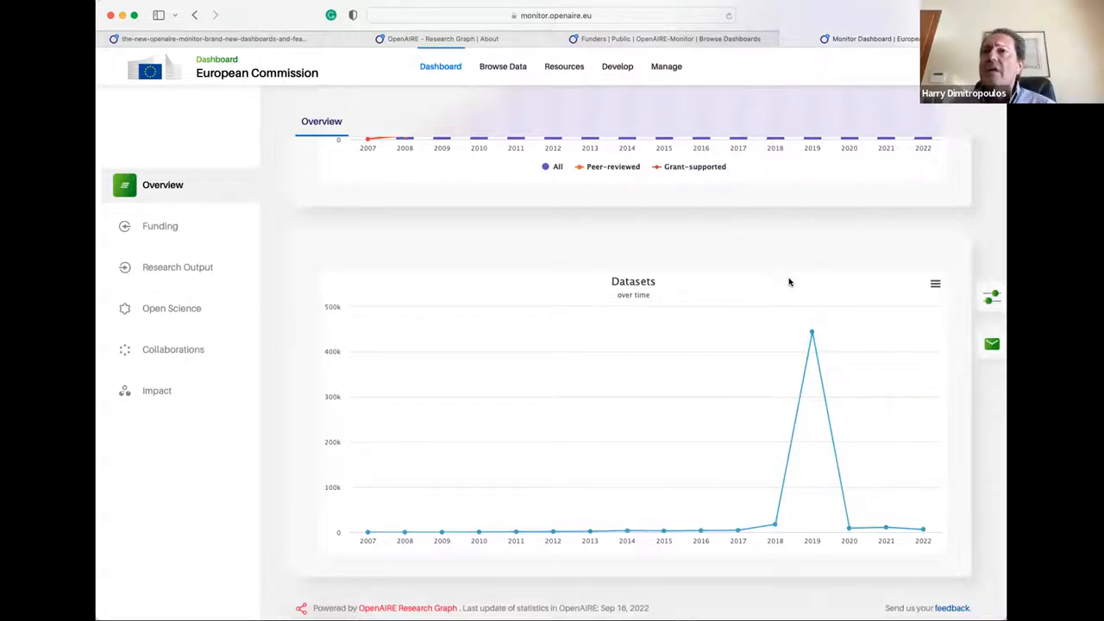
mouse_move(810, 334)
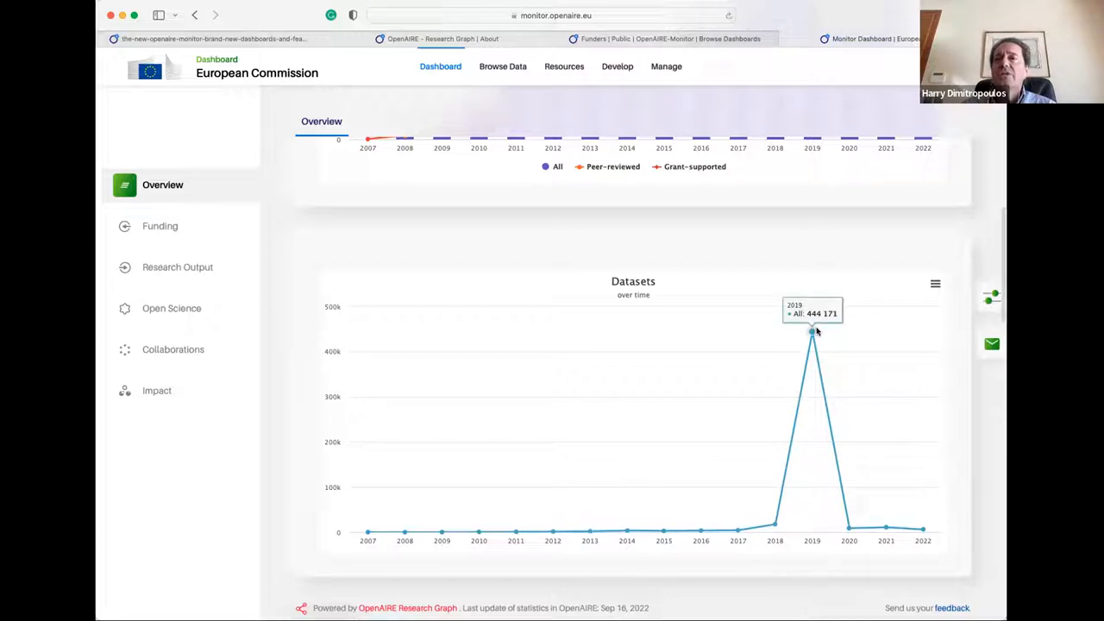
scroll(down, 3)
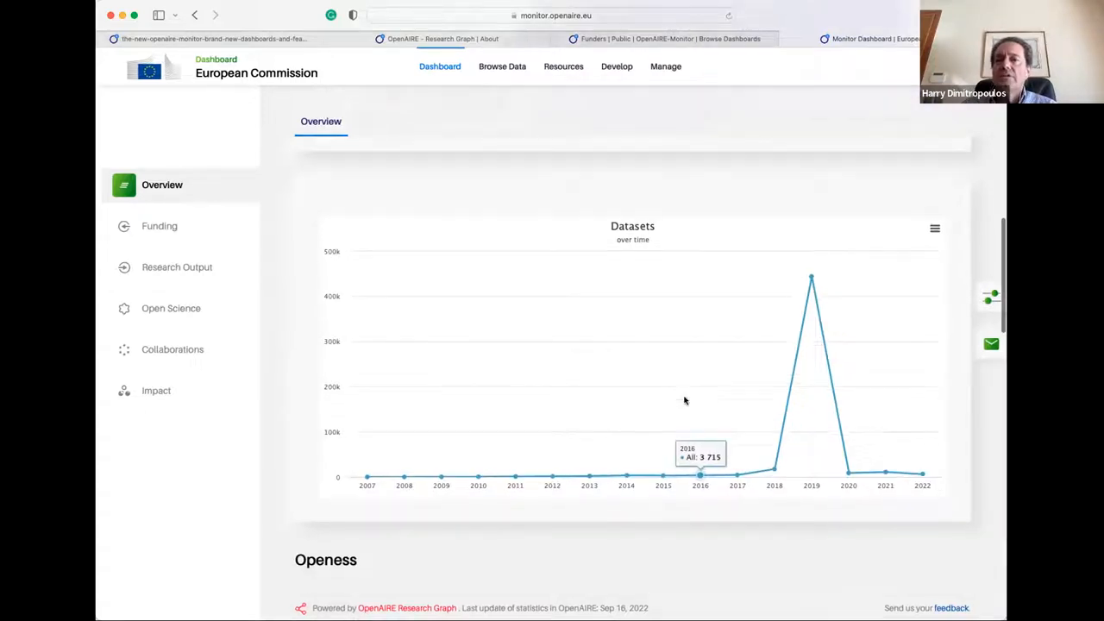
Step: Scroll past Publications and Datasets Openness to the Co-funded Research Outcomes chart
scroll(down, 3)
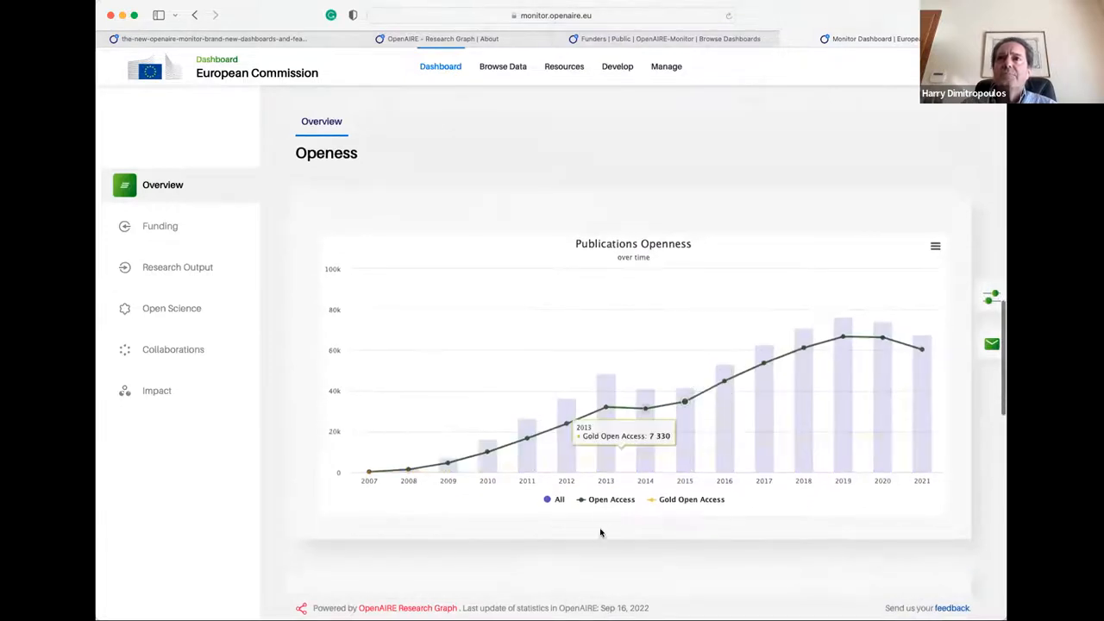
mouse_move(613, 501)
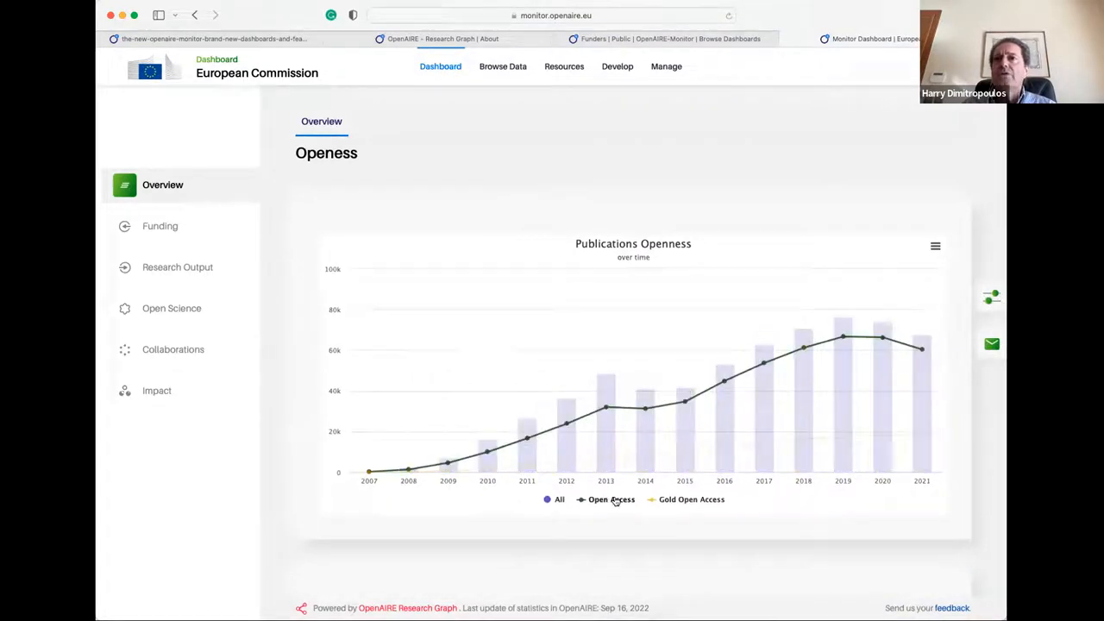
scroll(down, 3)
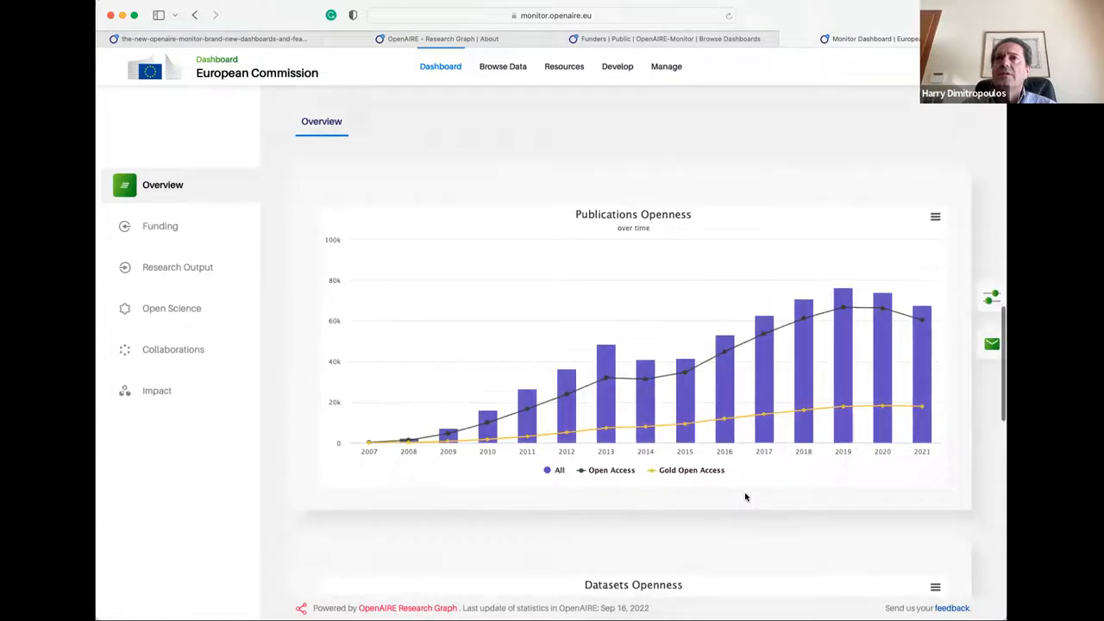
scroll(down, 3)
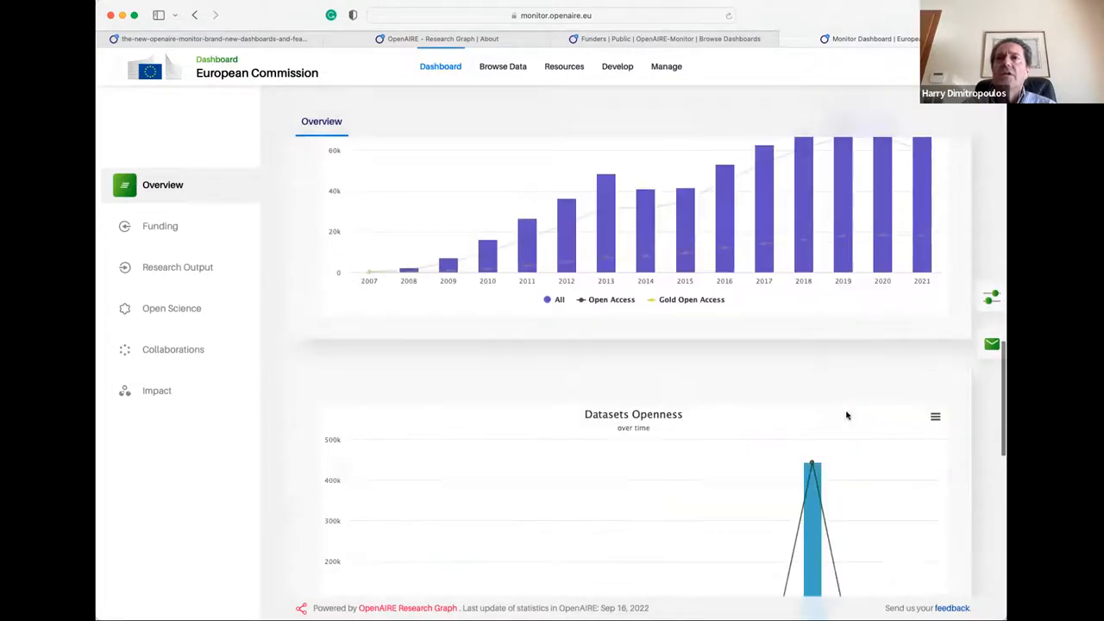
scroll(down, 3)
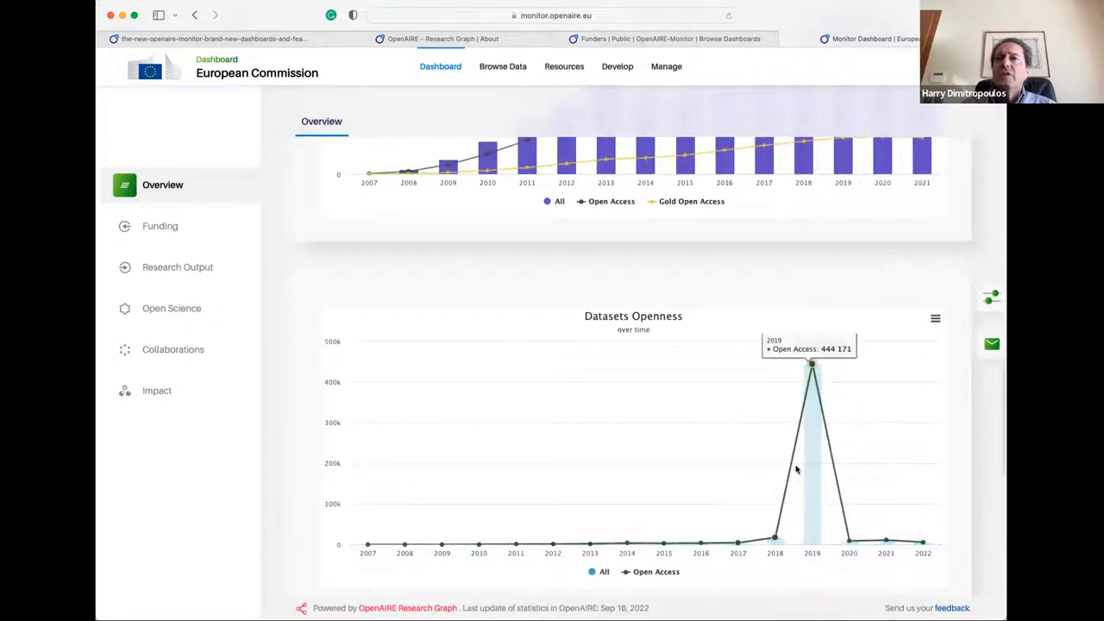
scroll(down, 3)
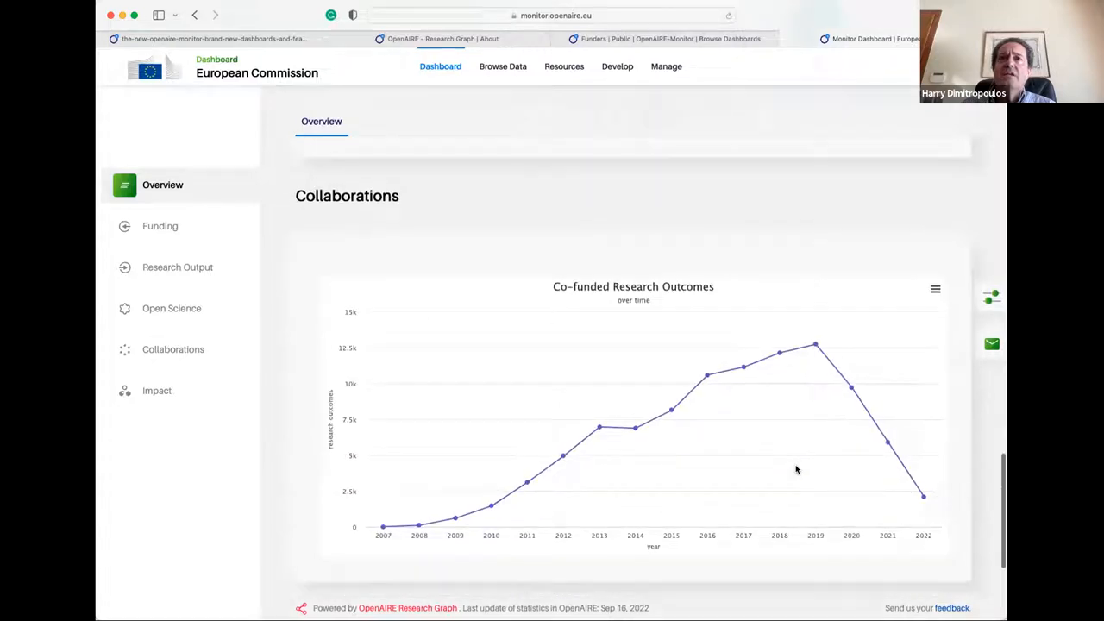
mouse_move(563, 451)
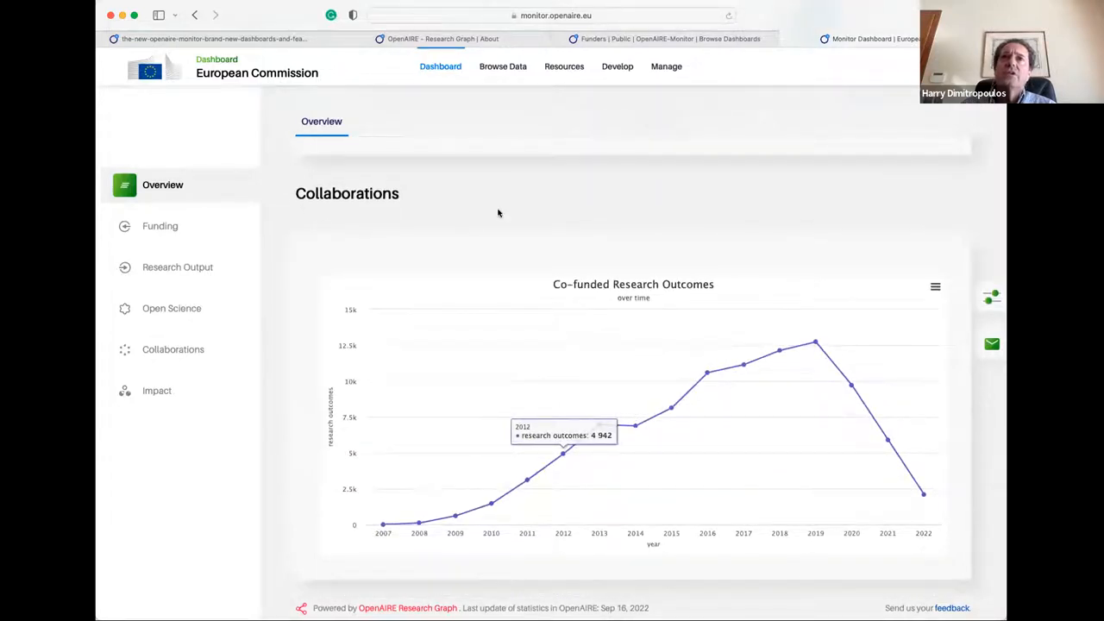
mouse_move(707, 372)
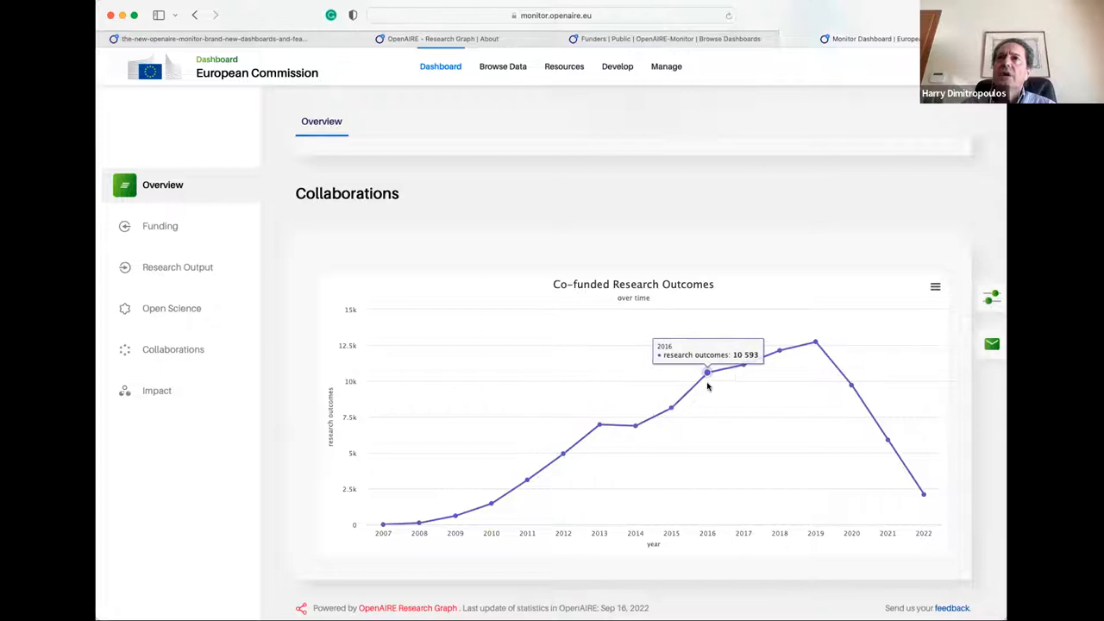
scroll(down, 3)
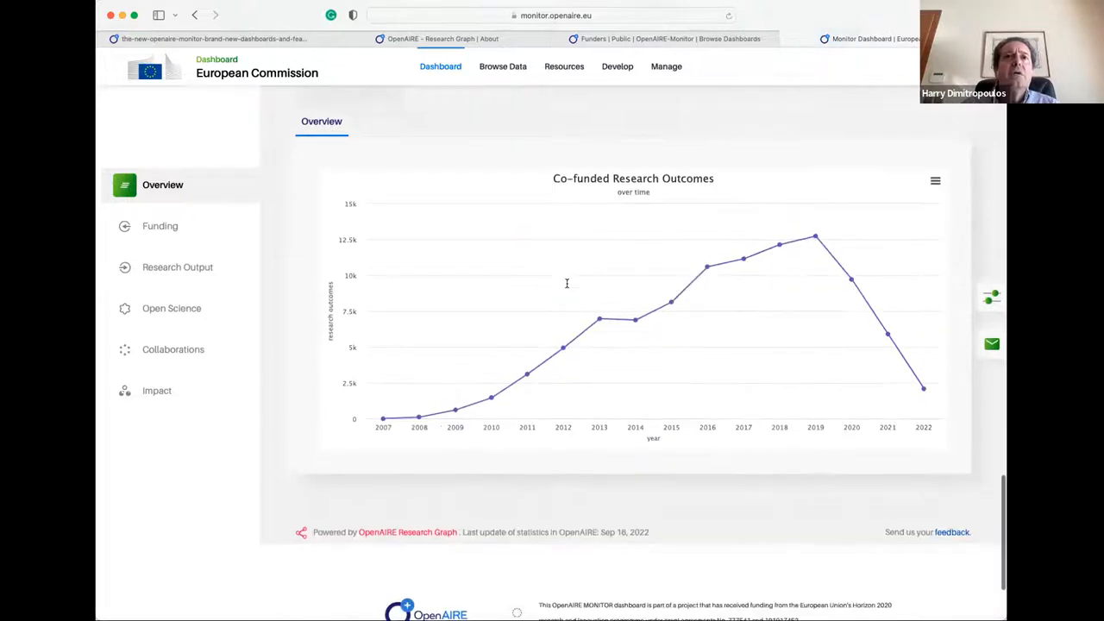
scroll(up, 3)
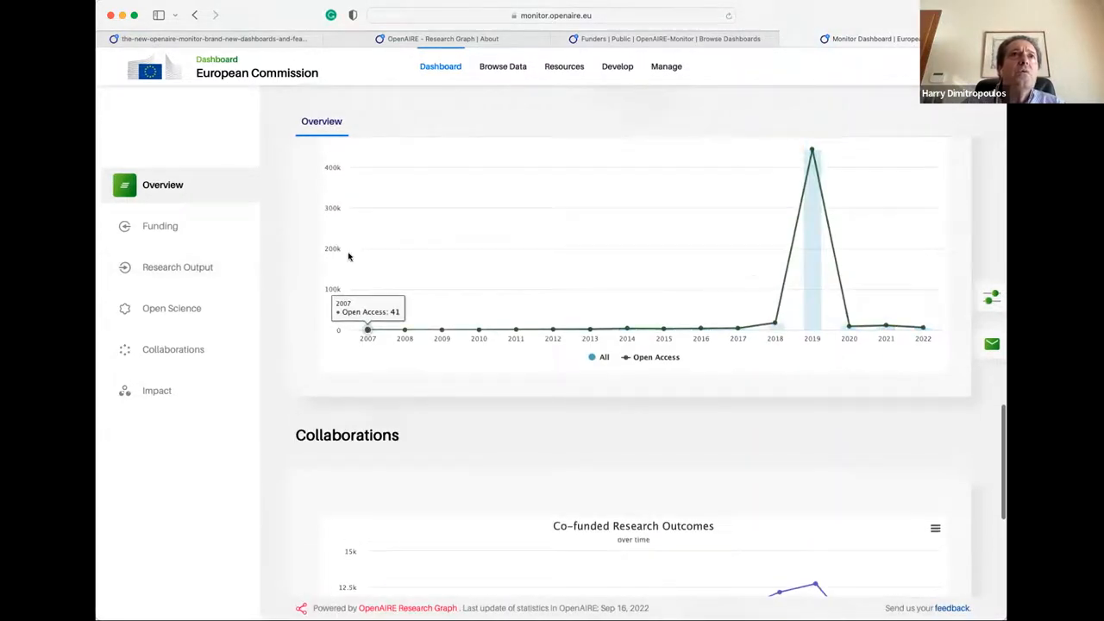
scroll(up, 3)
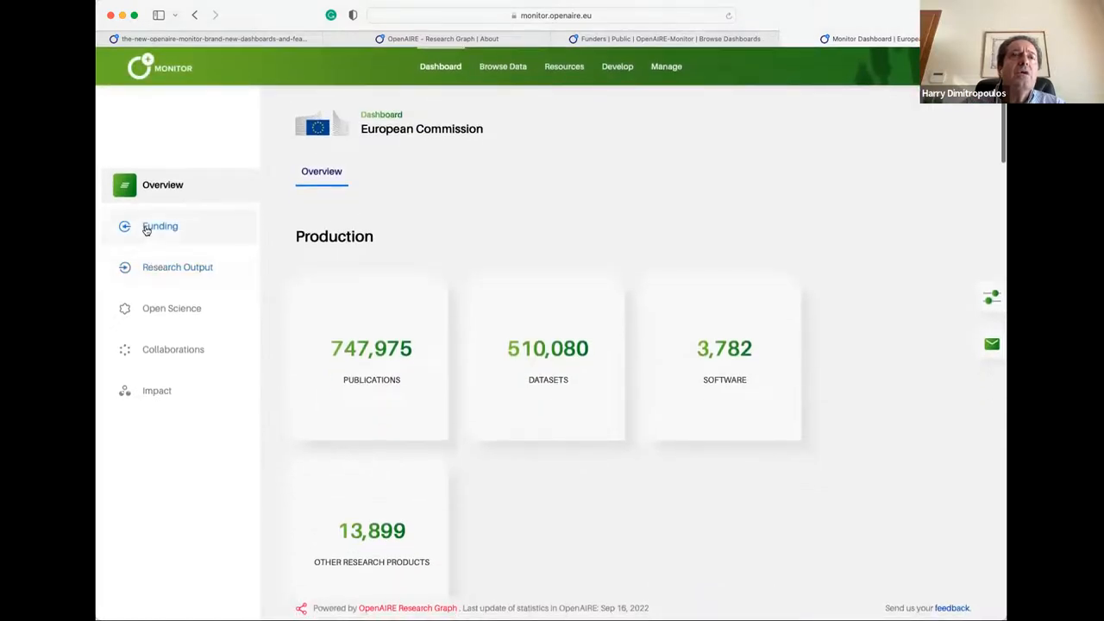
Step: Open Funding, showing 65,396 projects granted and 186 countries, and browse its charts
click(160, 226)
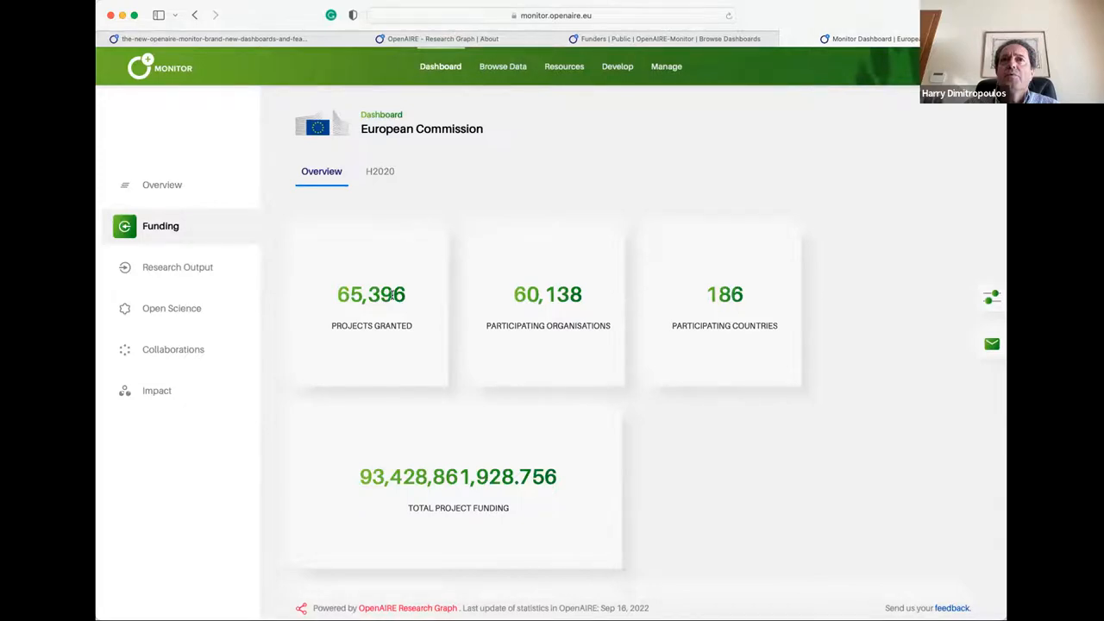
scroll(down, 3)
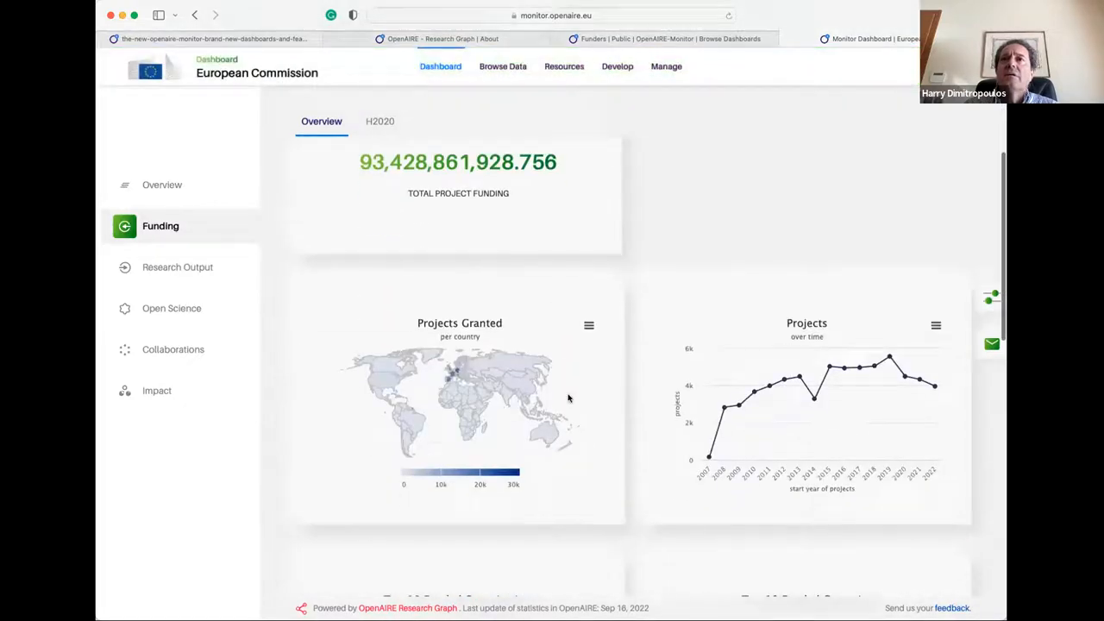
scroll(down, 3)
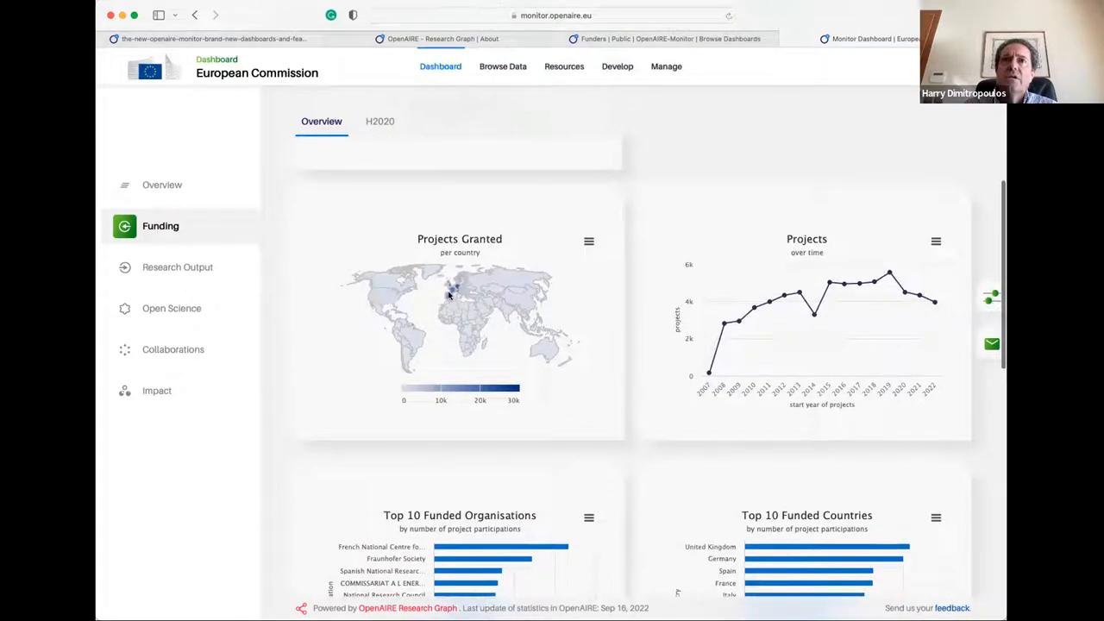
mouse_move(664, 188)
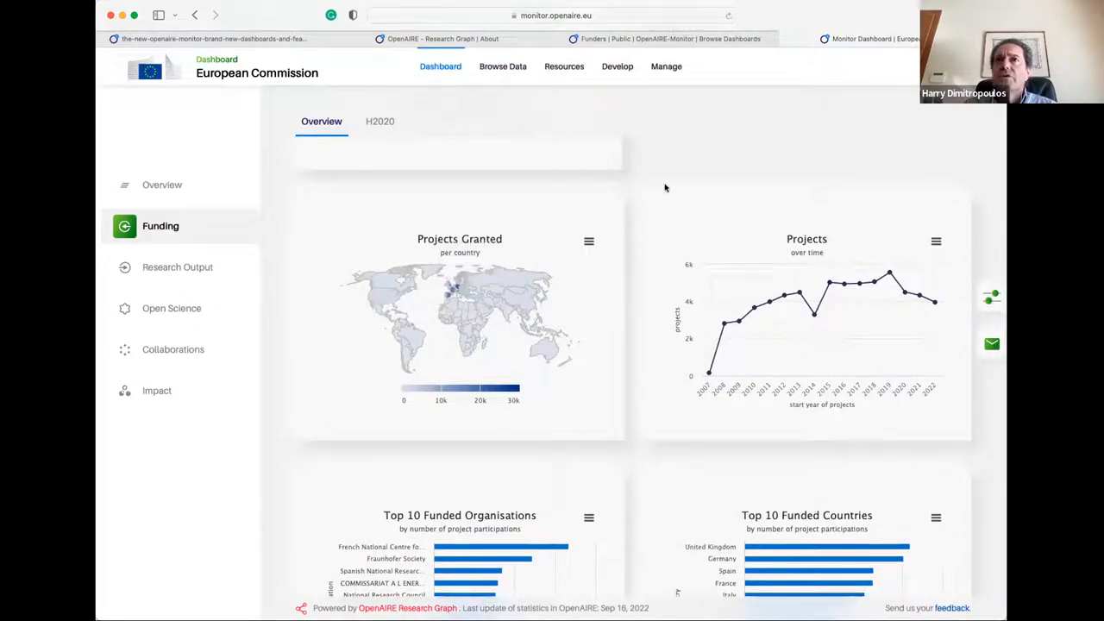
mouse_move(668, 311)
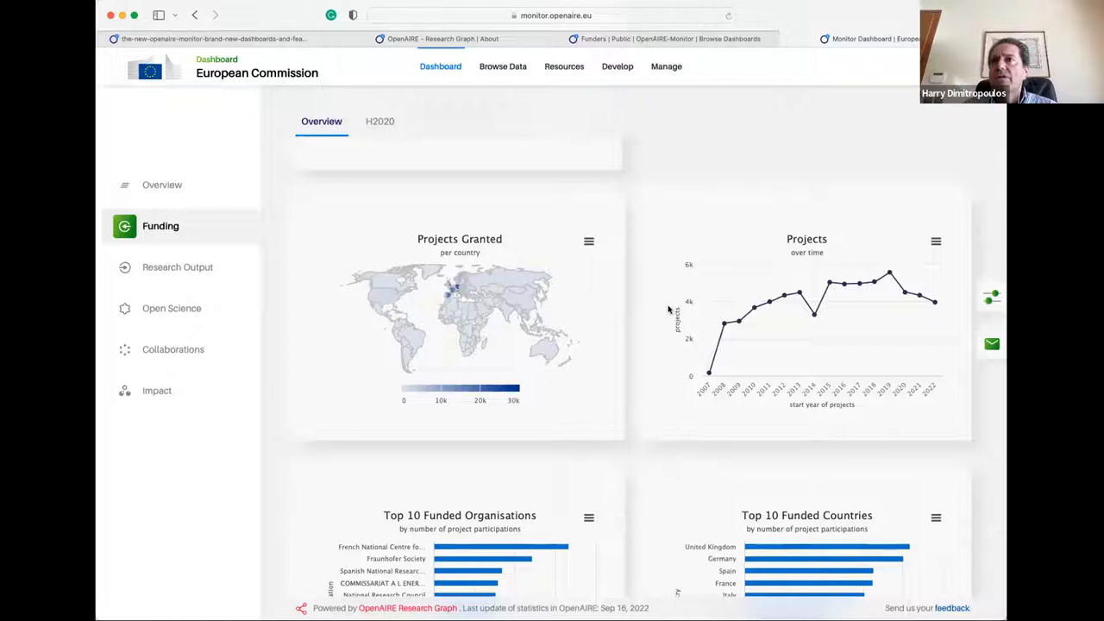
mouse_move(905, 291)
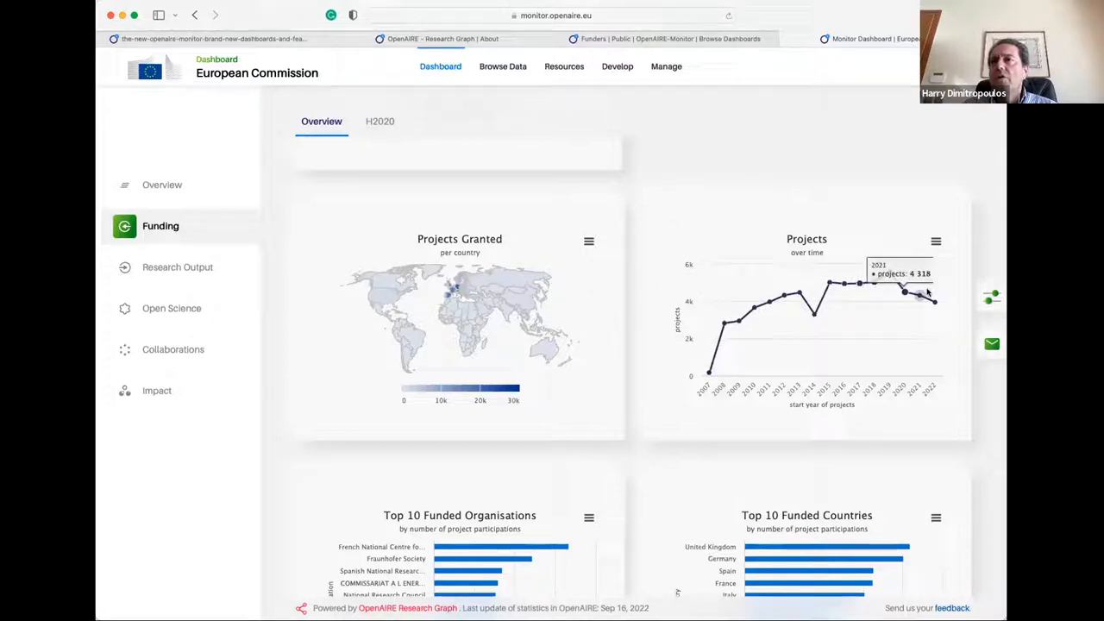
scroll(down, 3)
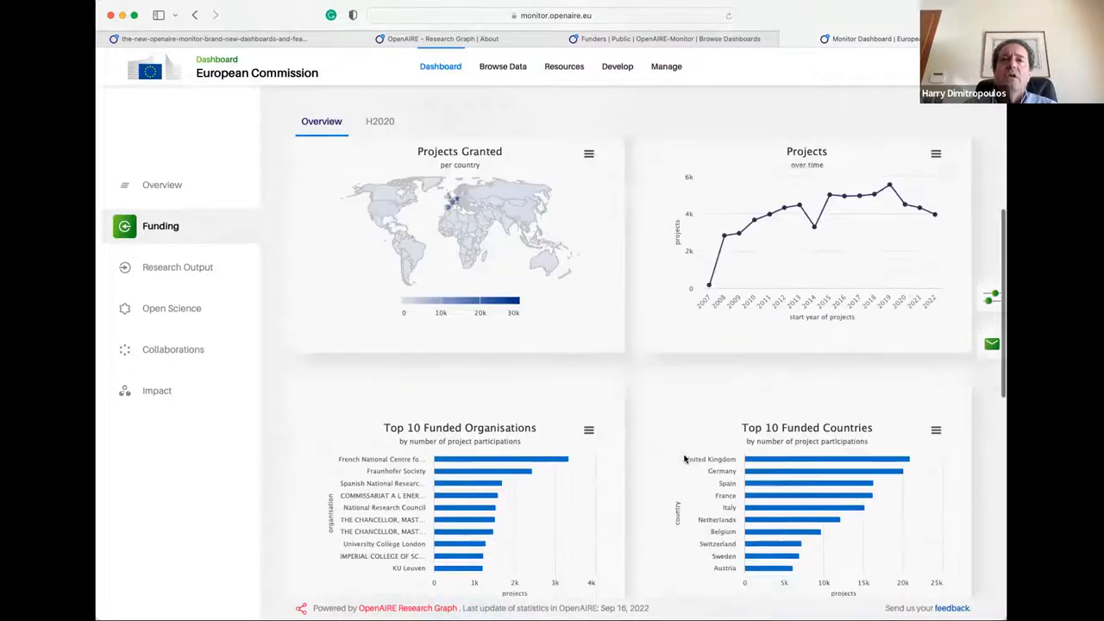
scroll(down, 3)
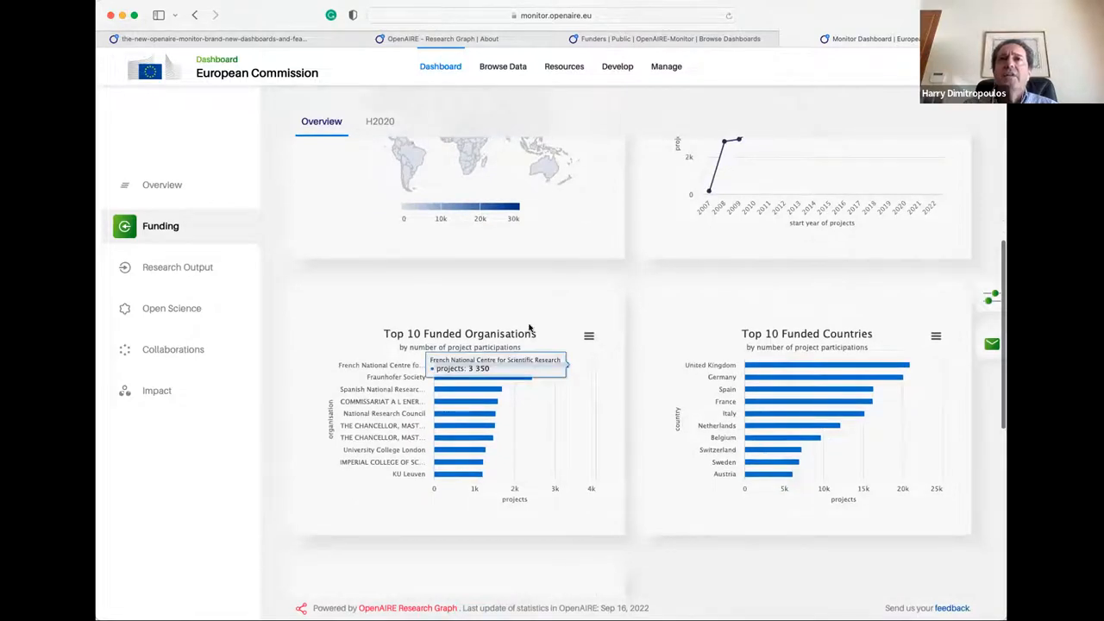
mouse_move(649, 399)
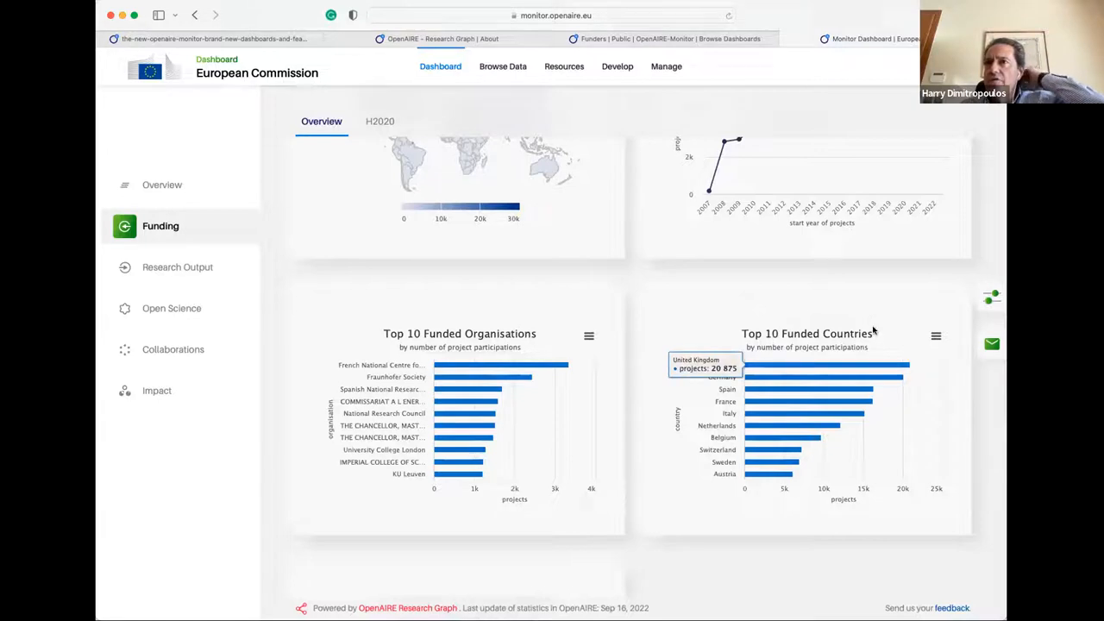
scroll(down, 3)
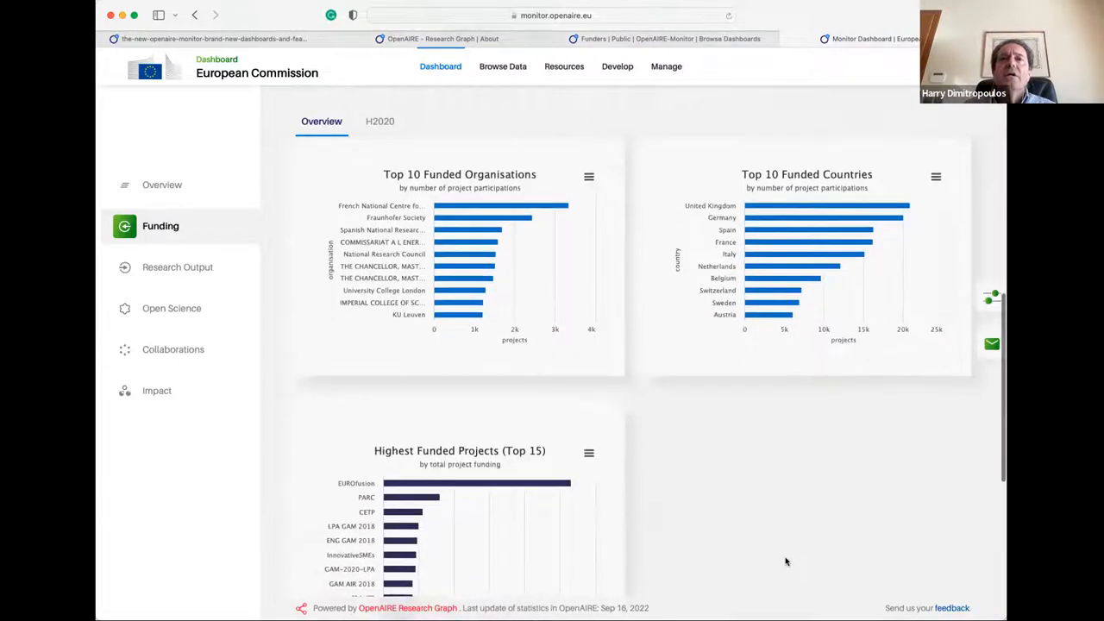
scroll(down, 3)
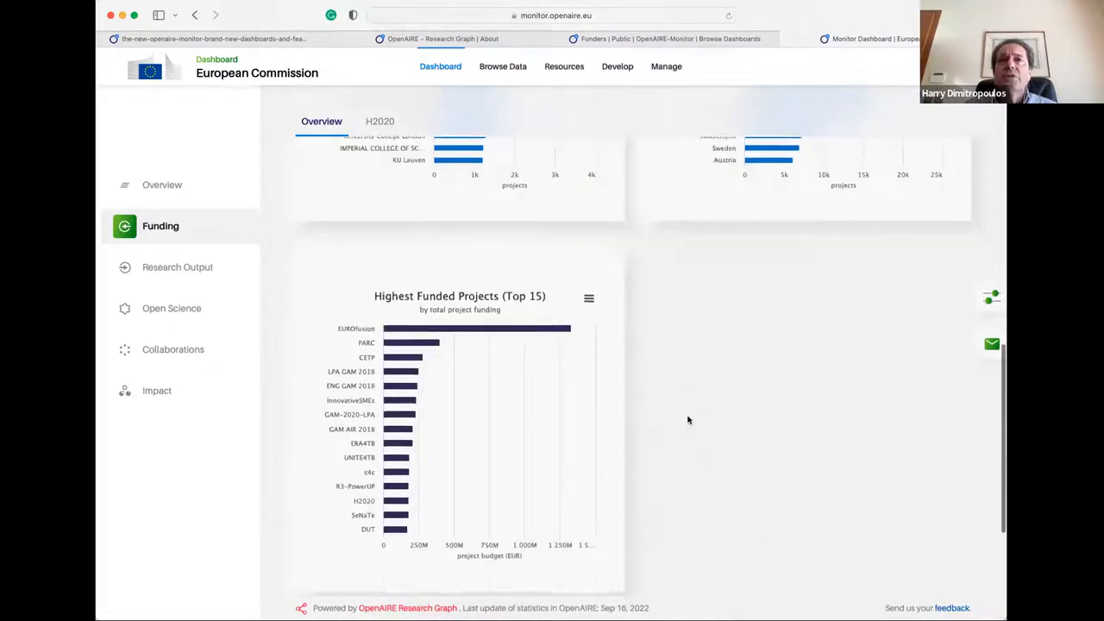
scroll(up, 3)
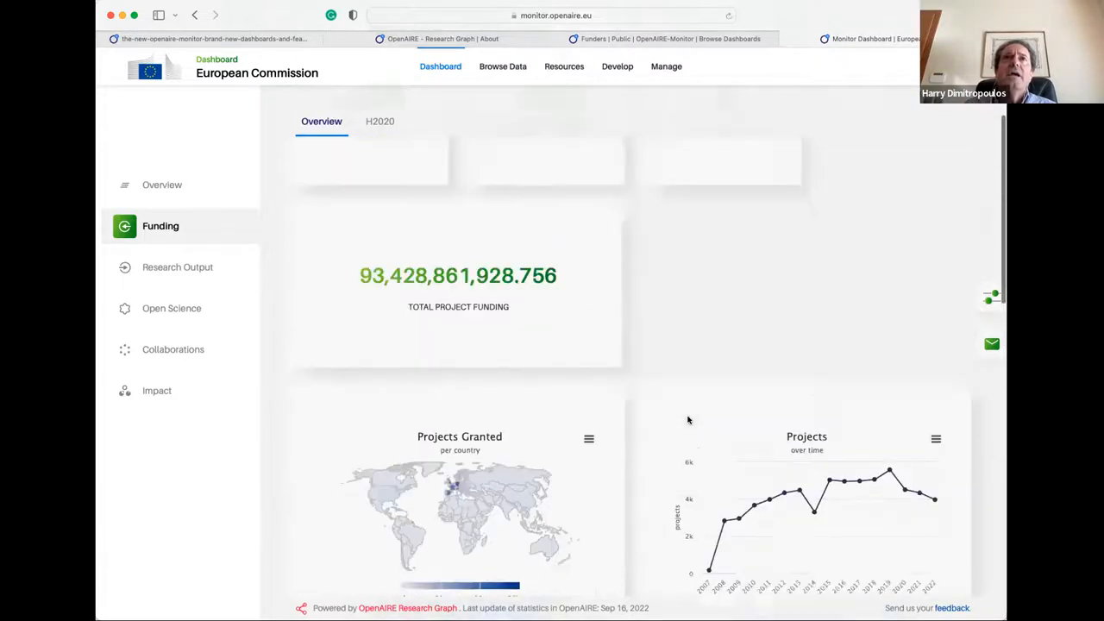
scroll(up, 3)
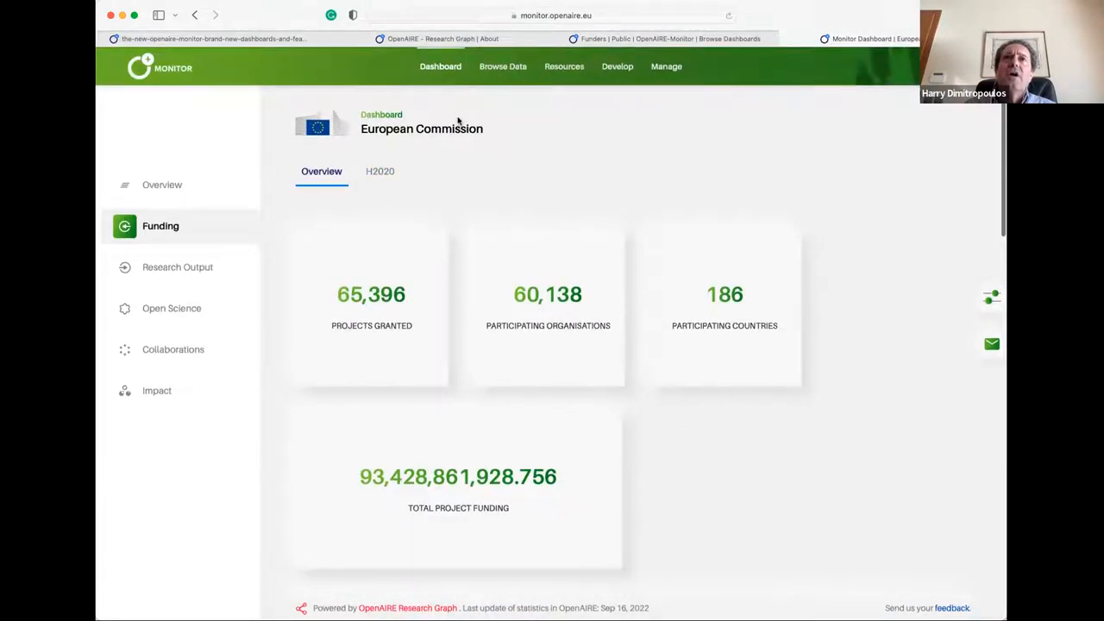
mouse_move(385, 157)
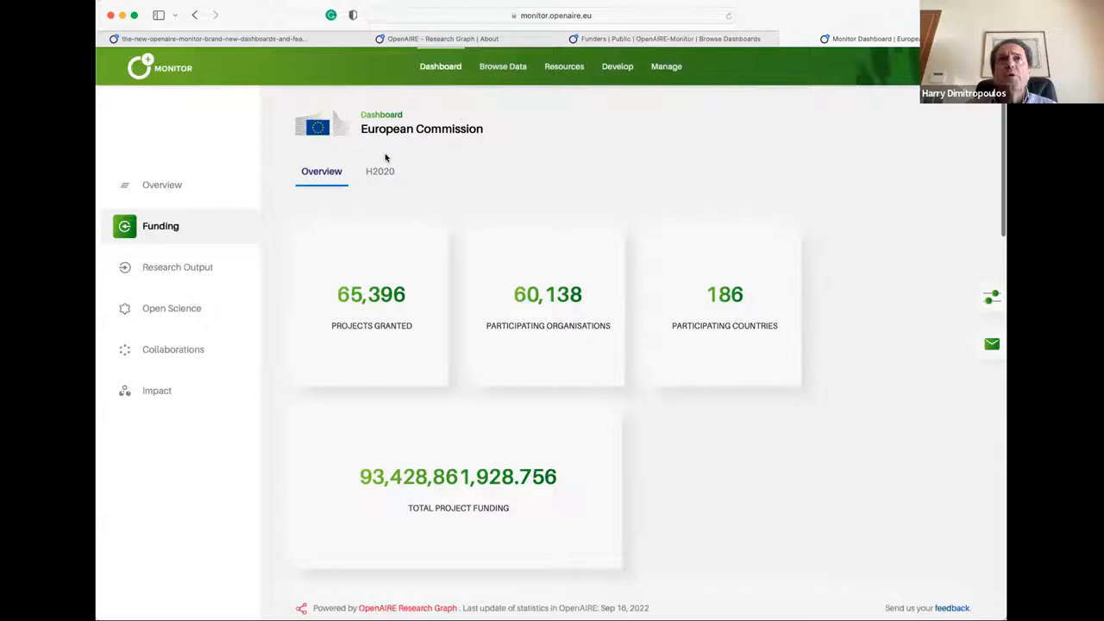
Step: Switch to H2020 funding and scroll down to the 'Project Funding over time, by pillar' chart
click(380, 171)
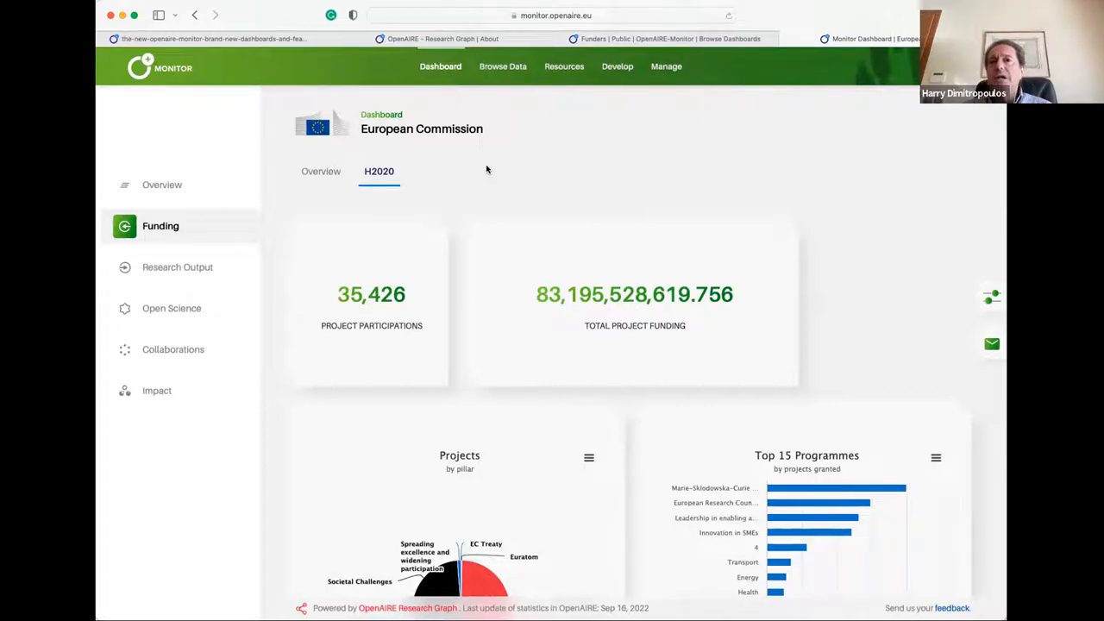
scroll(down, 3)
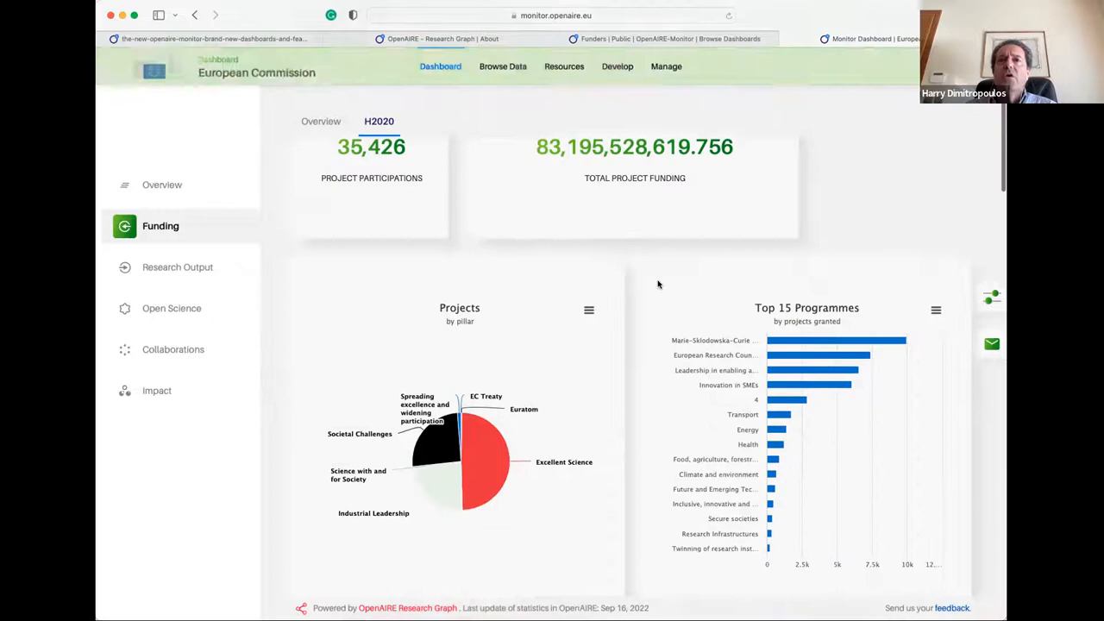
scroll(up, 3)
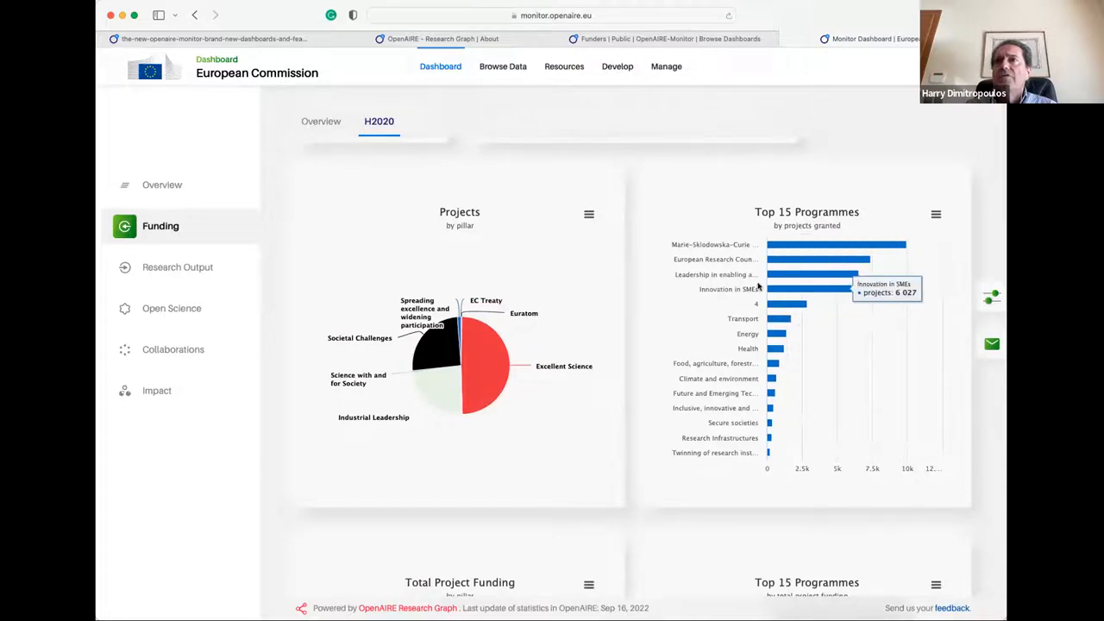
scroll(down, 3)
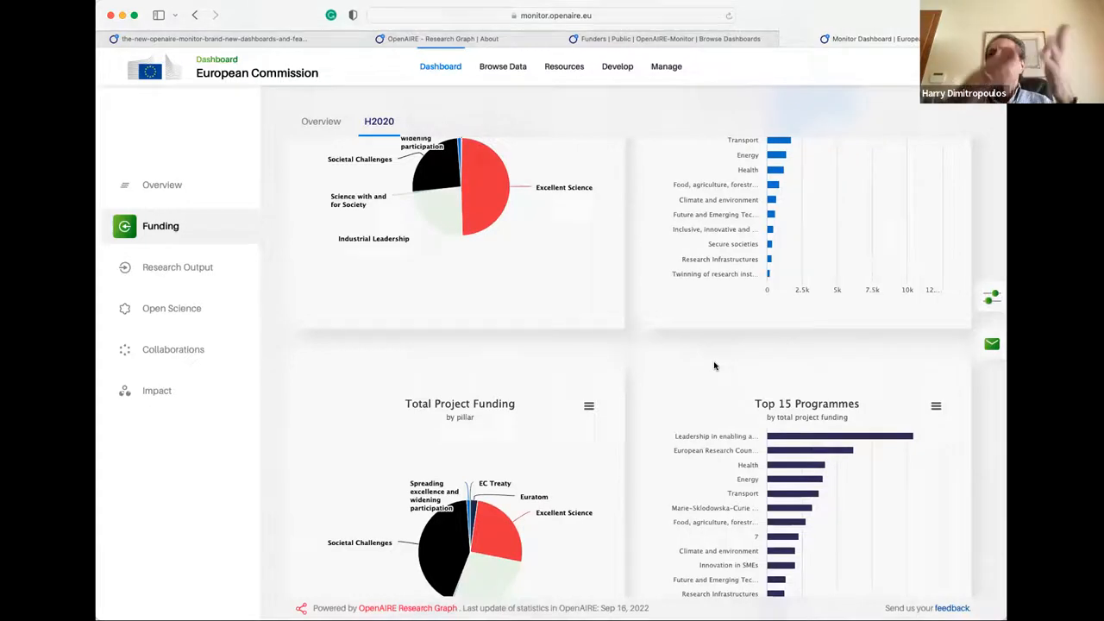
scroll(down, 3)
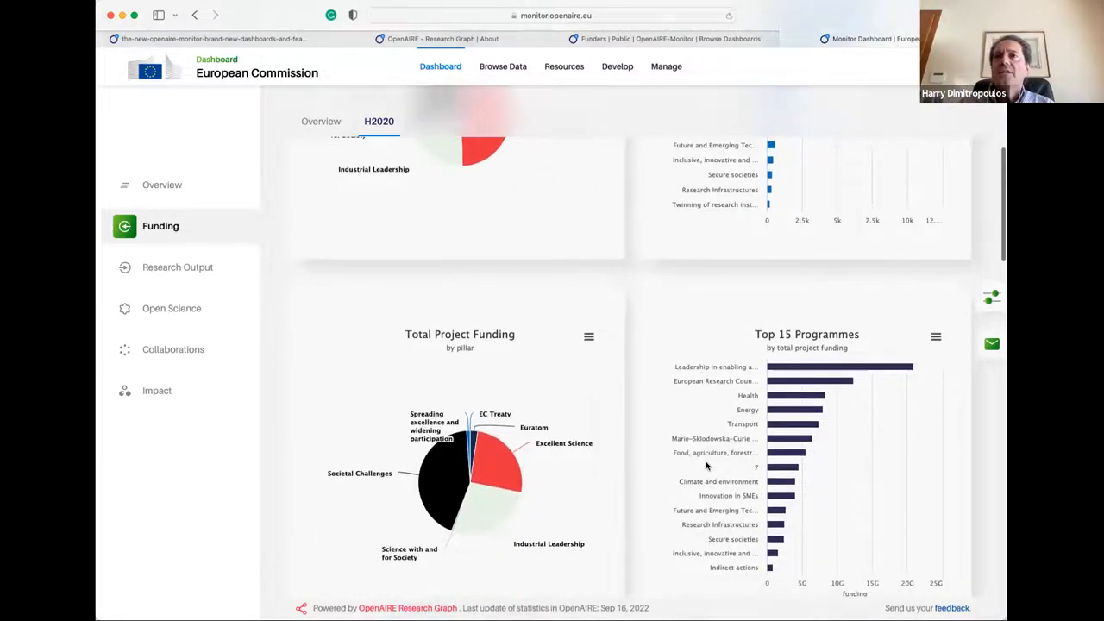
scroll(down, 3)
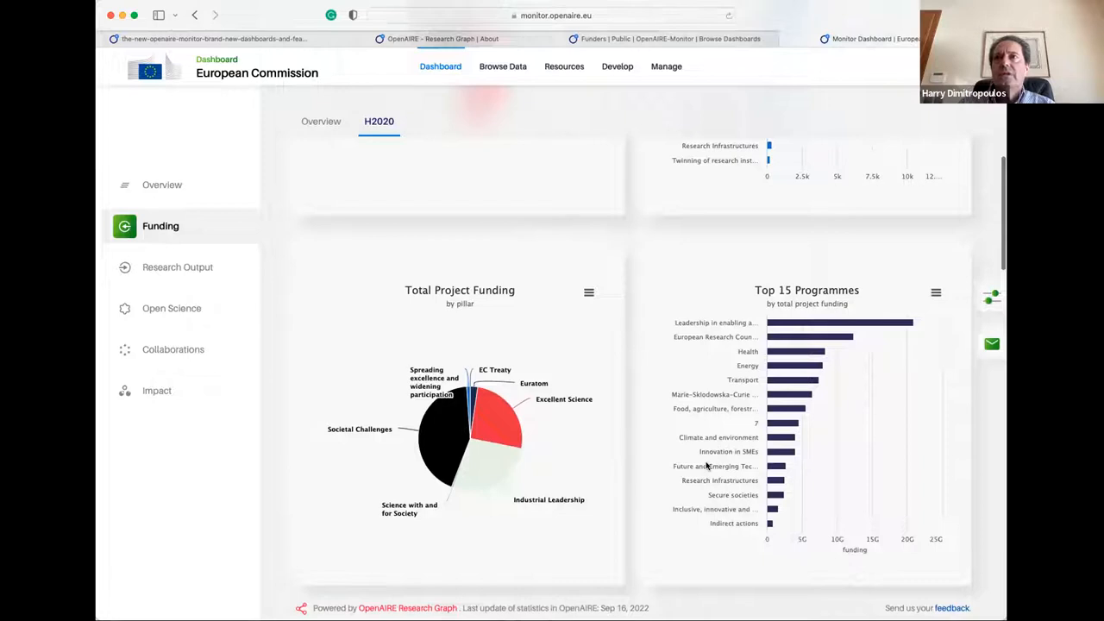
scroll(down, 3)
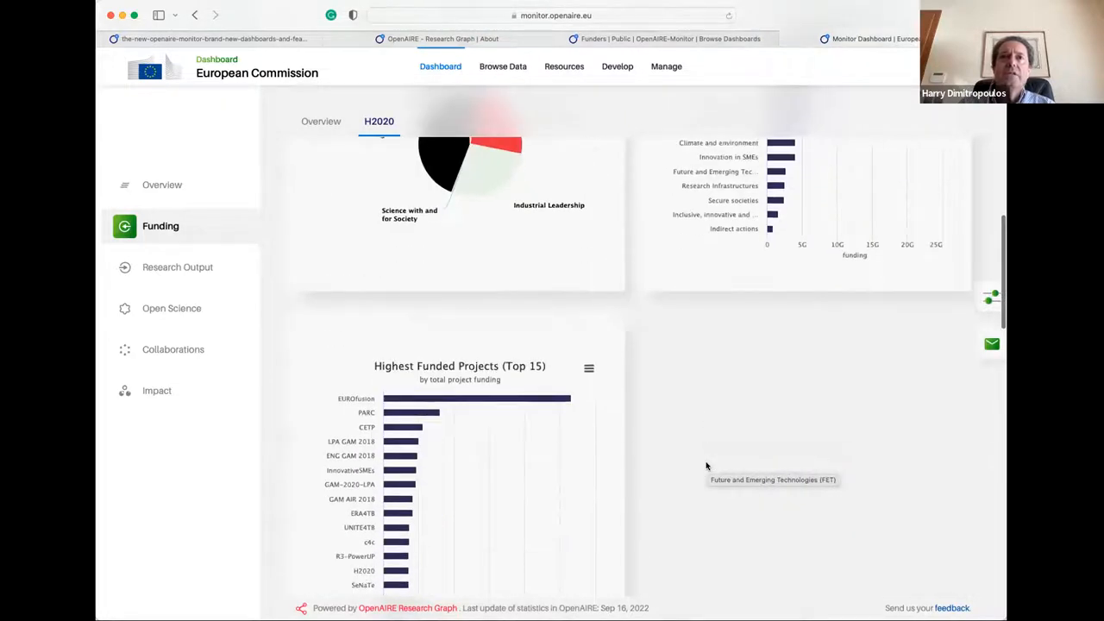
scroll(up, 3)
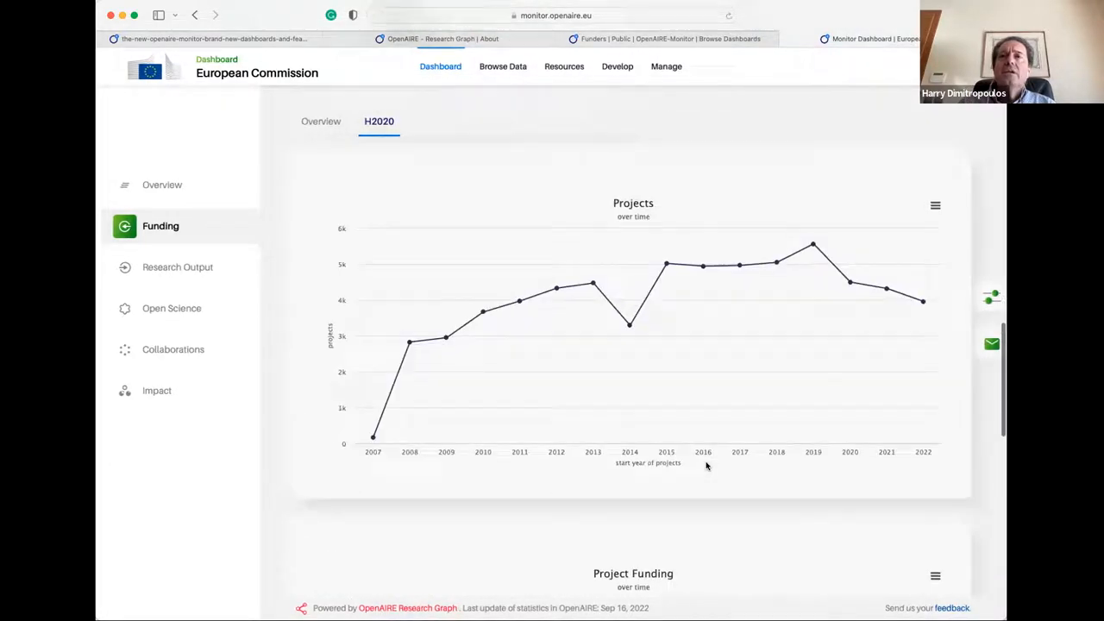
scroll(down, 3)
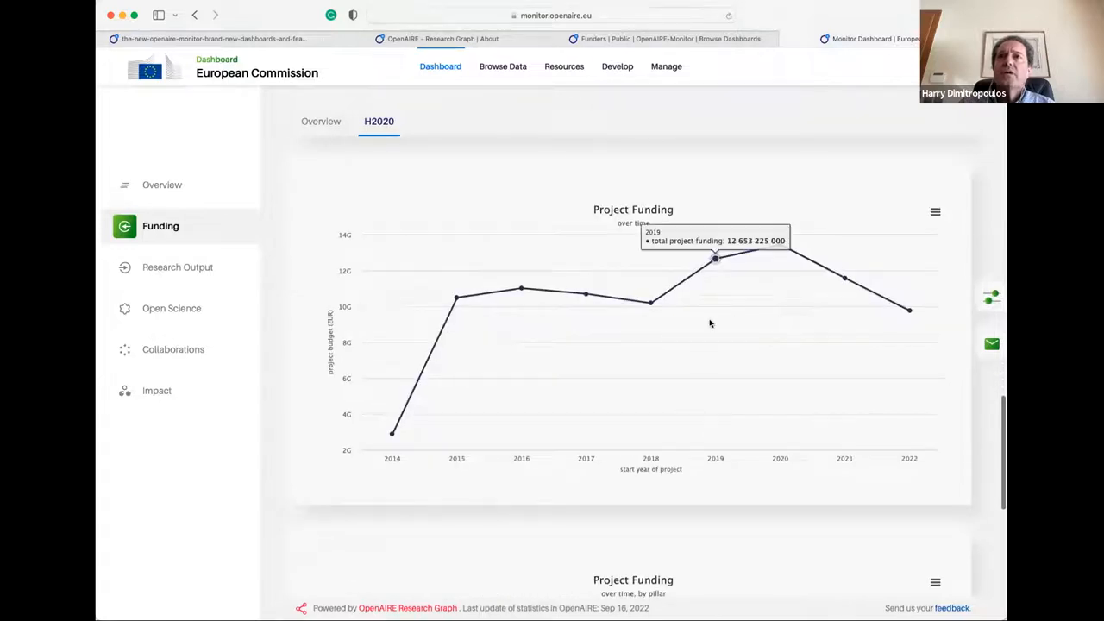
scroll(down, 3)
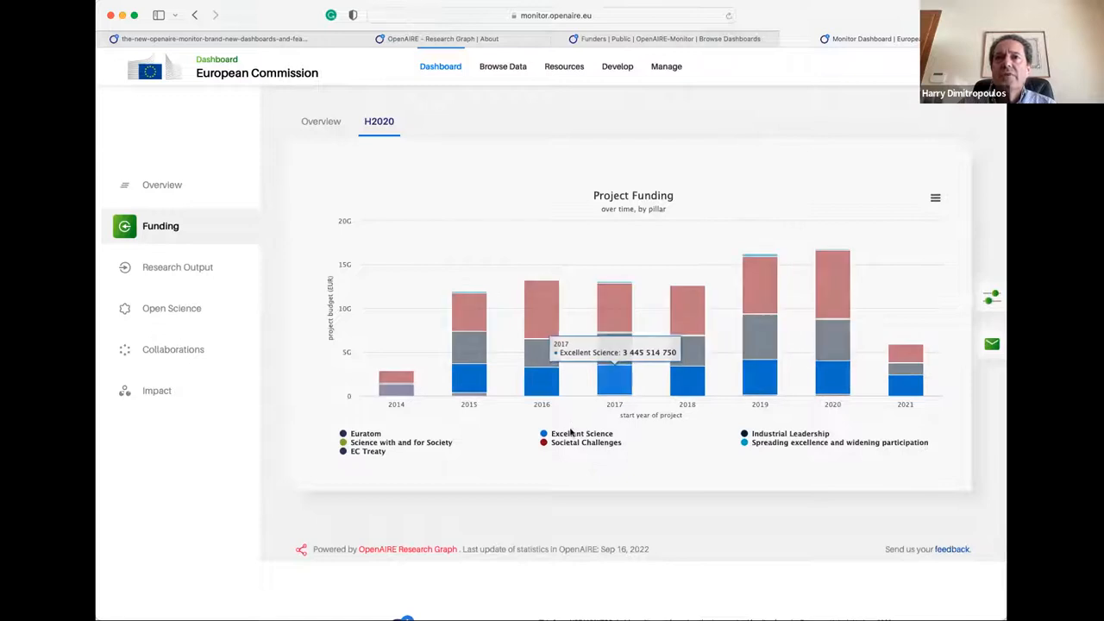
Step: Hide the Excellent Science, Societal Challenges, Industrial Leadership and Spreading excellence series
click(582, 432)
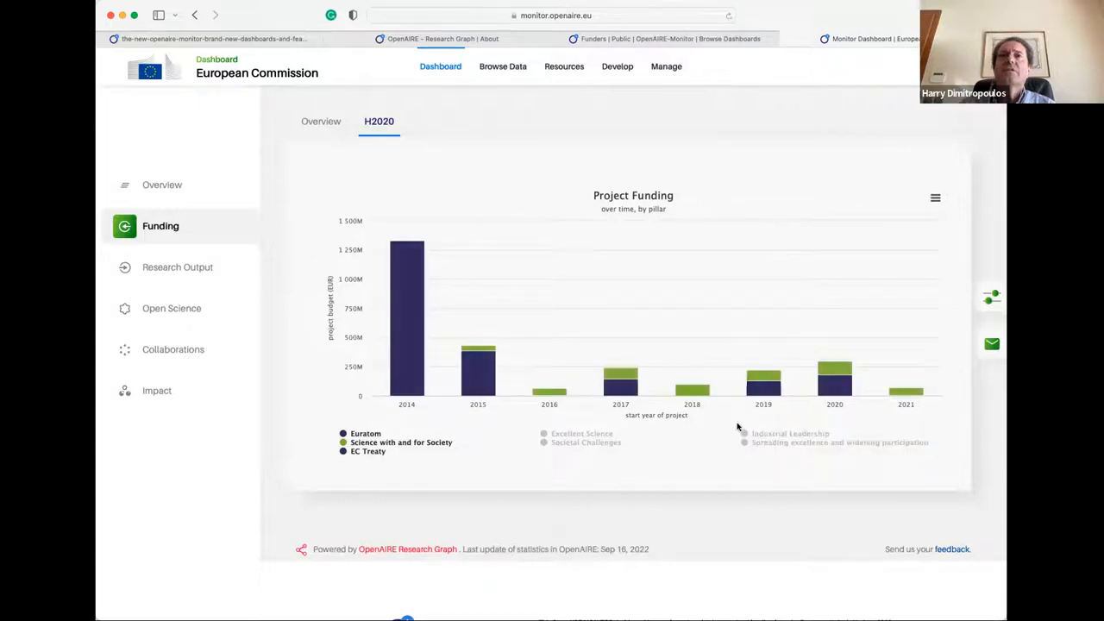
scroll(down, 3)
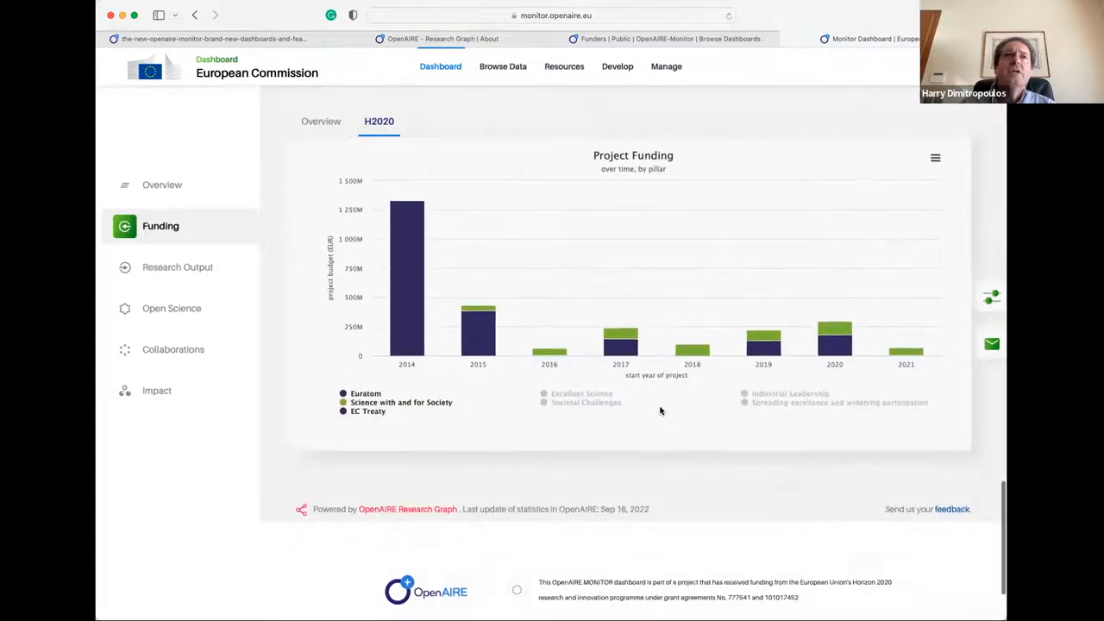
mouse_move(177, 266)
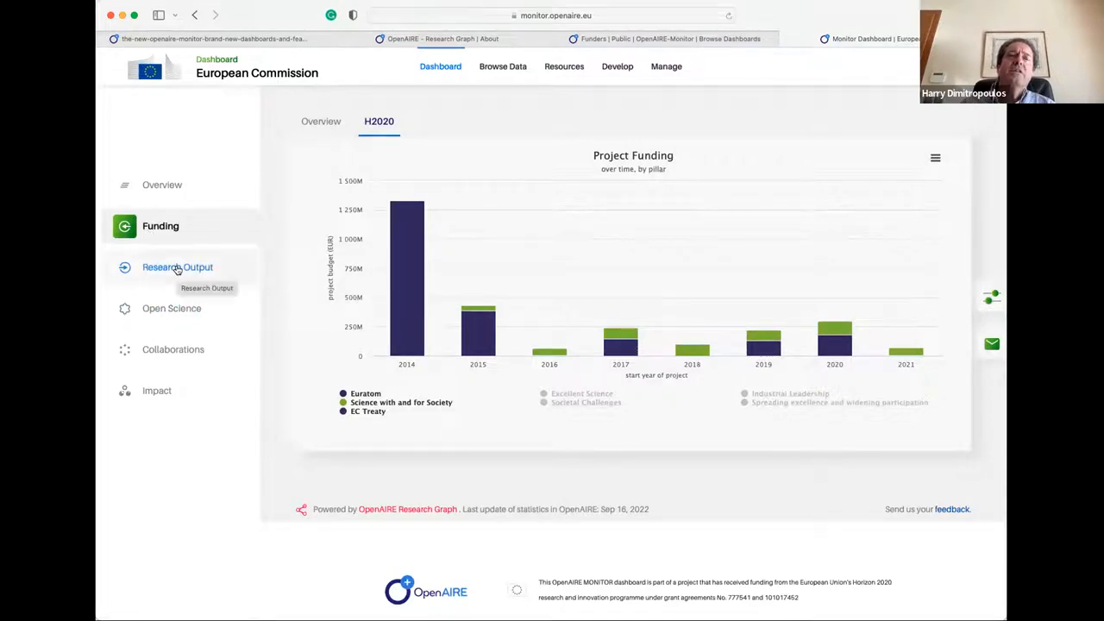
Step: Open Research Output and scroll the Publications charts to Average number of Publications per Project
click(178, 266)
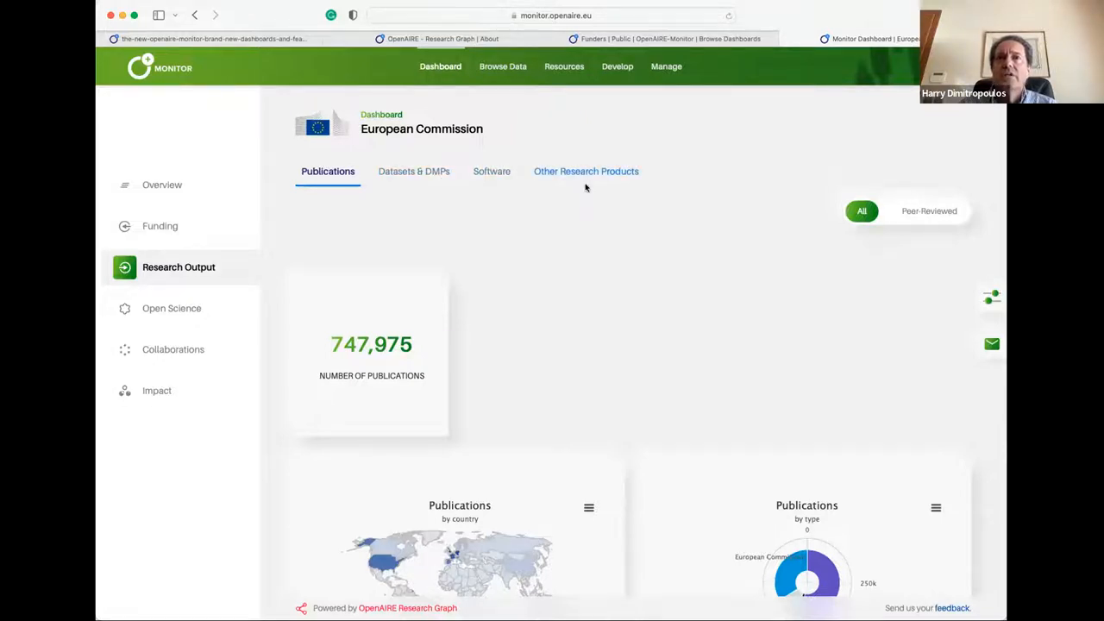
scroll(down, 3)
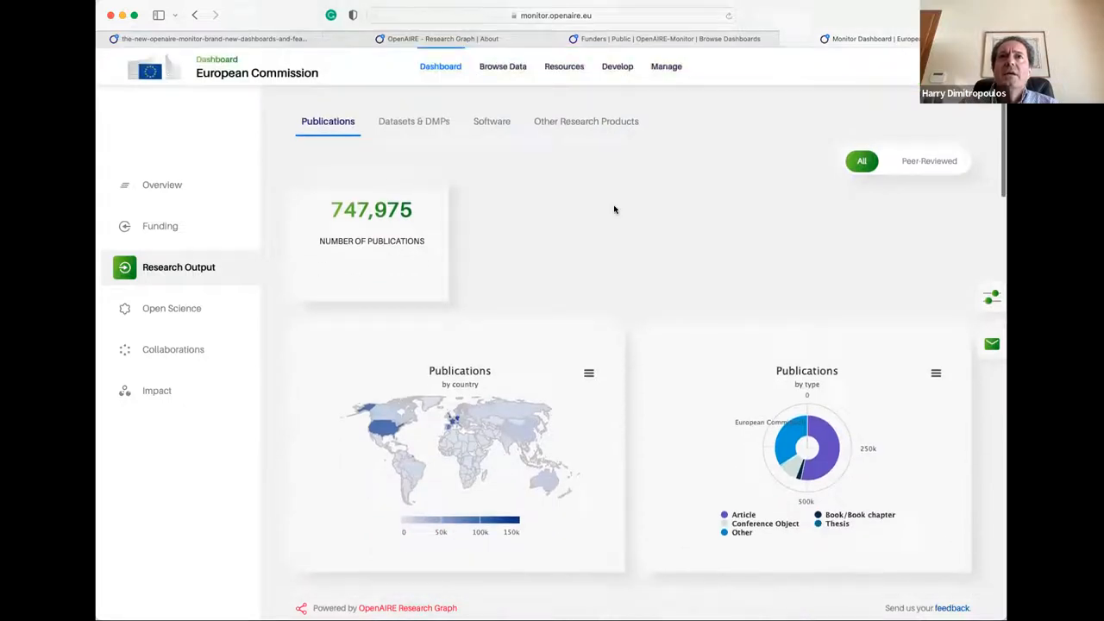
scroll(down, 3)
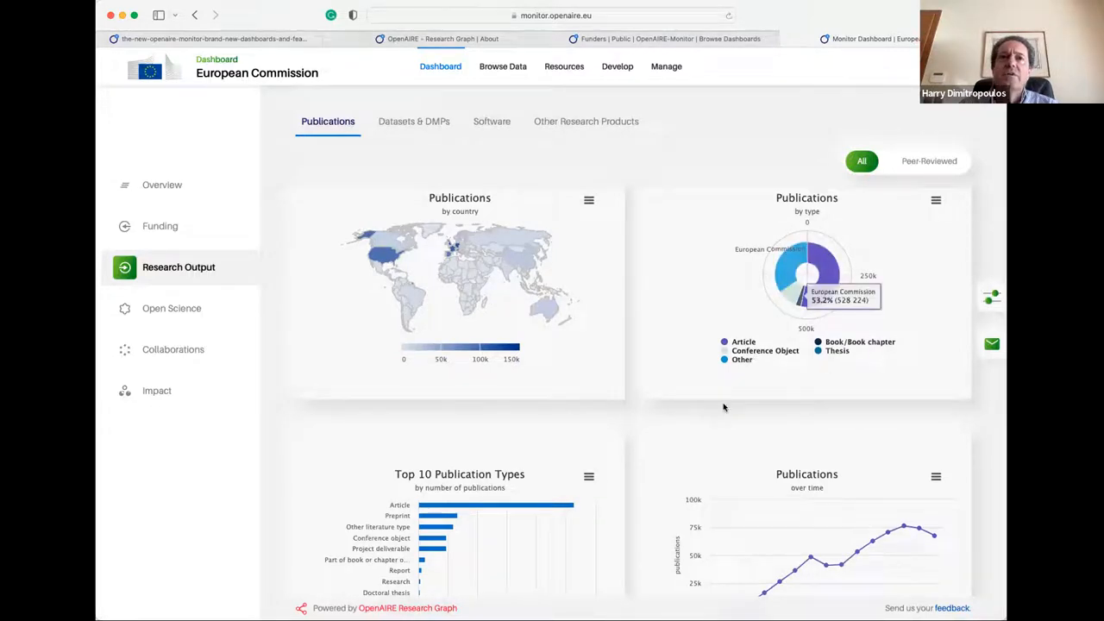
scroll(down, 3)
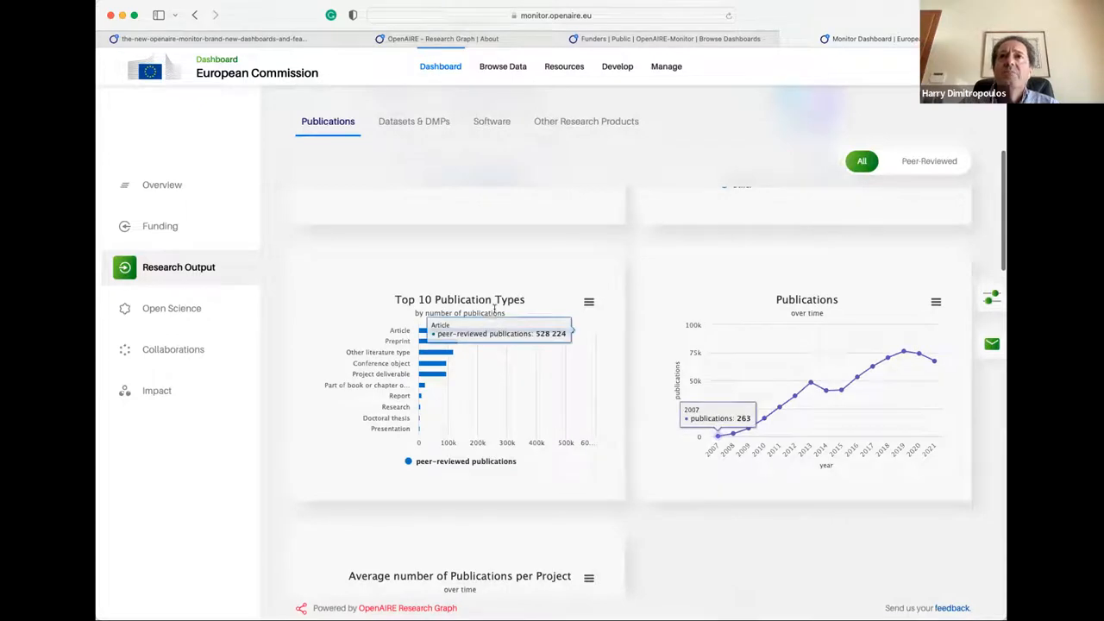
mouse_move(791, 280)
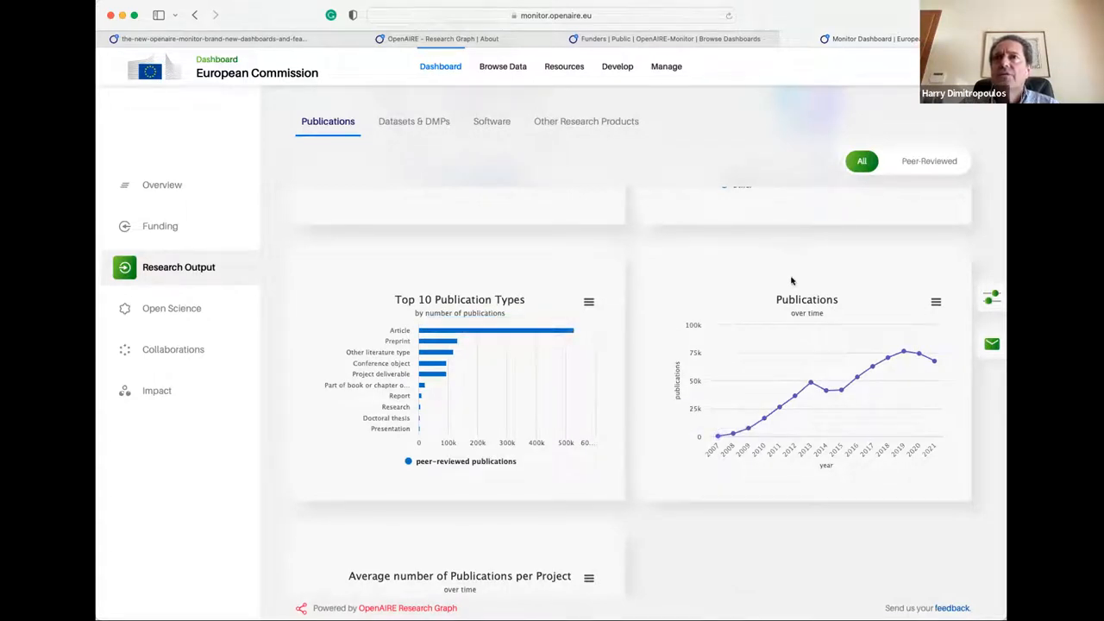
mouse_move(933, 361)
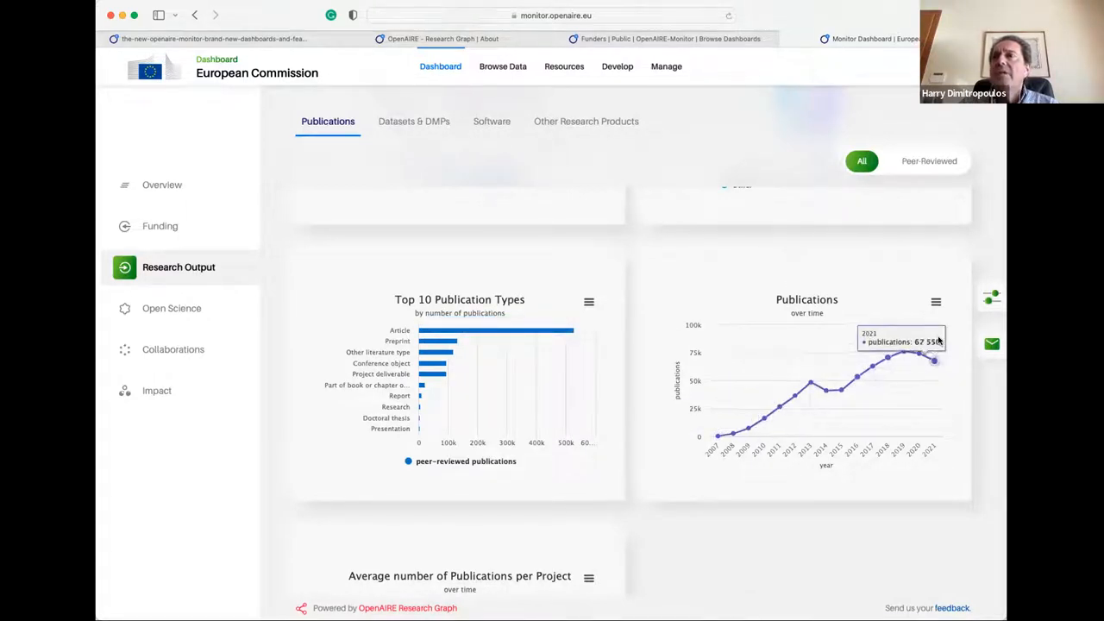
scroll(down, 3)
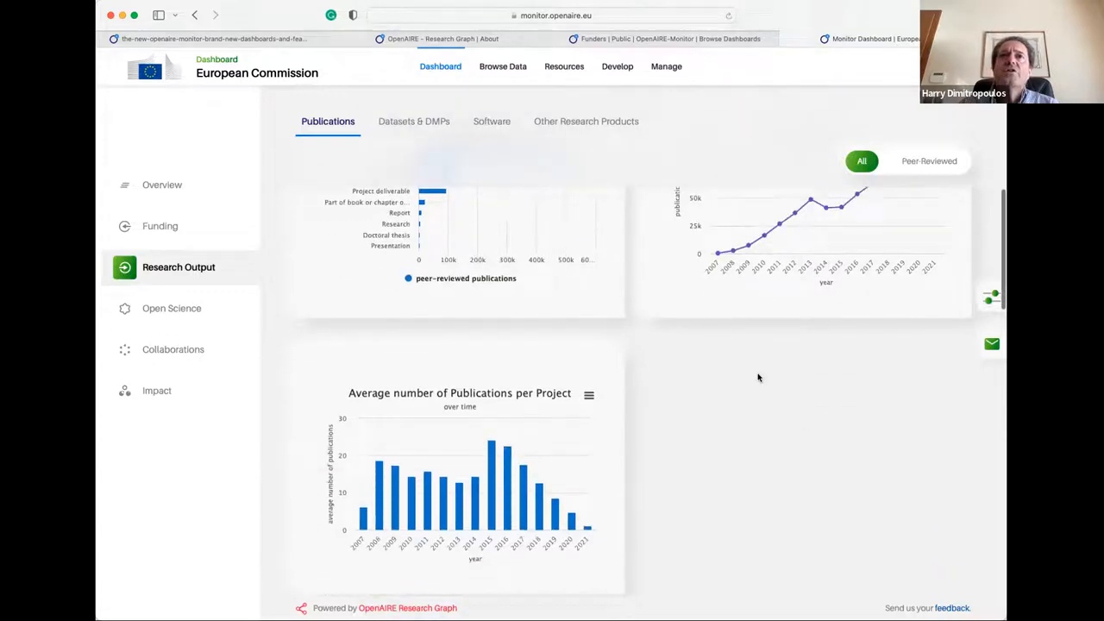
scroll(down, 3)
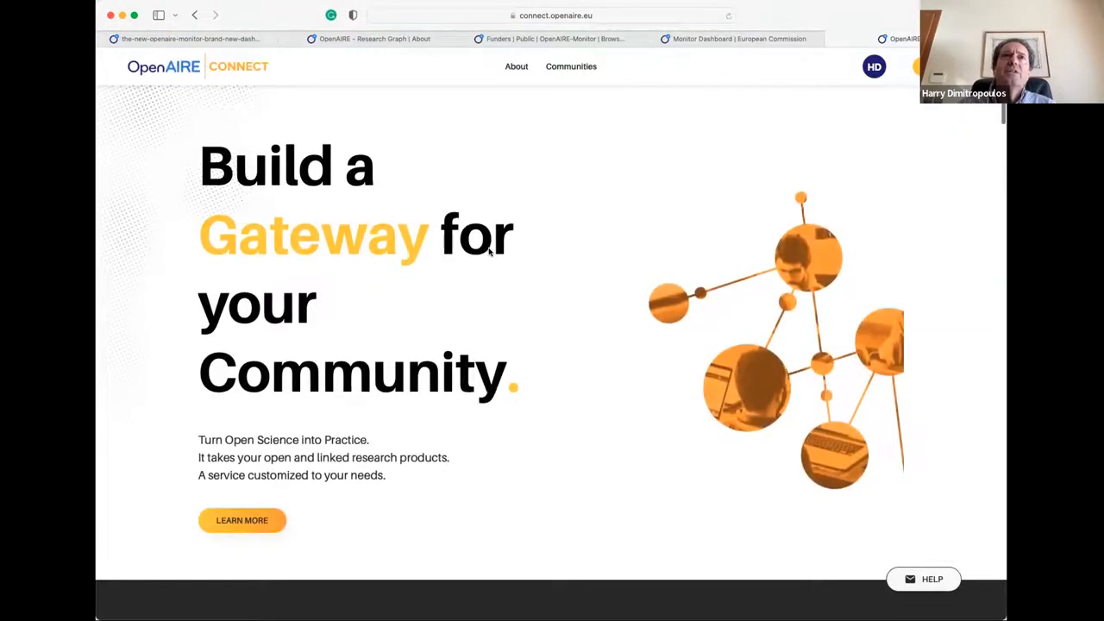
Step: Open the OpenAIRE Connect communities list filtered to public communities
scroll(down, 3)
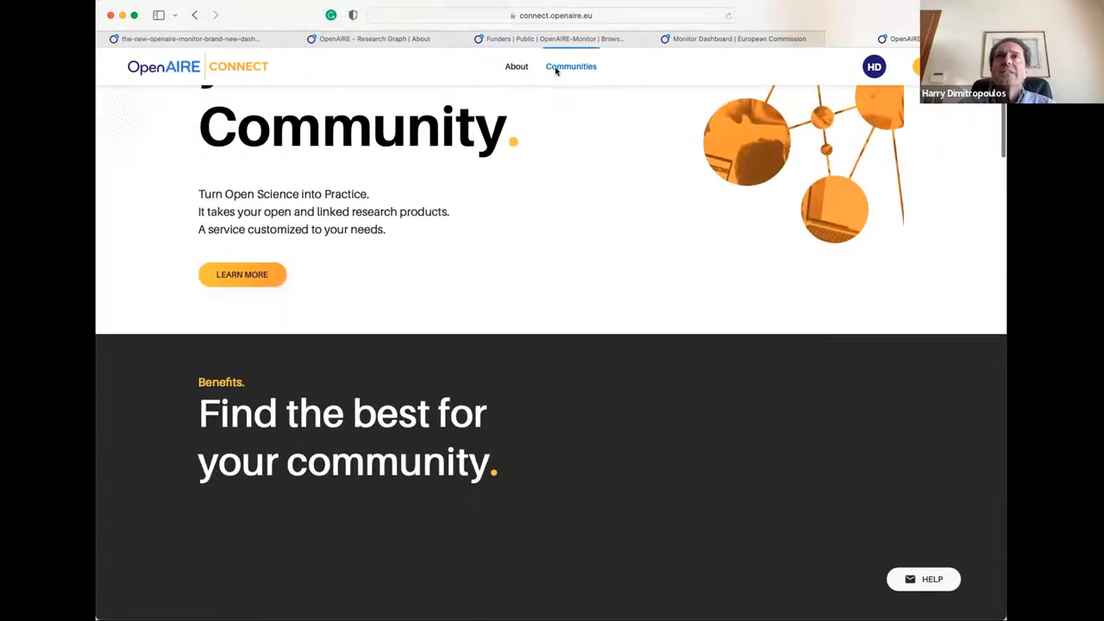
click(571, 66)
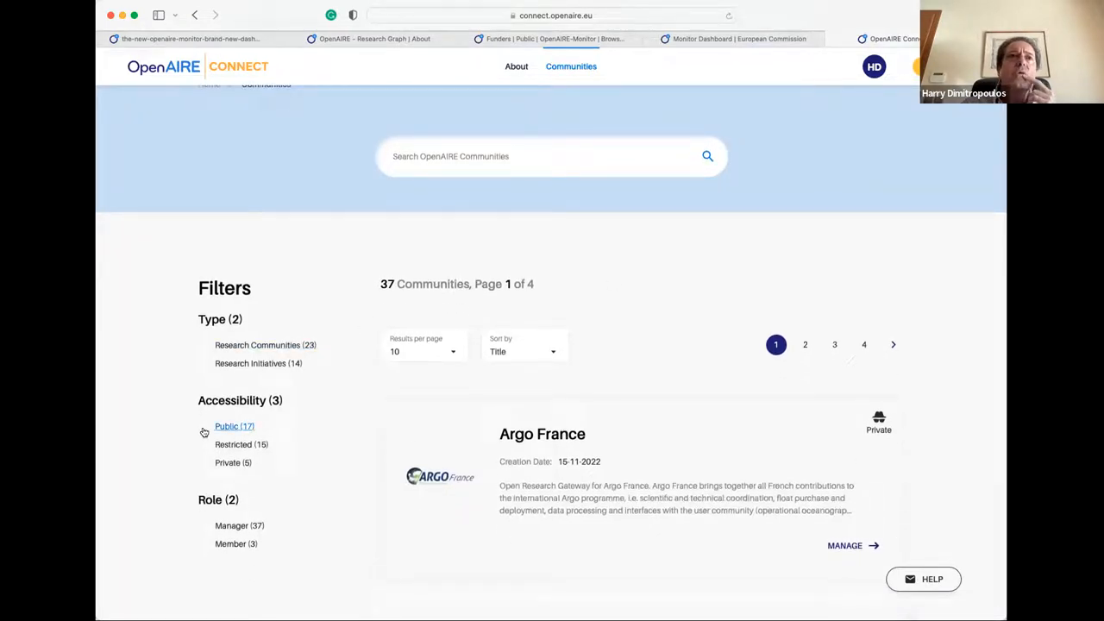
click(233, 426)
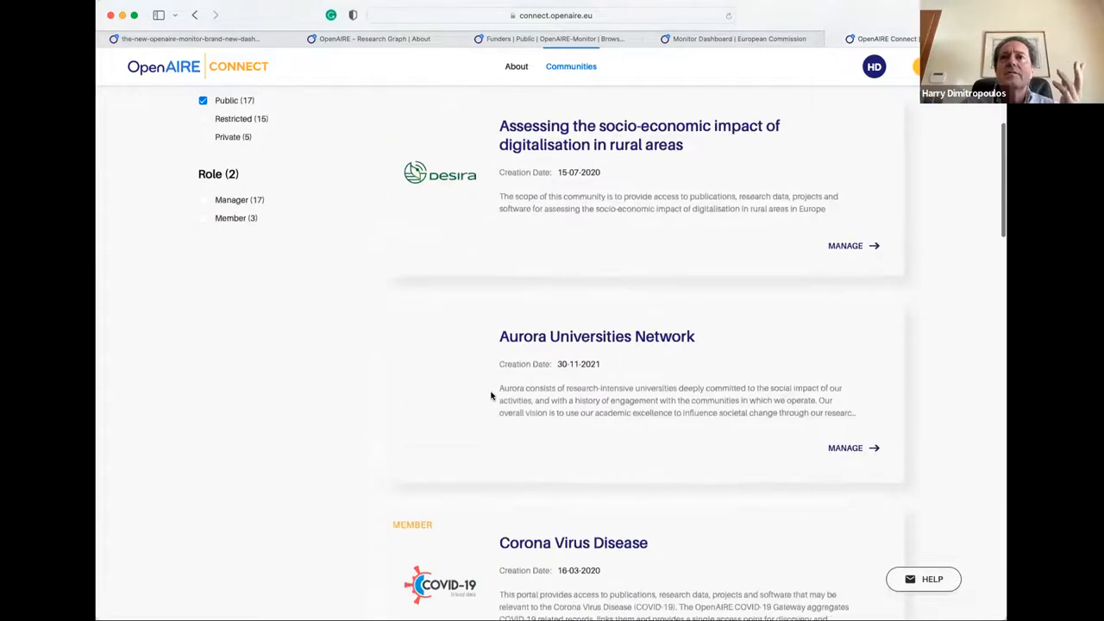
Step: Browse the public communities, then return to the European Commission Monitor dashboard tab
scroll(down, 3)
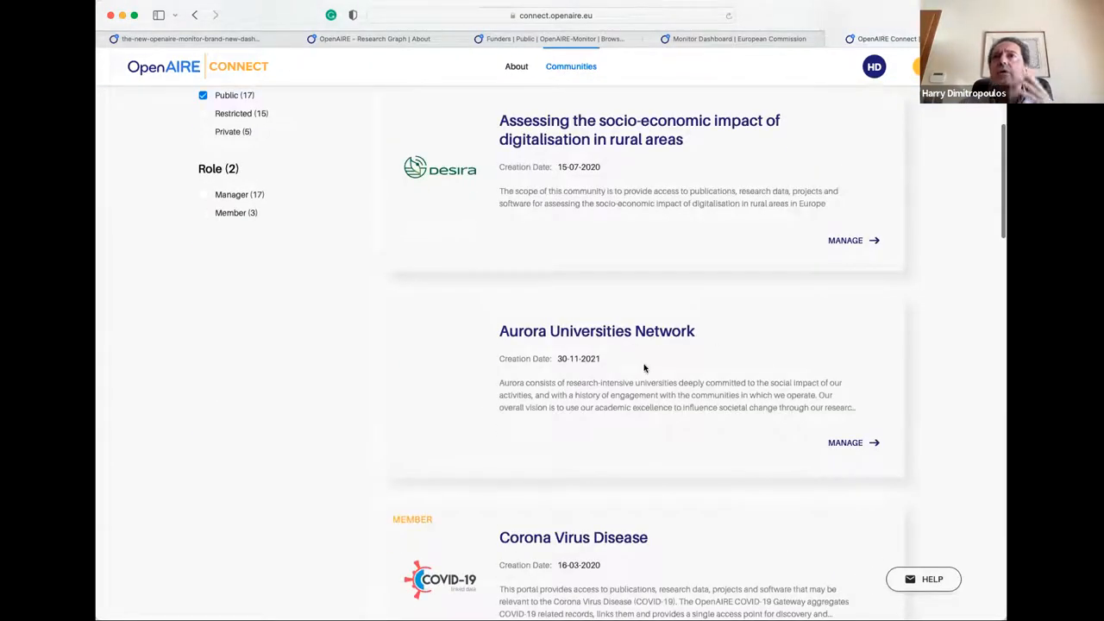
scroll(down, 3)
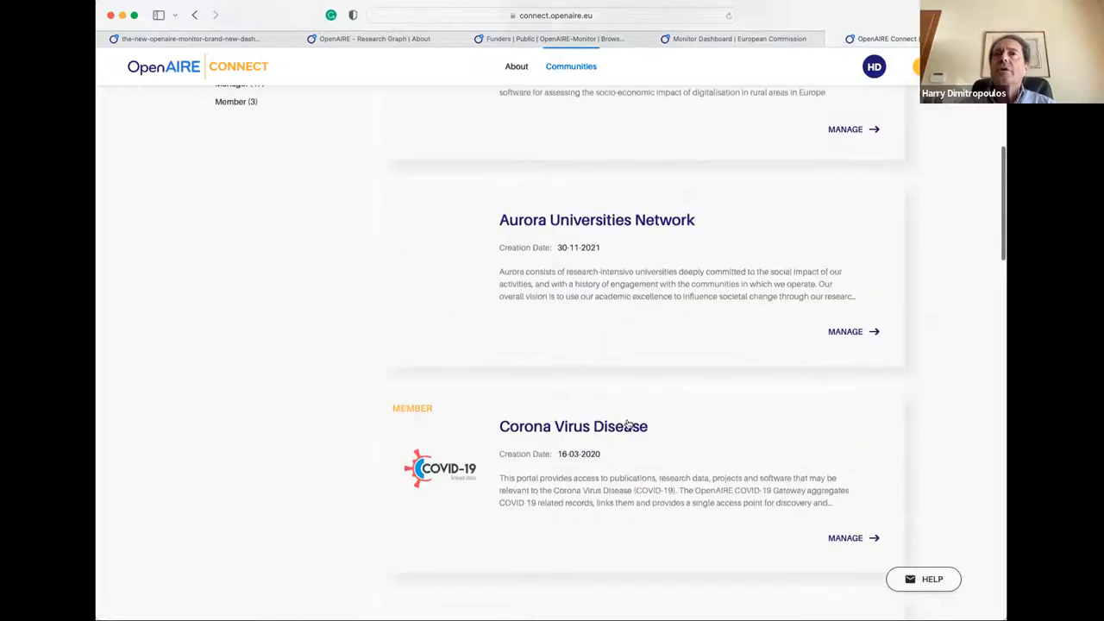
scroll(down, 3)
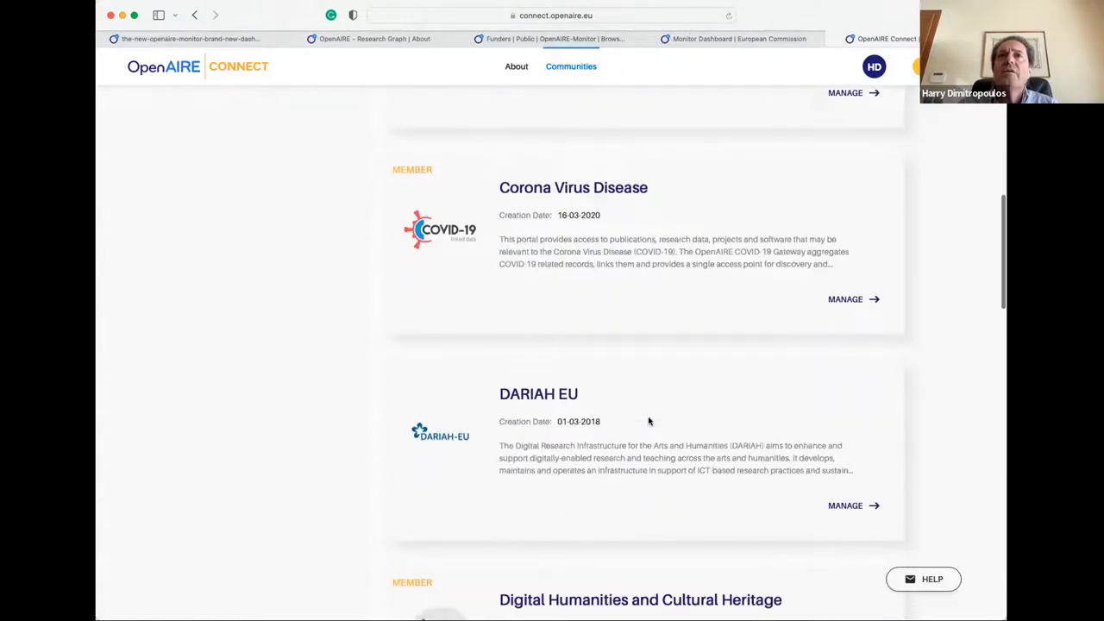
scroll(down, 3)
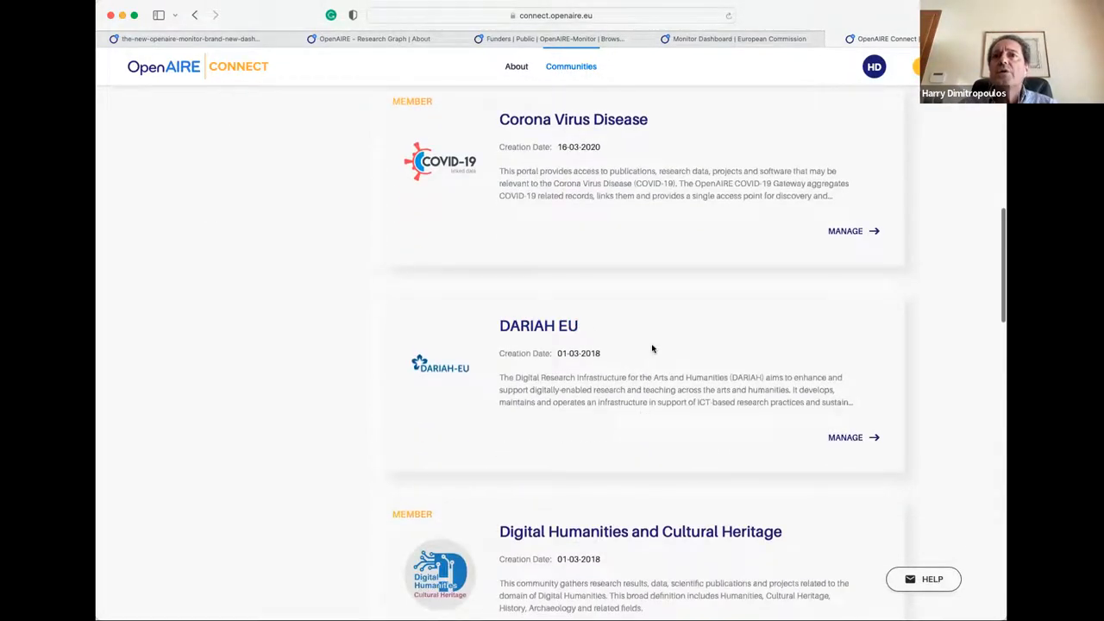
scroll(down, 3)
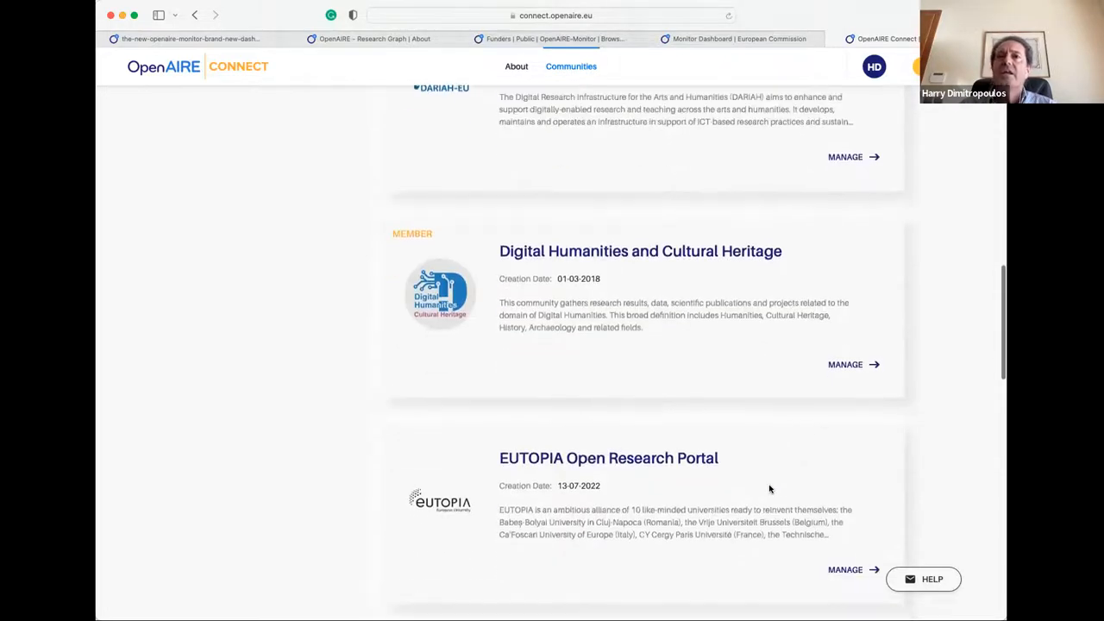
scroll(up, 3)
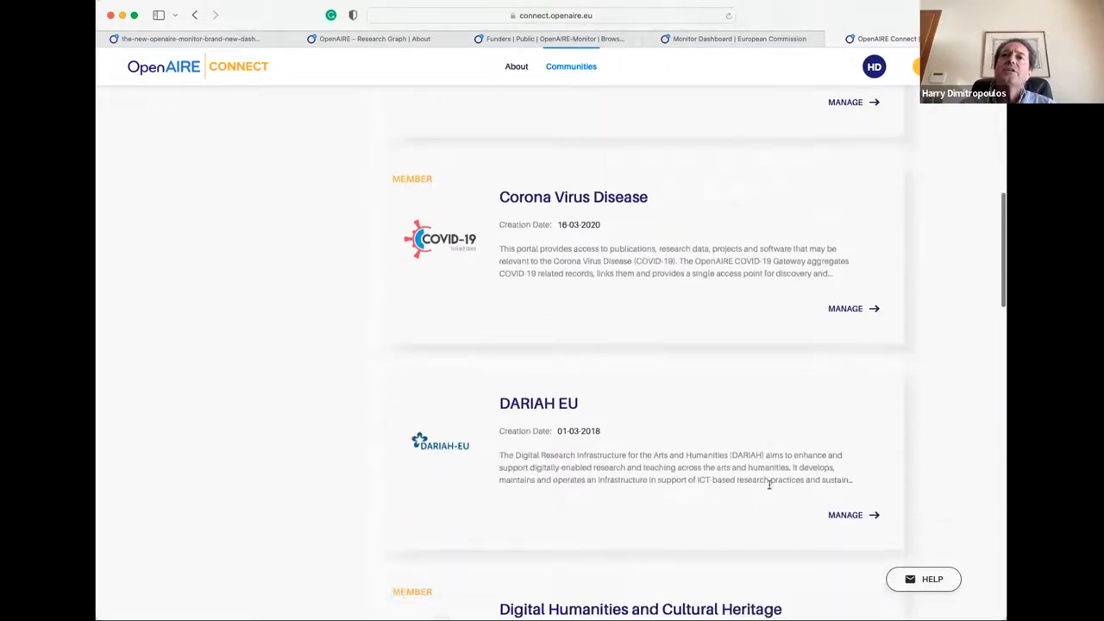
scroll(down, 3)
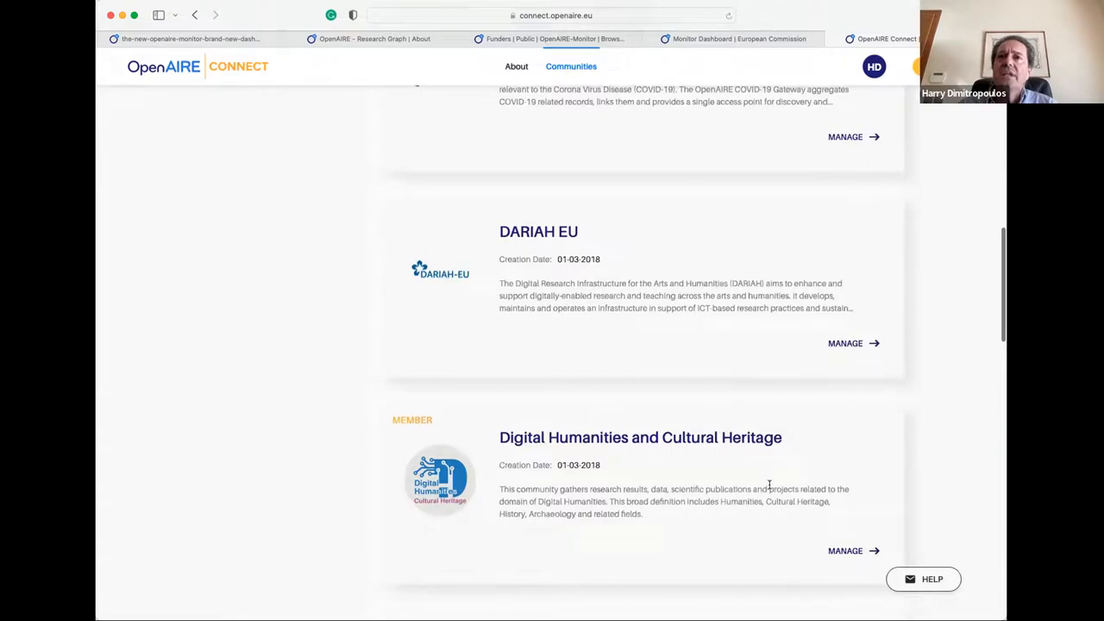
scroll(up, 3)
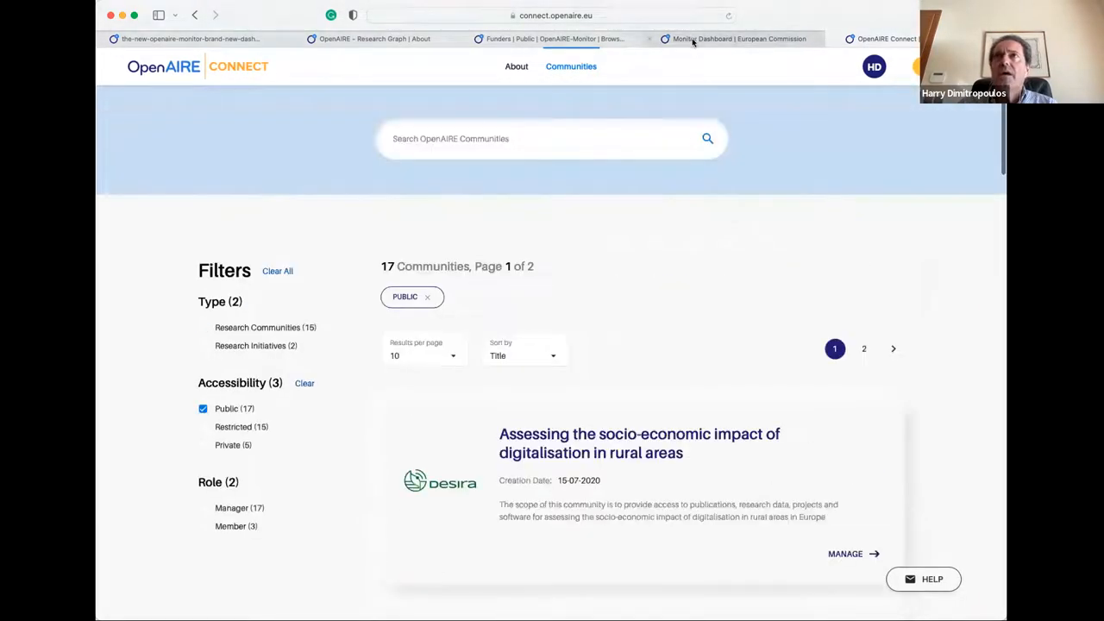
click(737, 38)
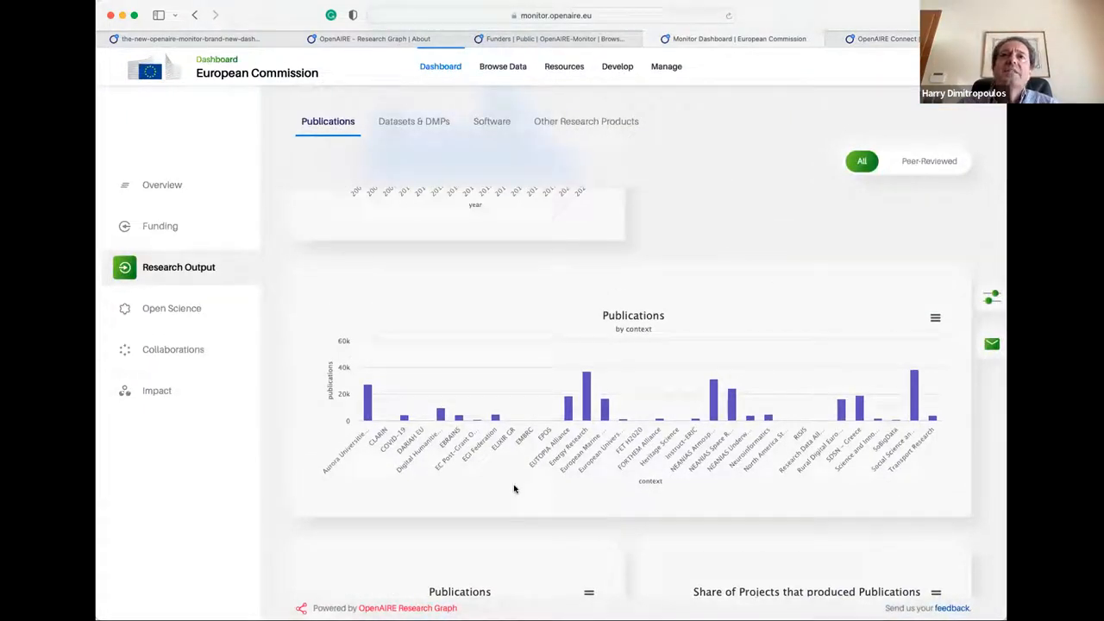
mouse_move(556, 444)
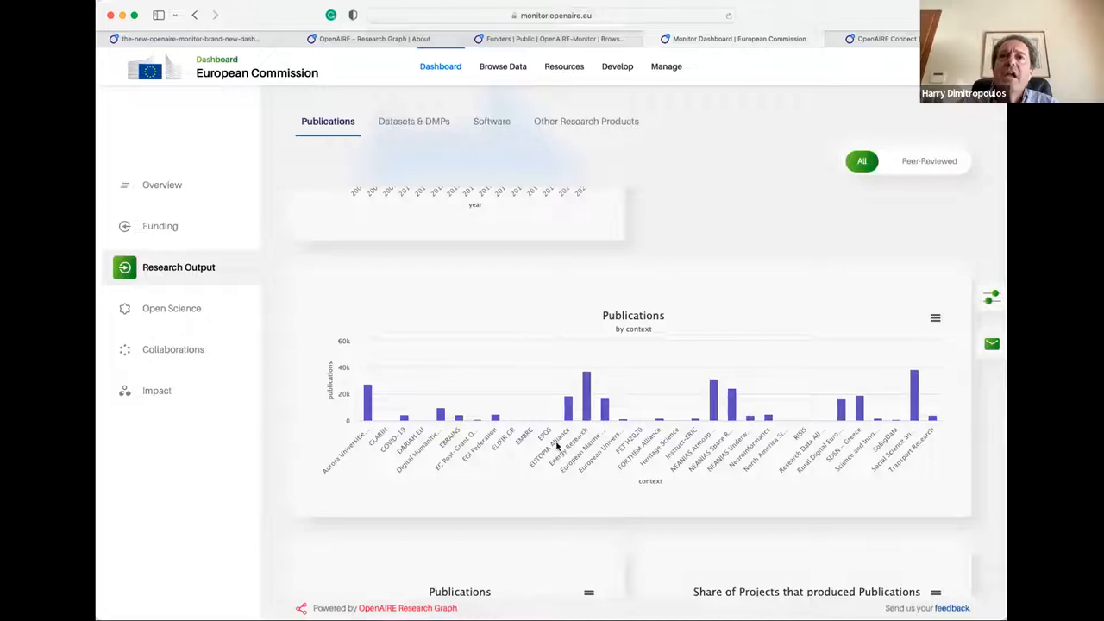
mouse_move(866, 468)
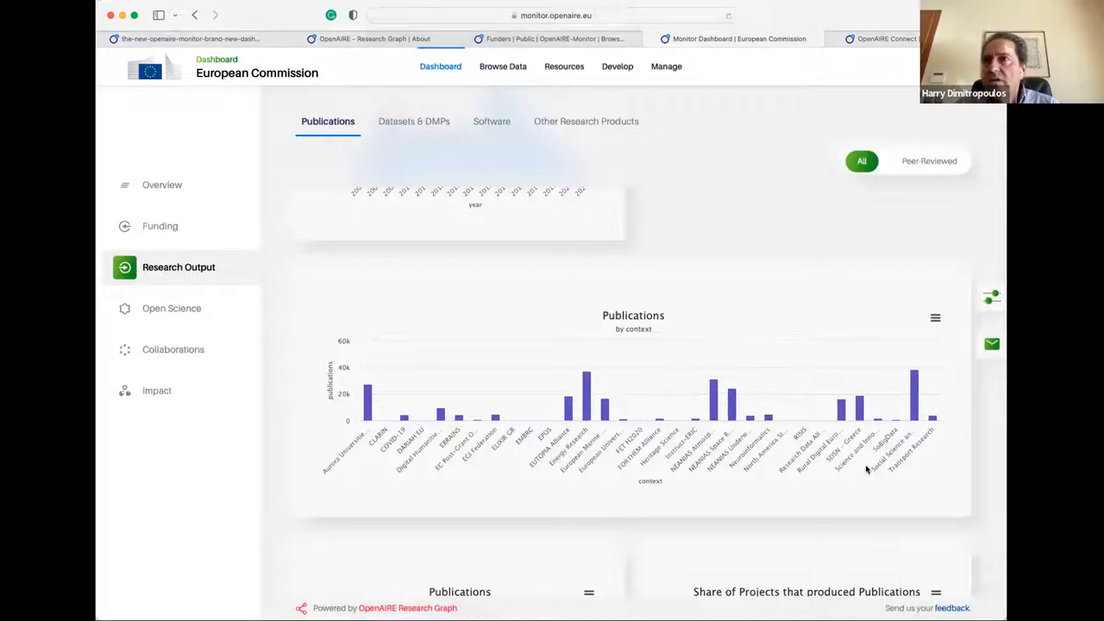
mouse_move(782, 471)
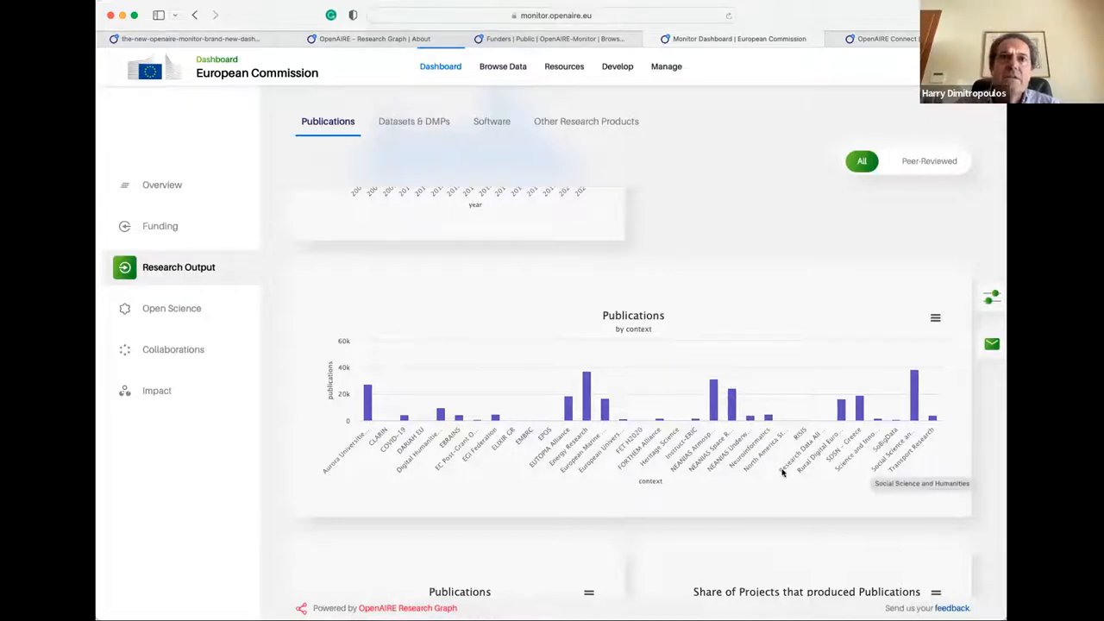
mouse_move(403, 418)
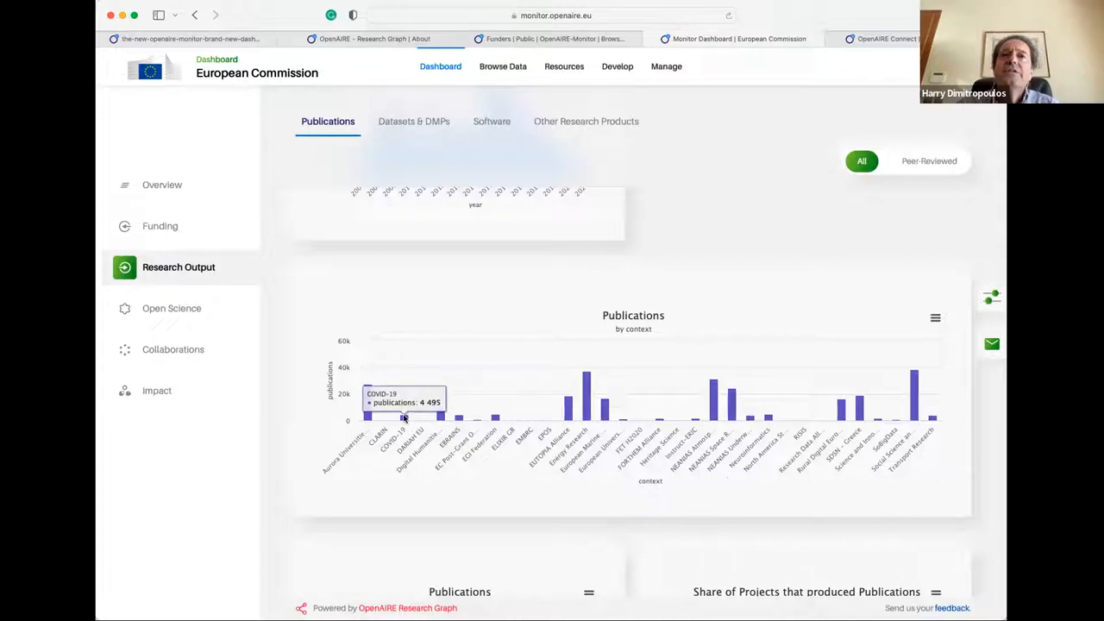
mouse_move(826, 497)
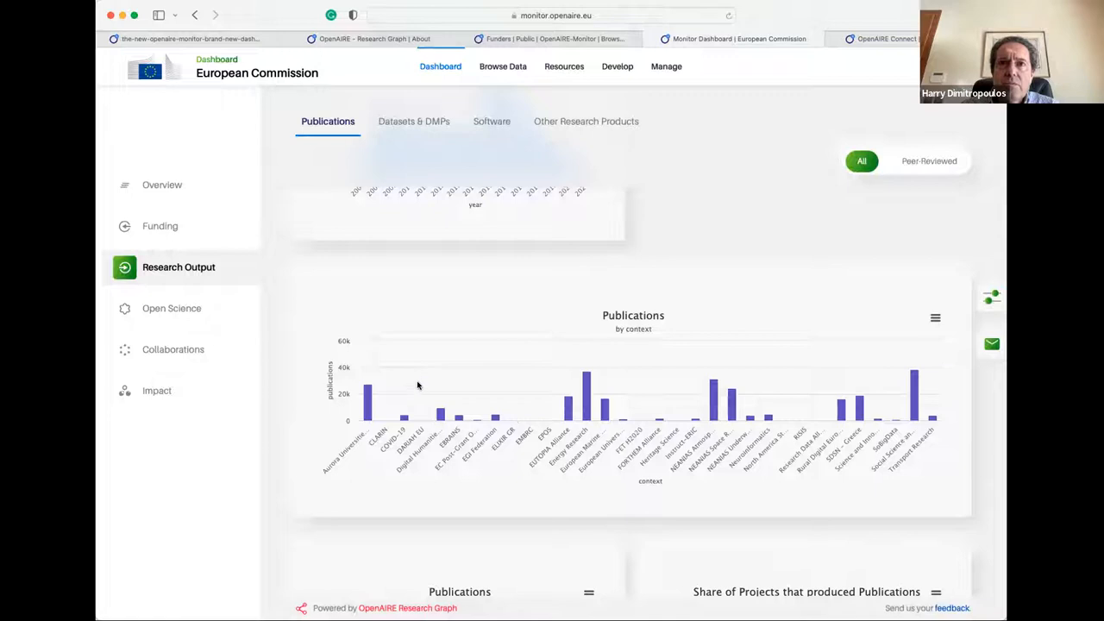
mouse_move(509, 447)
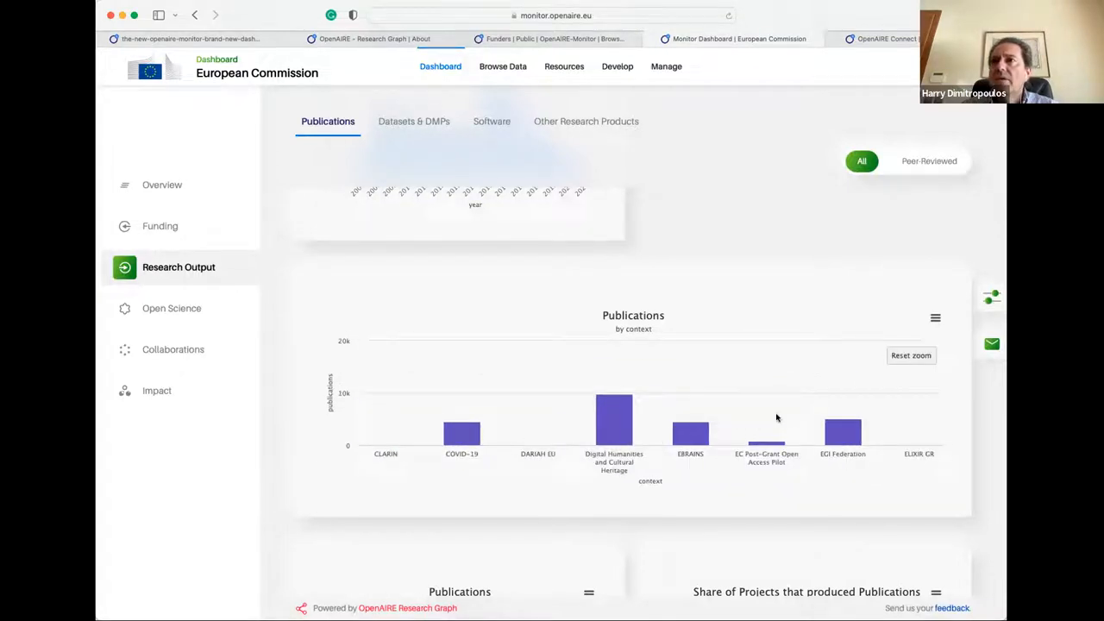
click(910, 356)
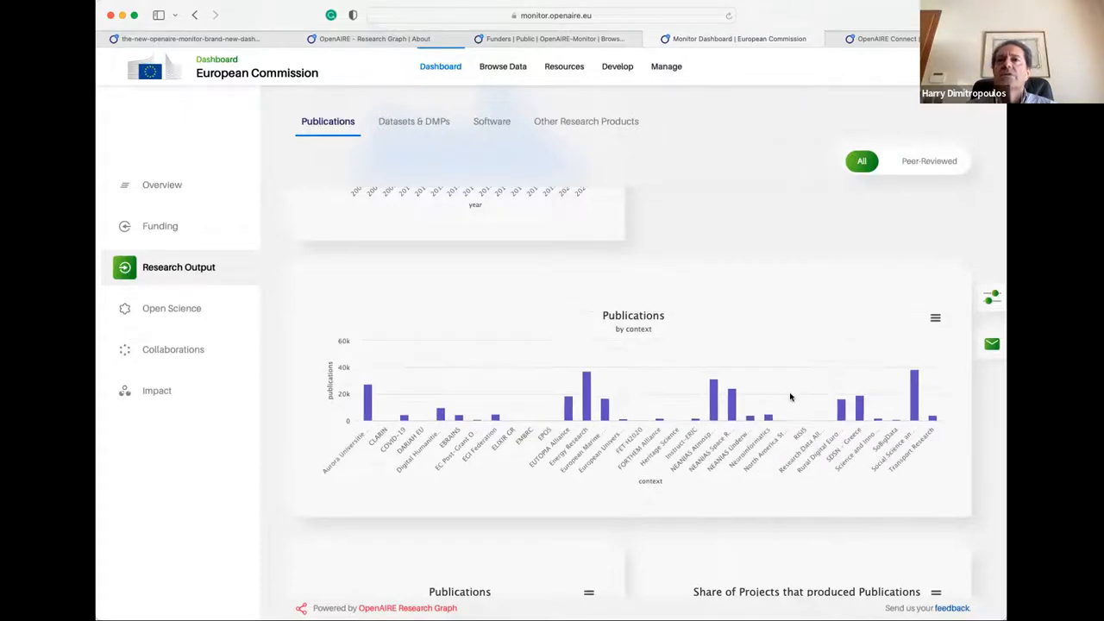
scroll(down, 3)
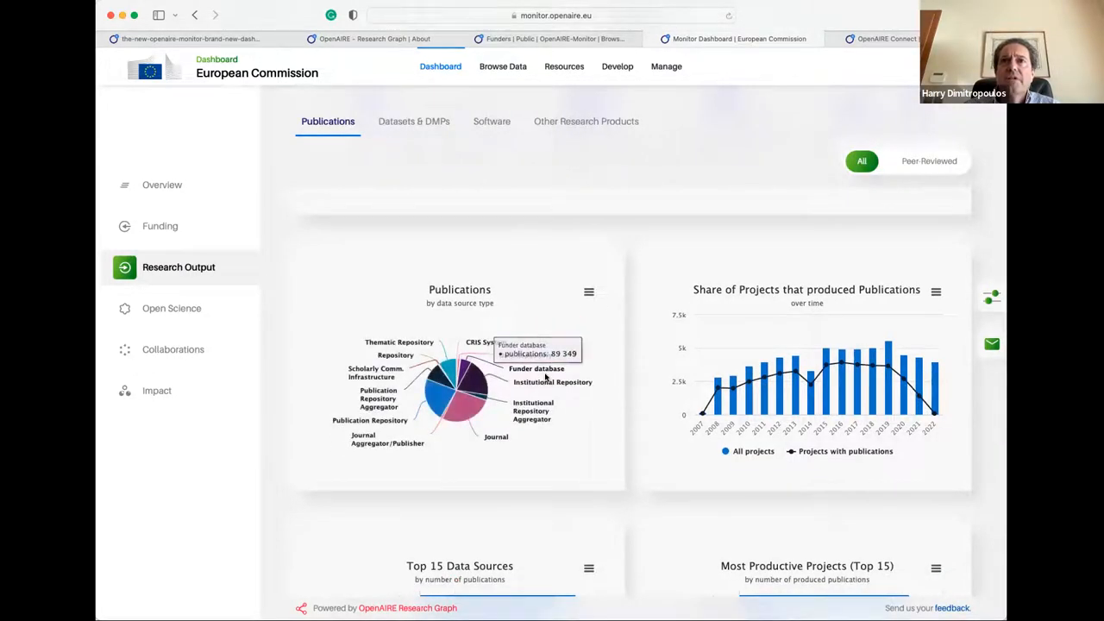
mouse_move(401, 362)
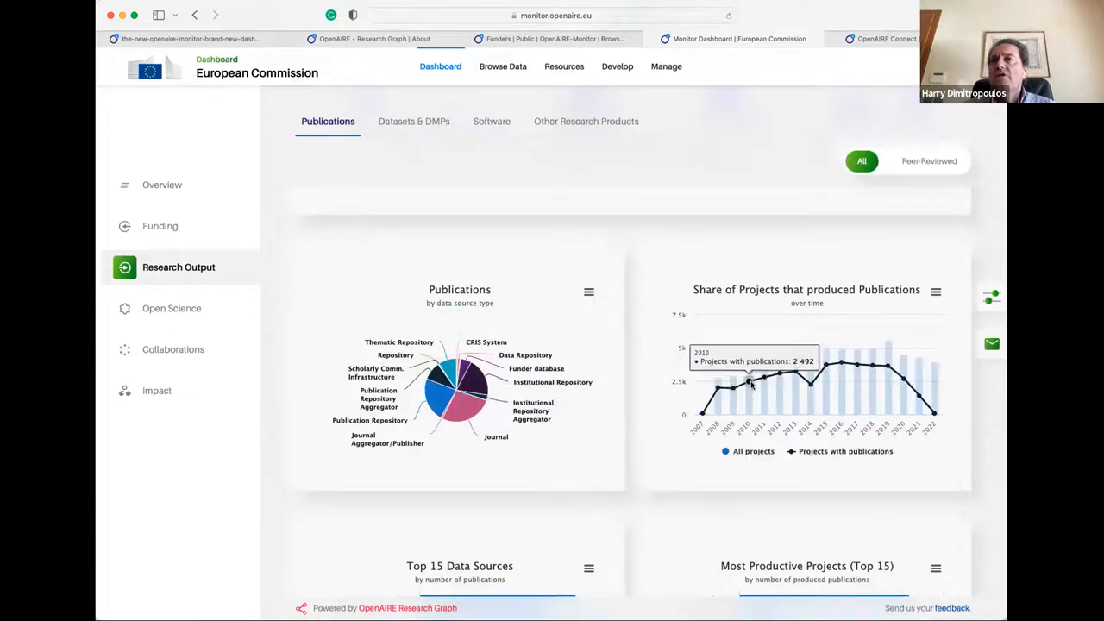
scroll(down, 3)
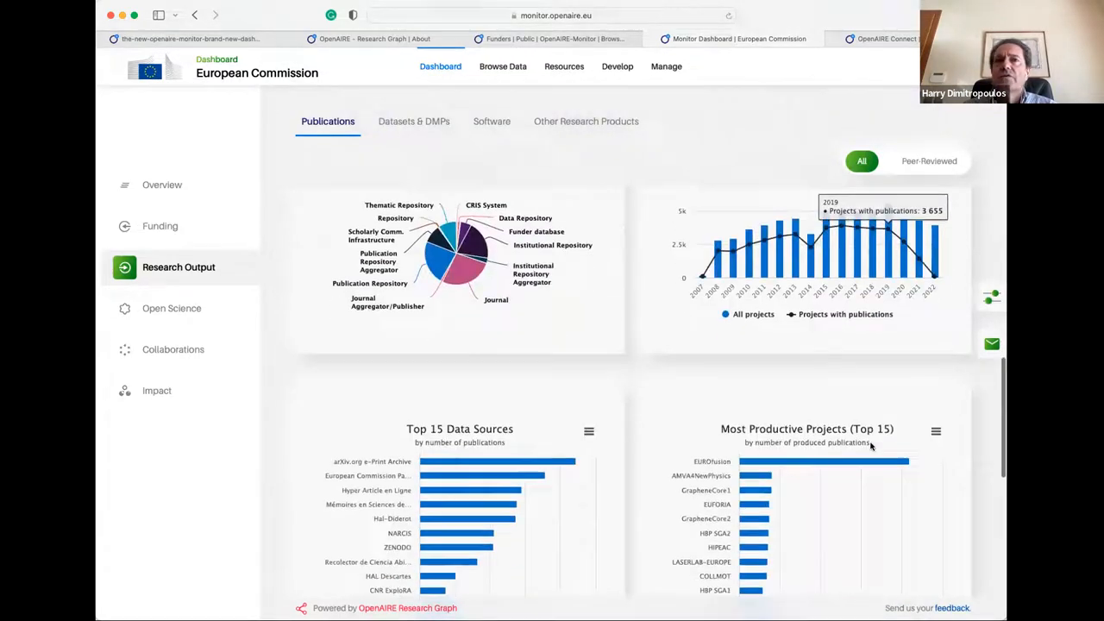
scroll(down, 3)
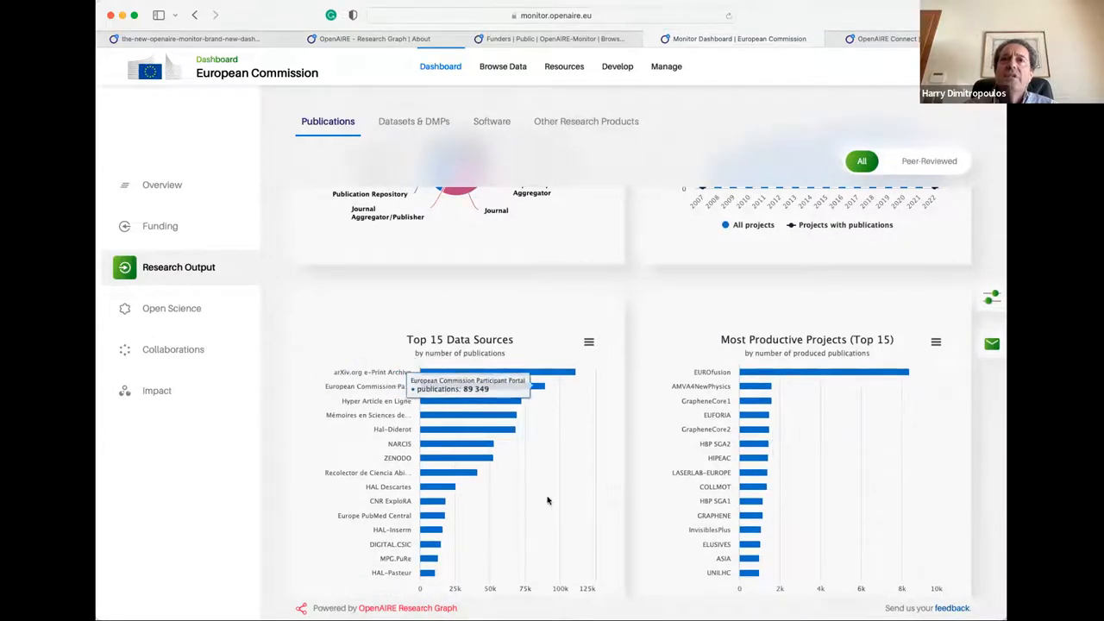
mouse_move(505, 400)
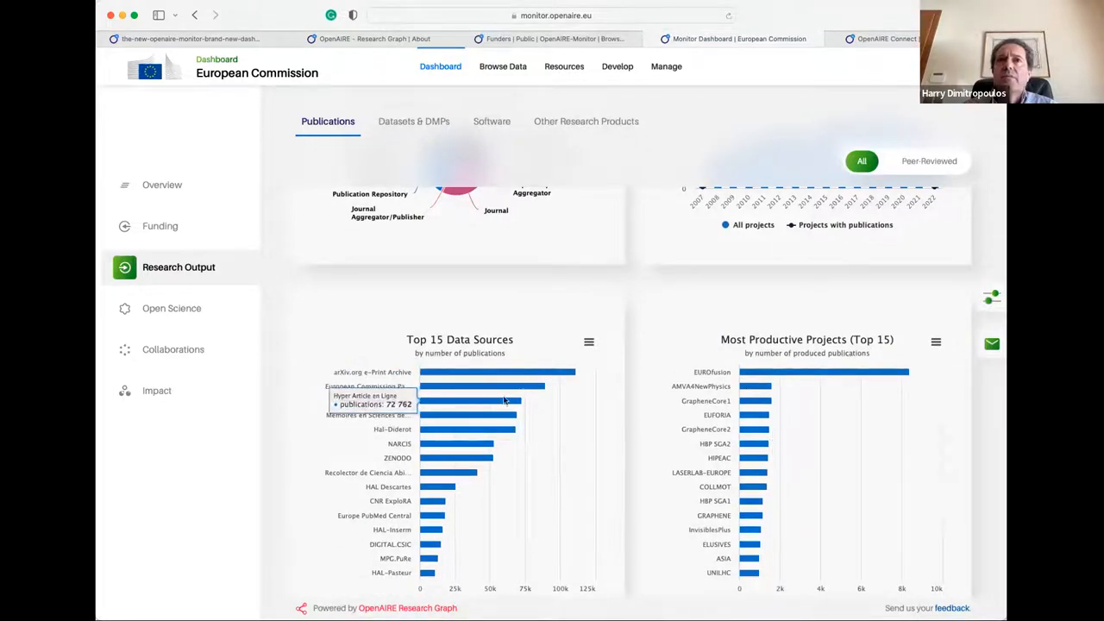
mouse_move(858, 373)
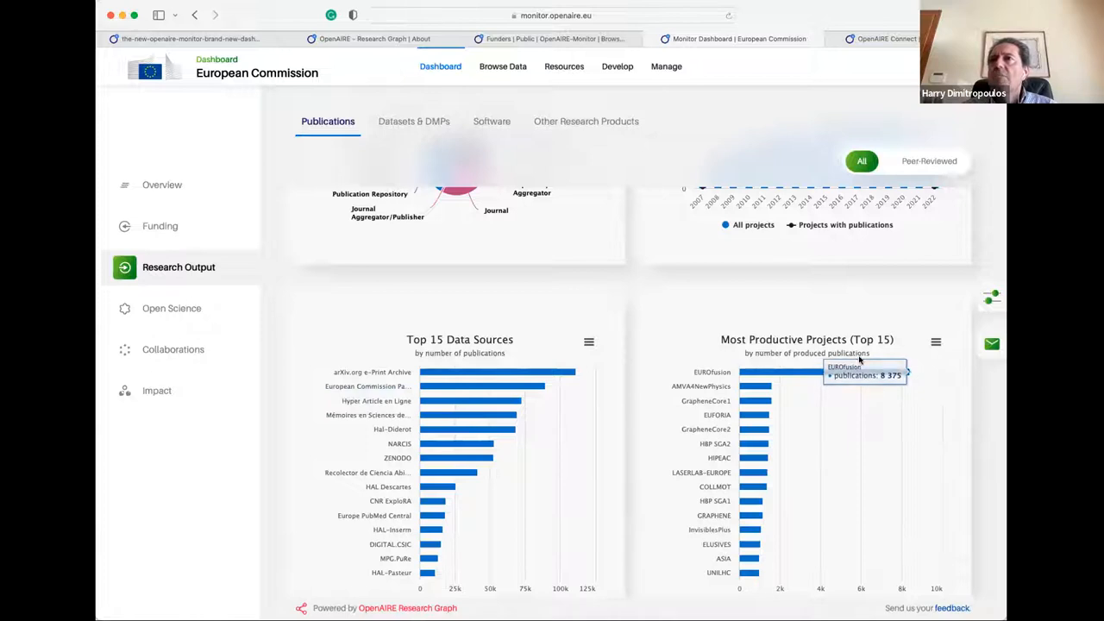
scroll(down, 3)
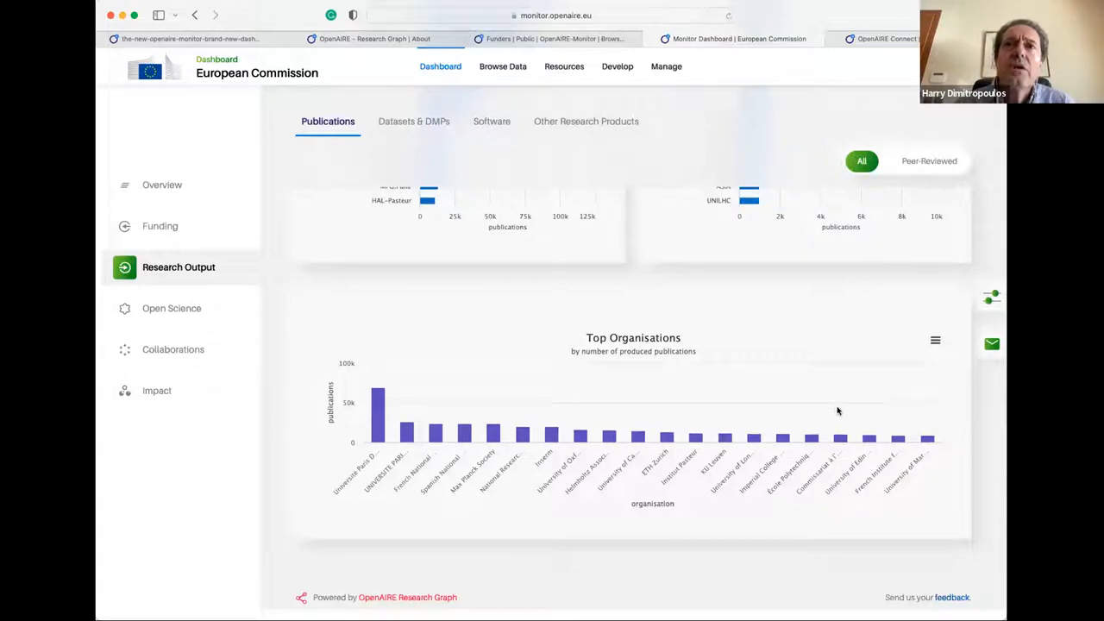
scroll(up, 3)
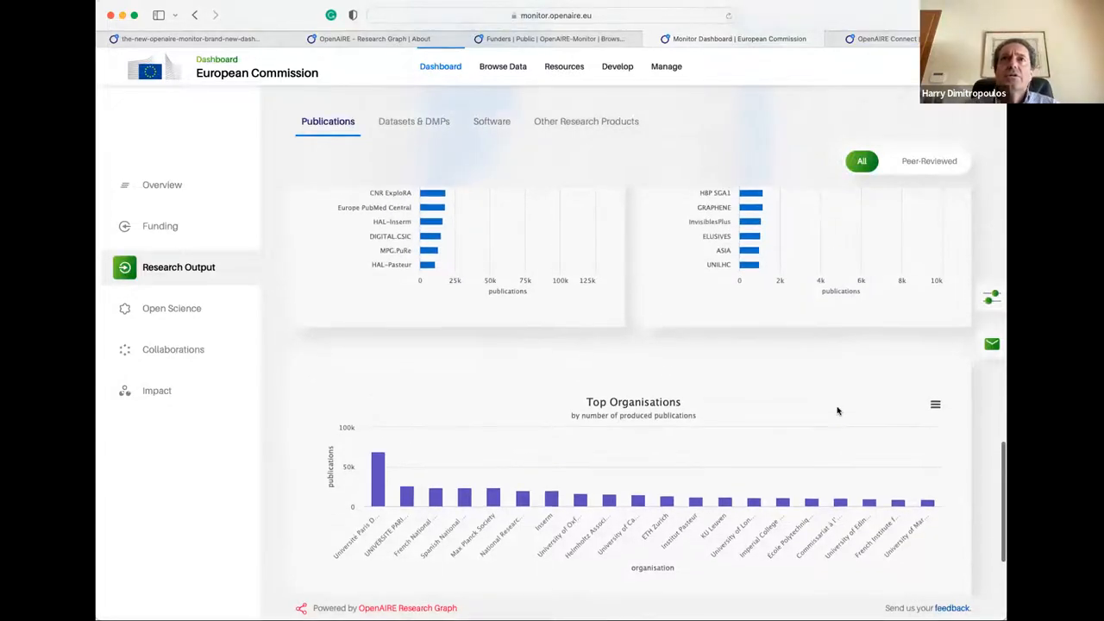
scroll(up, 3)
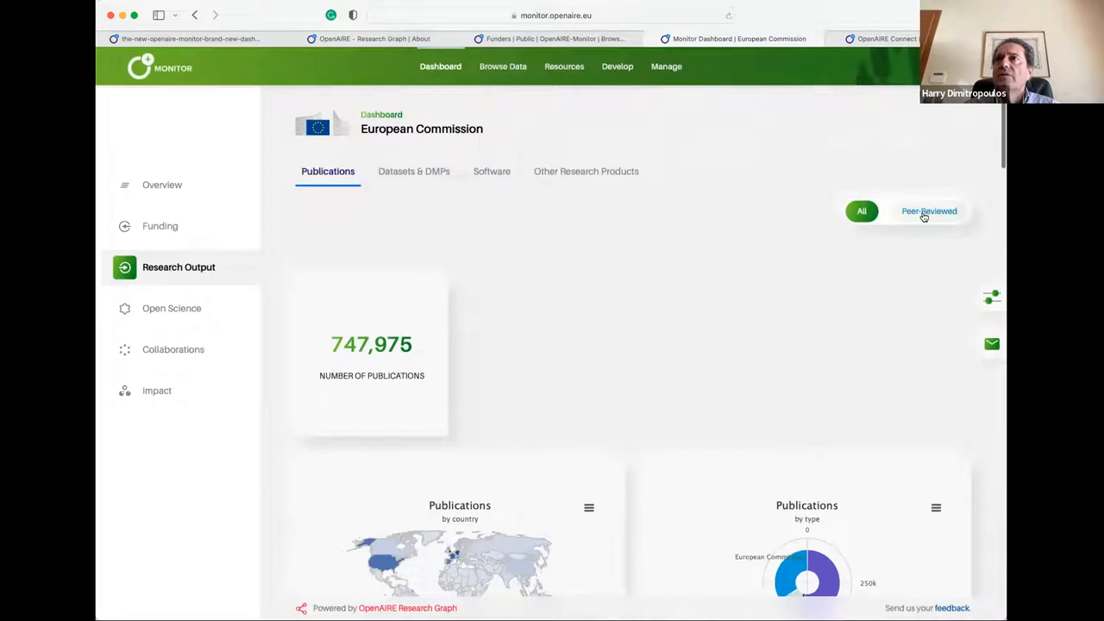
click(929, 210)
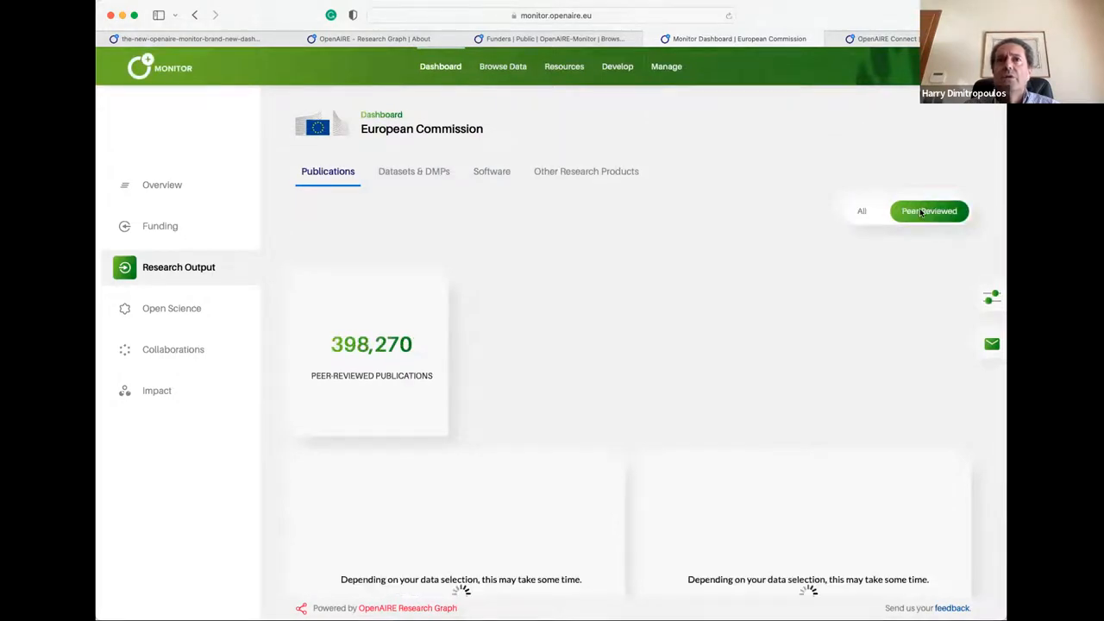
scroll(down, 3)
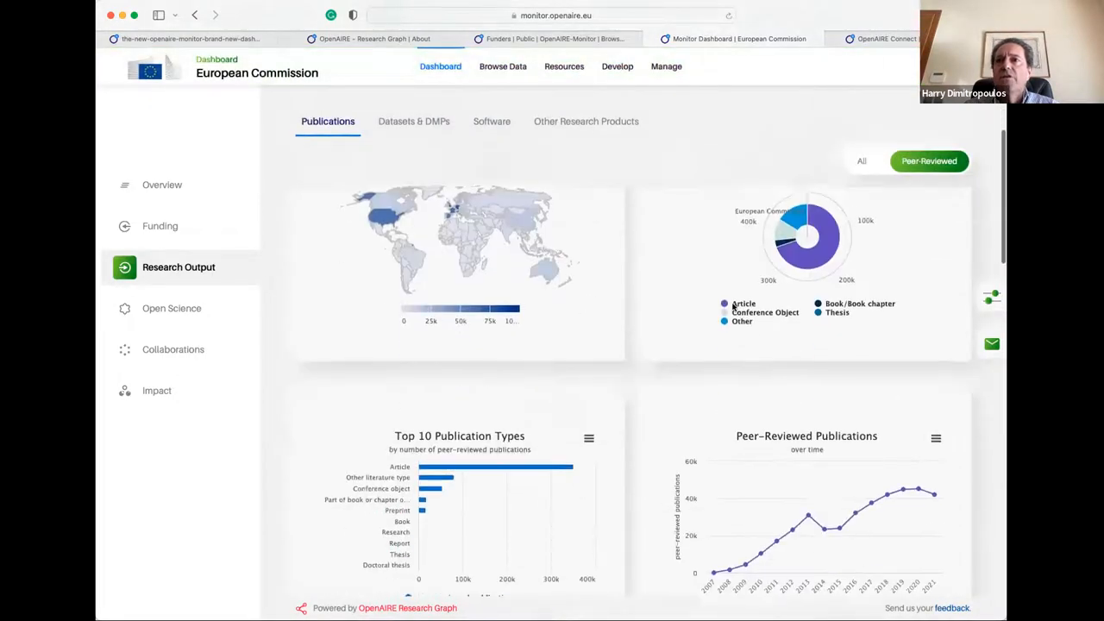
scroll(down, 3)
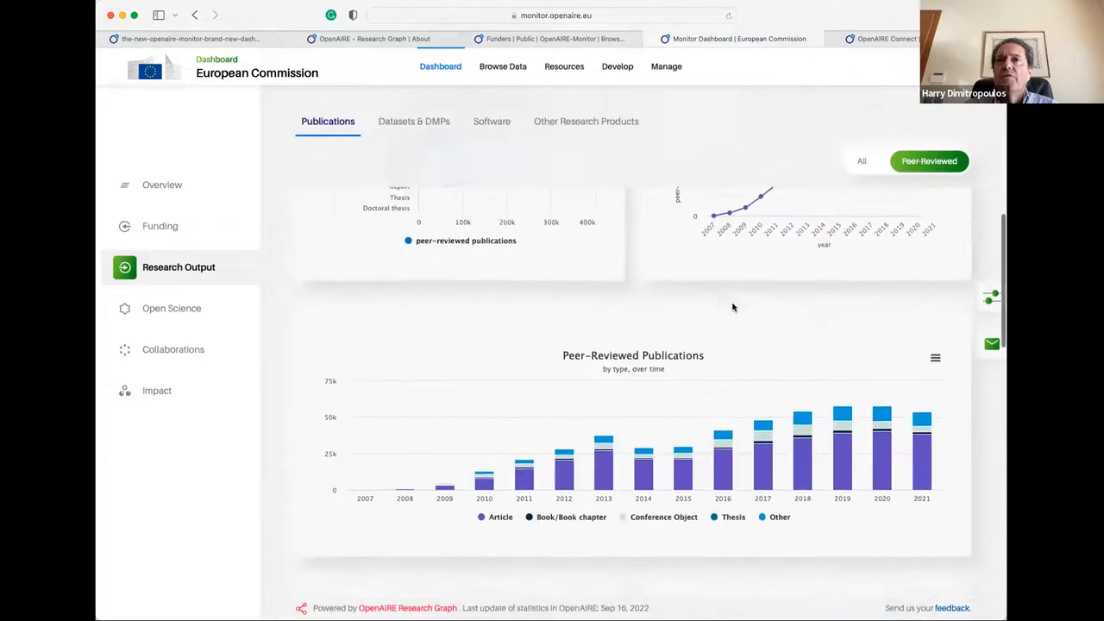
scroll(down, 3)
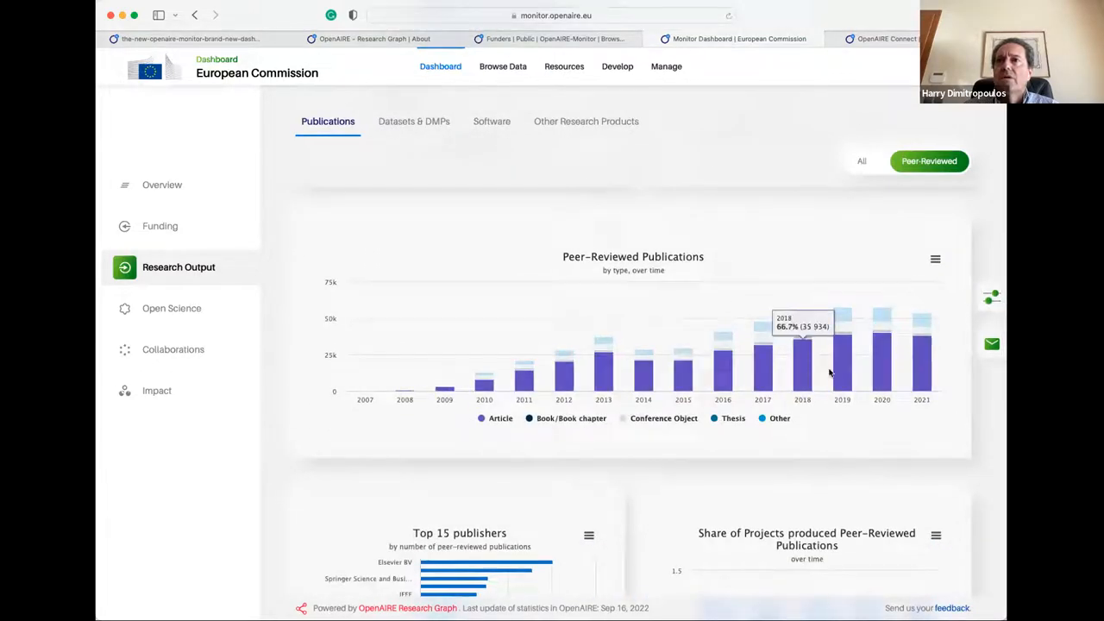
mouse_move(865, 373)
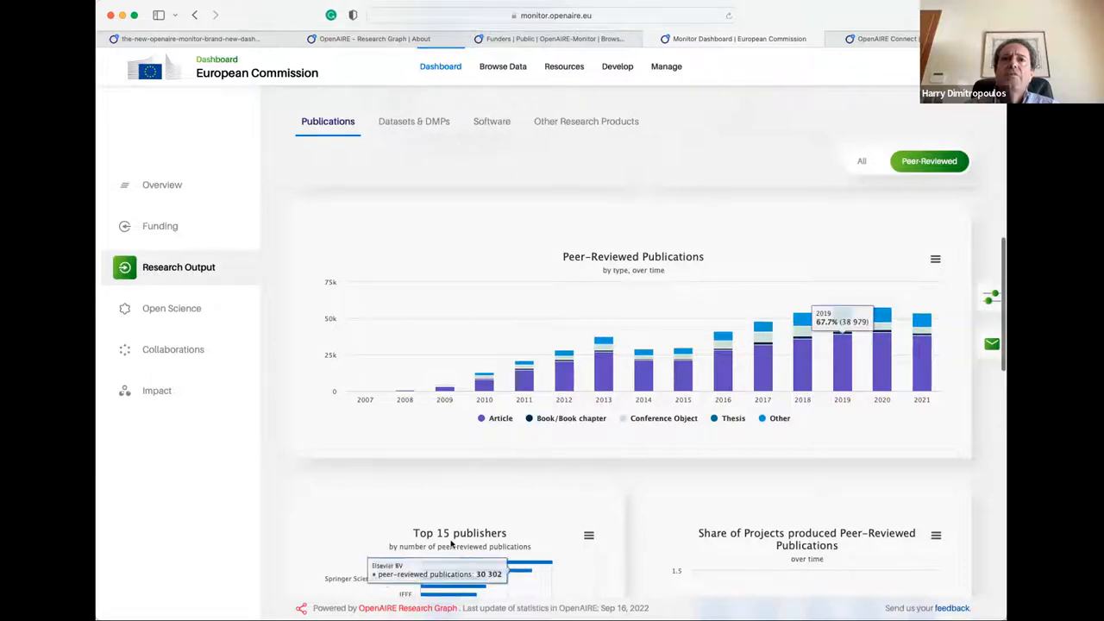
scroll(down, 3)
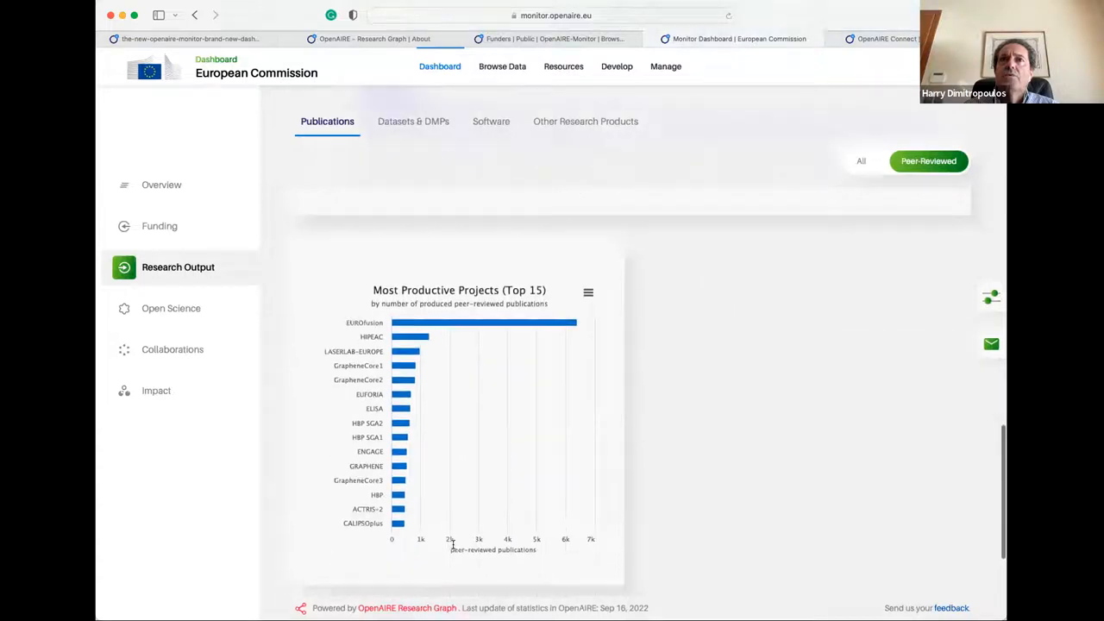
scroll(up, 3)
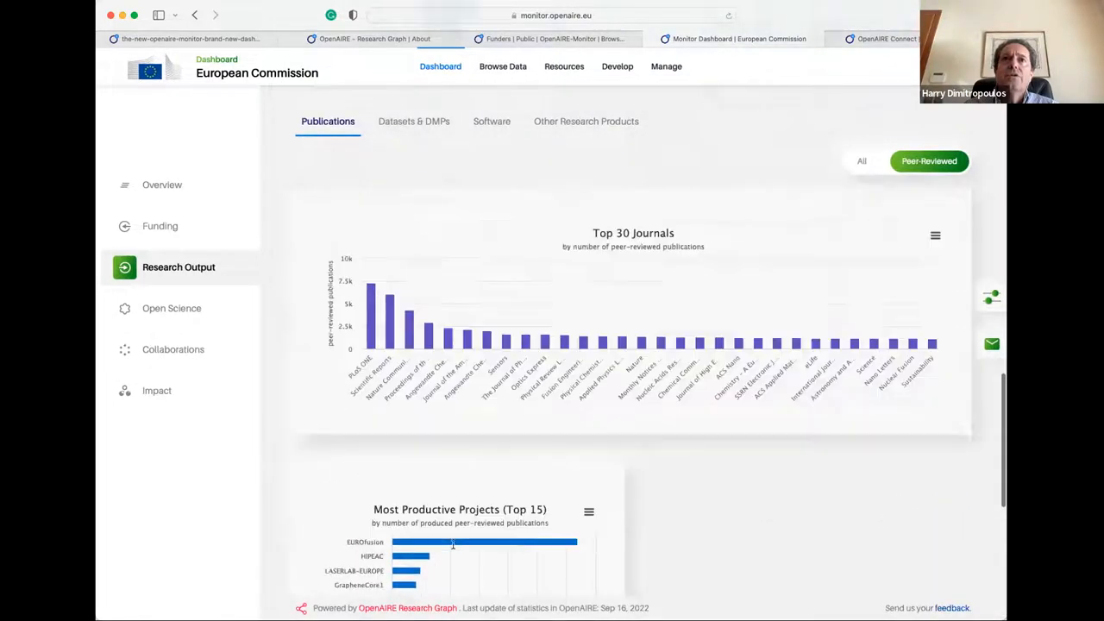
scroll(down, 3)
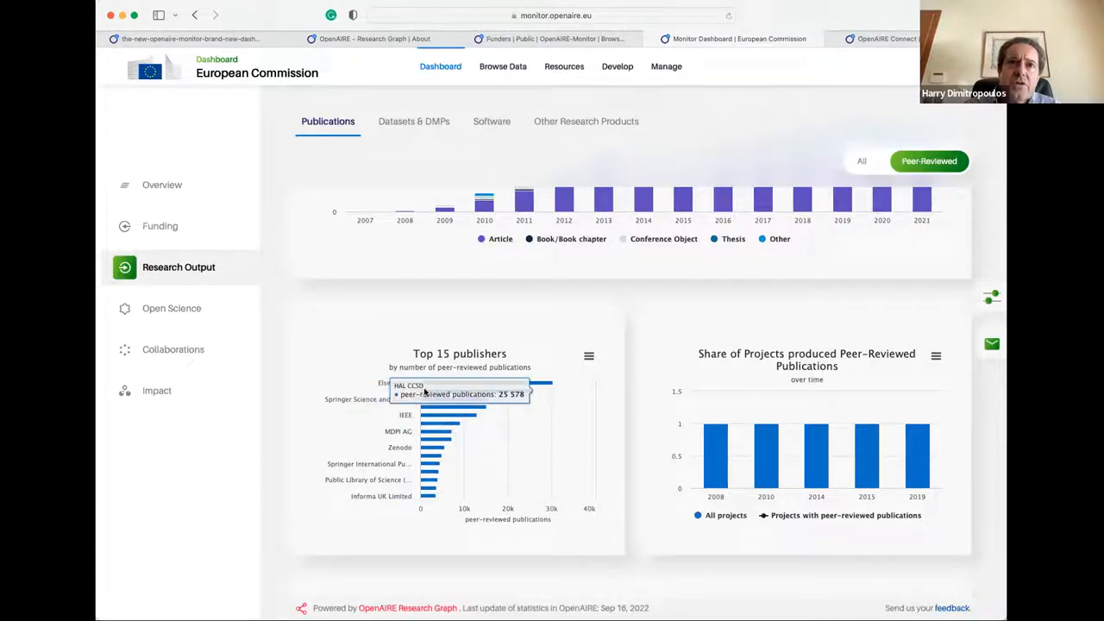
mouse_move(672, 351)
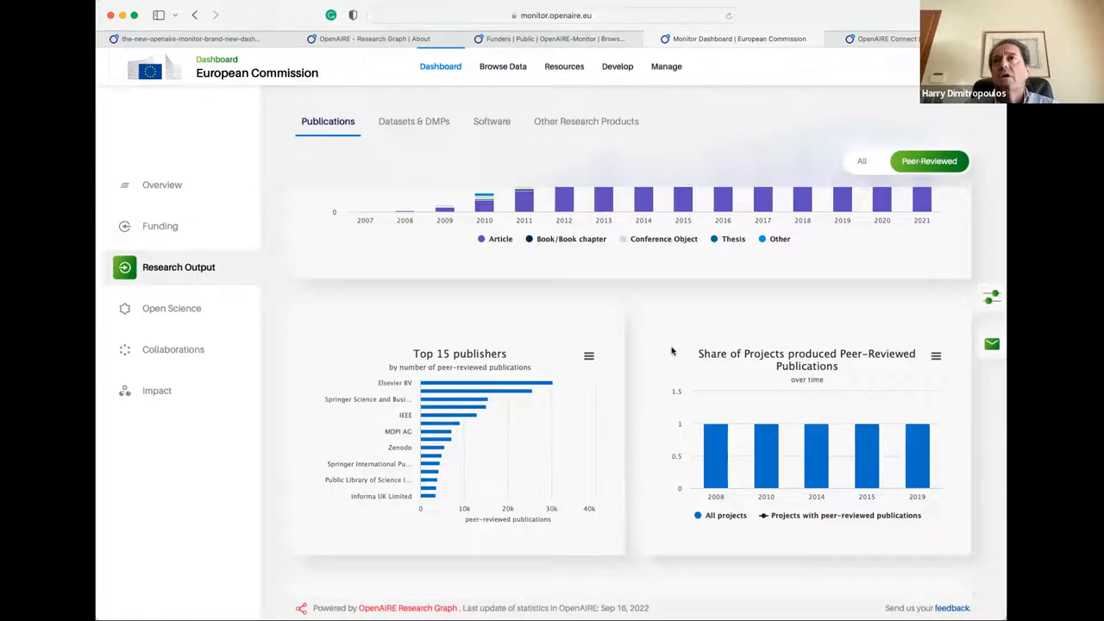
scroll(up, 3)
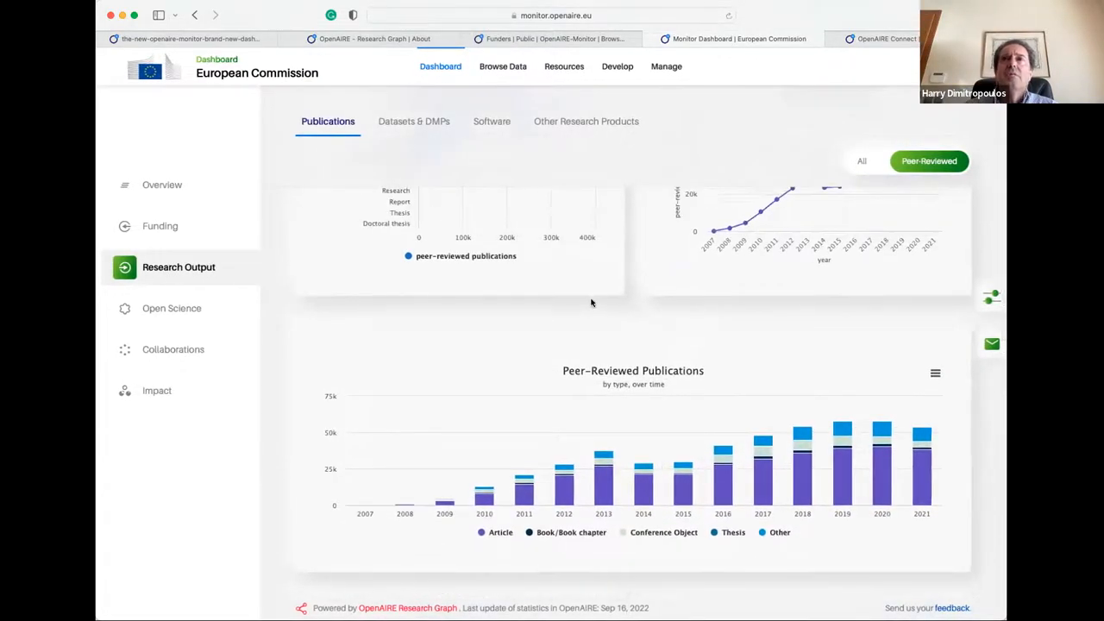
scroll(up, 3)
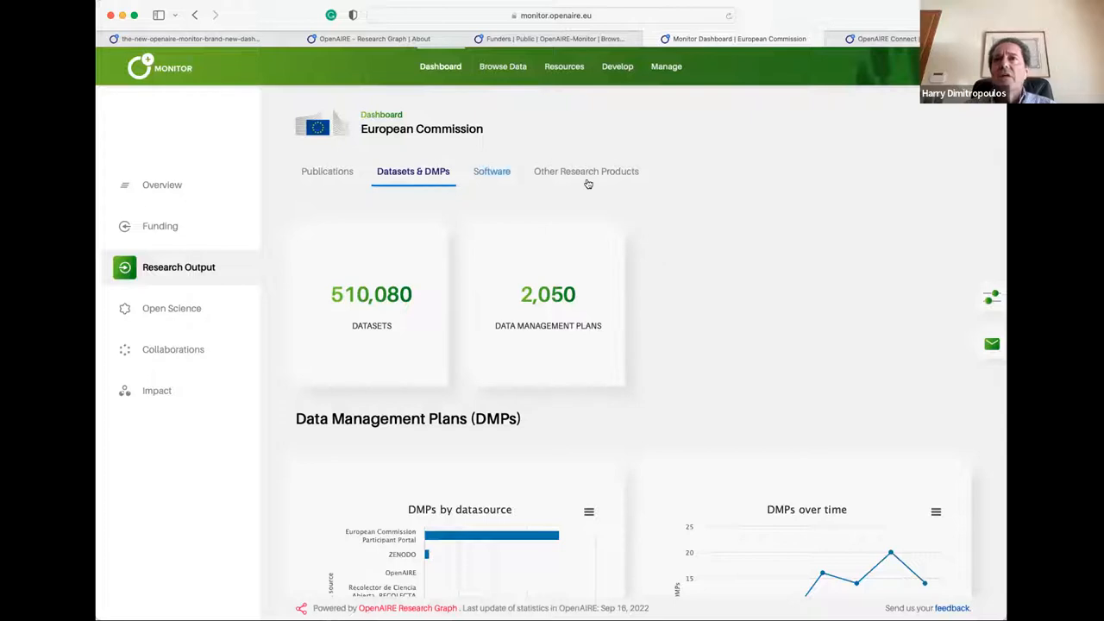
Step: Browse the Datasets & DMPs charts down to Top 10 Dataset Types and back to the top
scroll(down, 3)
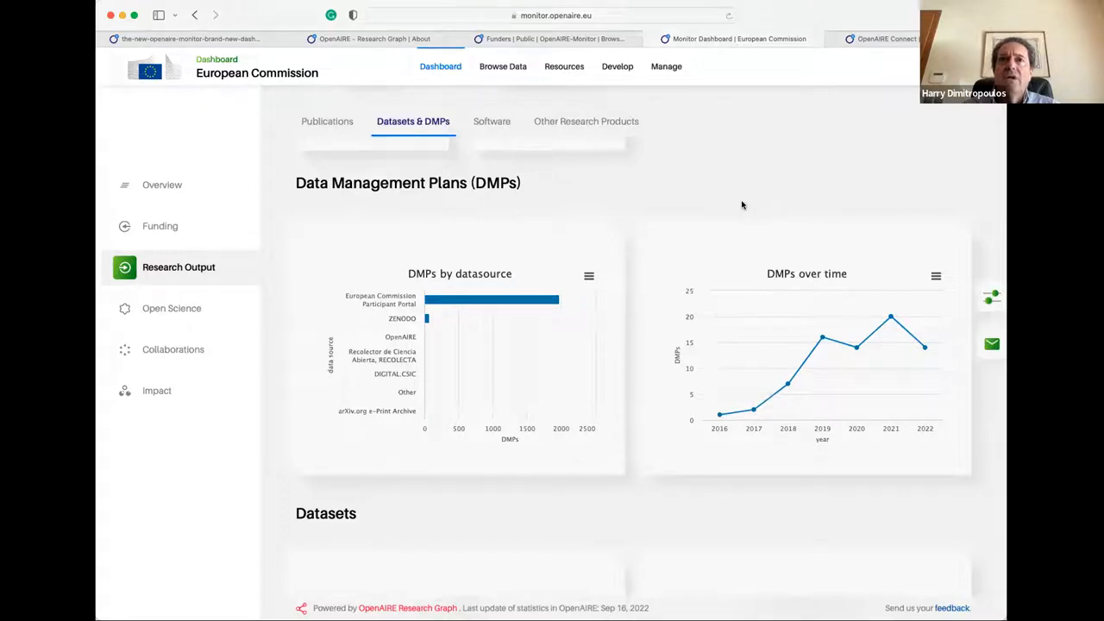
mouse_move(491, 299)
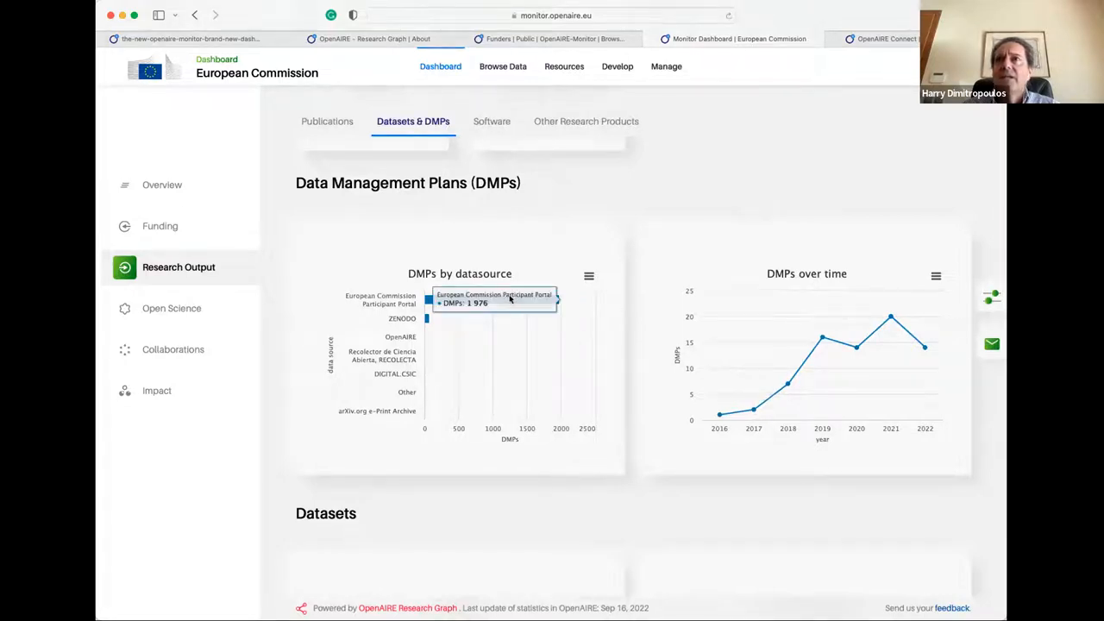
mouse_move(855, 345)
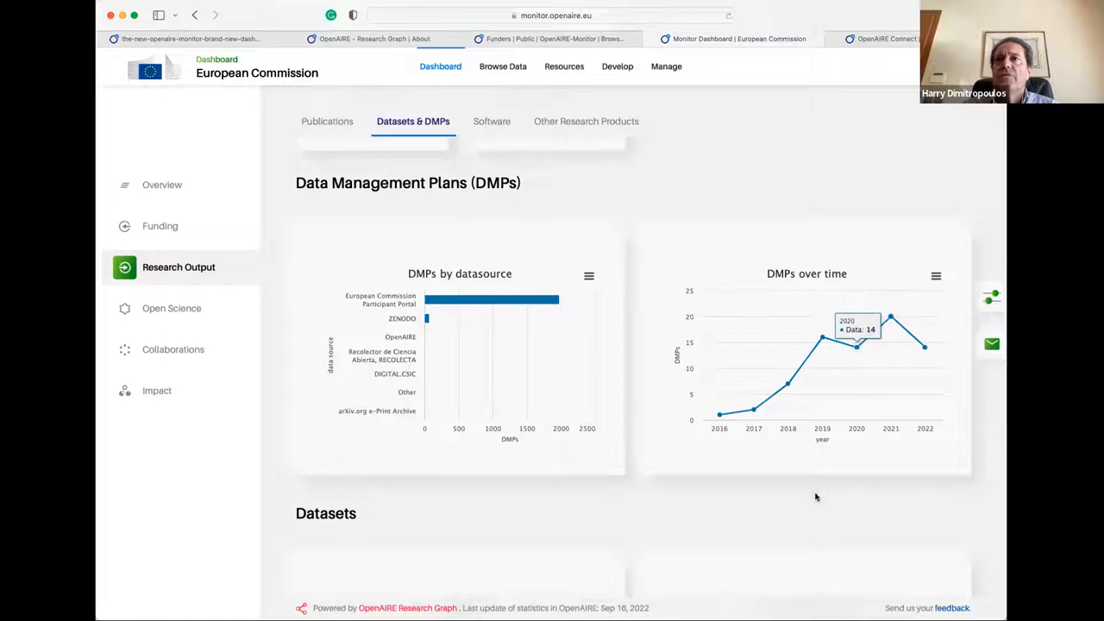
scroll(down, 3)
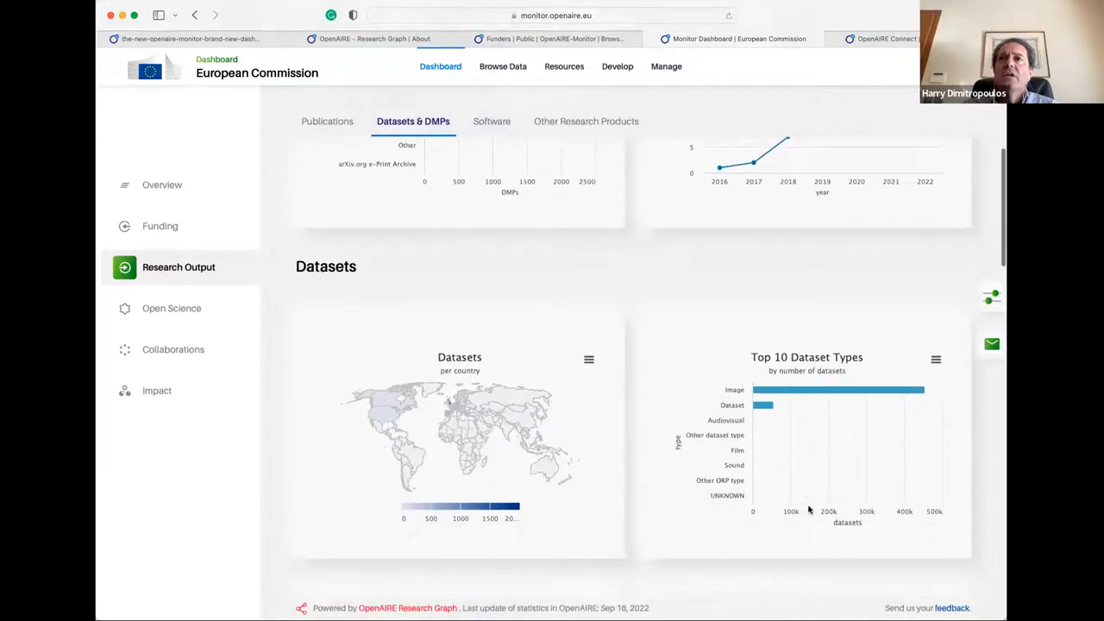
scroll(down, 3)
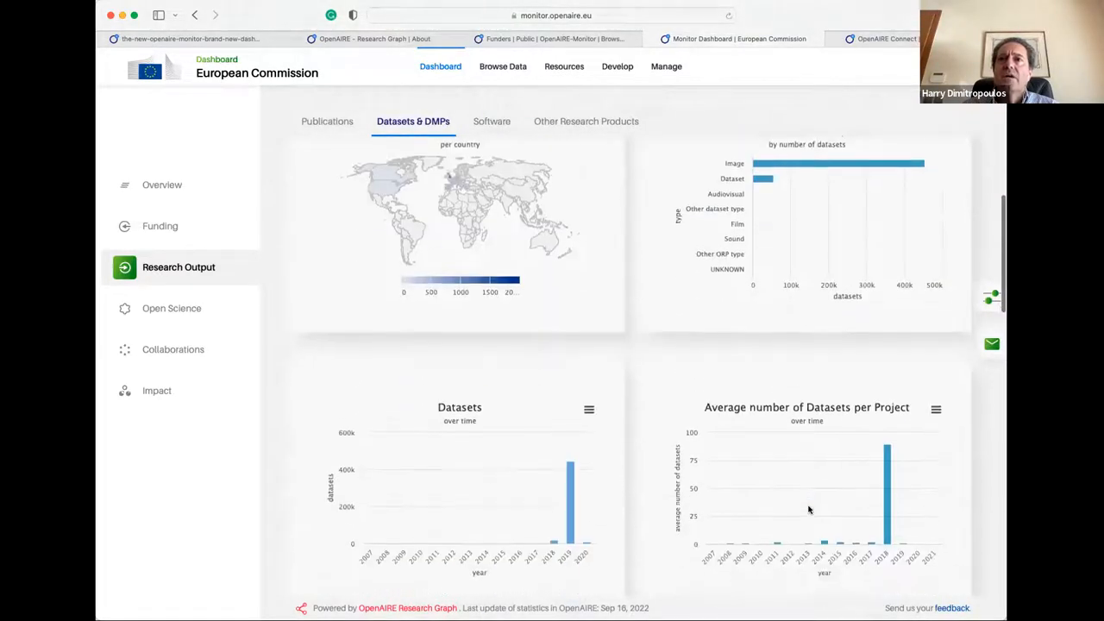
scroll(up, 3)
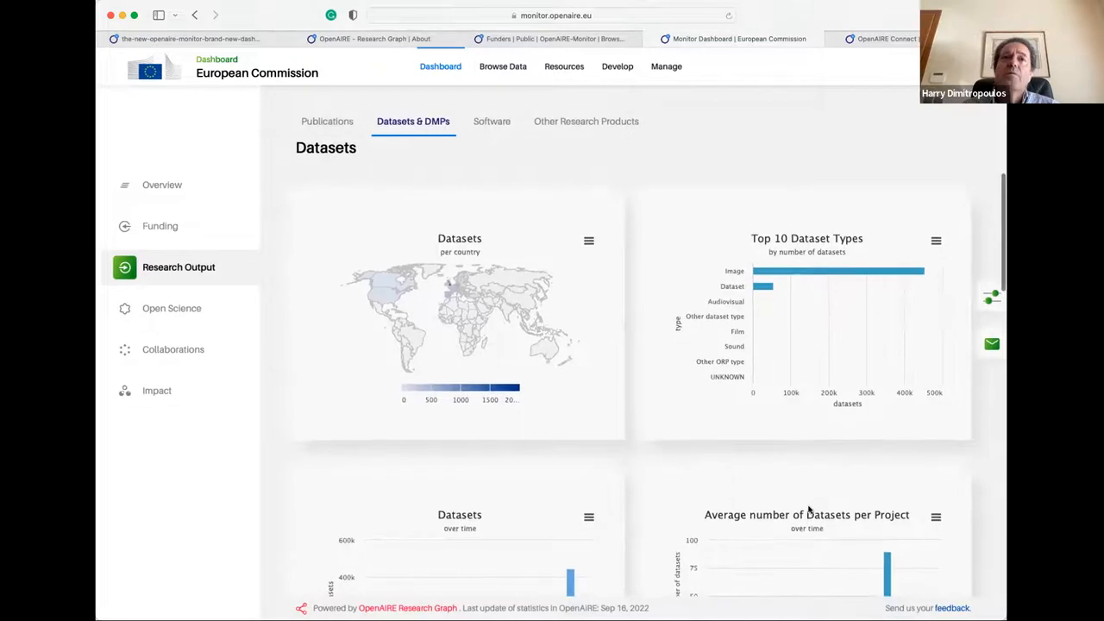
mouse_move(535, 461)
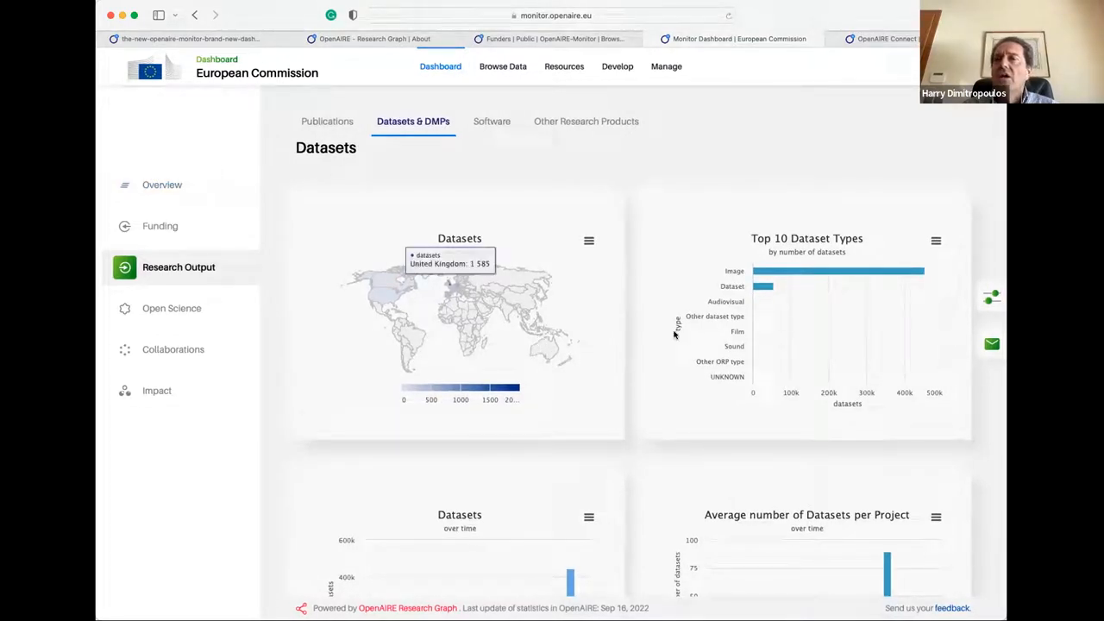
mouse_move(776, 281)
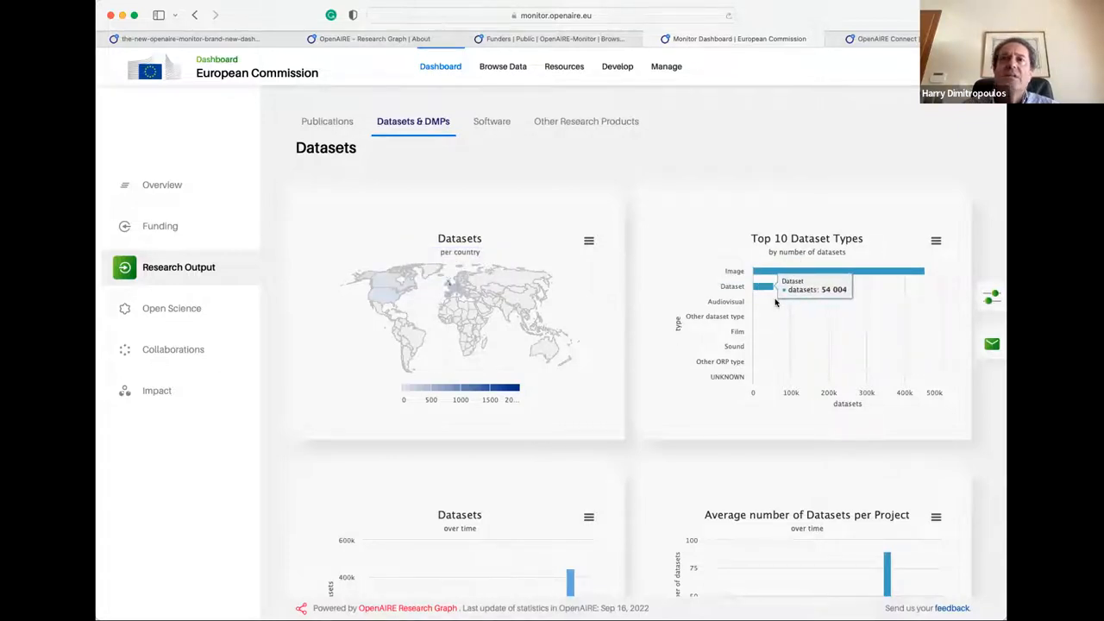
mouse_move(808, 343)
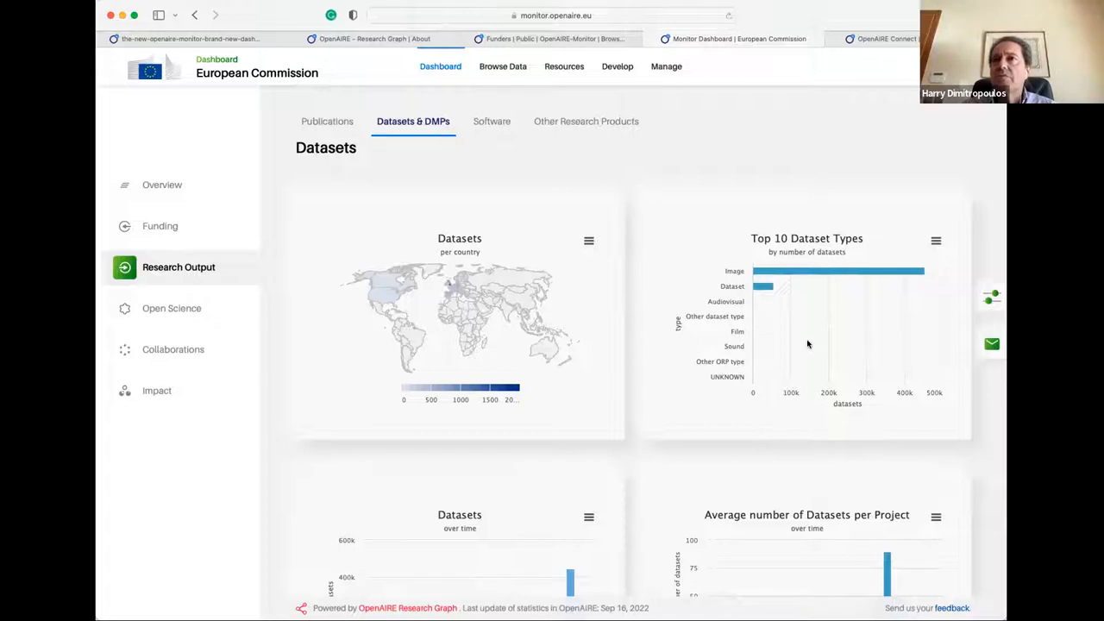
mouse_move(756, 320)
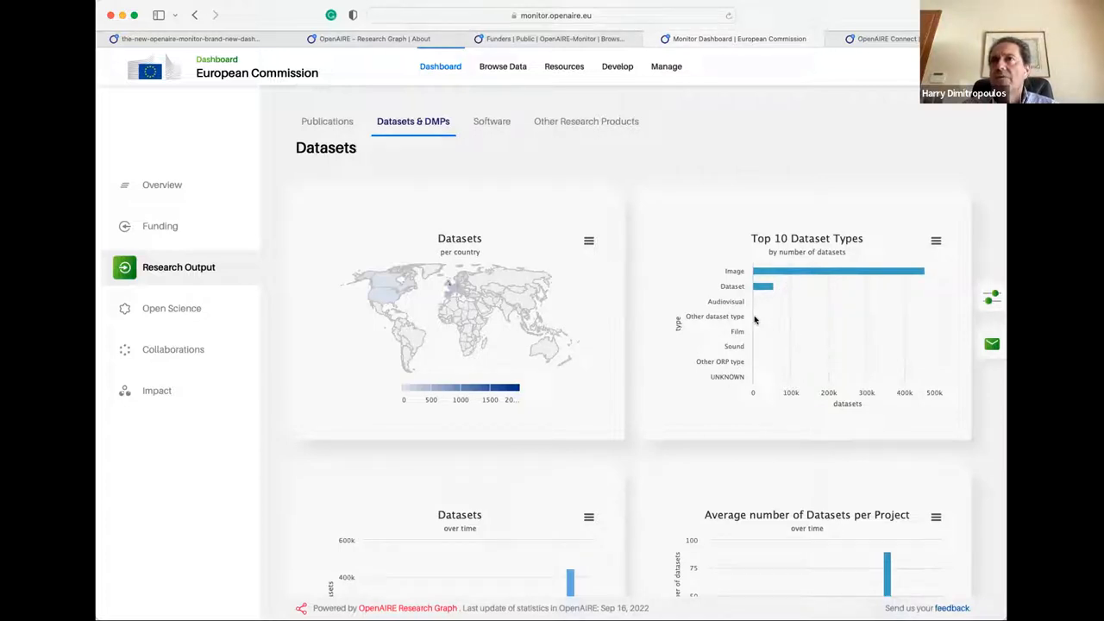
mouse_move(808, 271)
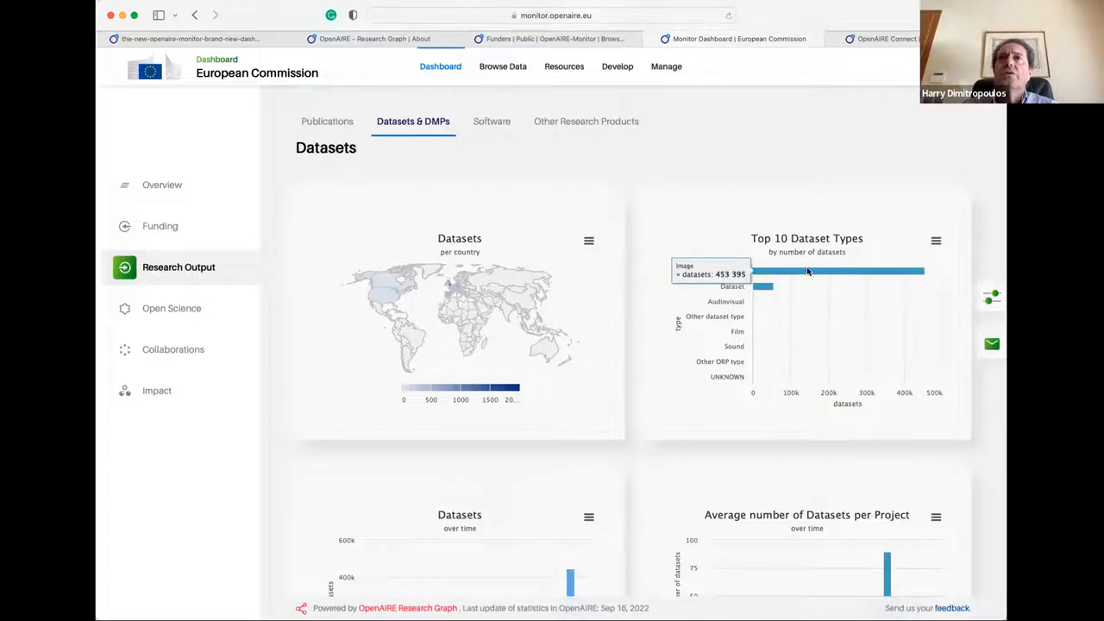
mouse_move(841, 276)
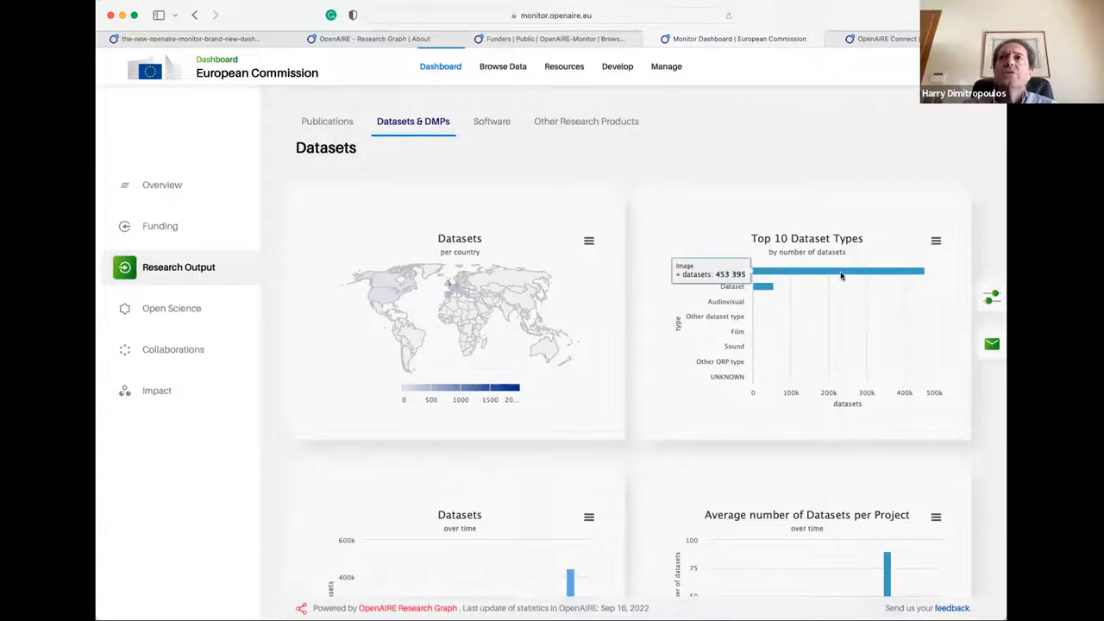
mouse_move(684, 291)
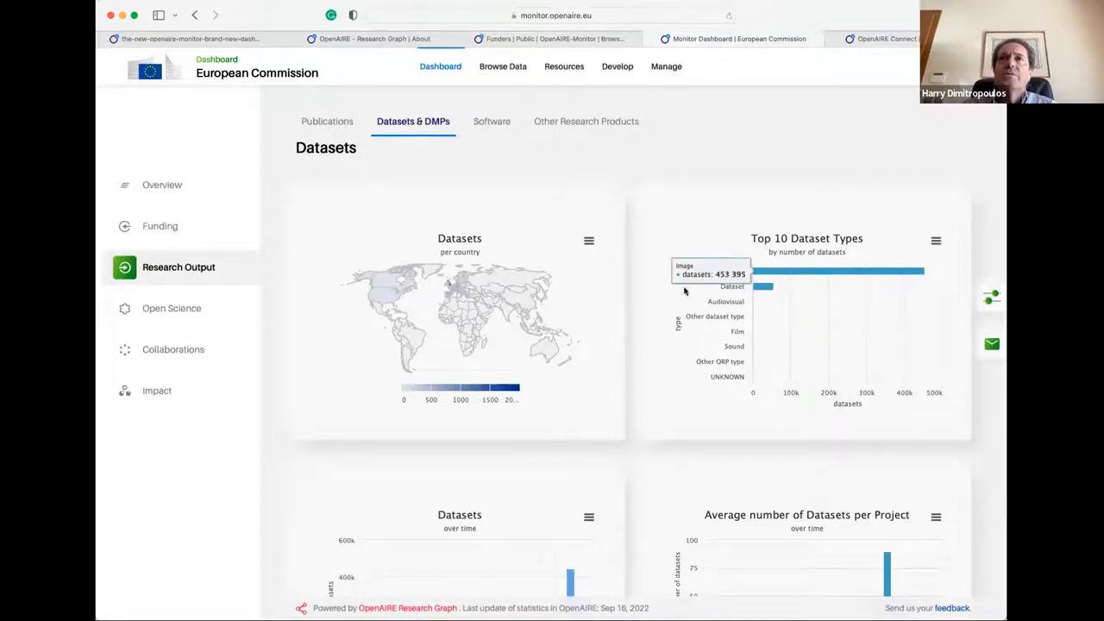
scroll(down, 3)
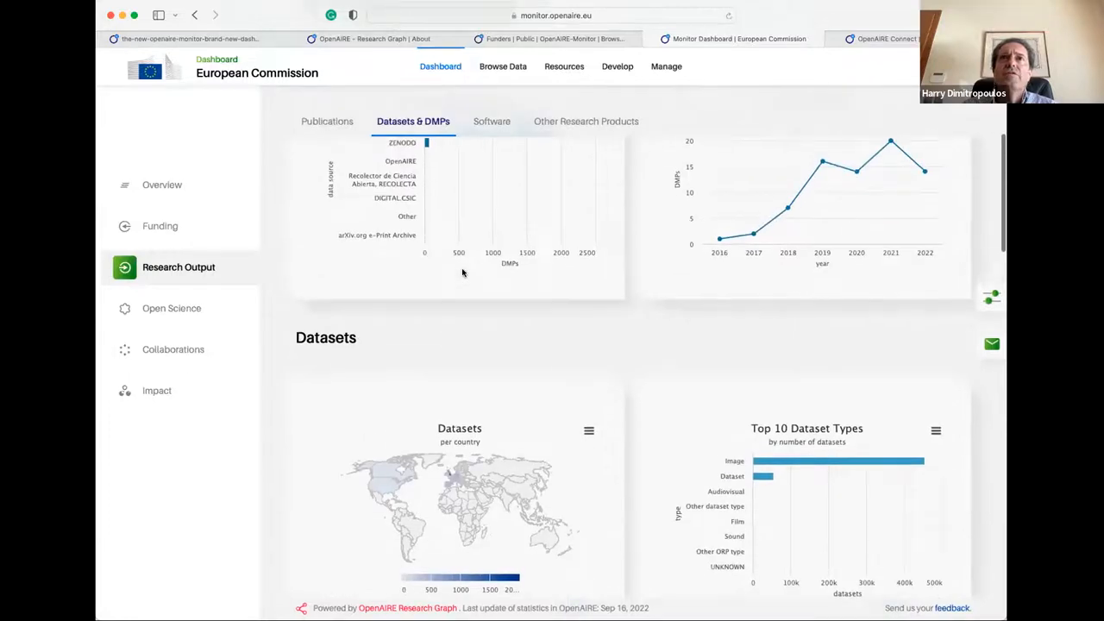
scroll(up, 3)
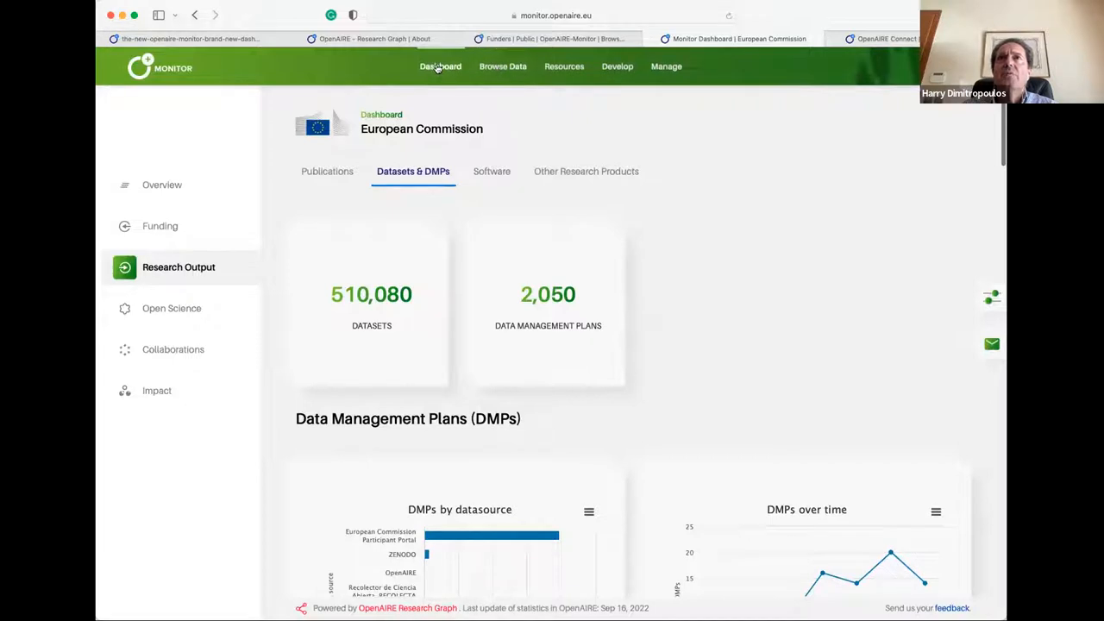
Step: Open the European Commission research products search and look through the results
click(564, 66)
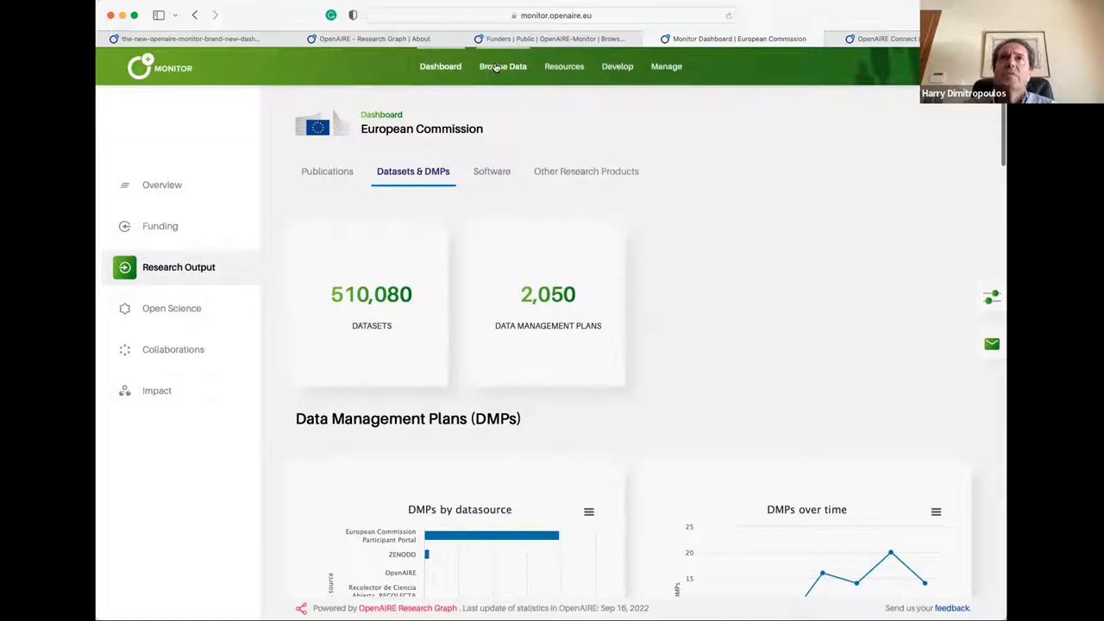
click(503, 66)
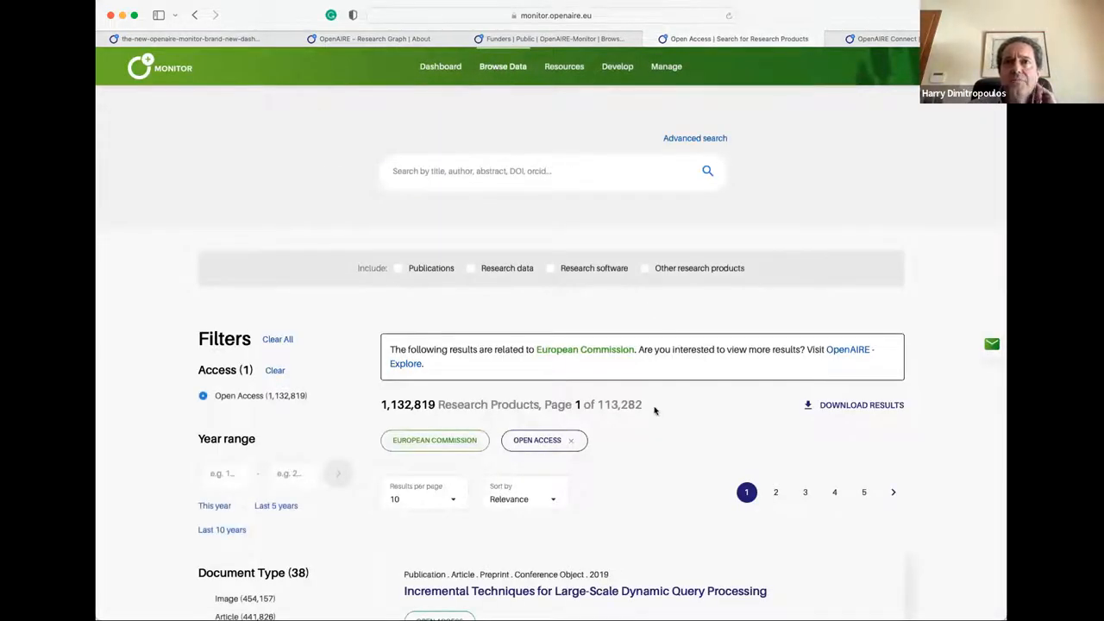
scroll(down, 3)
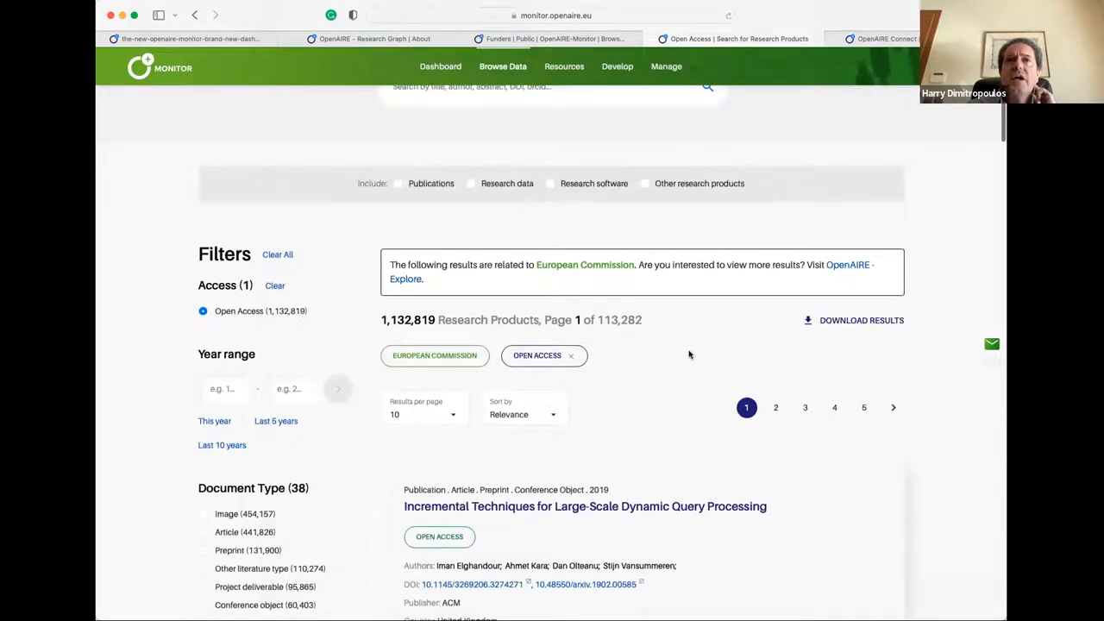
scroll(down, 3)
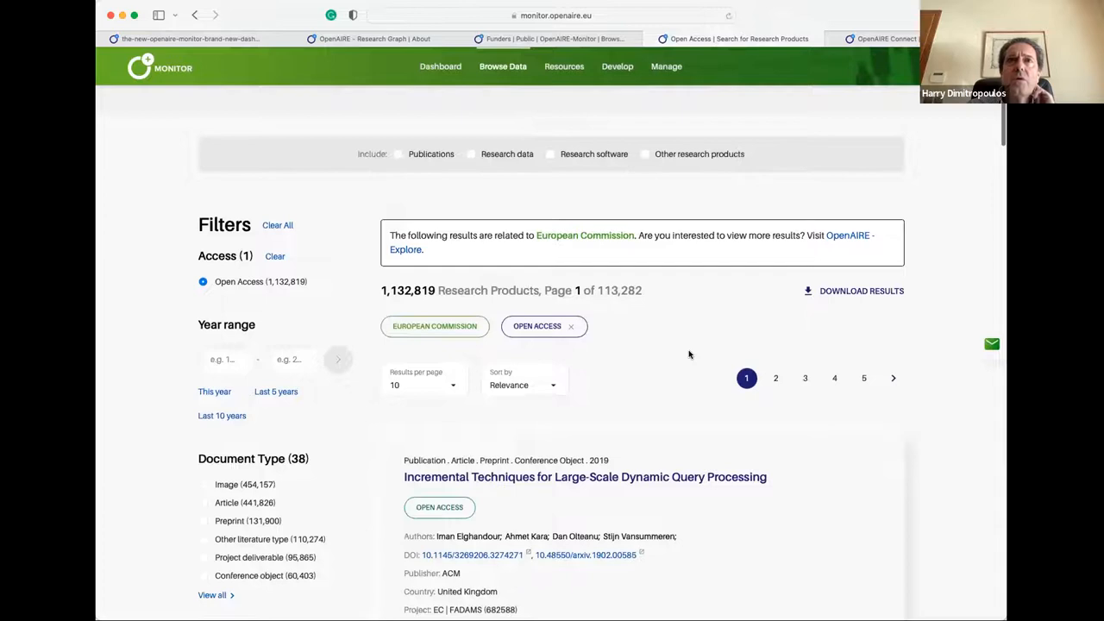
scroll(down, 3)
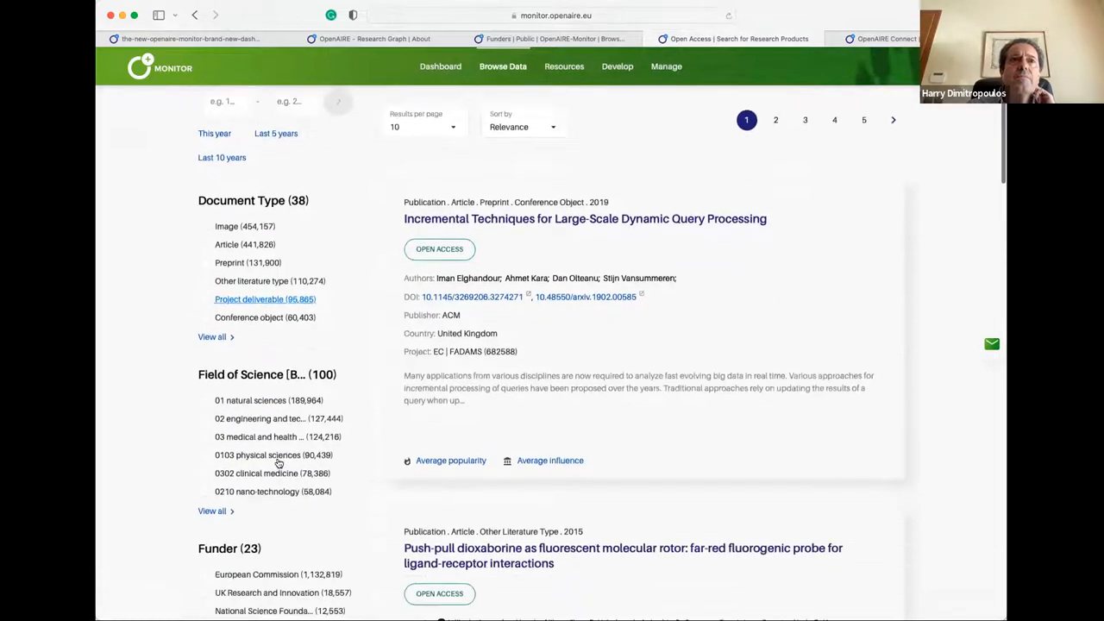
scroll(down, 3)
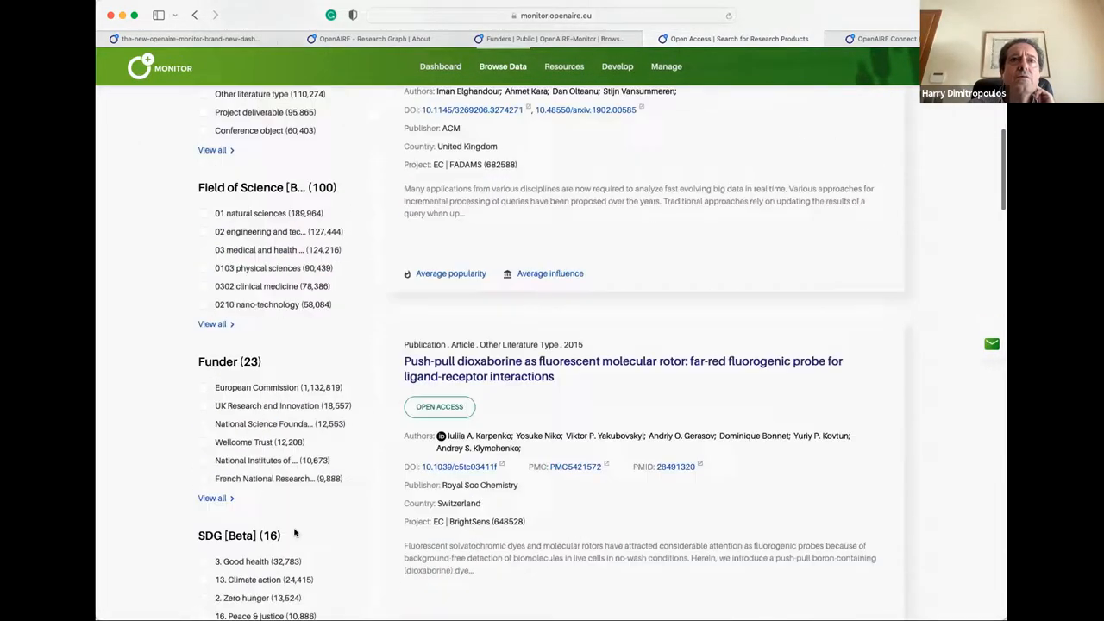
scroll(down, 3)
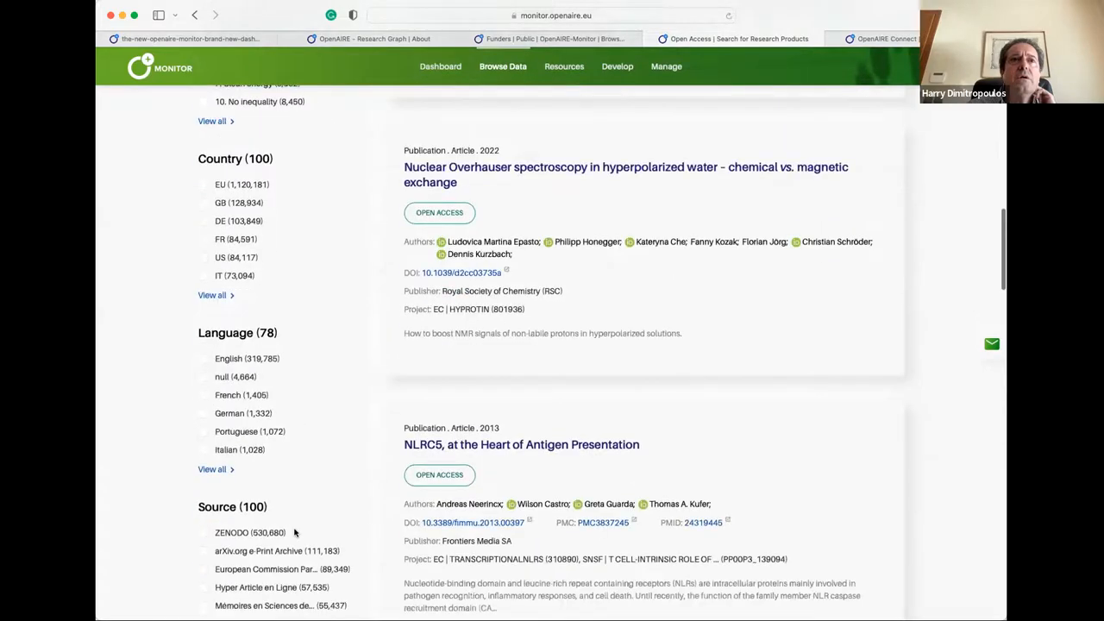
scroll(up, 3)
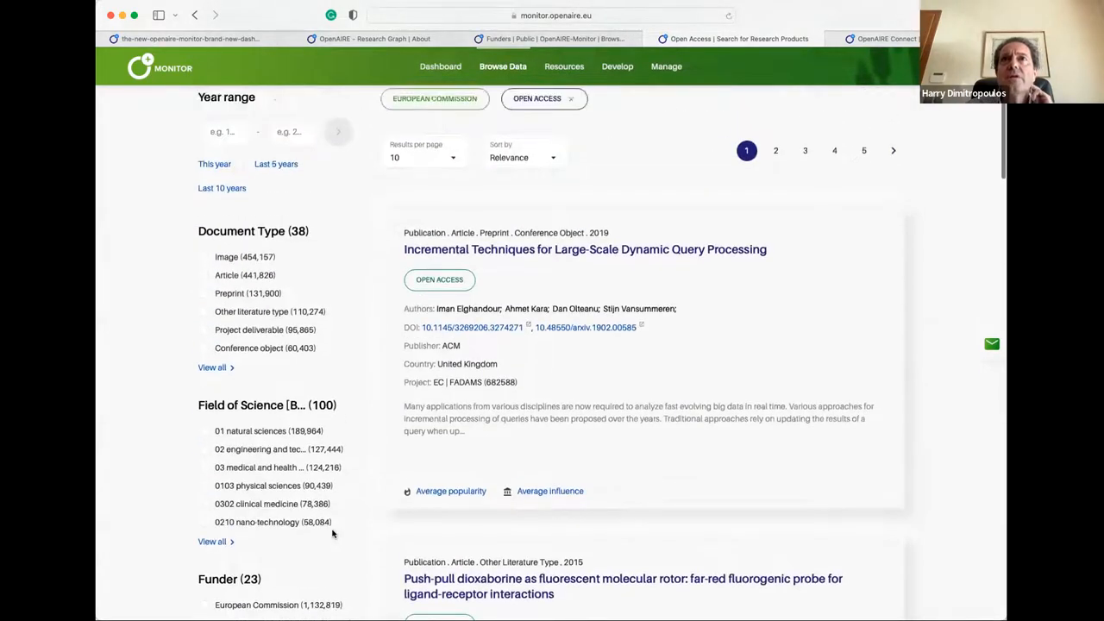
scroll(up, 3)
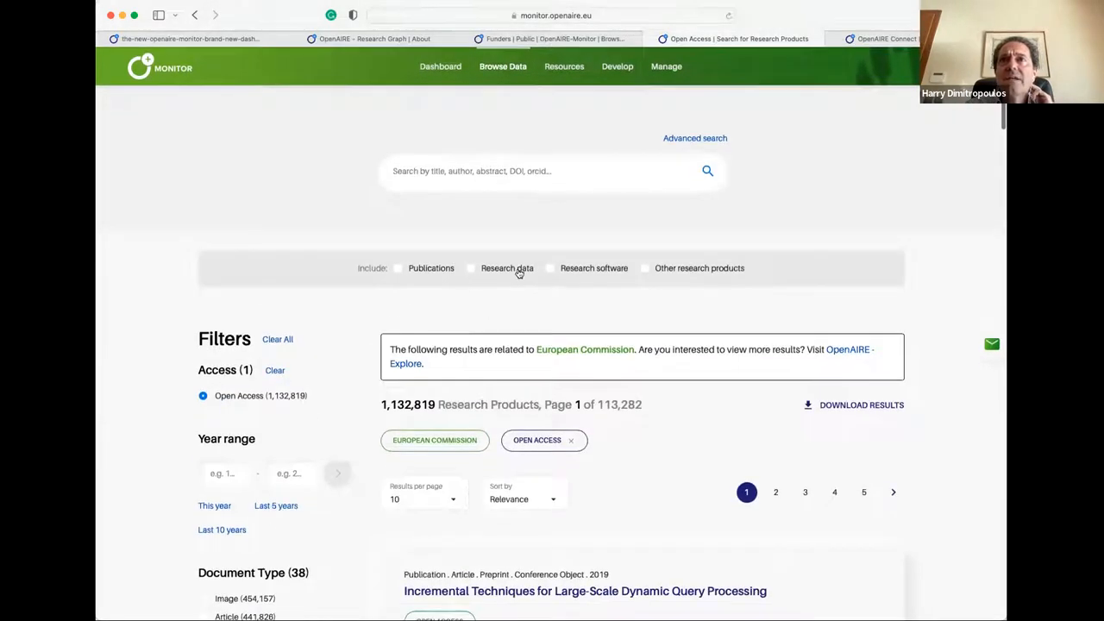
Step: Filter to research data from 2019 and open the Lepidium sativum L. record
click(471, 268)
text(2)
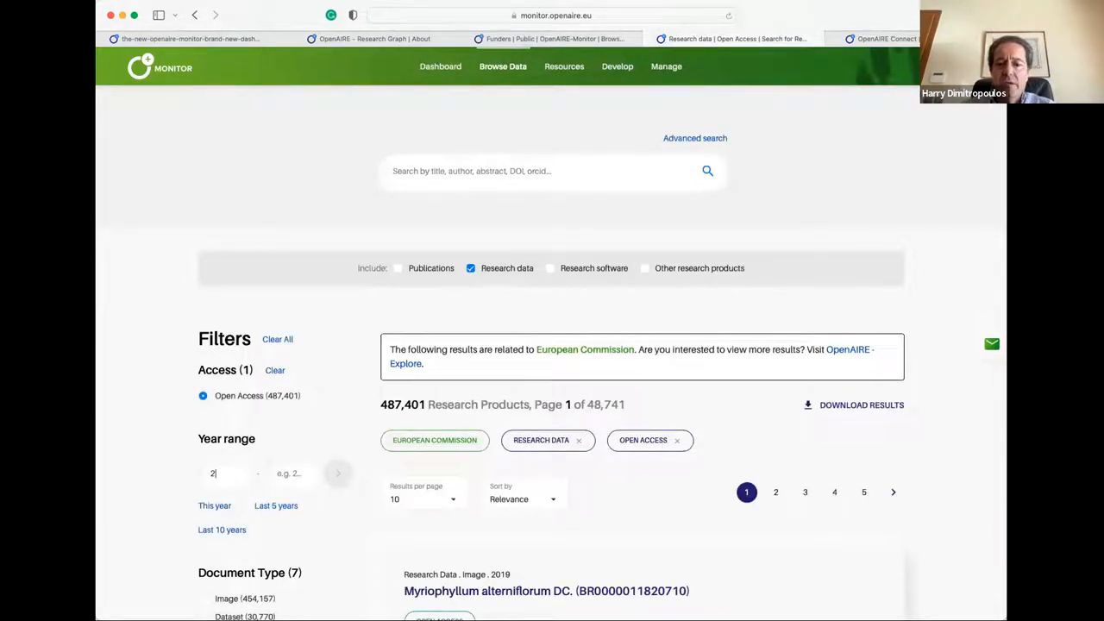
text(019)
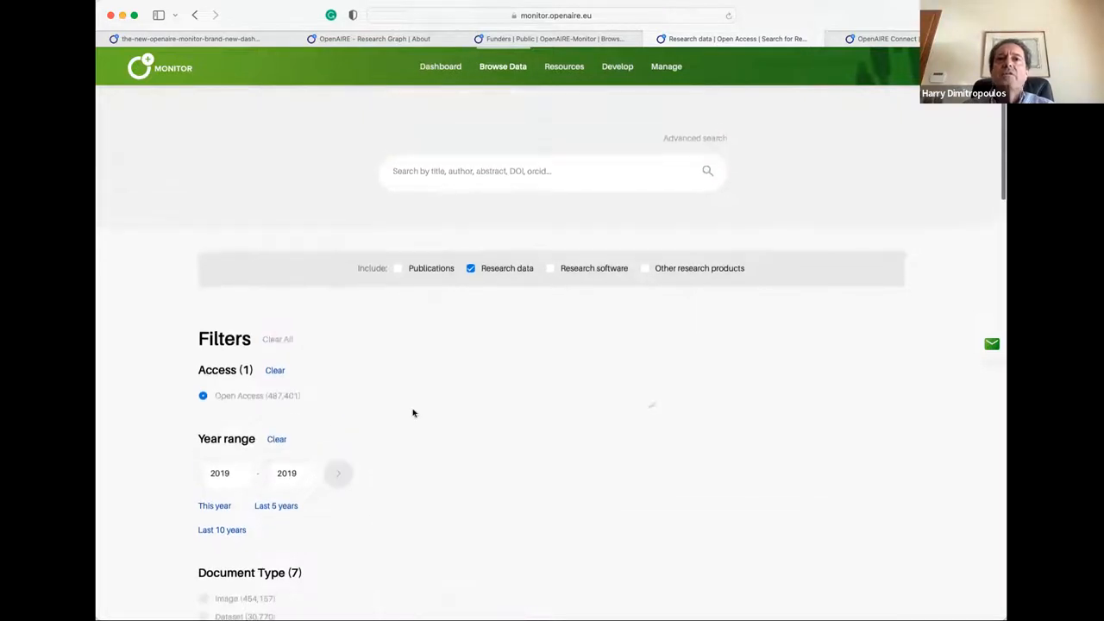
click(338, 472)
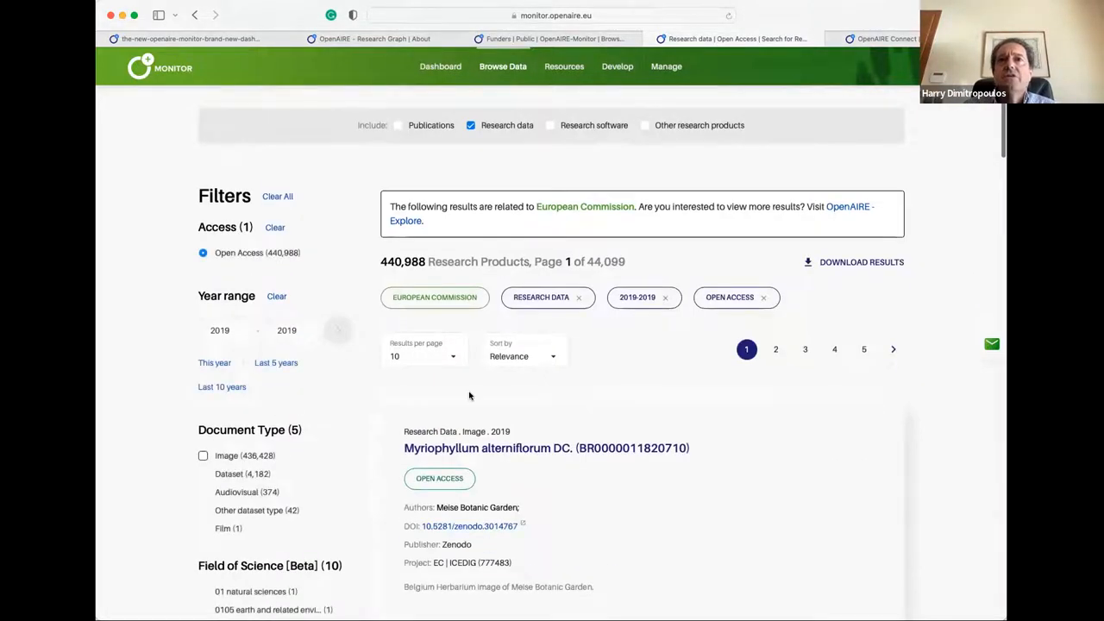
scroll(down, 3)
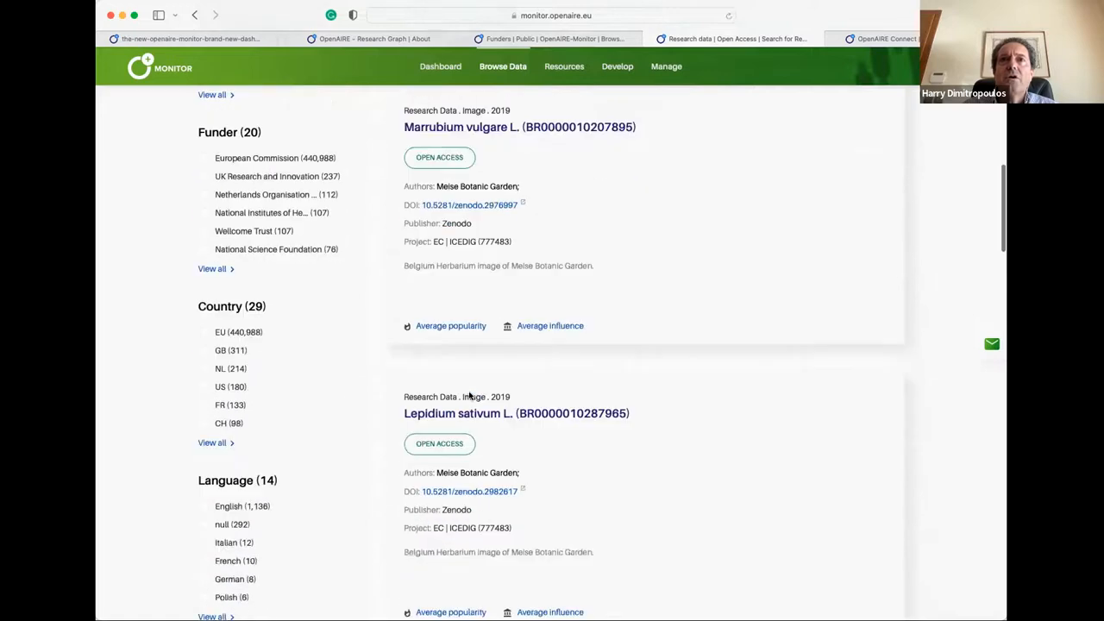
scroll(down, 3)
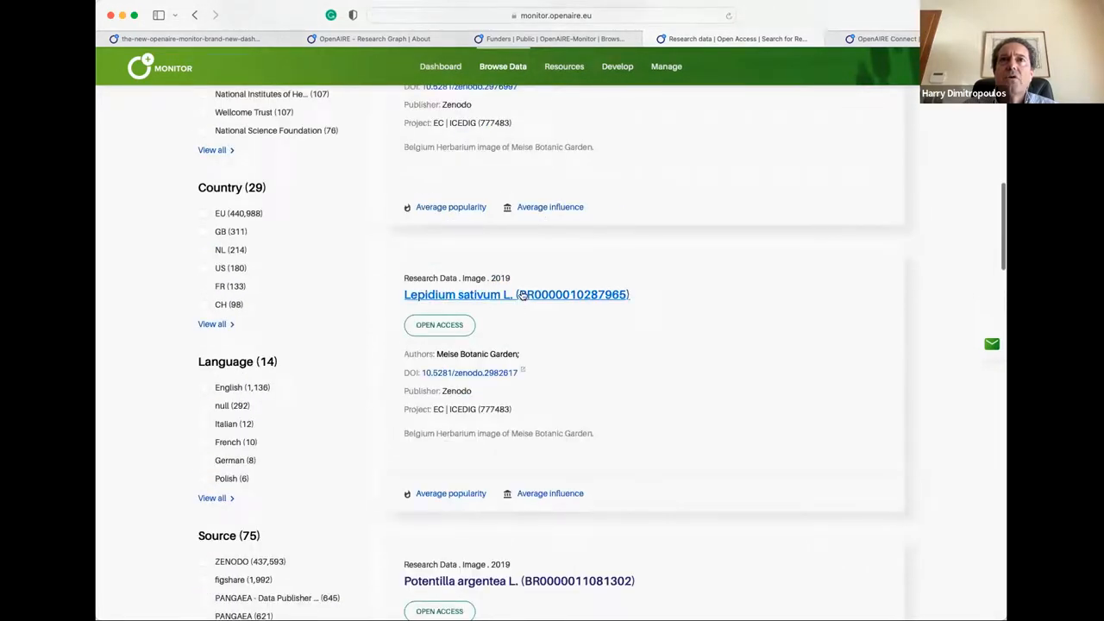
click(516, 294)
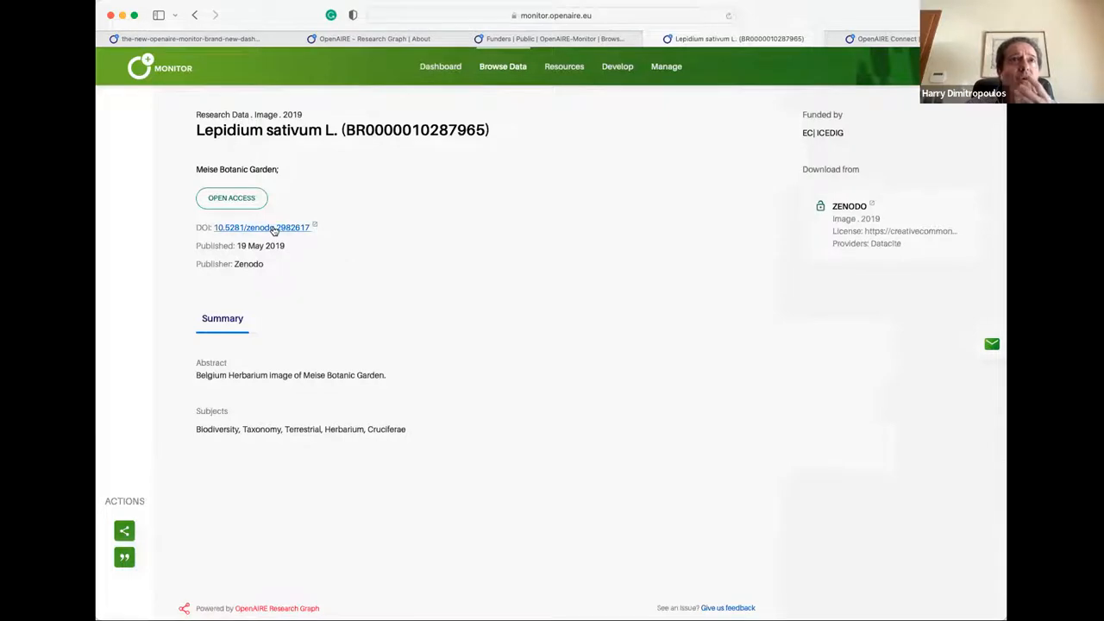
mouse_move(517, 244)
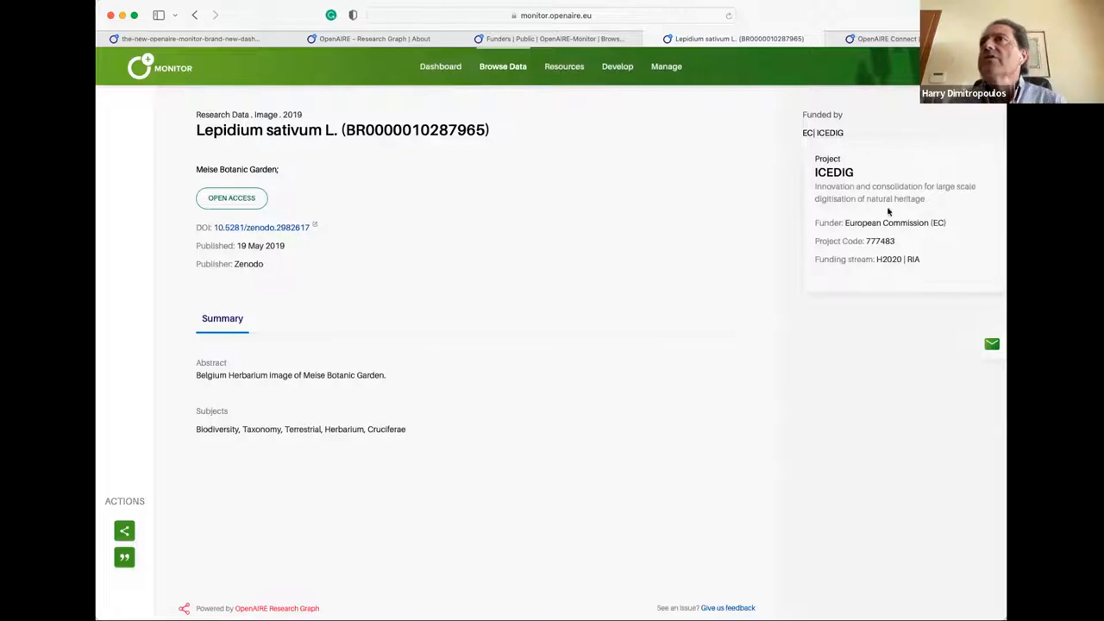
mouse_move(930, 201)
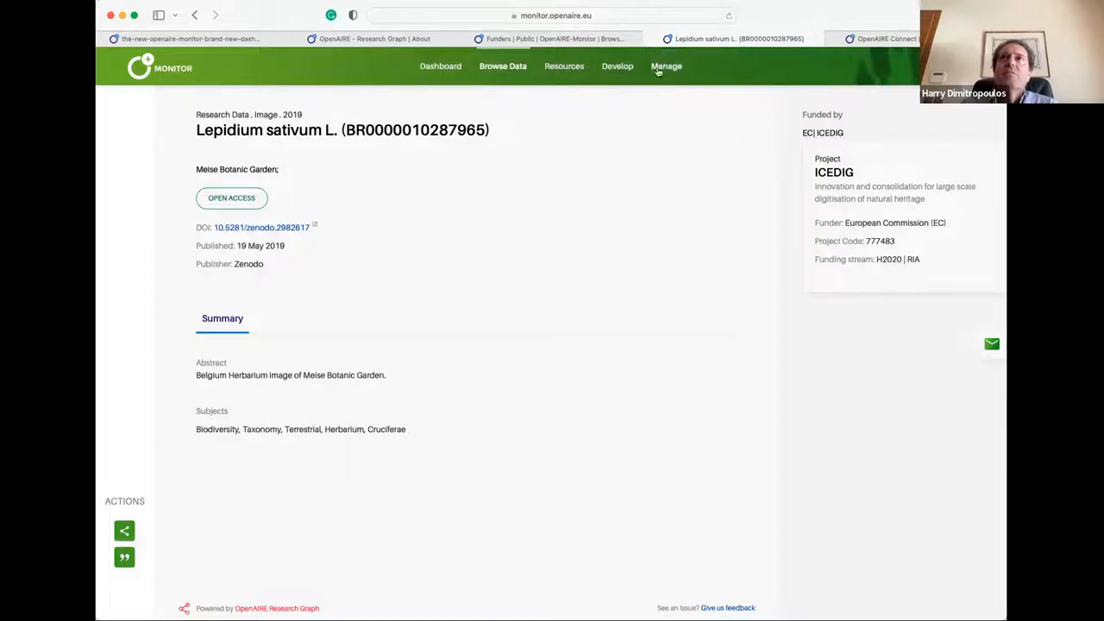
Step: Switch to the new site's public Funders dashboard listing showing European Commission
click(552, 38)
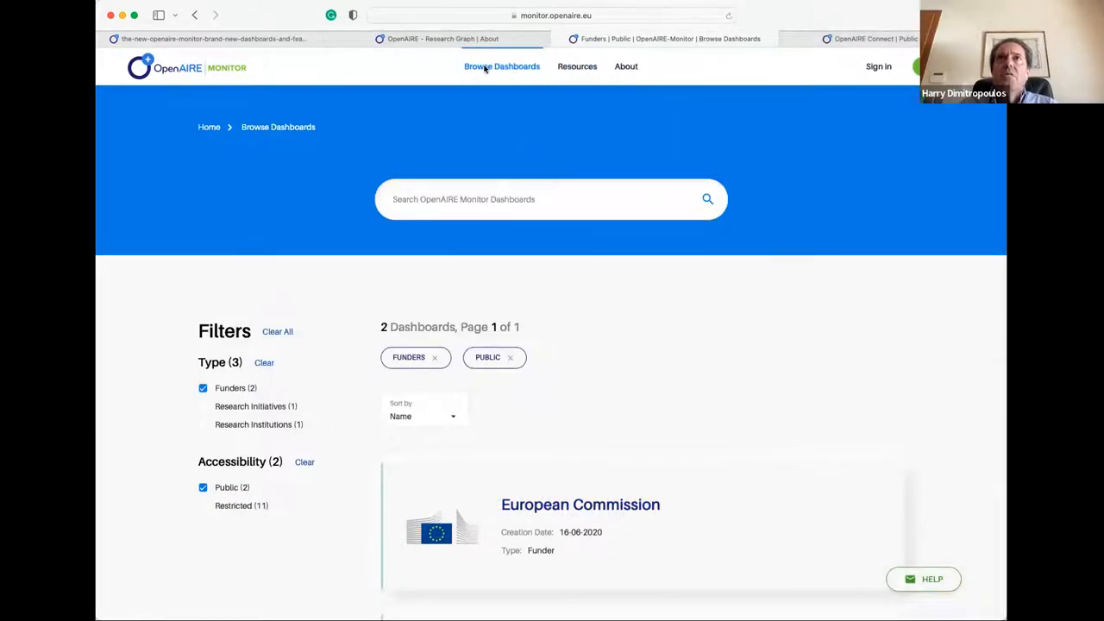
Step: Clear the Funders and Public filters, revisit Browse Dashboards, and return to the European Commission Overview
click(277, 331)
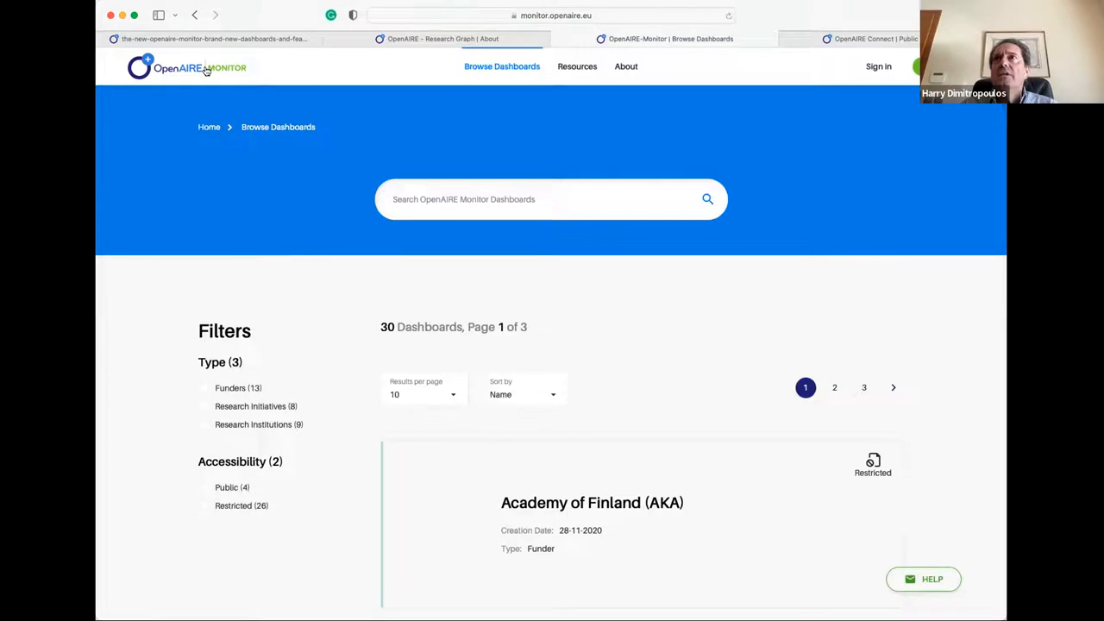
click(186, 67)
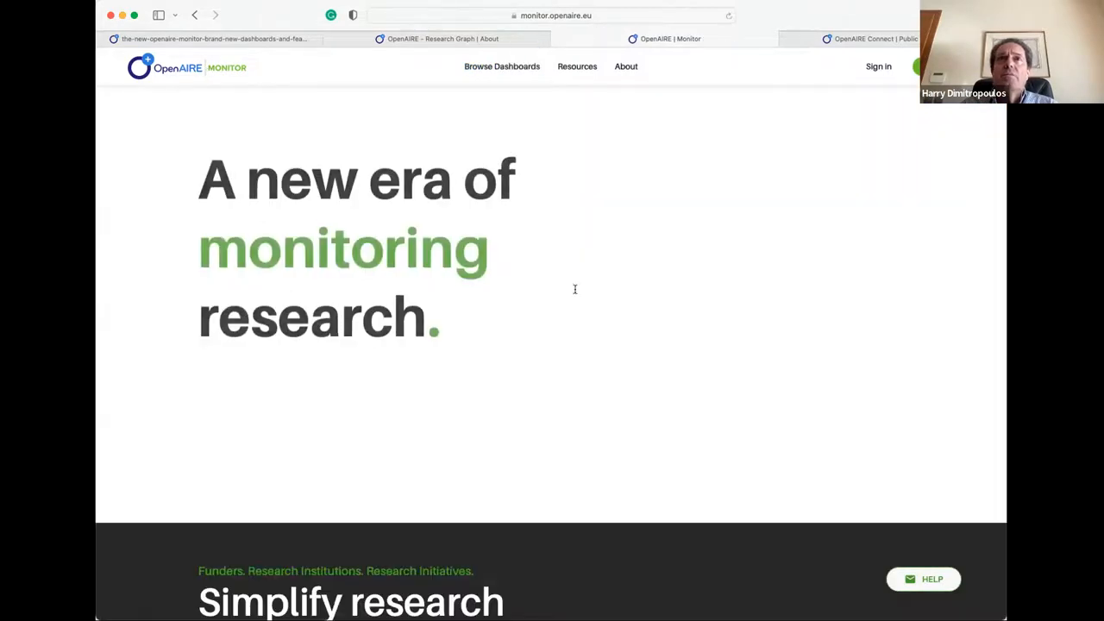
click(501, 66)
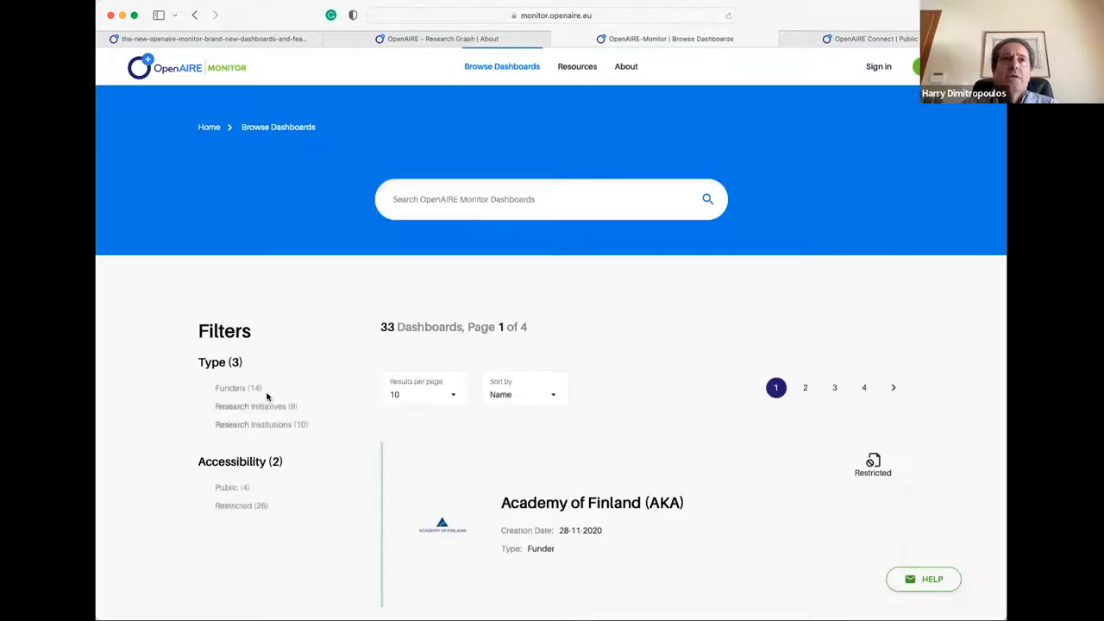
click(203, 388)
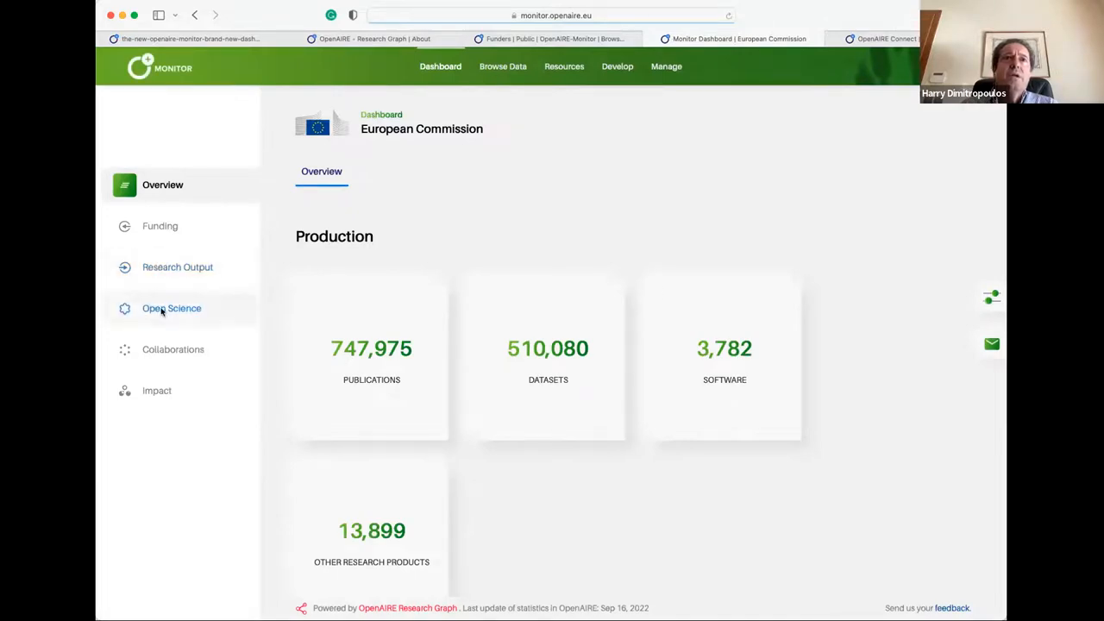
Step: Browse the Software charts under Research Output, then show Other Research Products (13,899)
click(177, 266)
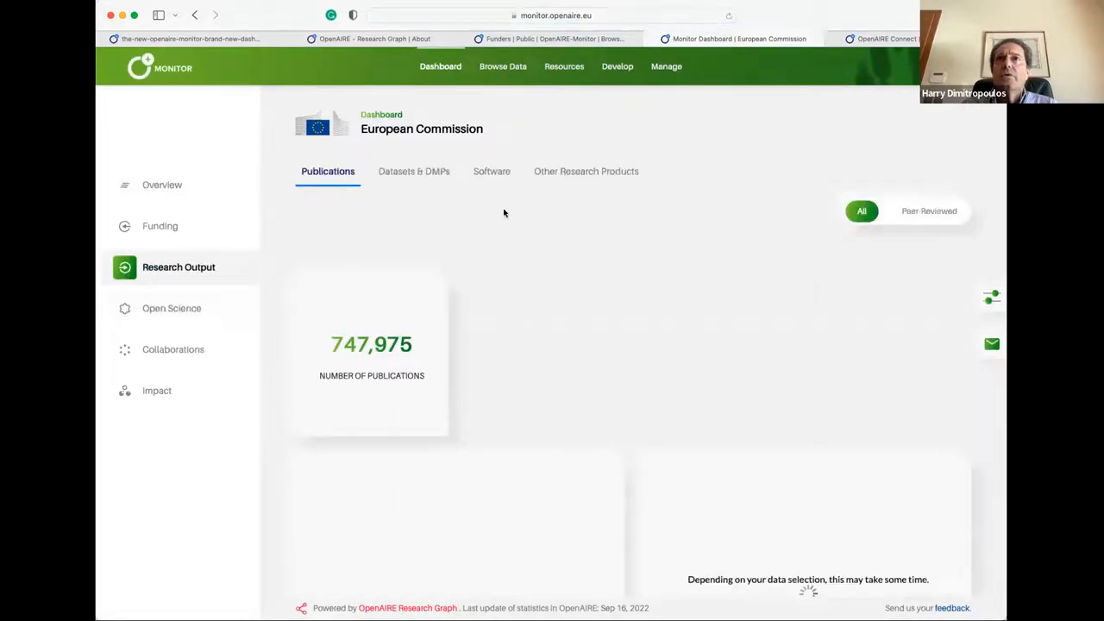
click(491, 171)
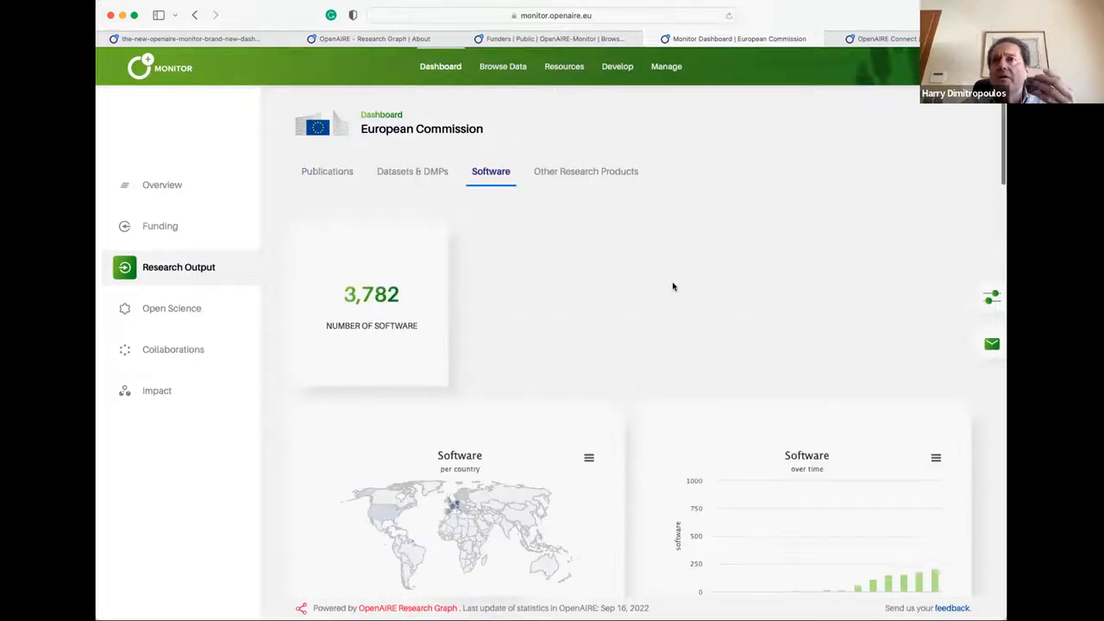
scroll(down, 3)
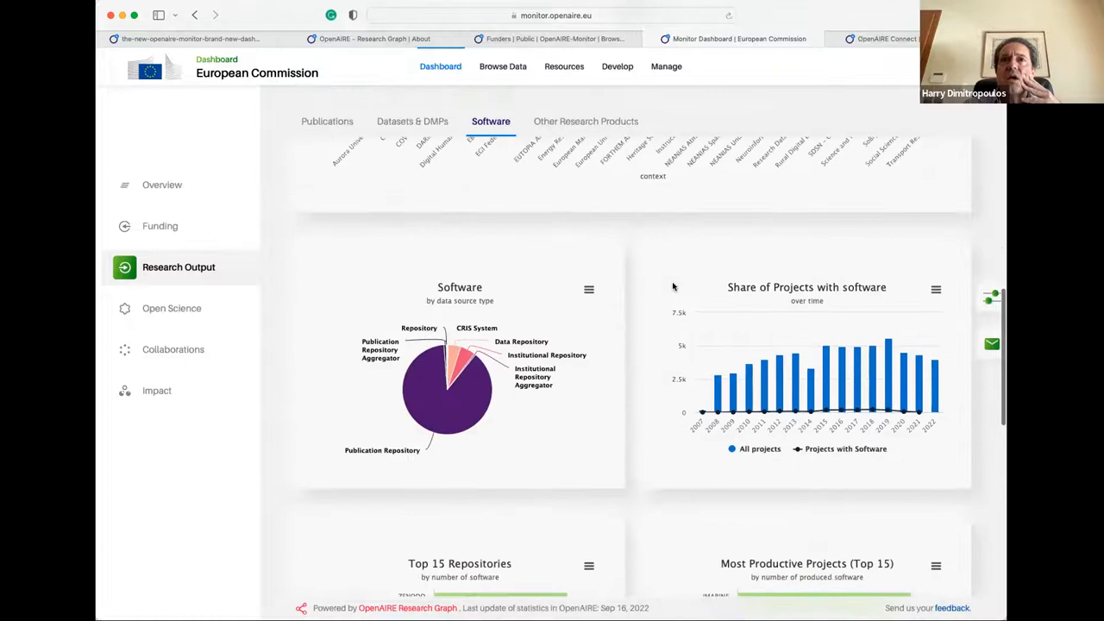
scroll(down, 3)
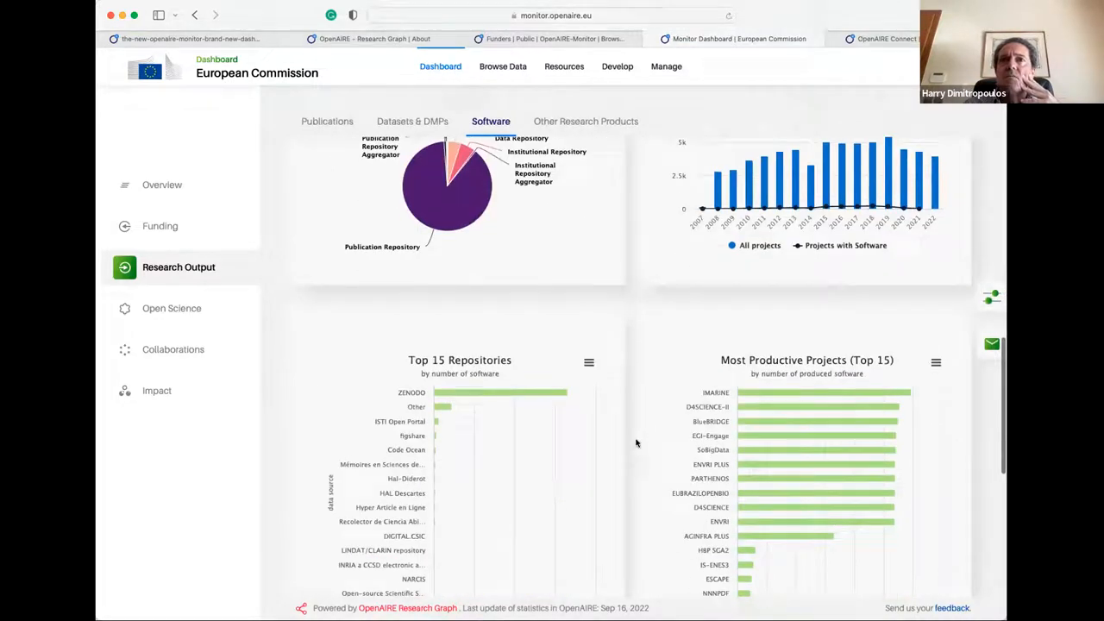
scroll(down, 3)
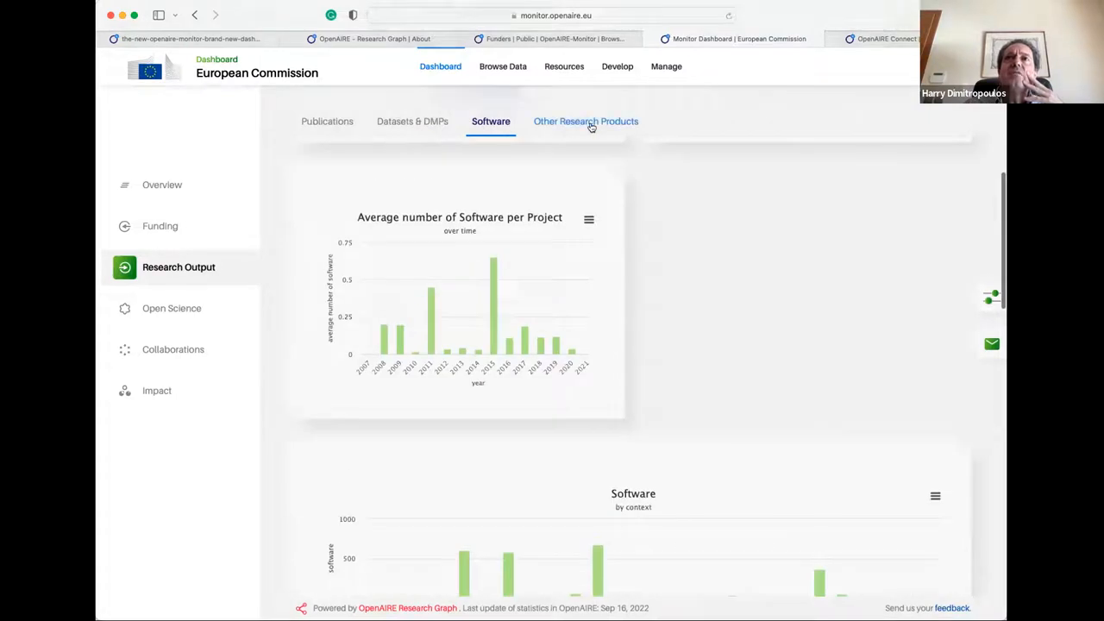
click(585, 121)
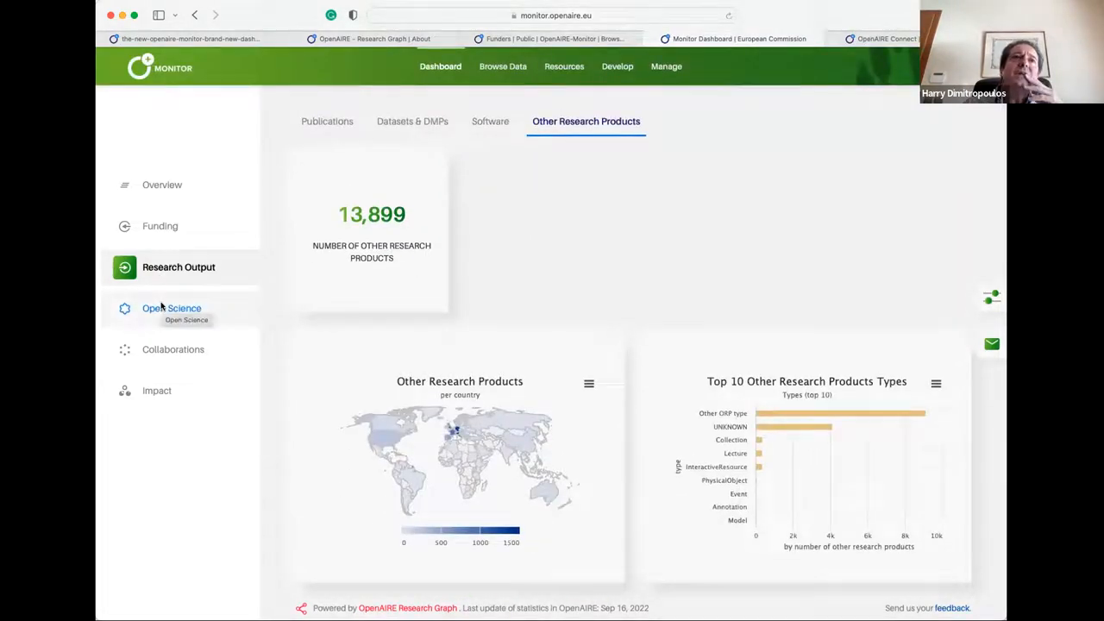
Step: Open Open Science, glance at Plan S, then scroll Open Access charts to Open Access Routes
click(171, 307)
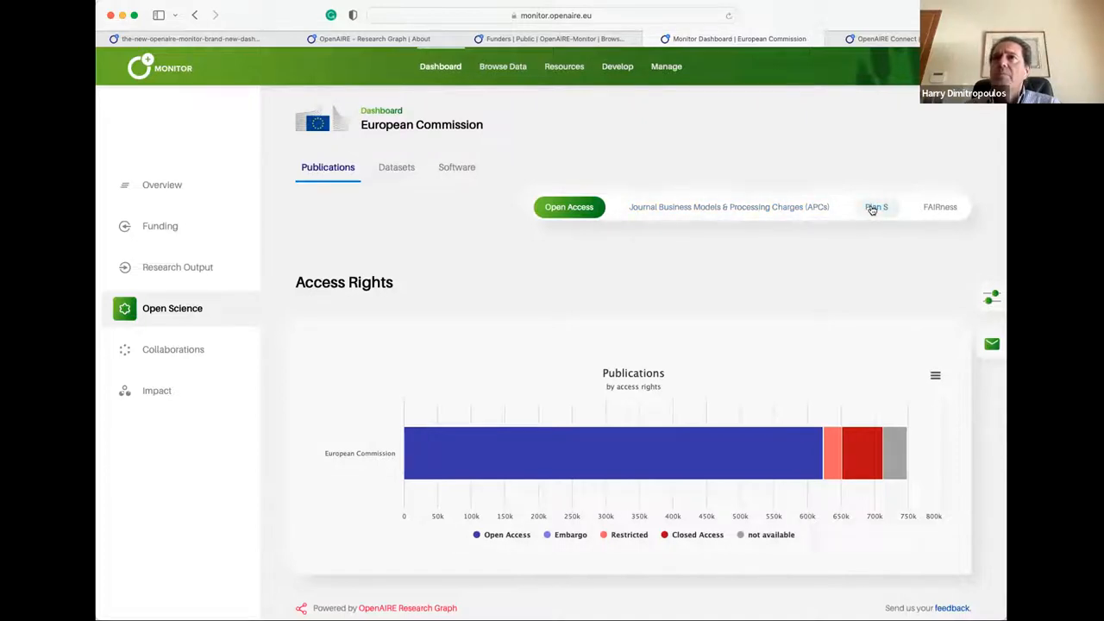
click(876, 207)
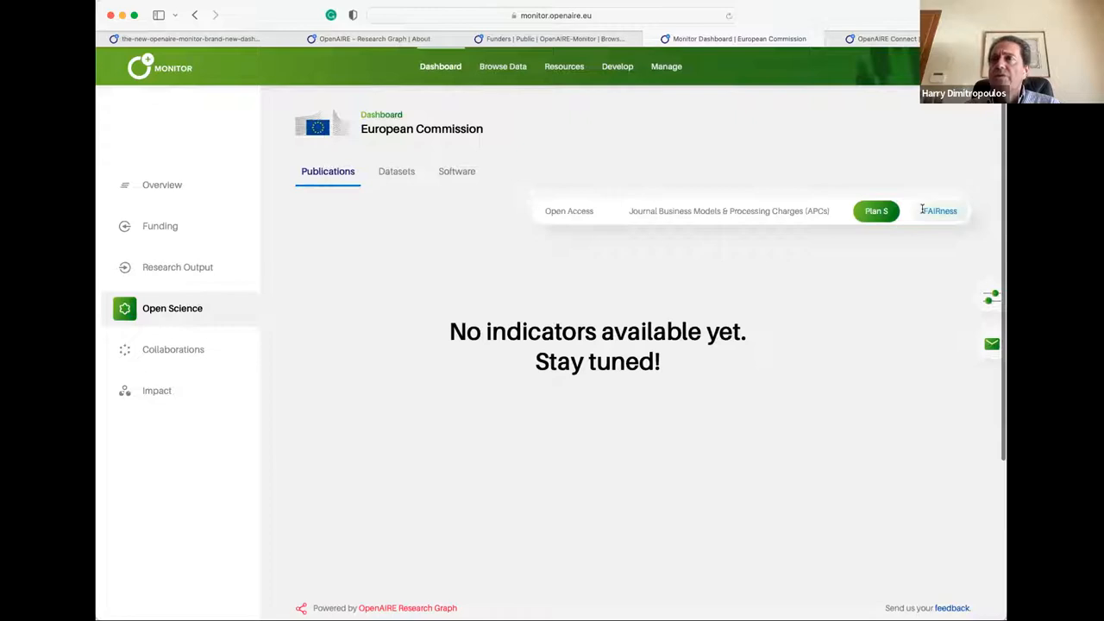
click(568, 211)
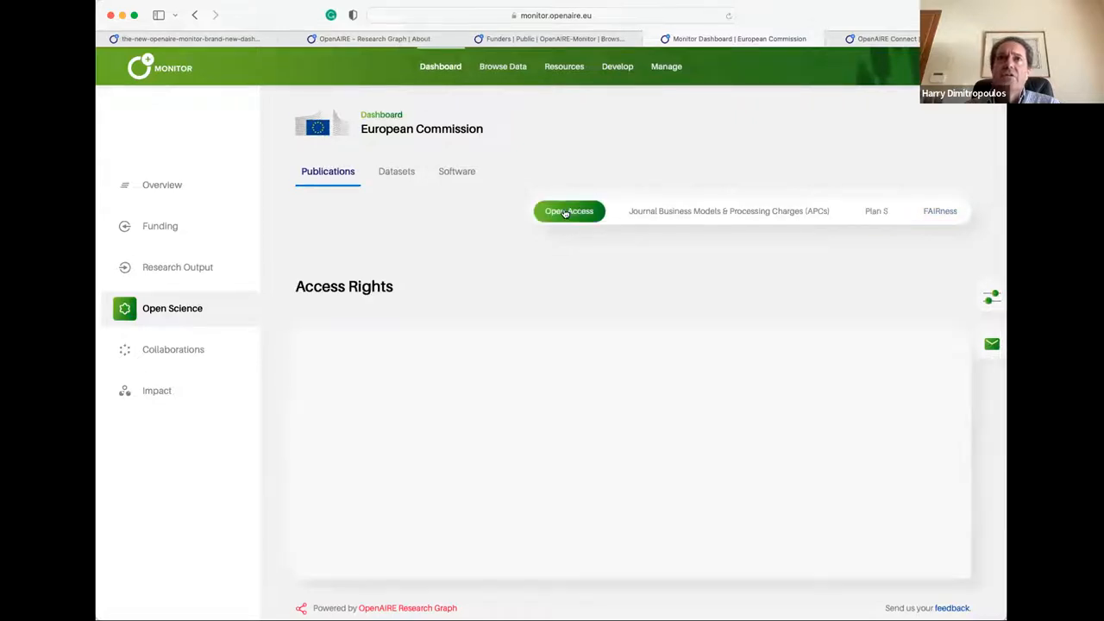
scroll(down, 3)
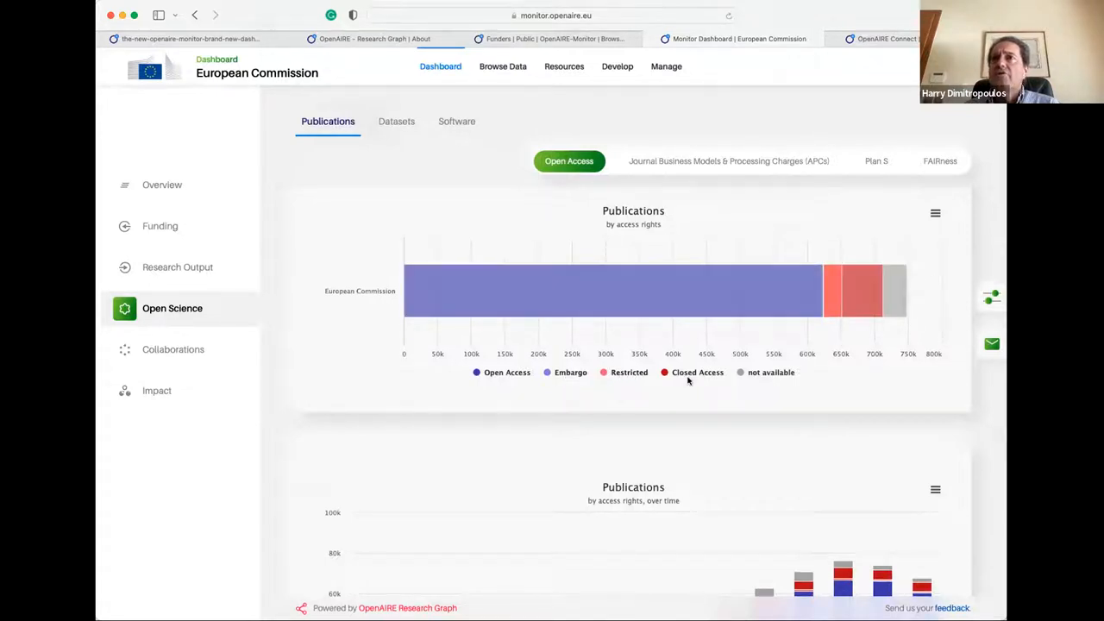
mouse_move(892, 291)
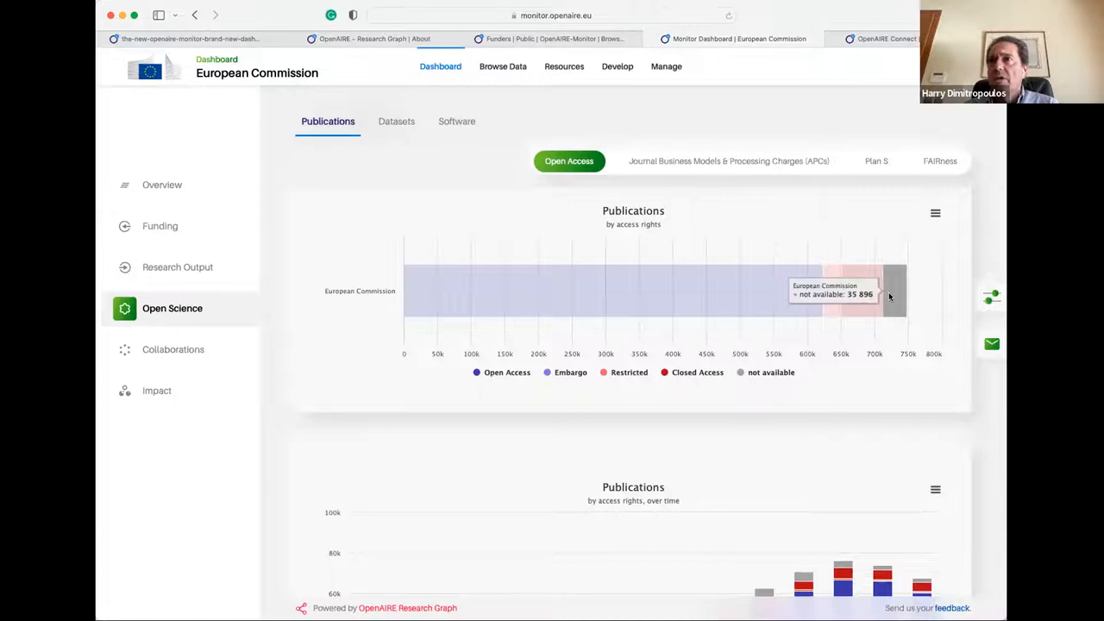
scroll(down, 3)
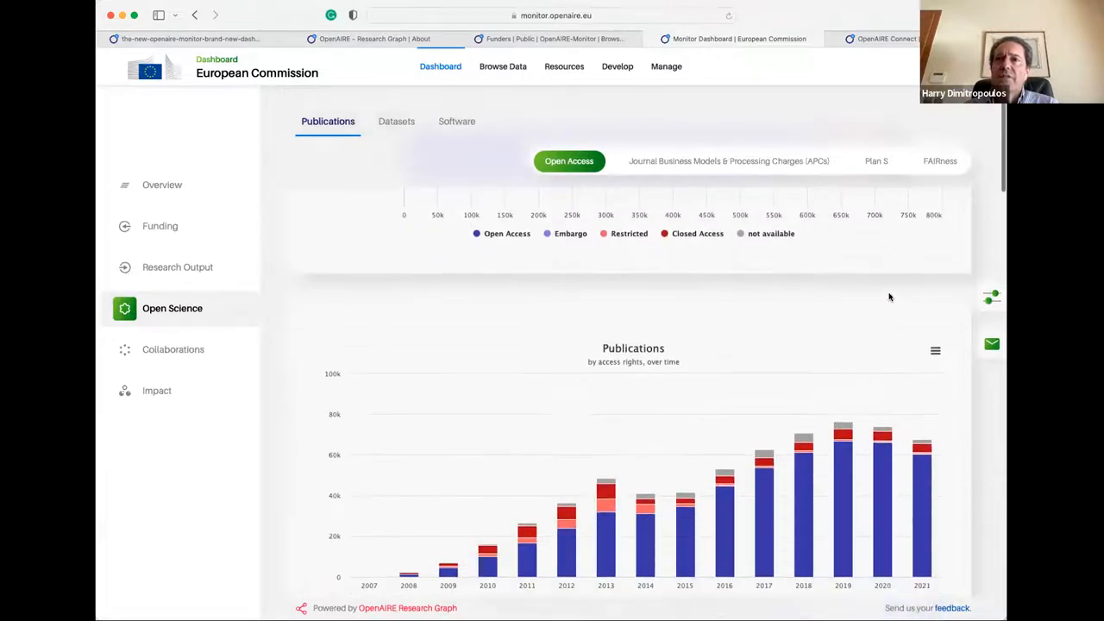
scroll(down, 3)
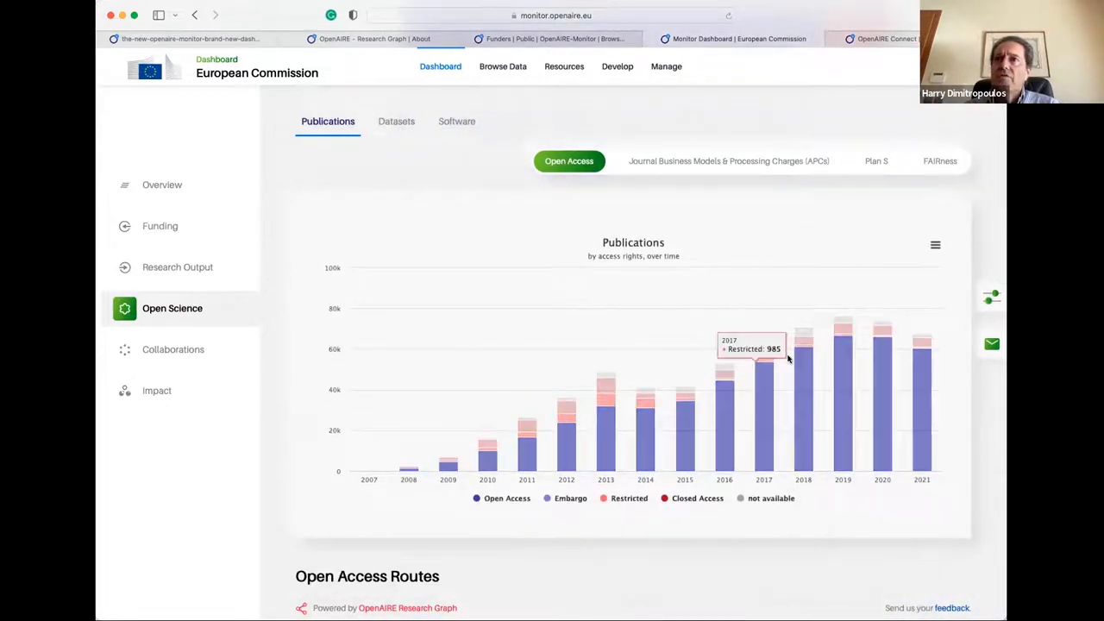
mouse_move(764, 422)
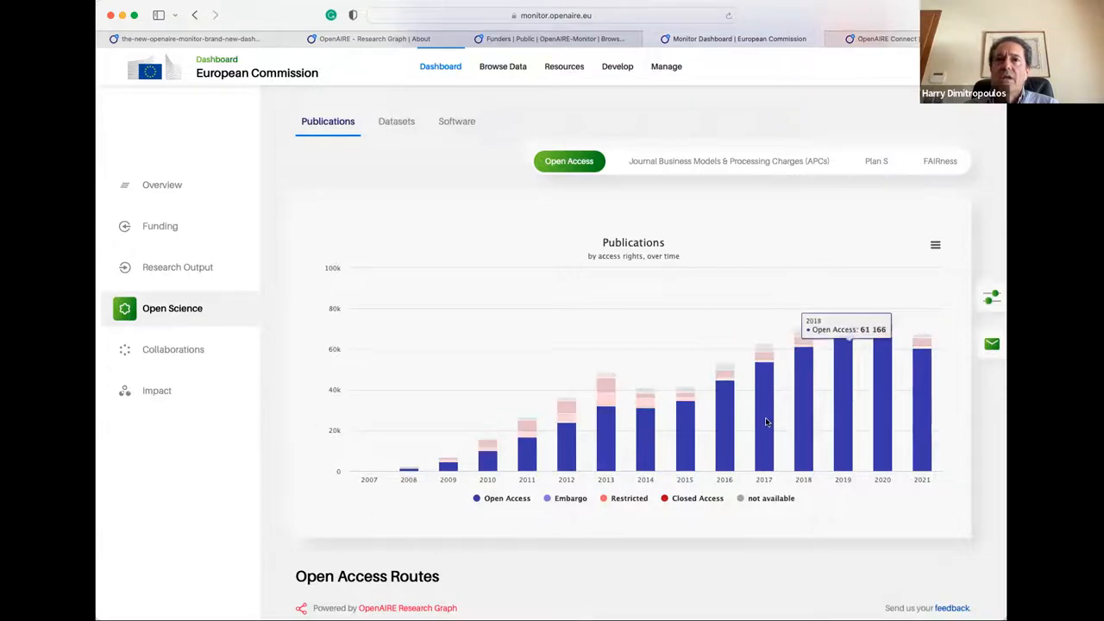
scroll(down, 3)
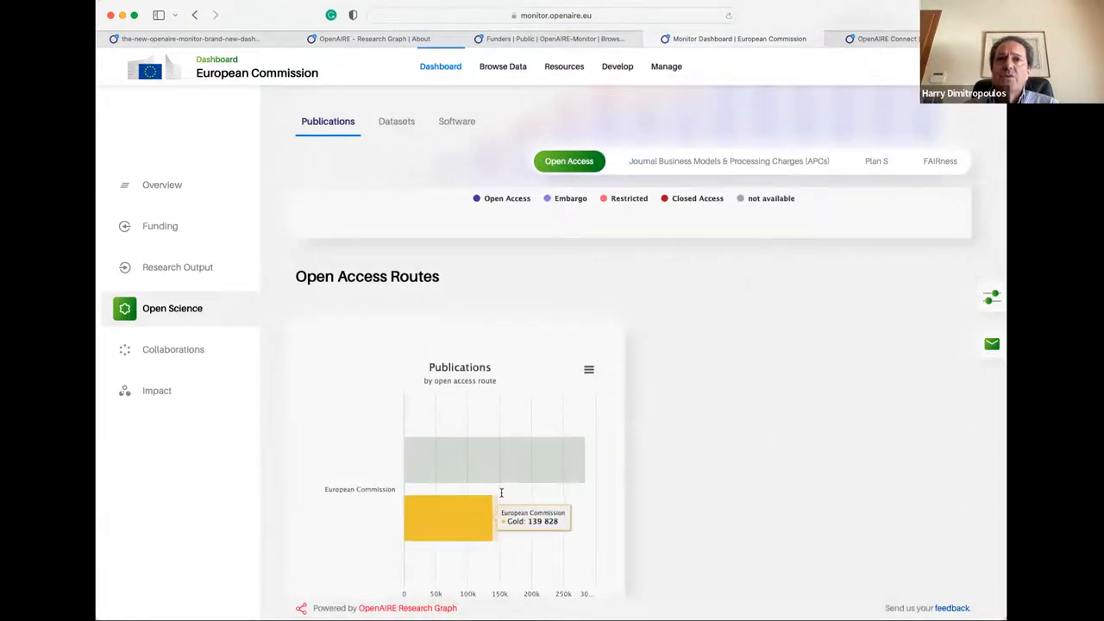
Step: Hide the Hybrid and Gold routes from the Open Access Routes chart
scroll(down, 3)
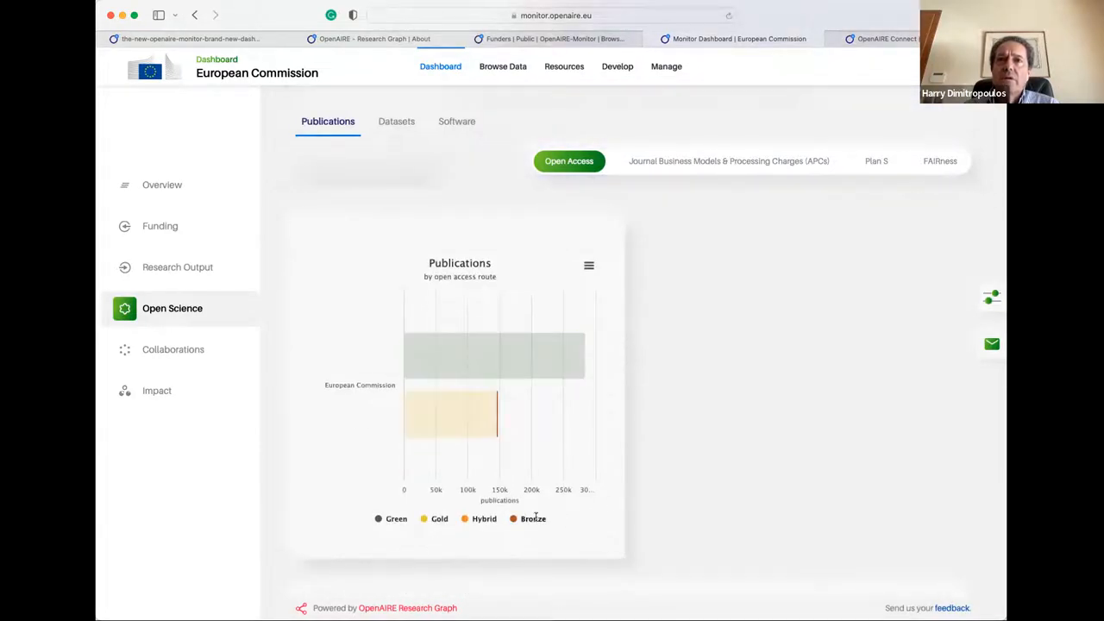
click(440, 518)
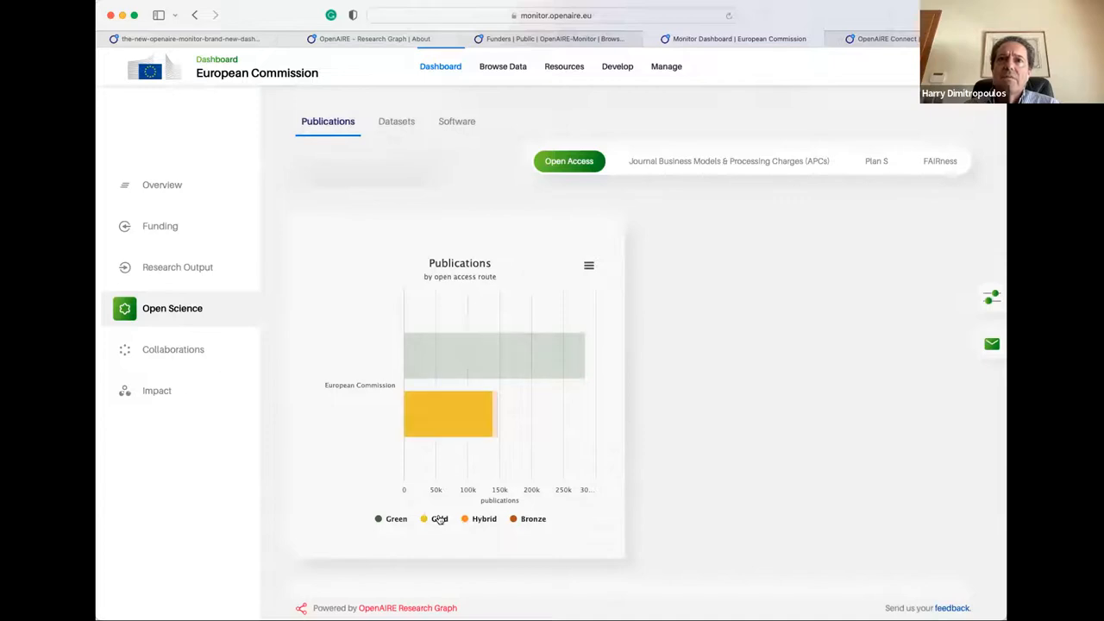
click(439, 518)
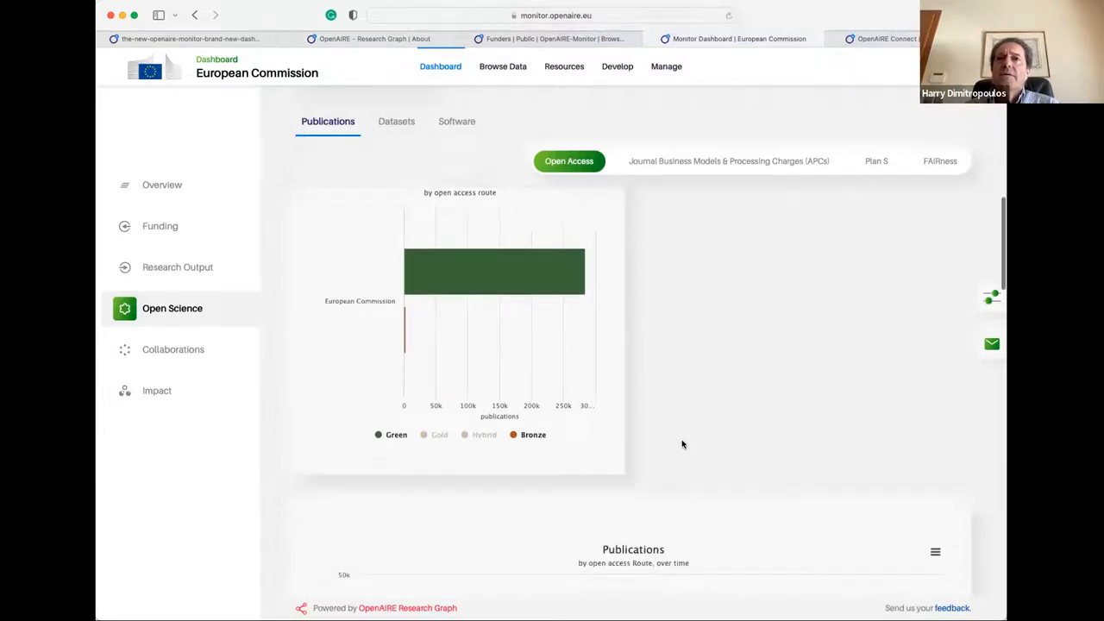
Step: Review the green OA, Published vs Deposited and Top Journals/Repositories charts
scroll(down, 3)
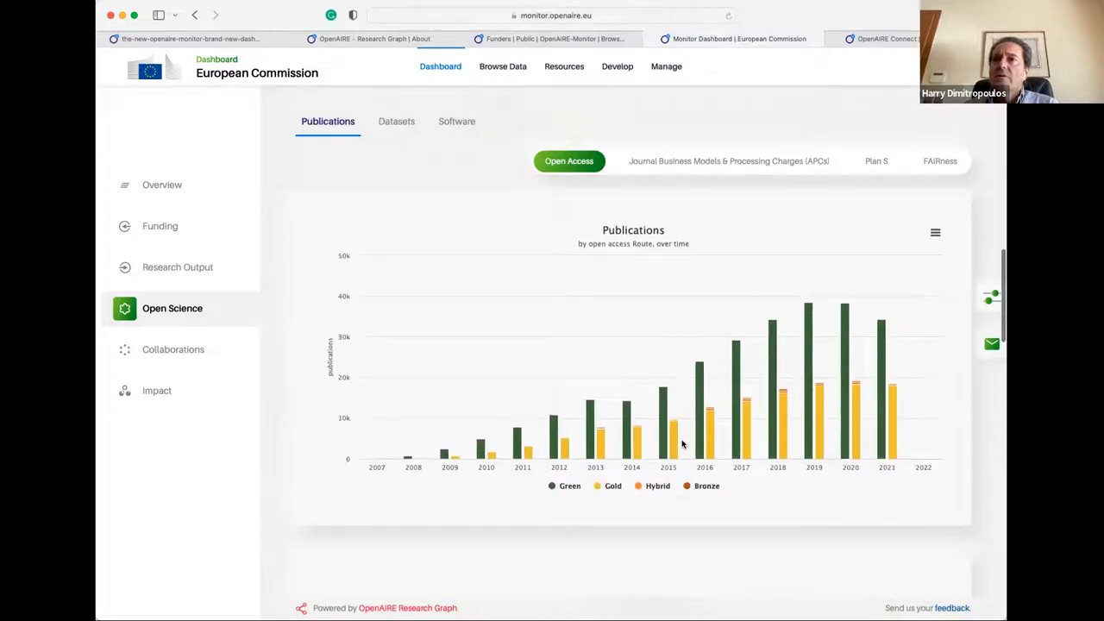
scroll(down, 3)
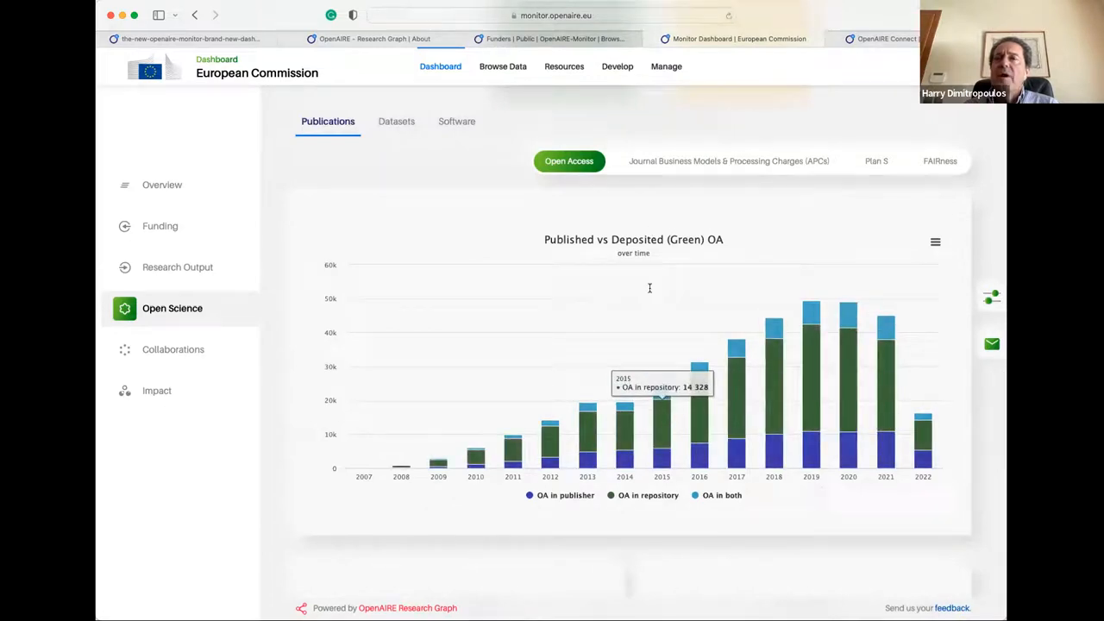
mouse_move(822, 517)
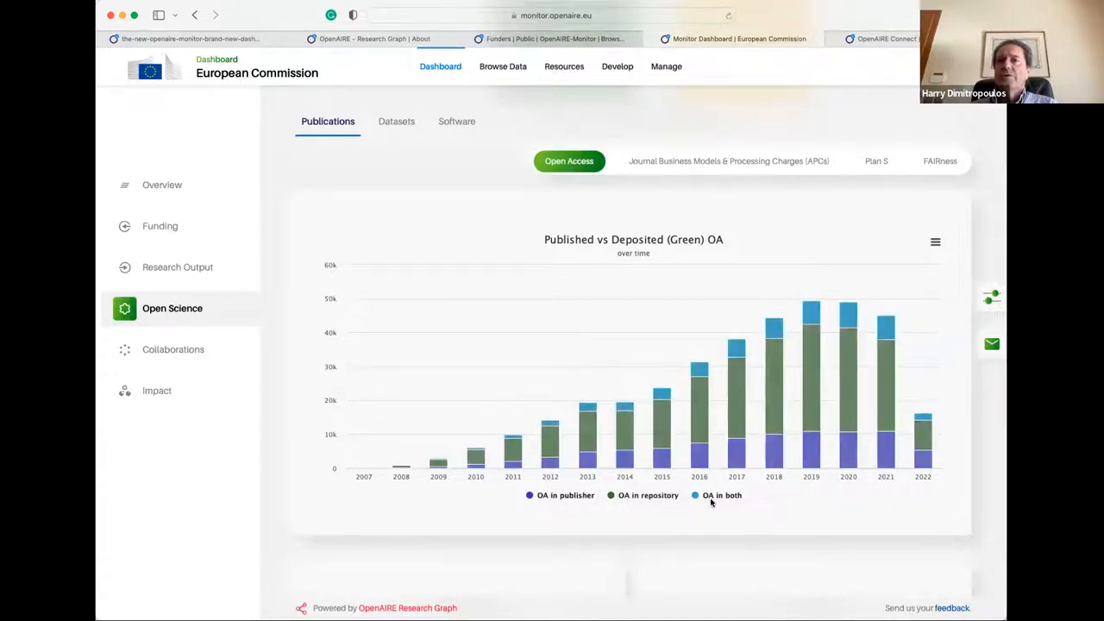
scroll(down, 3)
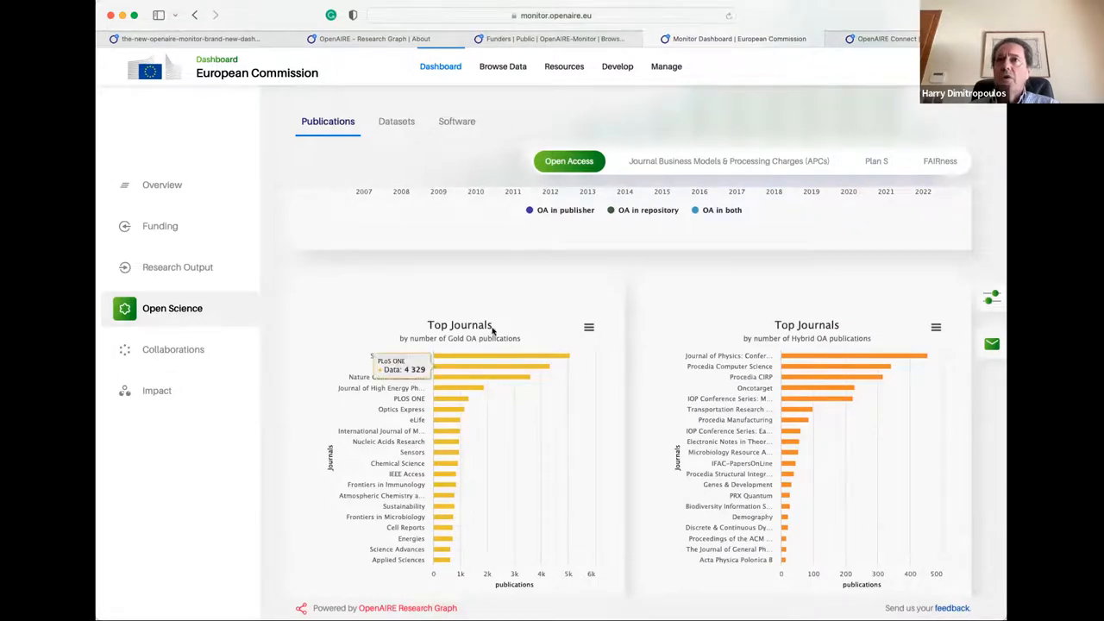
scroll(down, 3)
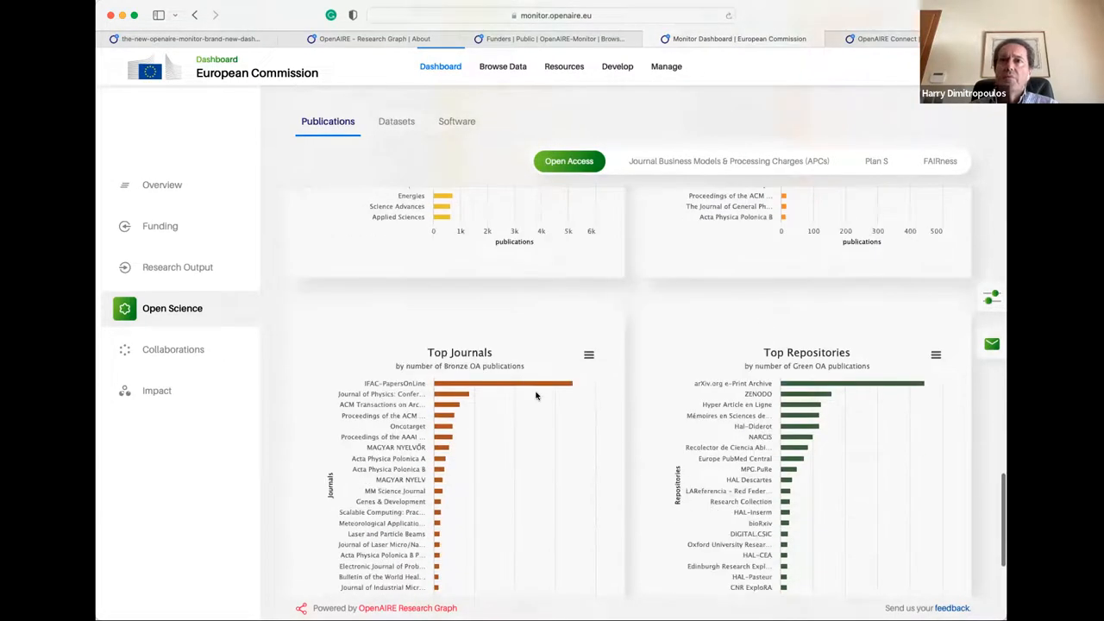
scroll(down, 3)
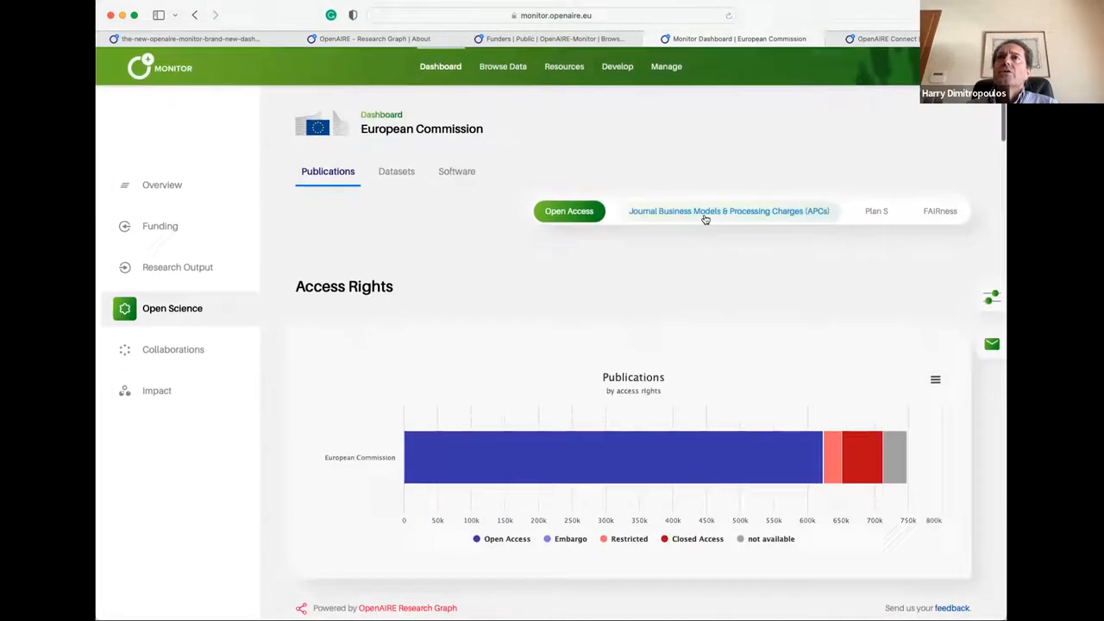
click(728, 210)
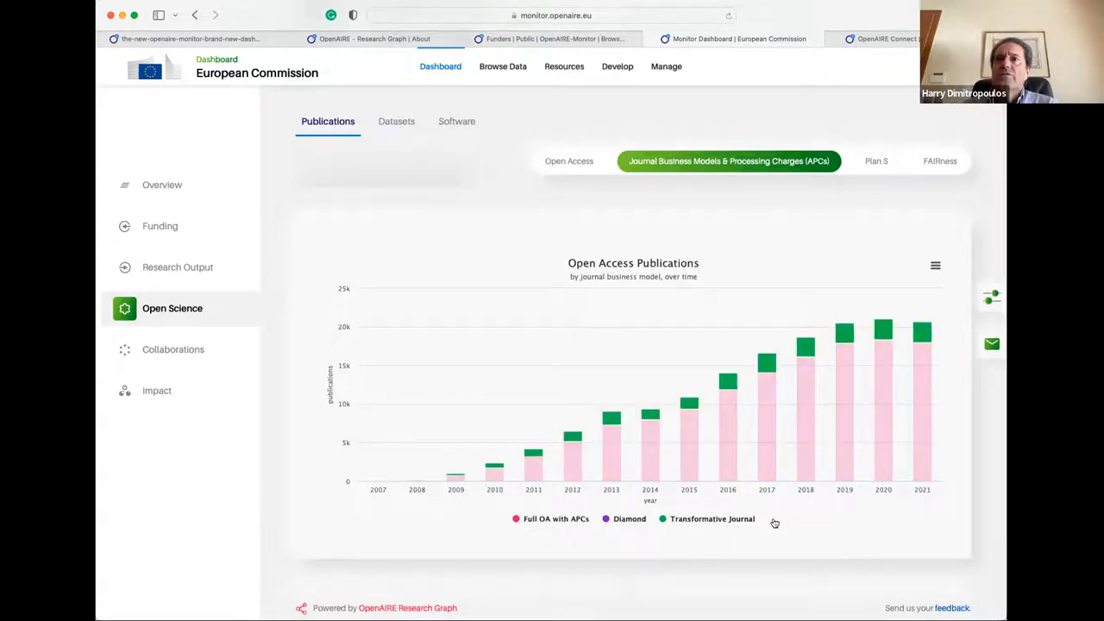
Step: Scroll the Journal Business Models & APCs charts down to the top full-OA-with-APCs journals
scroll(down, 3)
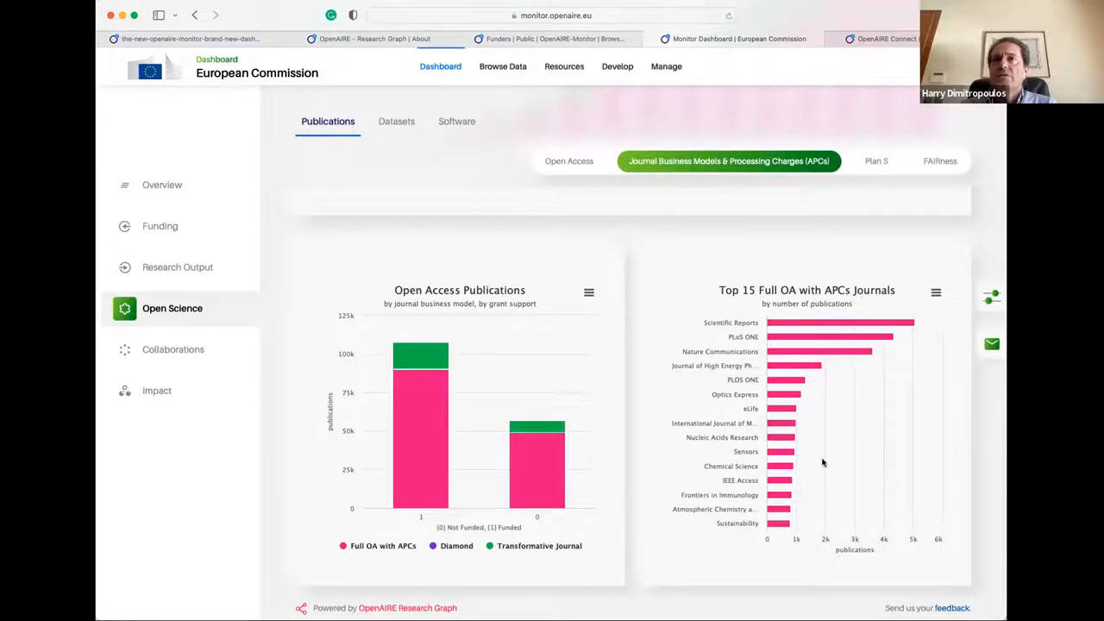
scroll(down, 3)
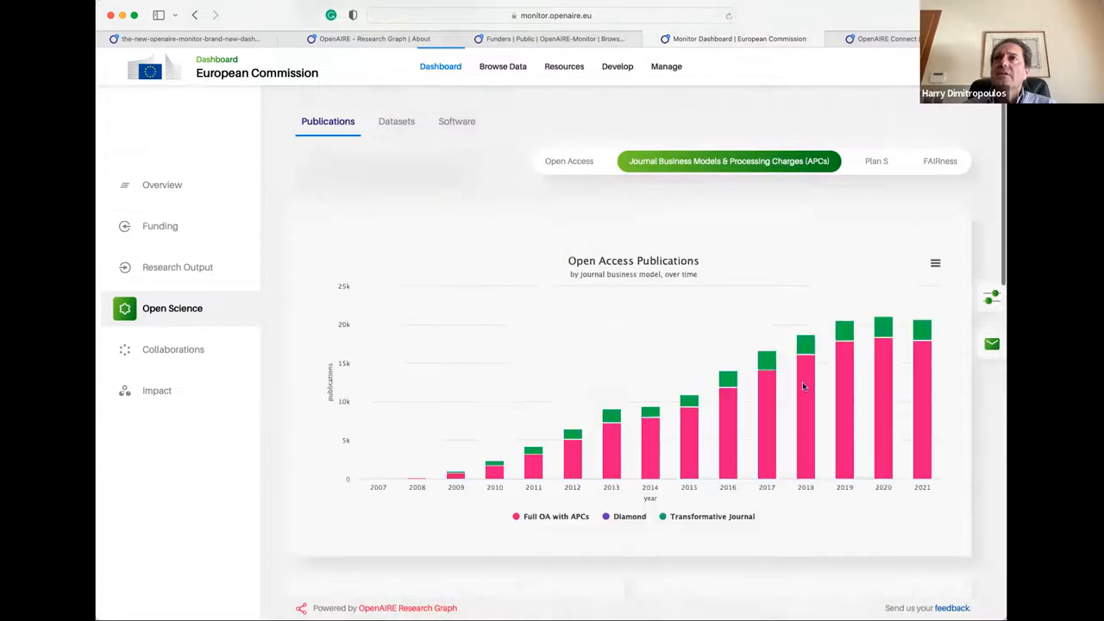
click(939, 210)
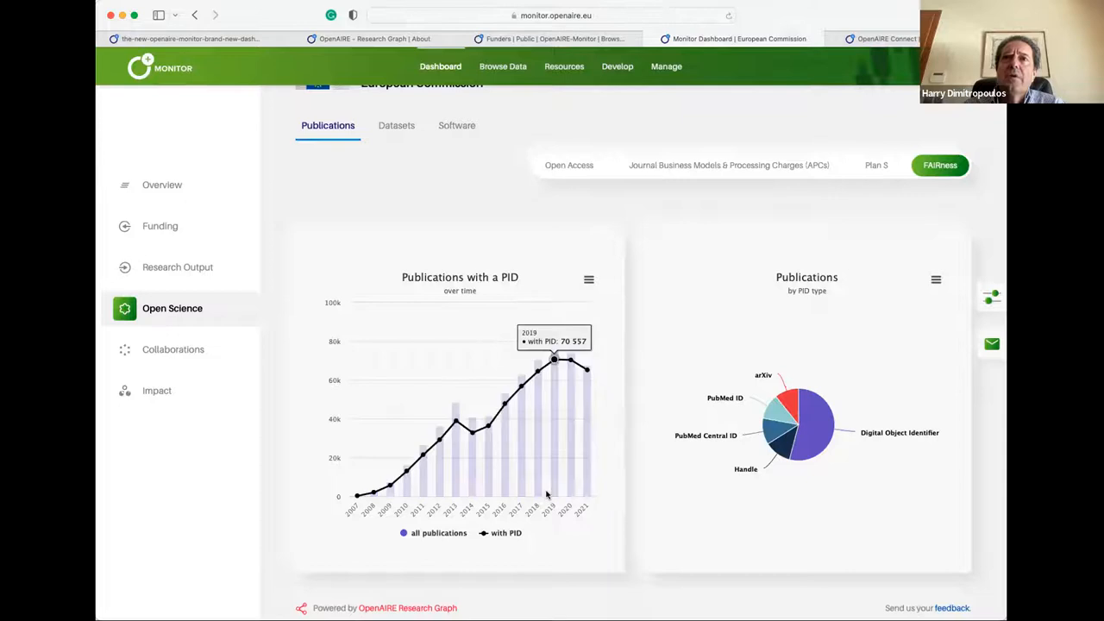
mouse_move(556, 362)
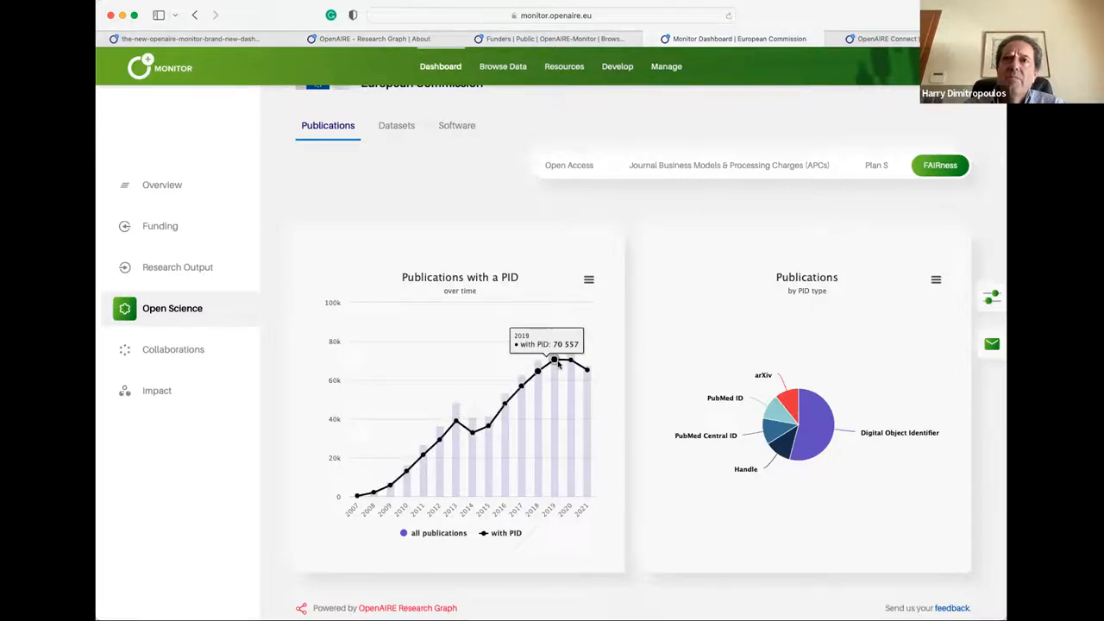
mouse_move(585, 367)
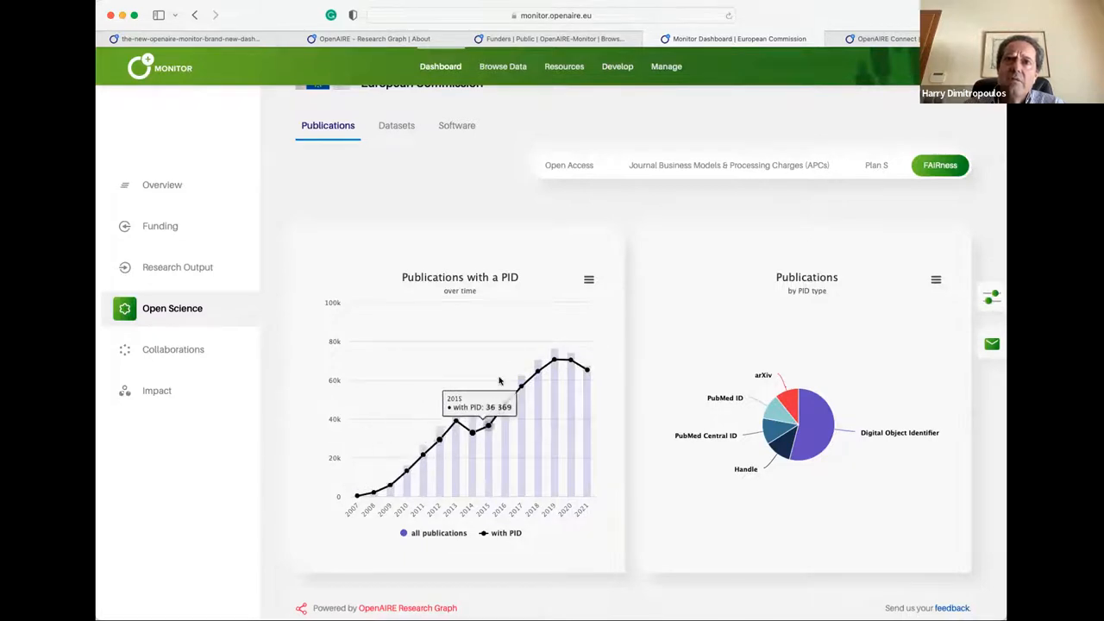
mouse_move(884, 343)
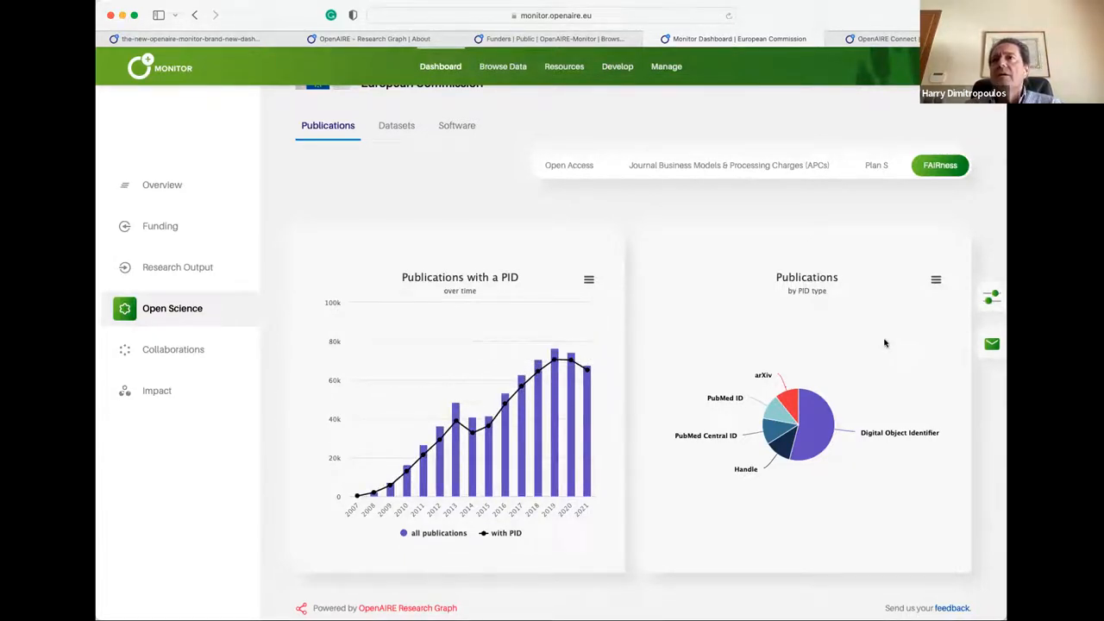
mouse_move(808, 447)
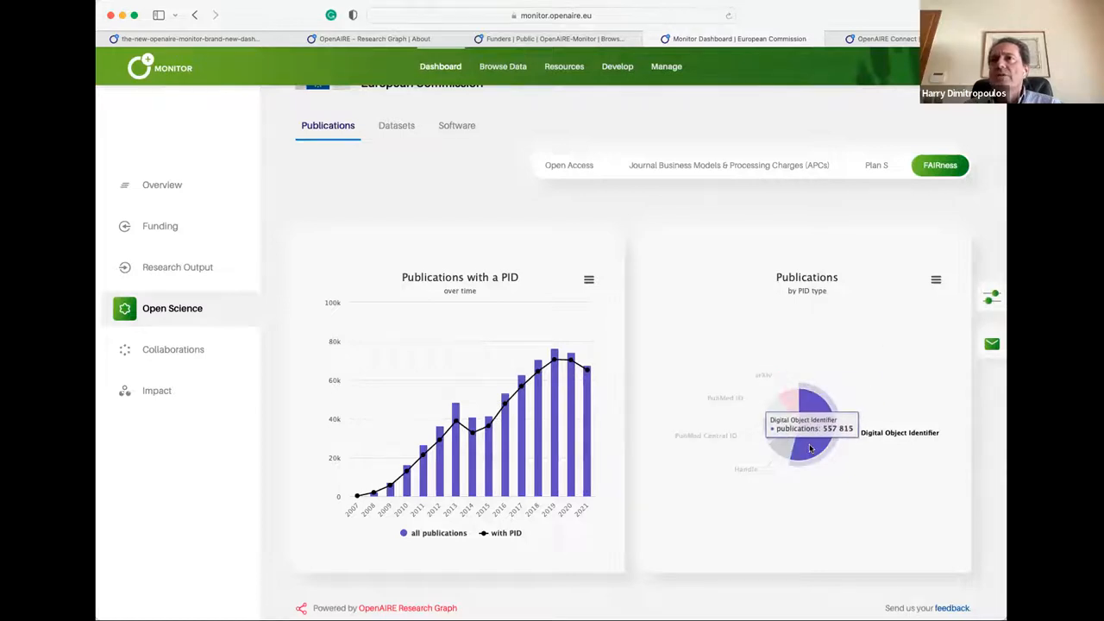
mouse_move(867, 296)
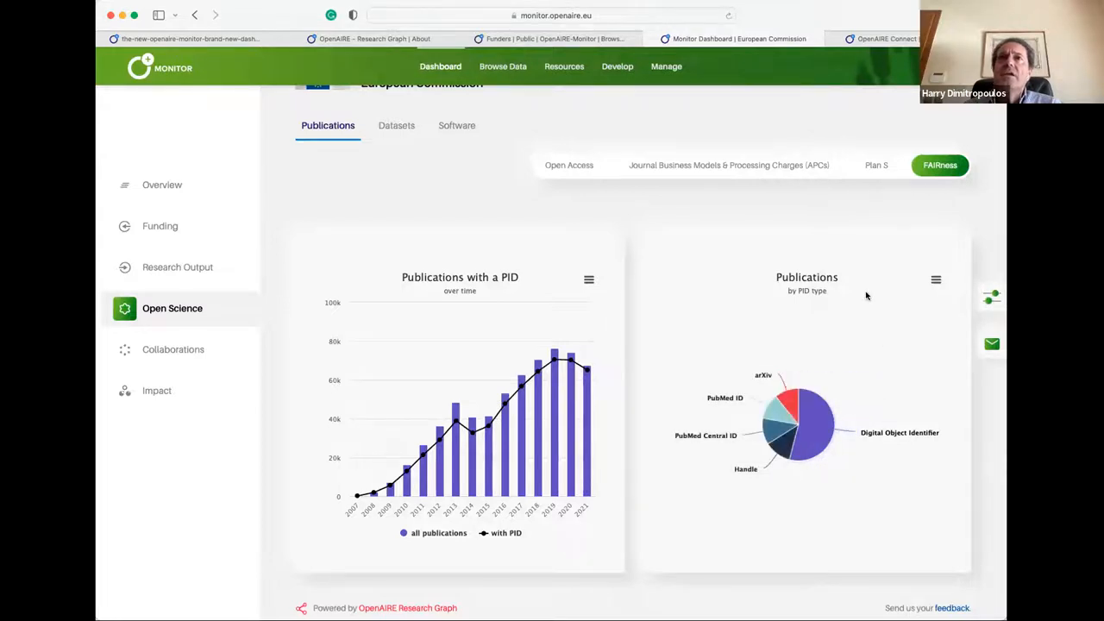
Step: Scroll back up the FAIRness PID charts and show the Resources menu list
scroll(up, 3)
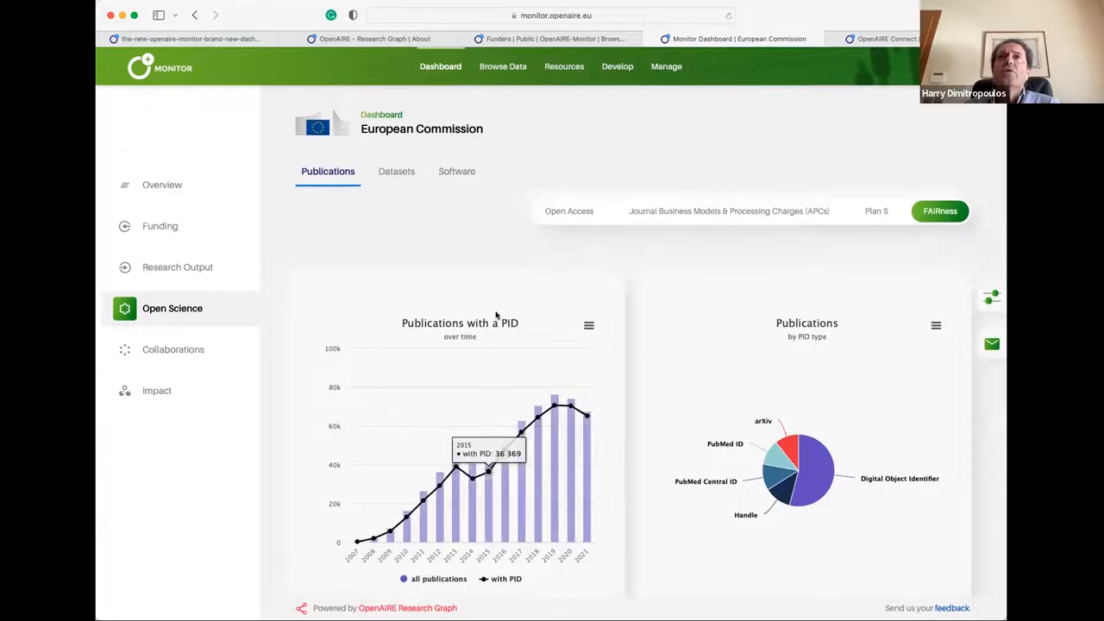
click(563, 66)
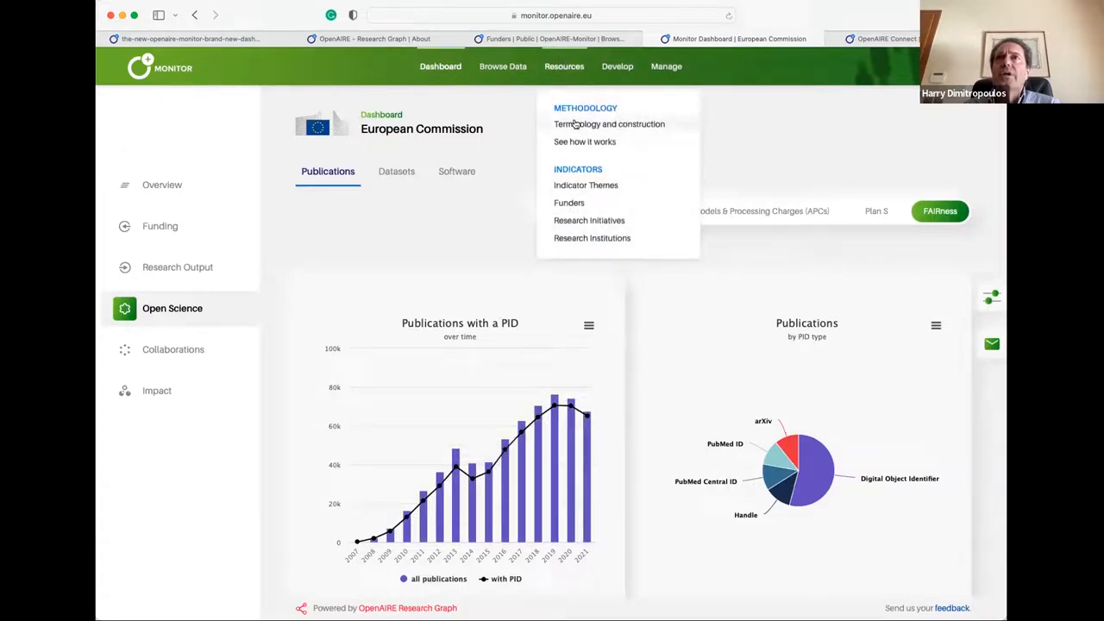
Step: Show Terminology and construction's Inherited and Inferred Attributes and read down to PID
click(609, 124)
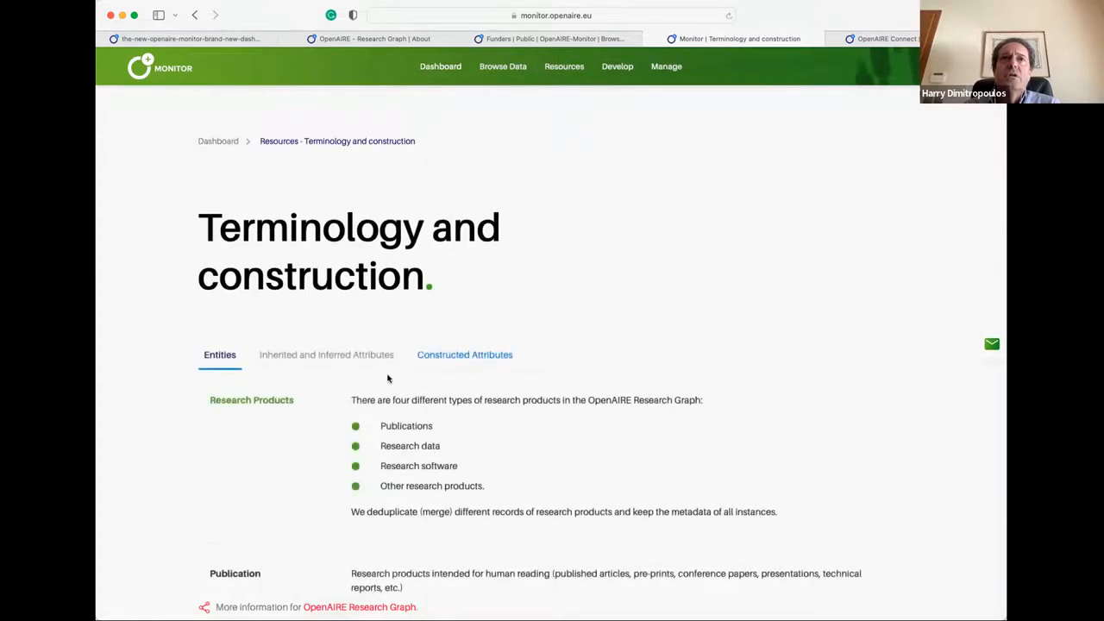
click(327, 354)
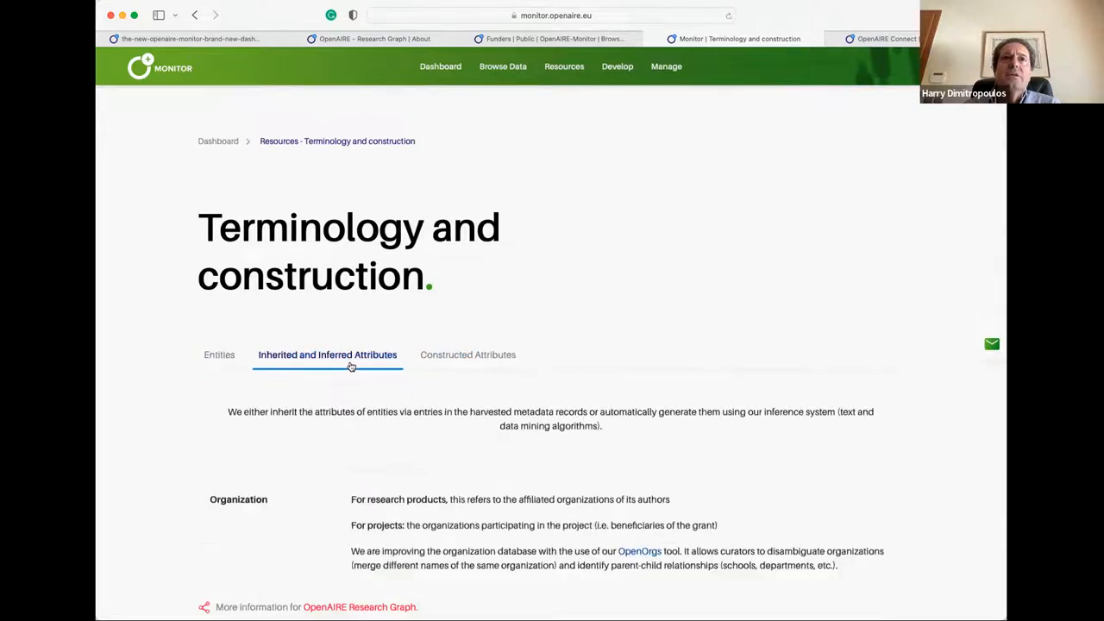
scroll(down, 3)
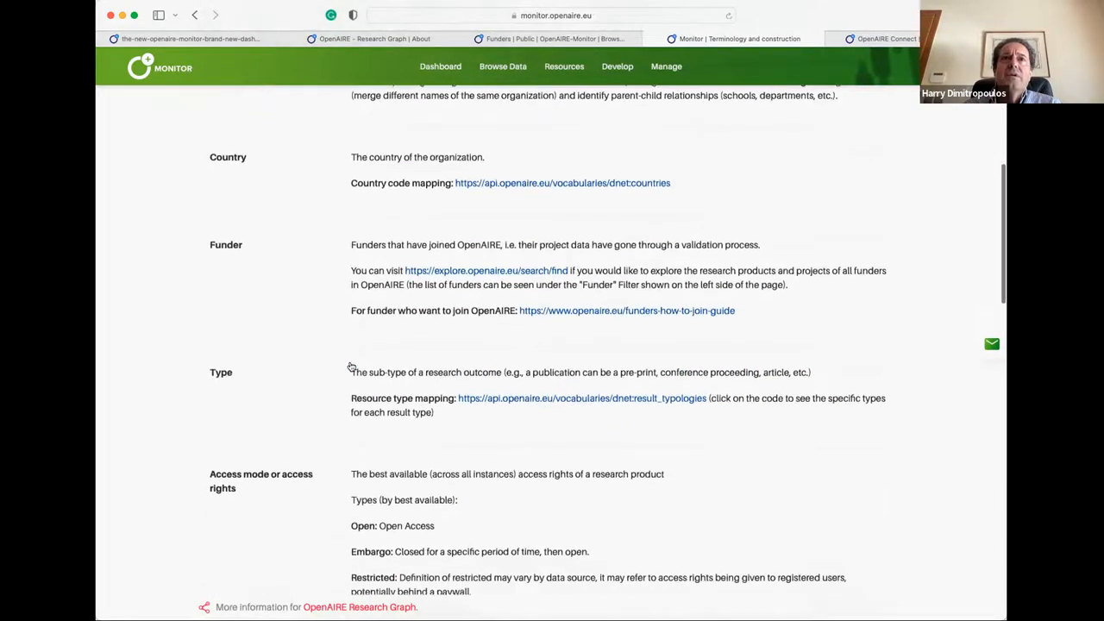
scroll(down, 3)
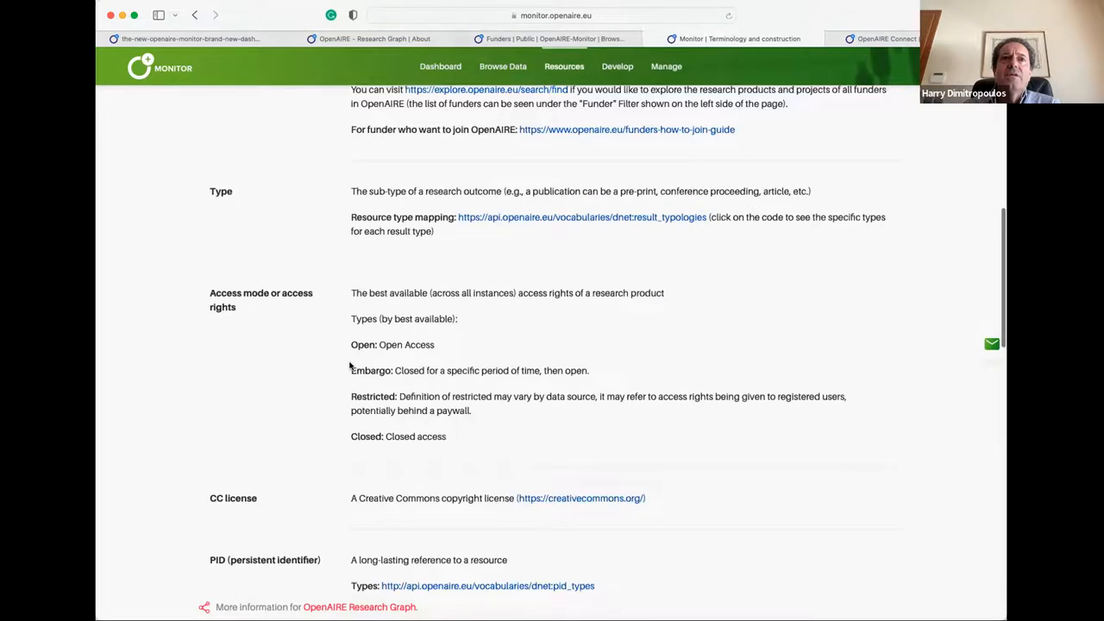
scroll(down, 3)
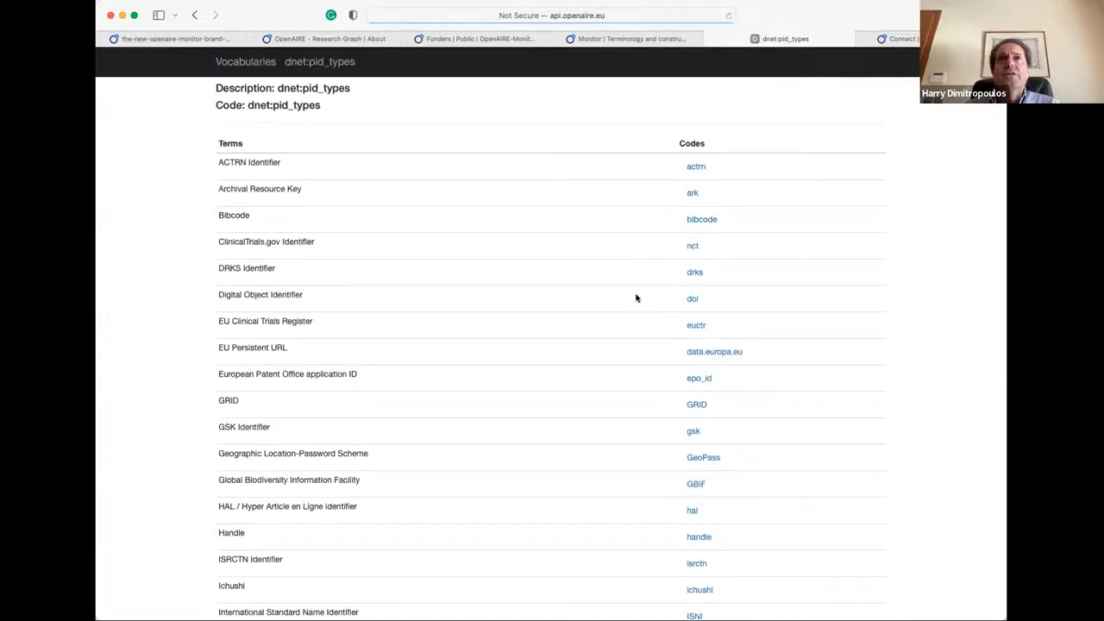
Step: Scroll the dnet:pid_types list, then go back to the dashboard Overview
scroll(down, 3)
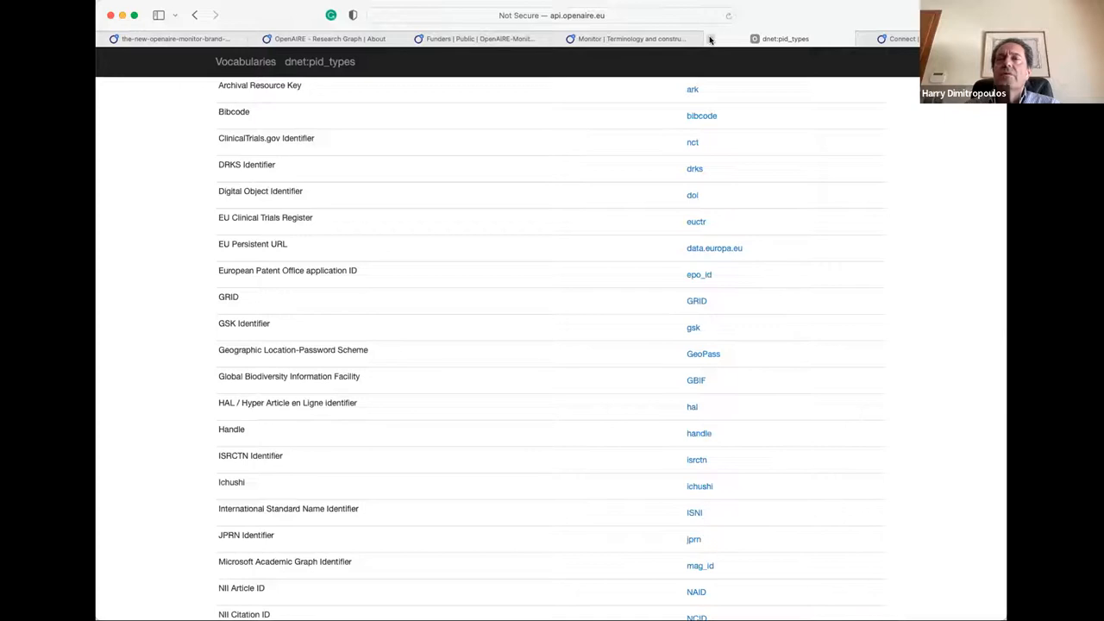
click(629, 38)
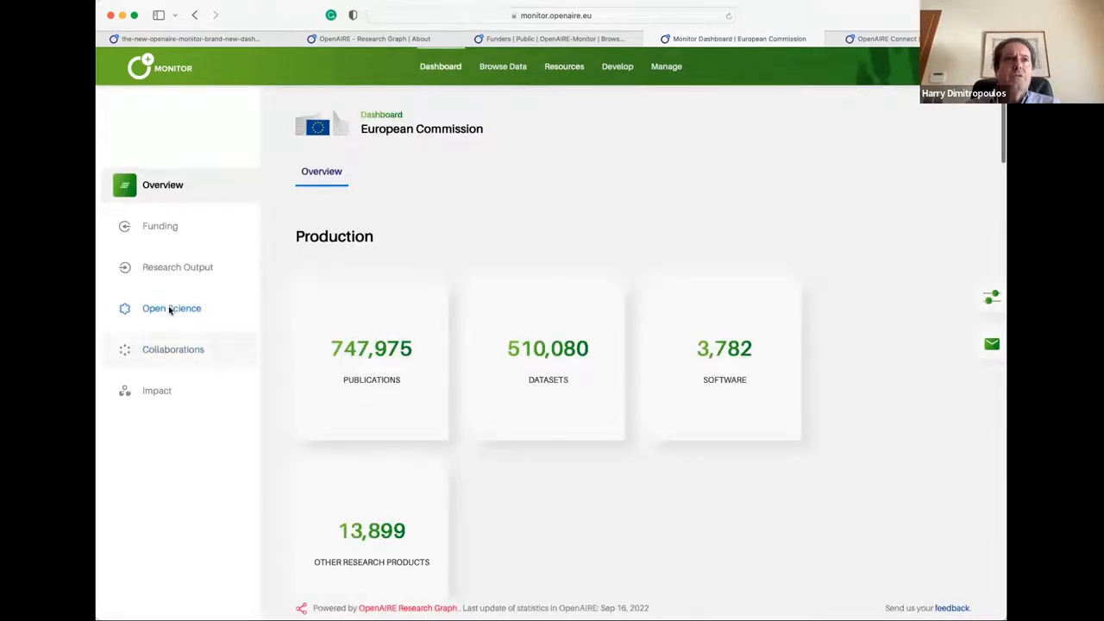
Step: View Open Science indicators for publications, then for datasets and for software
click(171, 308)
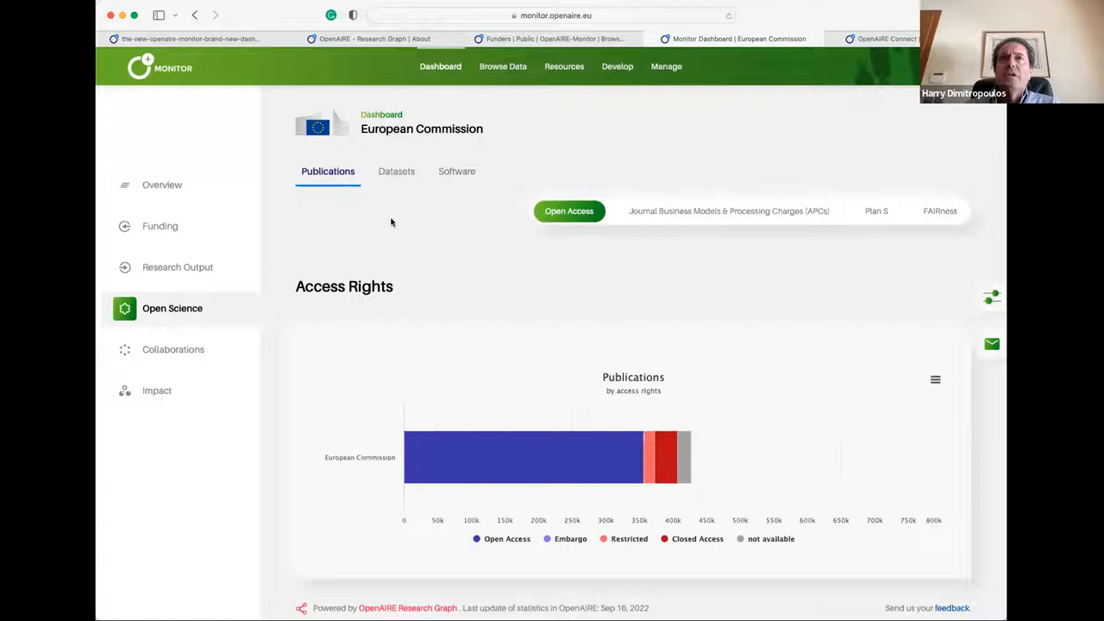
click(395, 170)
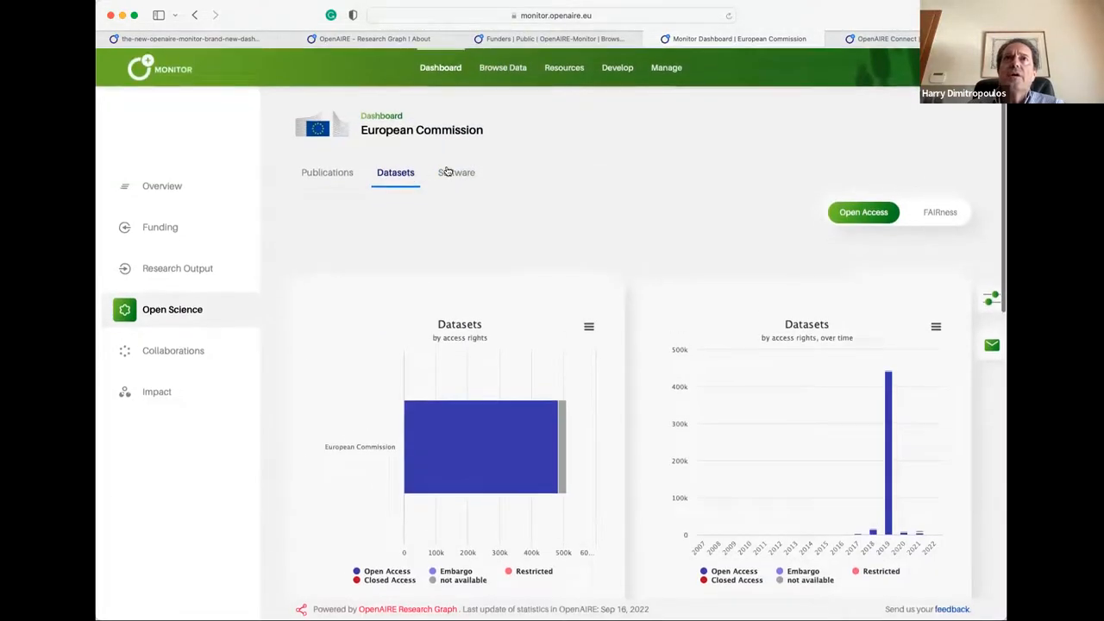
click(455, 172)
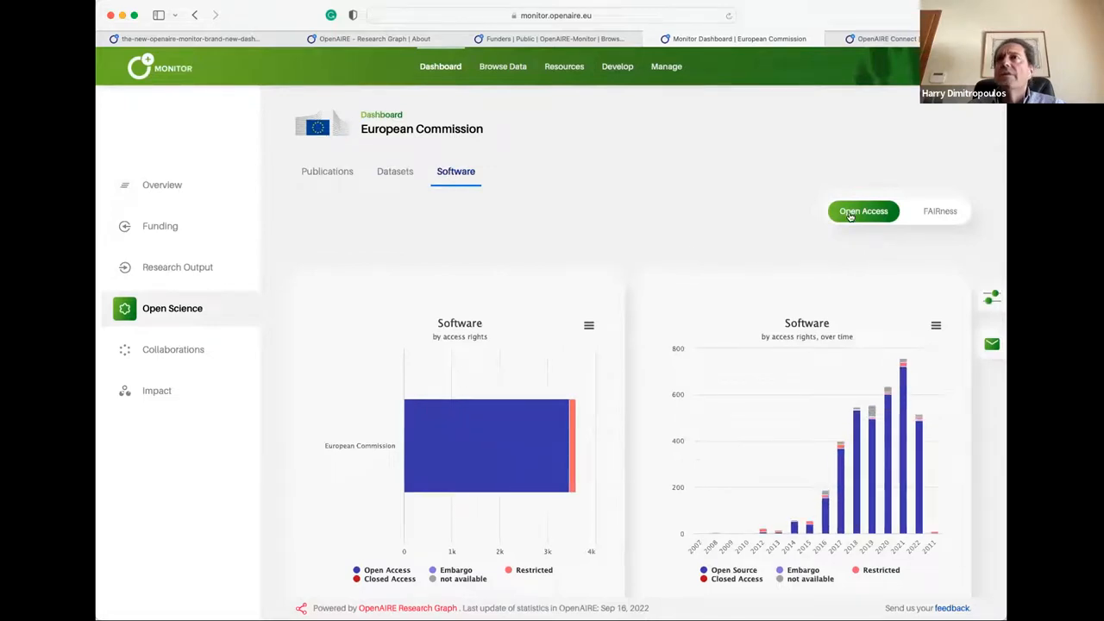
mouse_move(172, 349)
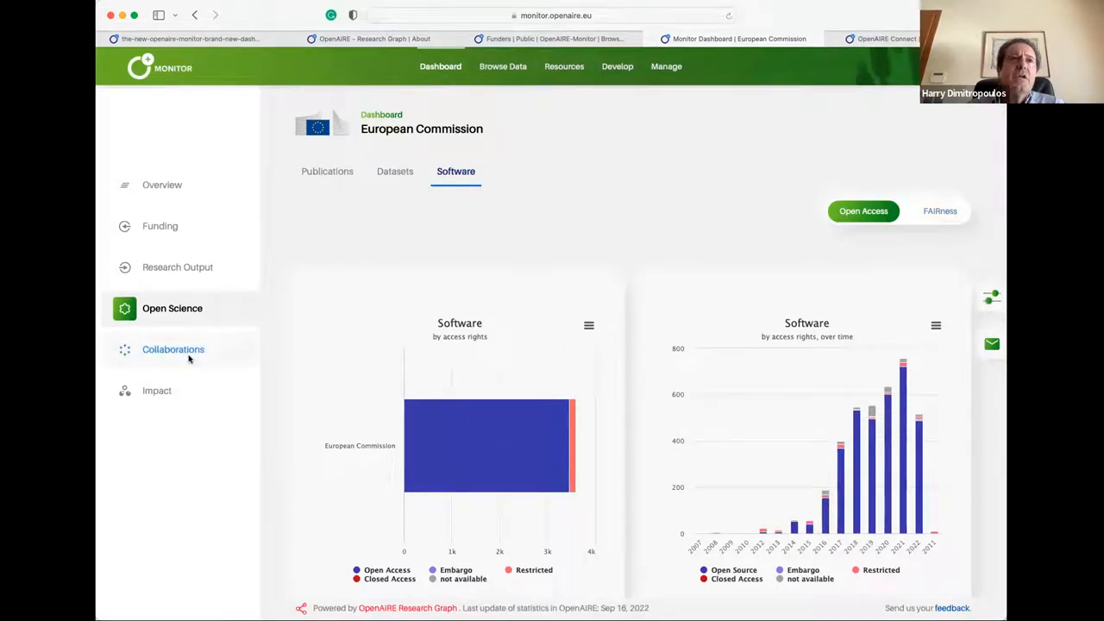
click(172, 349)
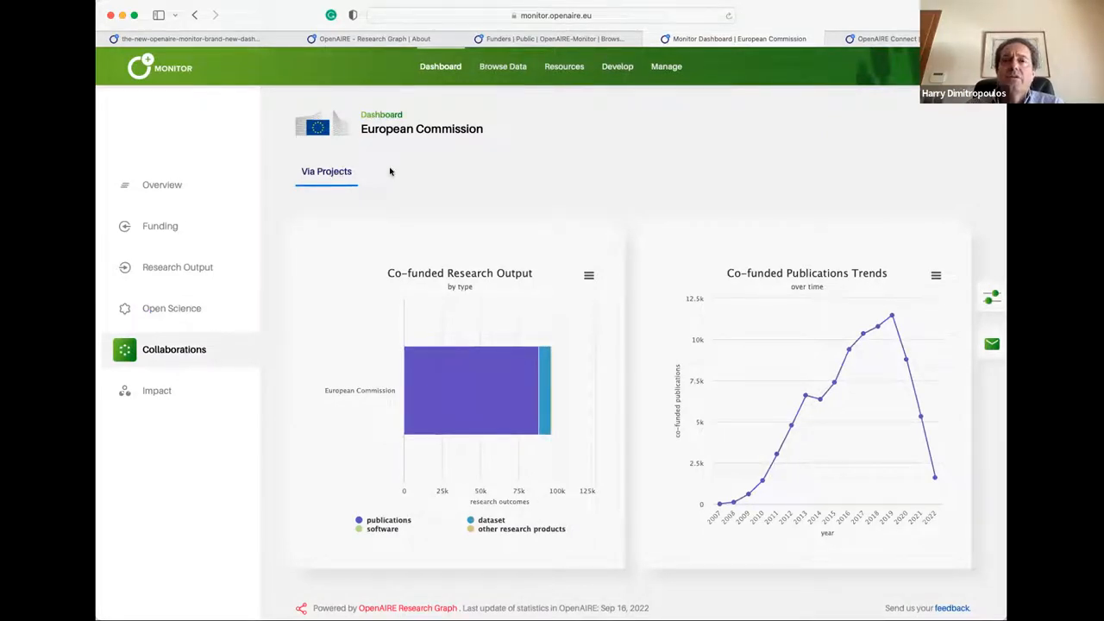
Step: Scroll the Co-funded Research Output and Publications Trends charts, then show the empty Impact section
scroll(down, 3)
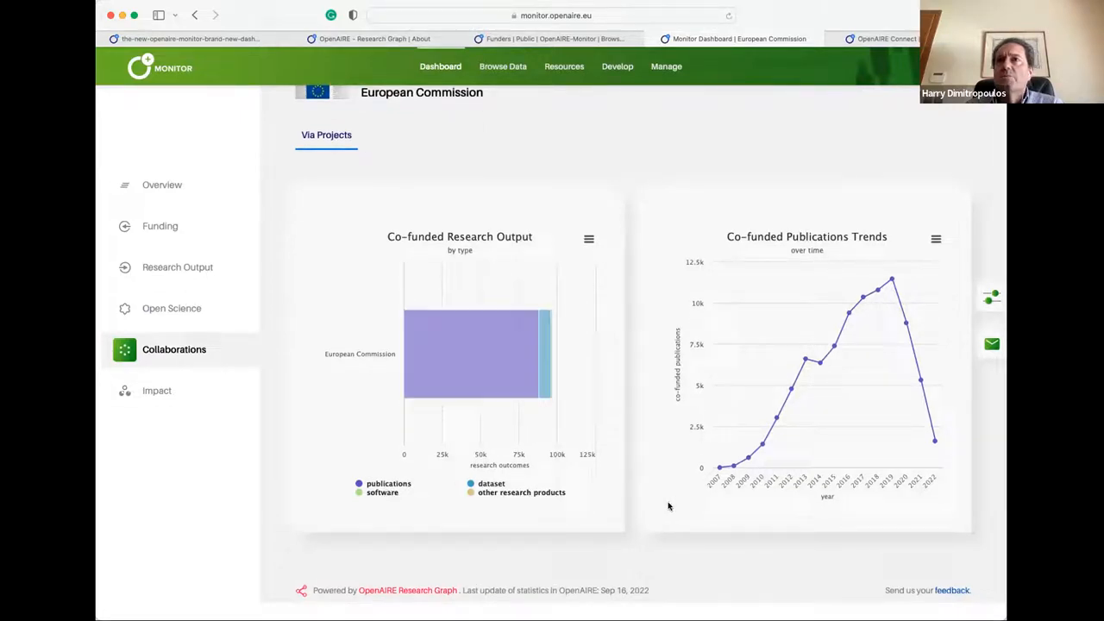
scroll(down, 3)
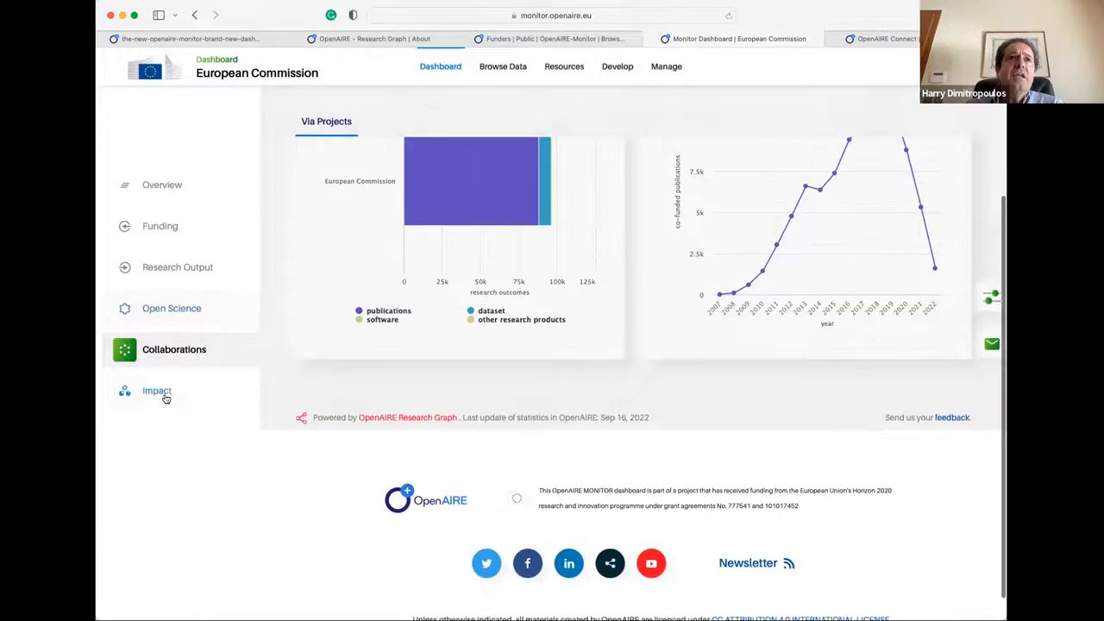
click(157, 393)
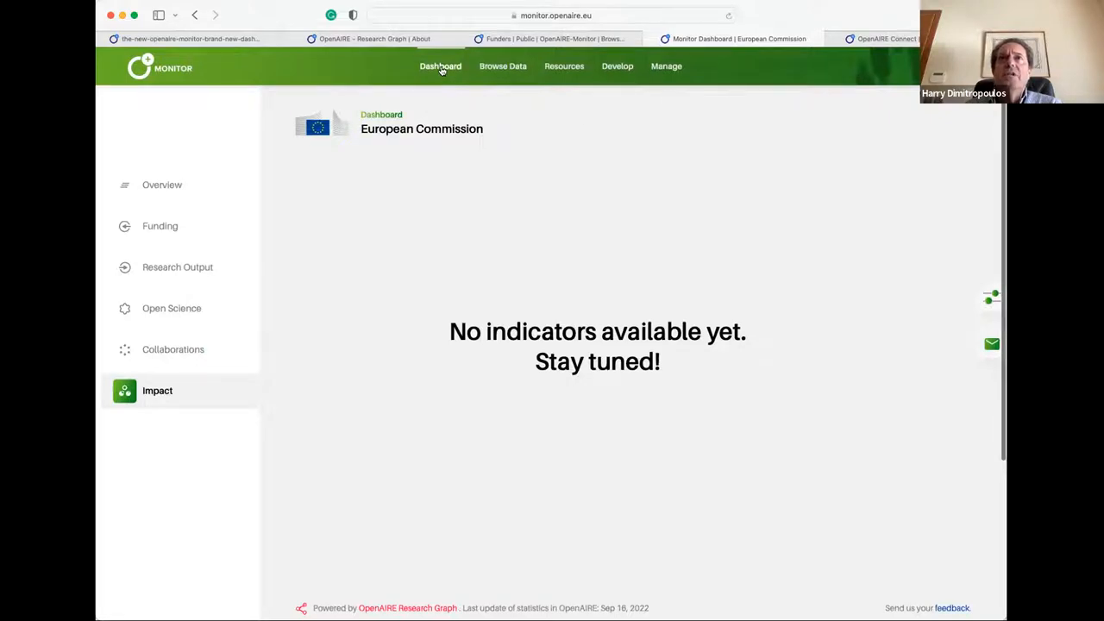
Step: Return to the dashboard overview, then bring up the Develop page on OpenAIRE APIs
click(162, 184)
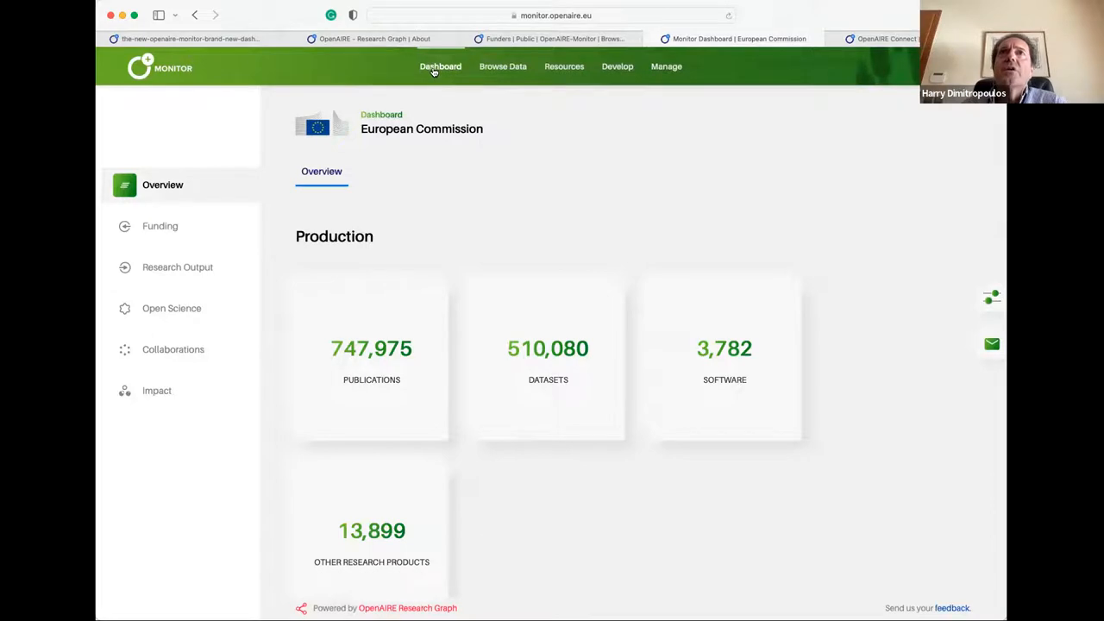
mouse_move(503, 67)
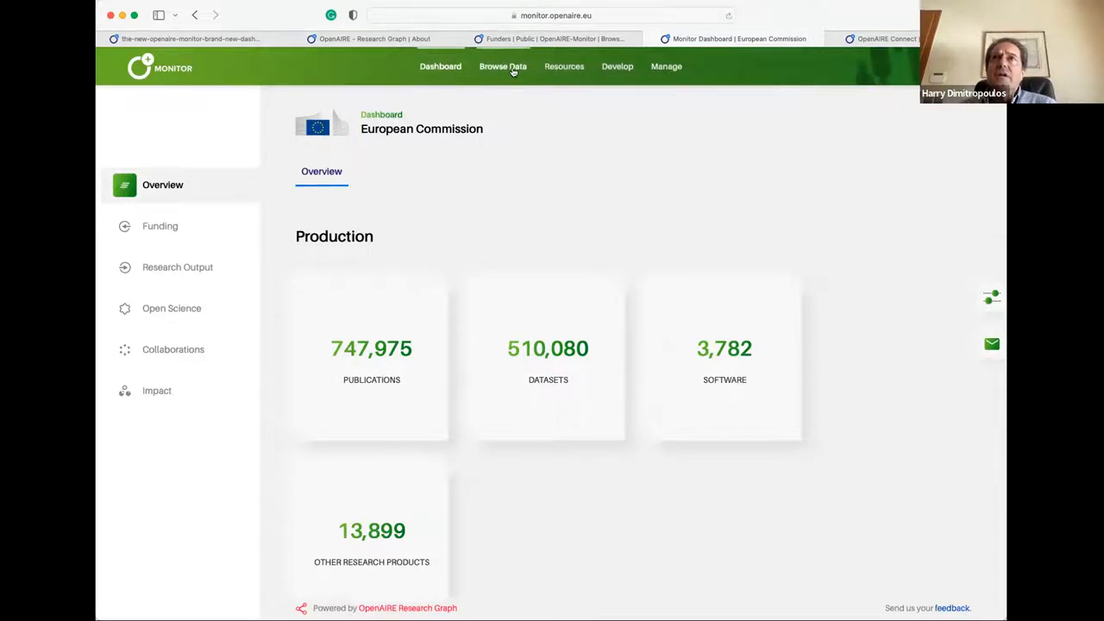
click(563, 67)
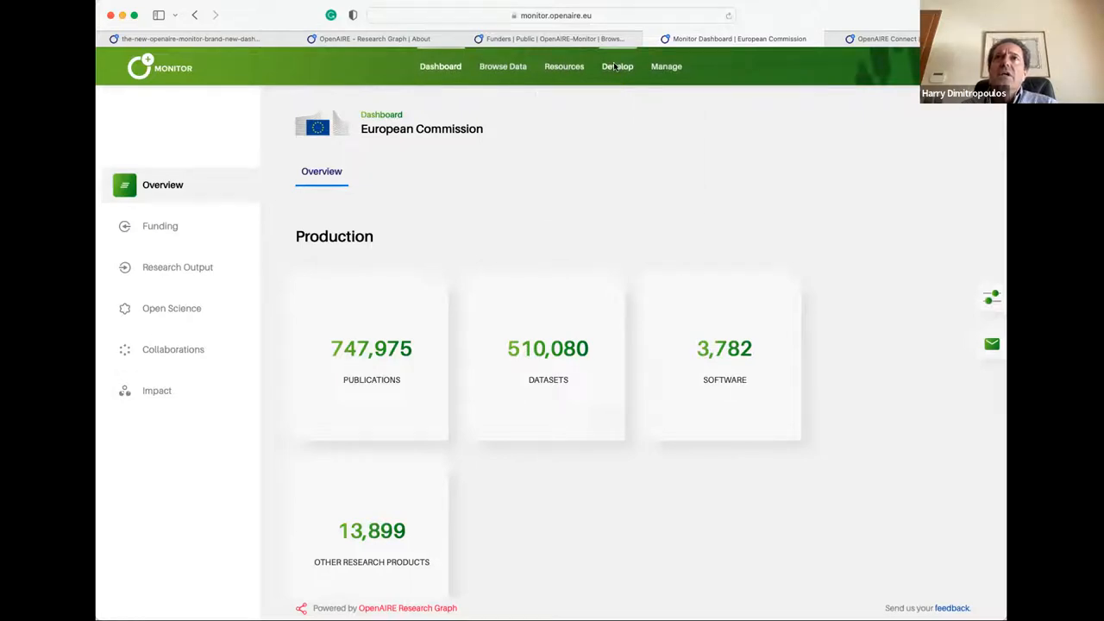
click(616, 67)
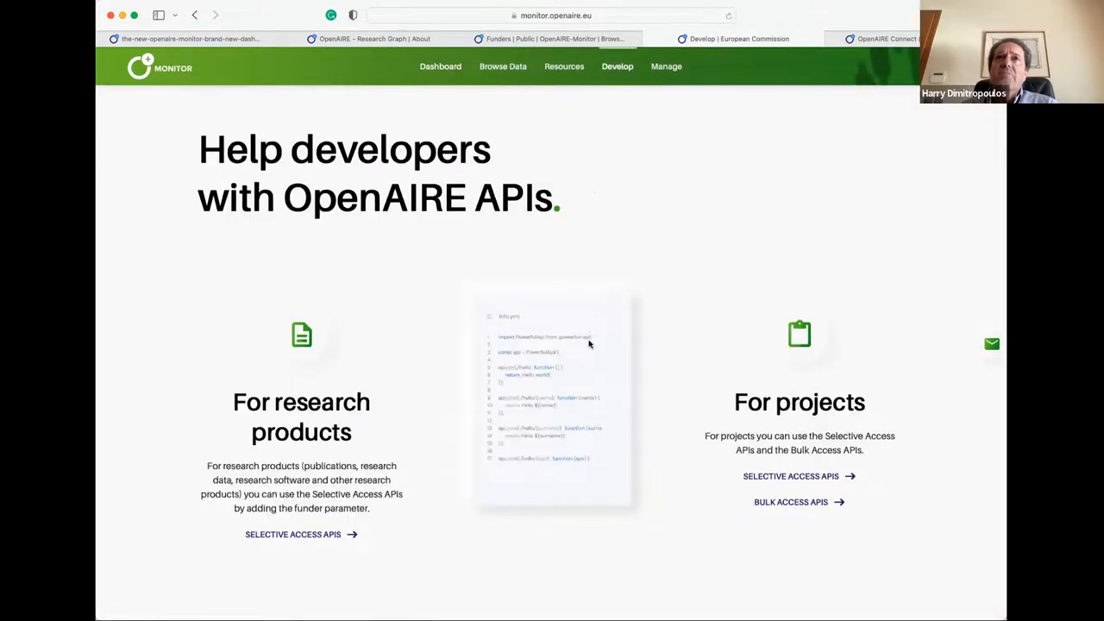
scroll(down, 3)
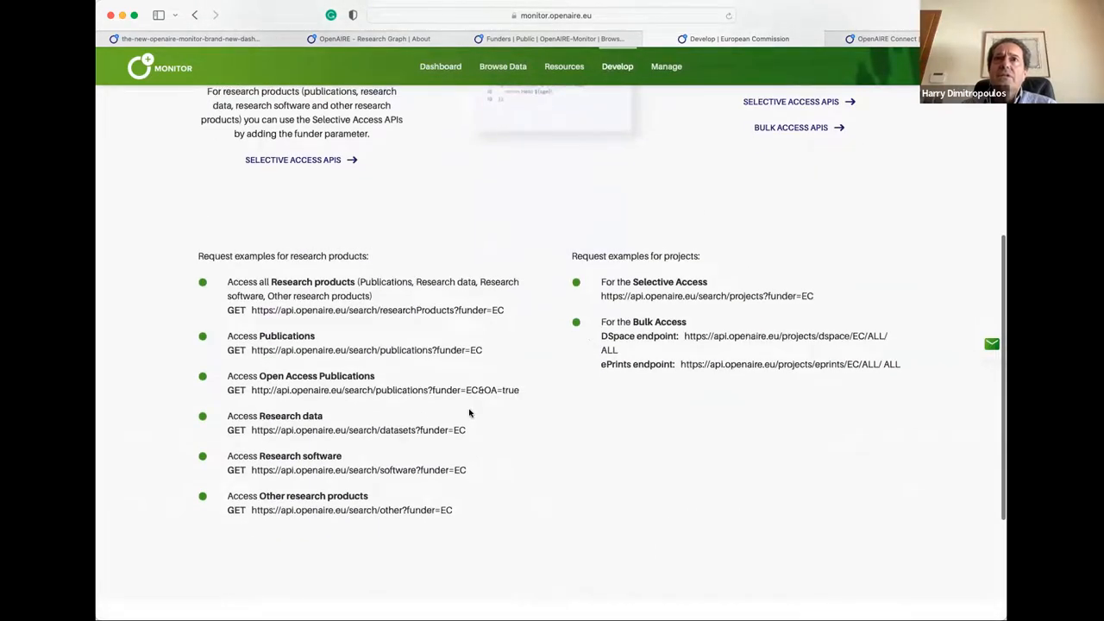
scroll(up, 3)
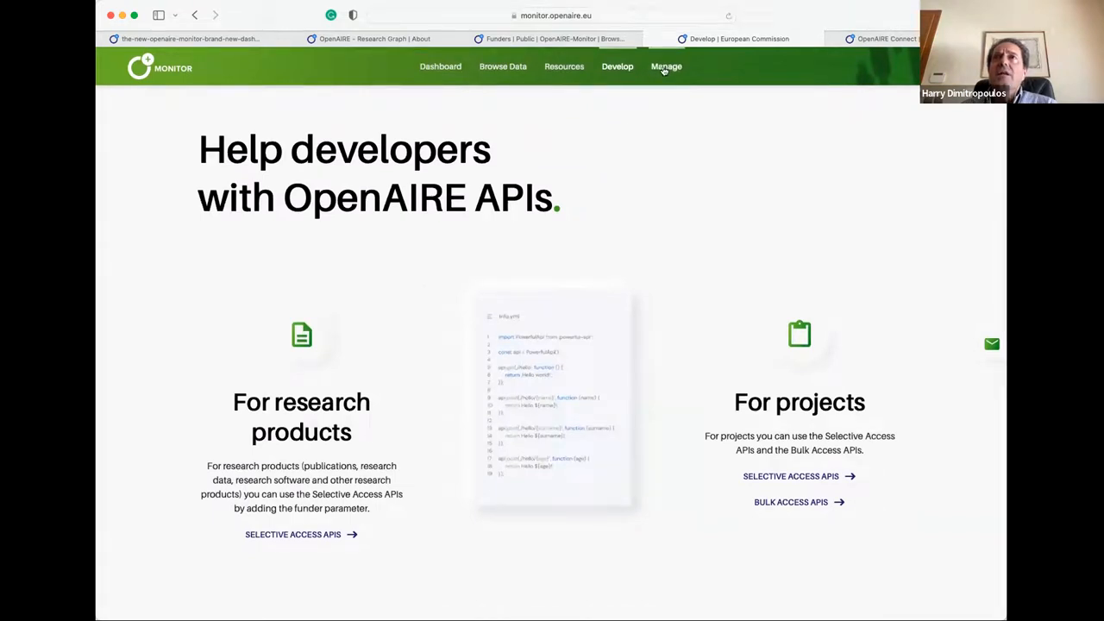
click(666, 66)
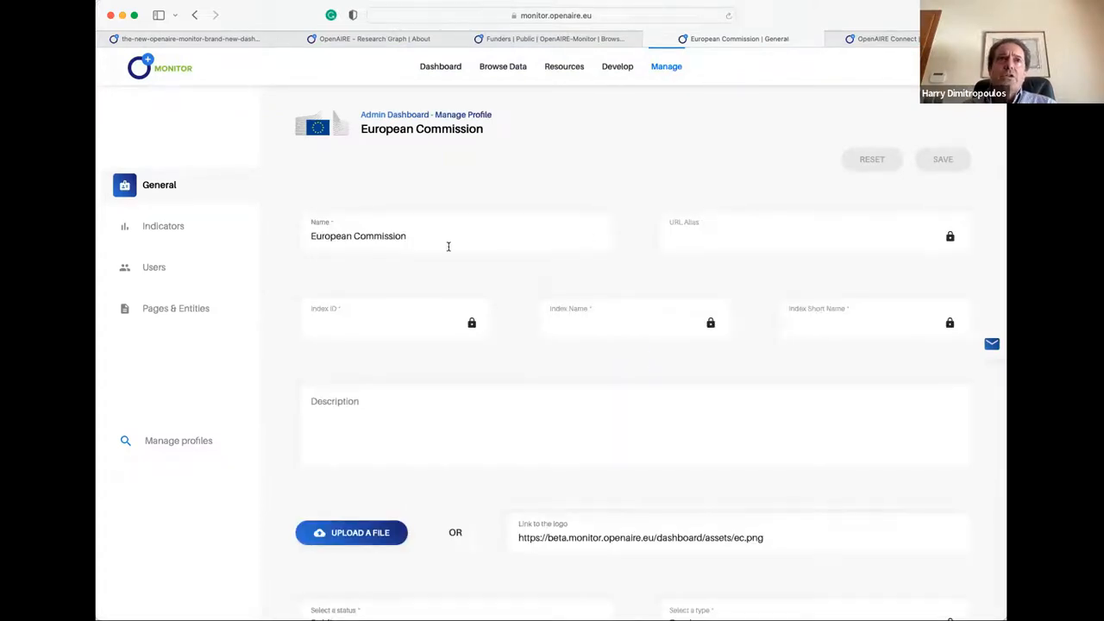
mouse_move(444, 156)
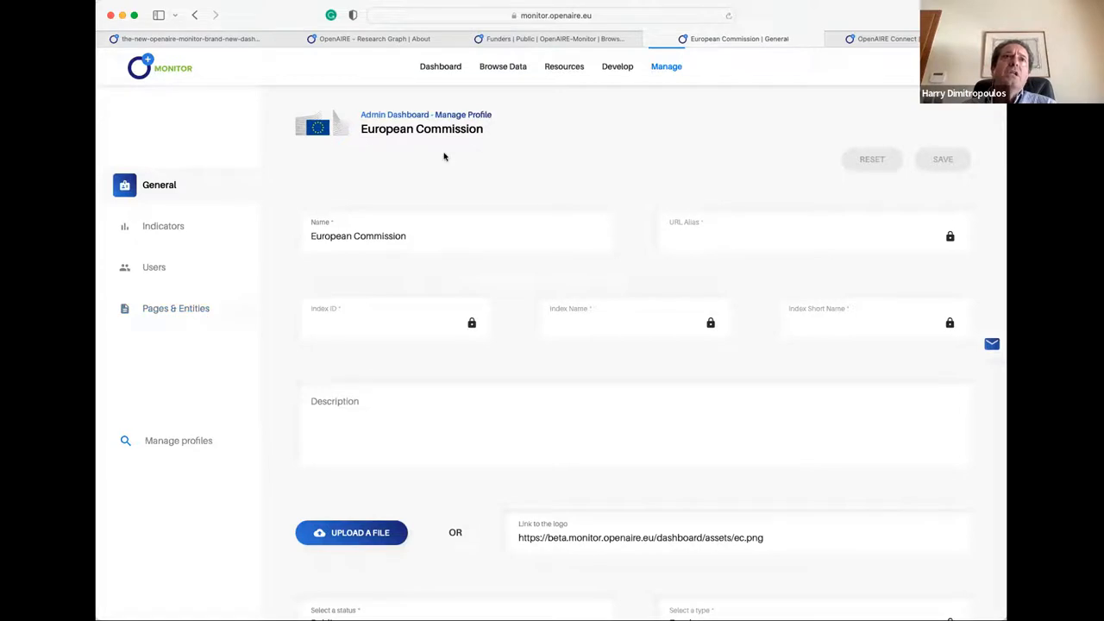
mouse_move(372, 176)
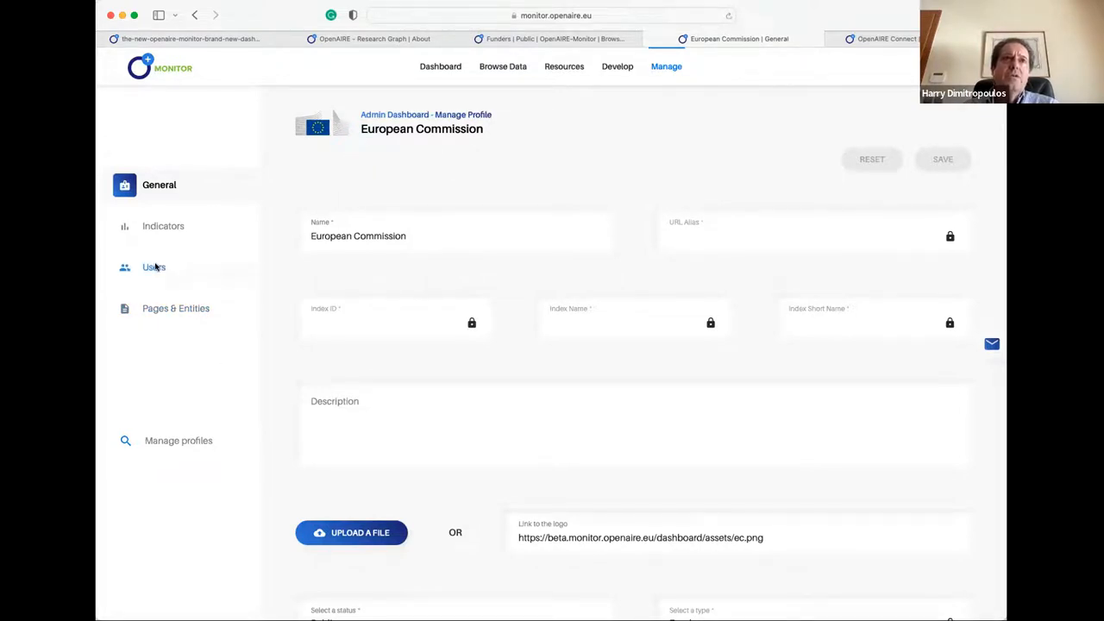
Step: Show the European Commission profile's Users page listing its 2 managers
click(154, 266)
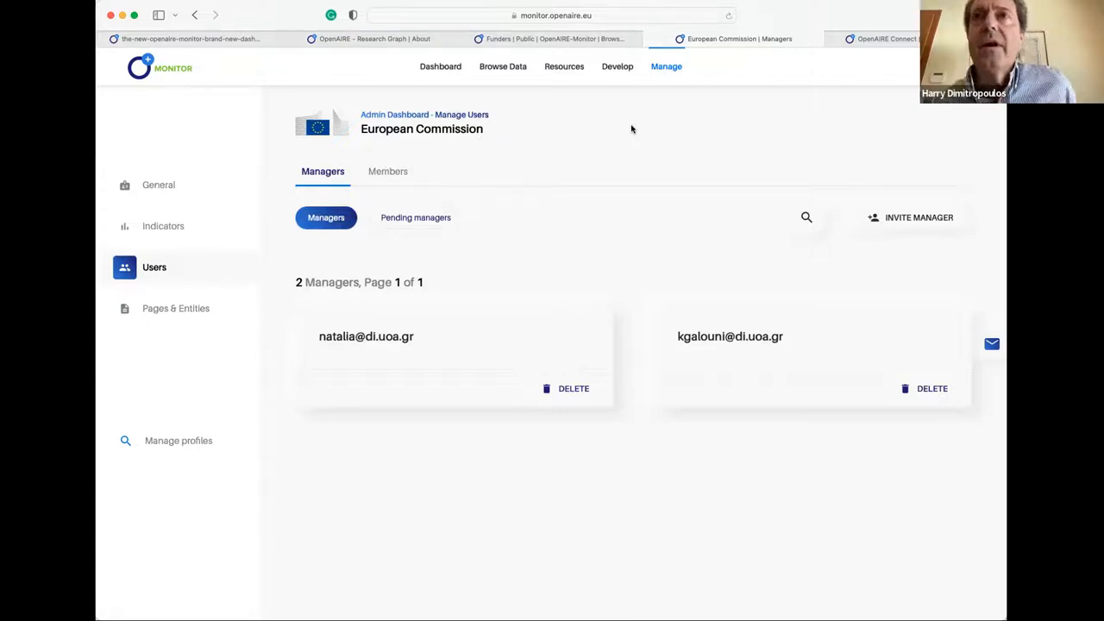
mouse_move(387, 171)
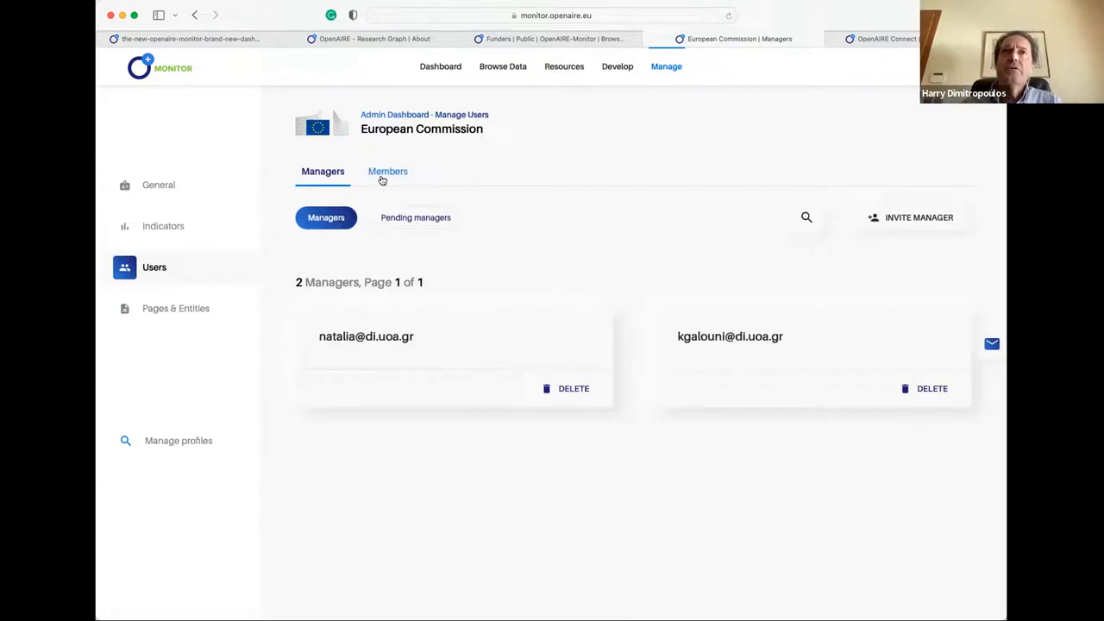
mouse_move(642, 302)
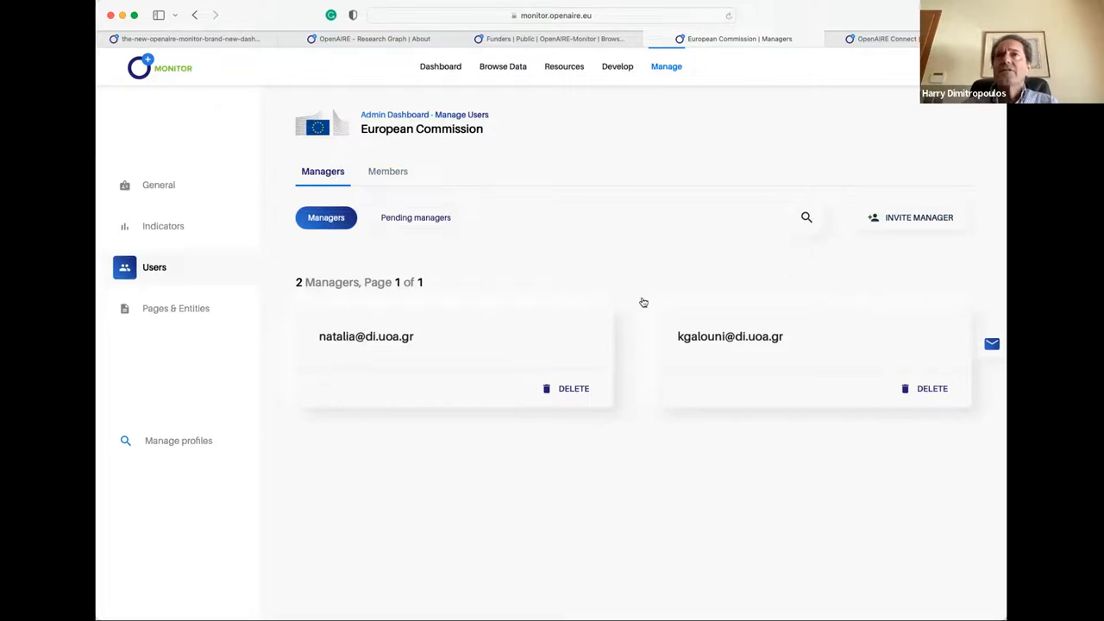
mouse_move(677, 229)
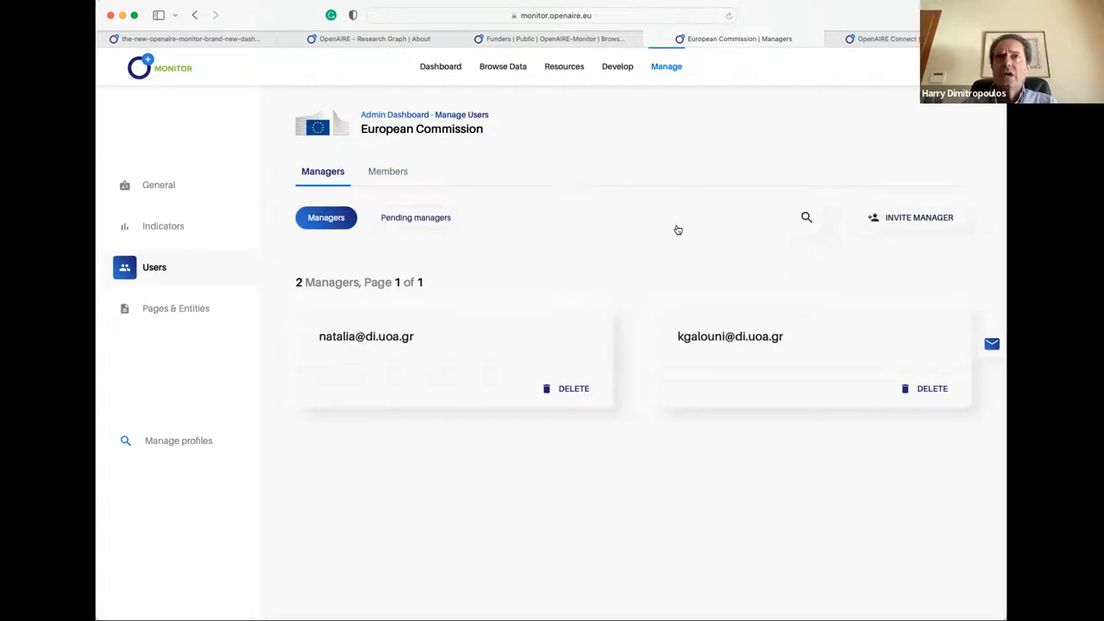
Step: Review the 5 profile members, return to Managers, and start inviting a new manager
click(387, 170)
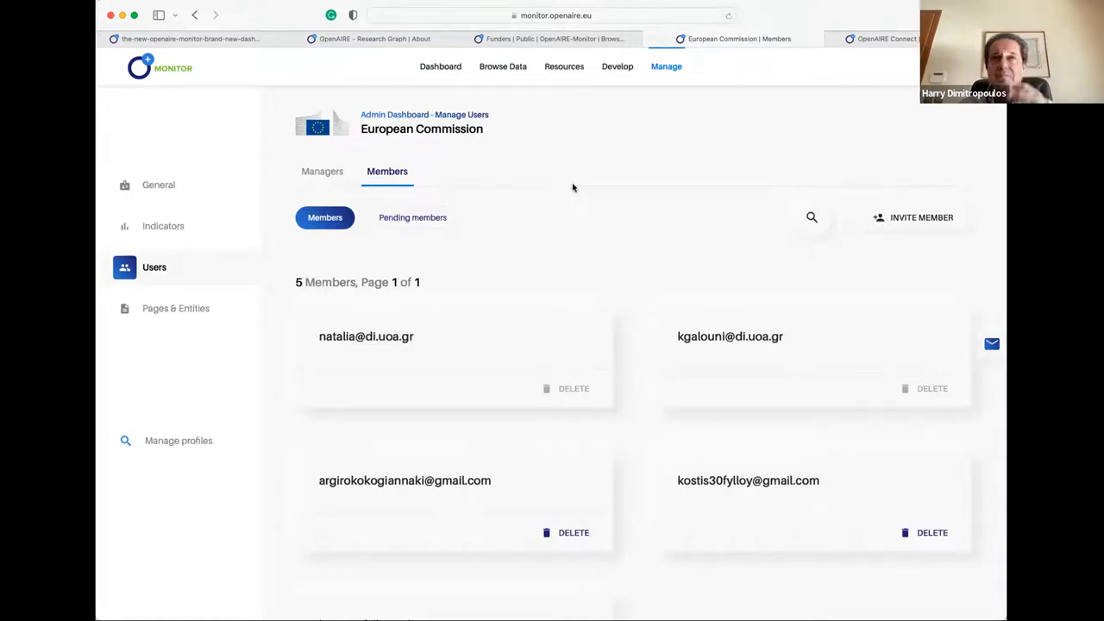
mouse_move(412, 217)
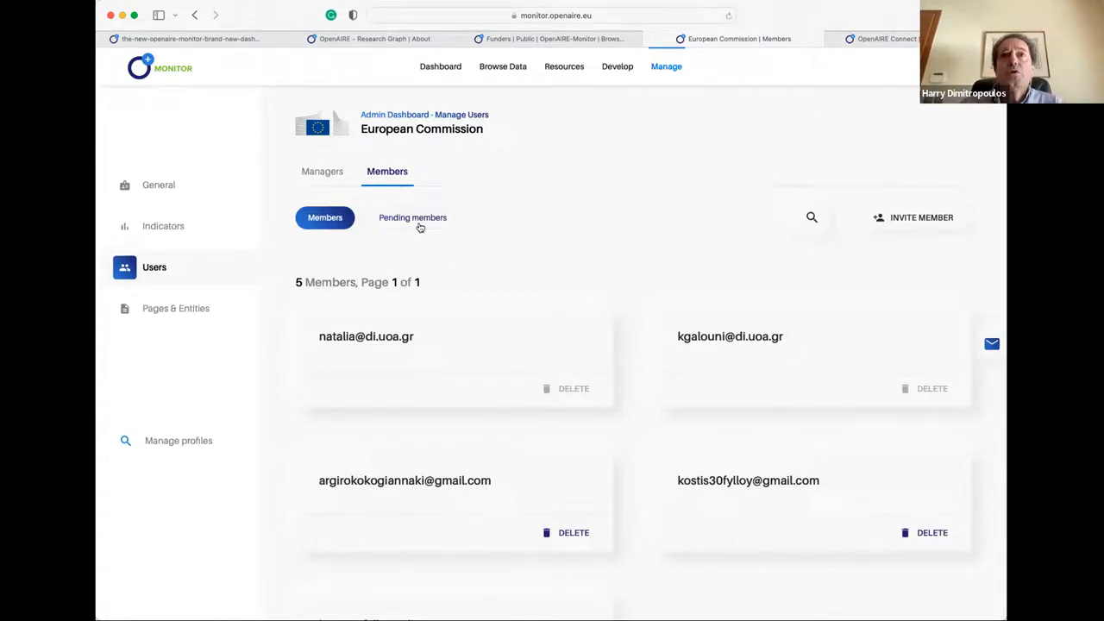
mouse_move(567, 242)
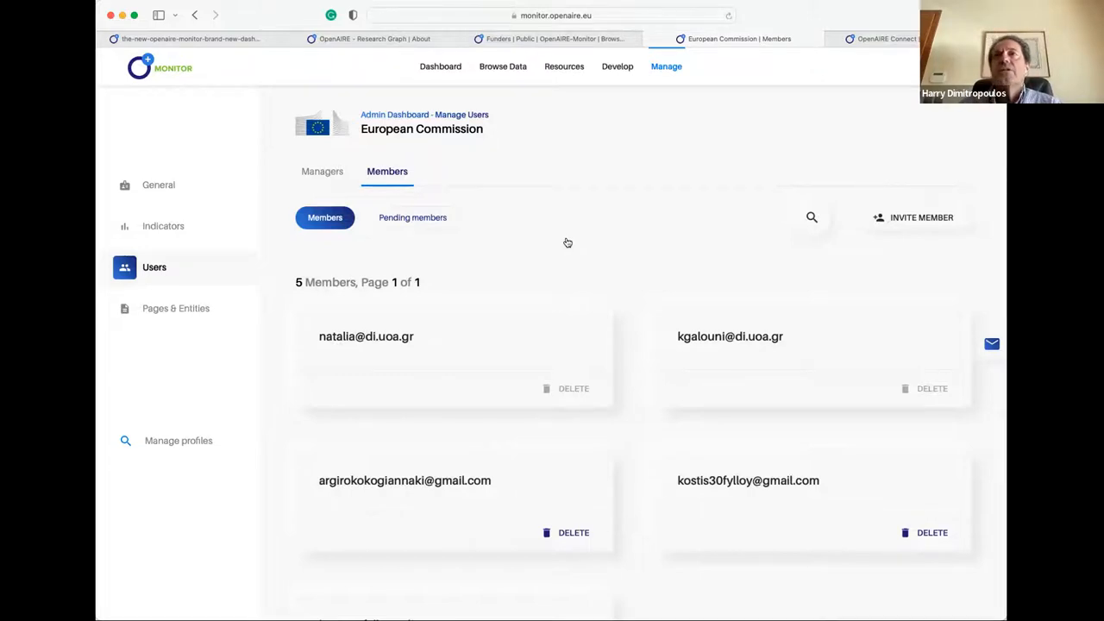
click(322, 170)
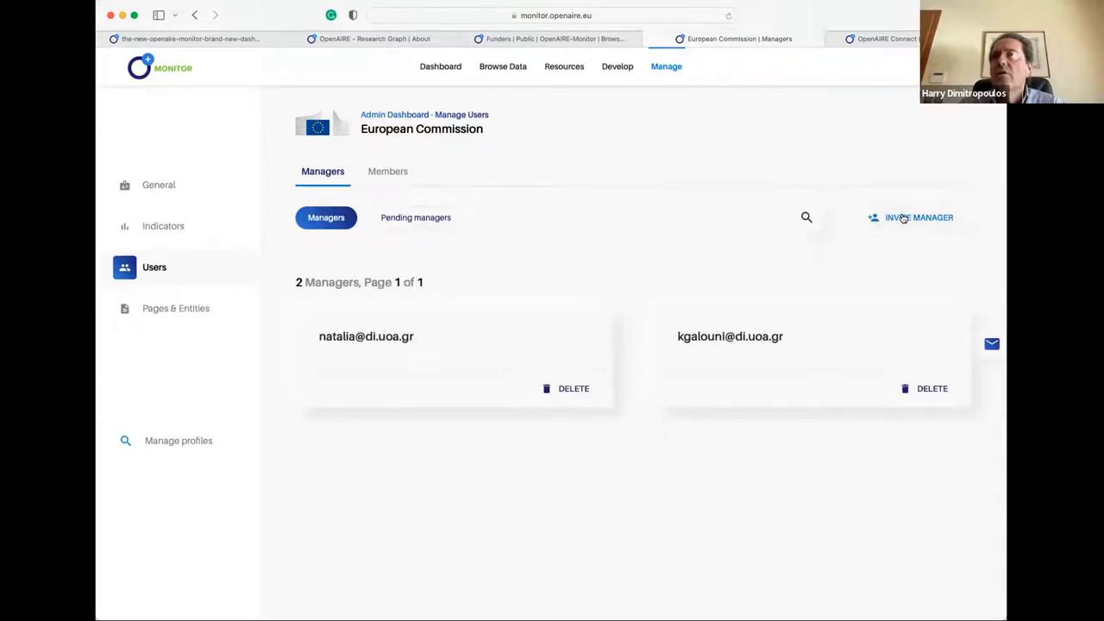
click(919, 217)
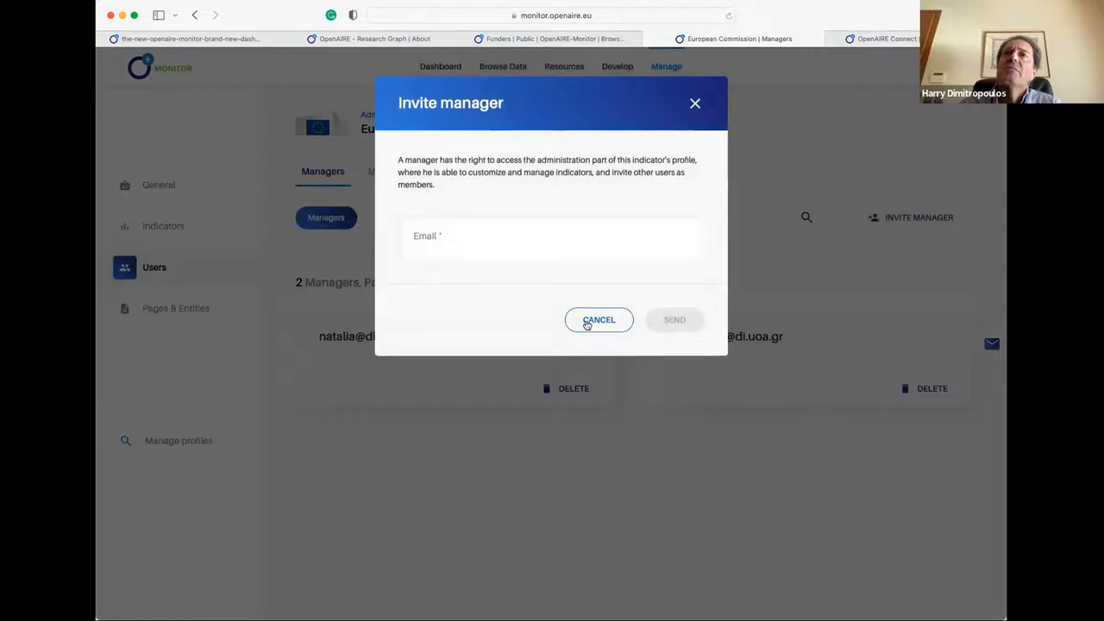
Step: Dismiss the manager invitation and open the European Commission General profile settings
click(599, 319)
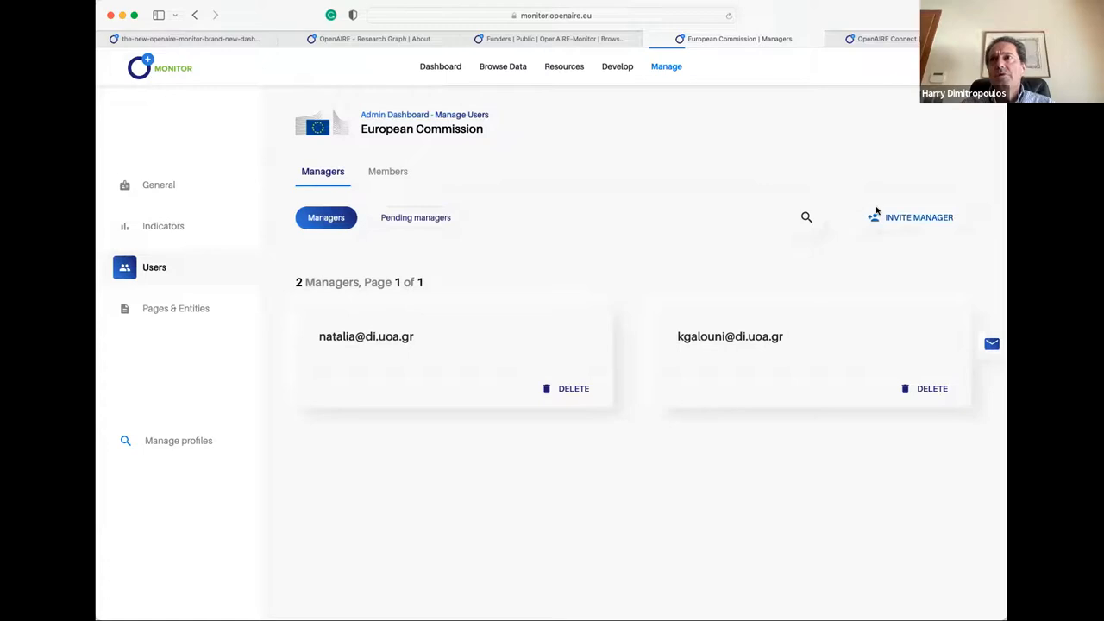
mouse_move(546, 212)
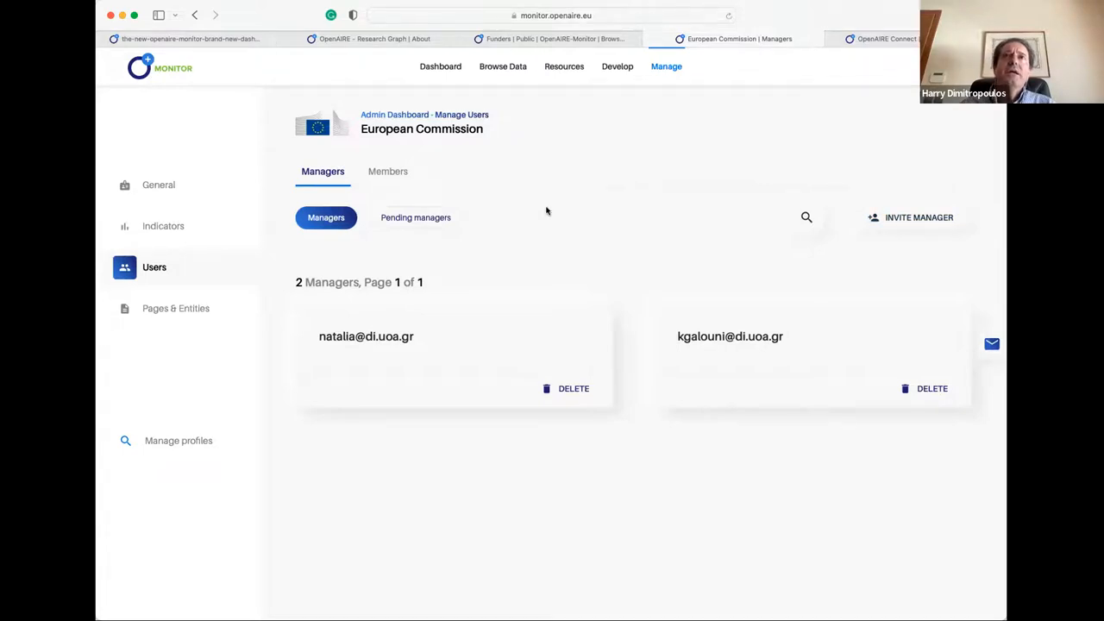
click(564, 67)
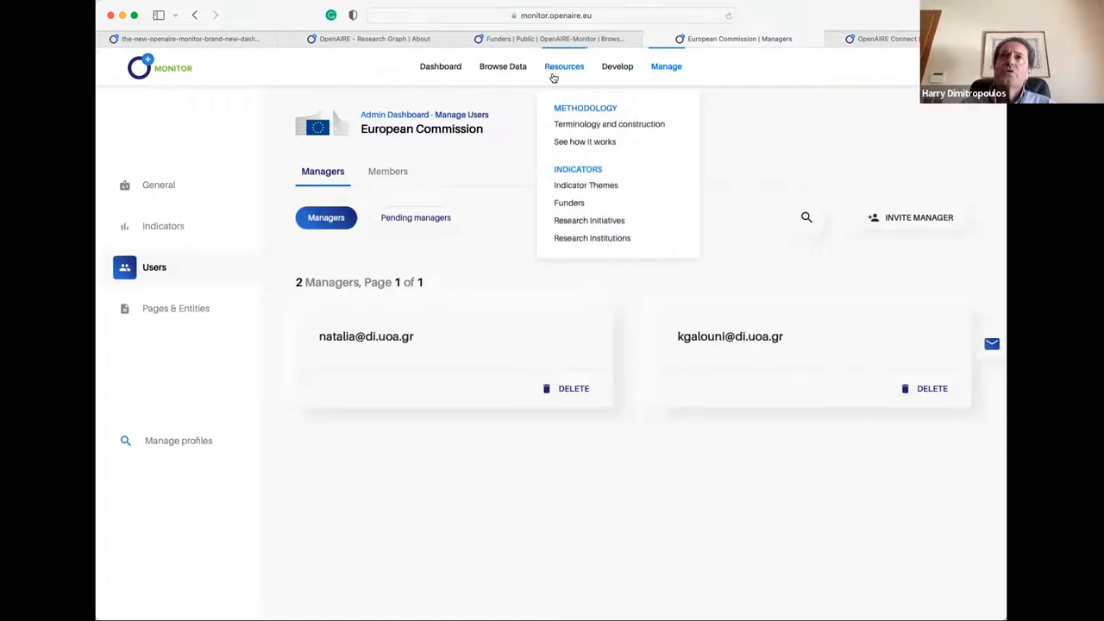
mouse_move(664, 142)
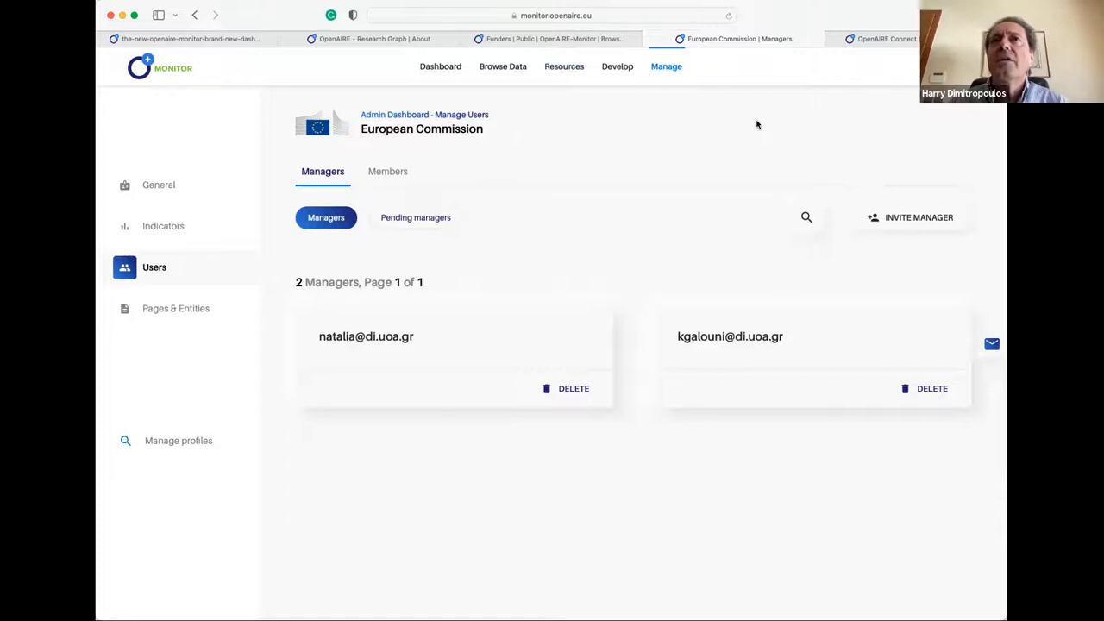
mouse_move(604, 202)
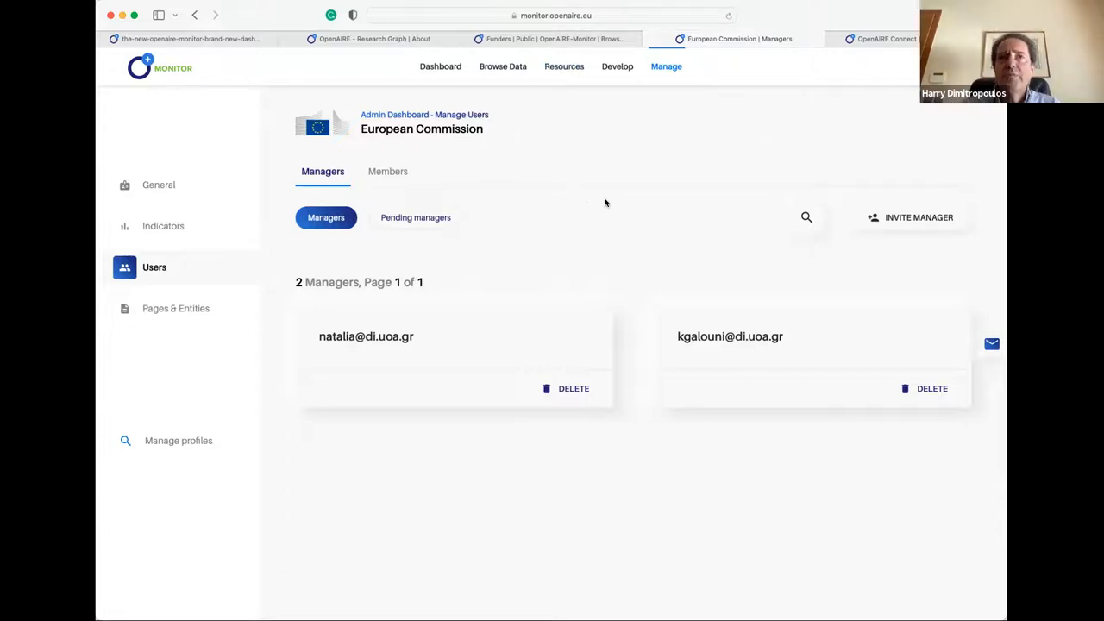
mouse_move(664, 470)
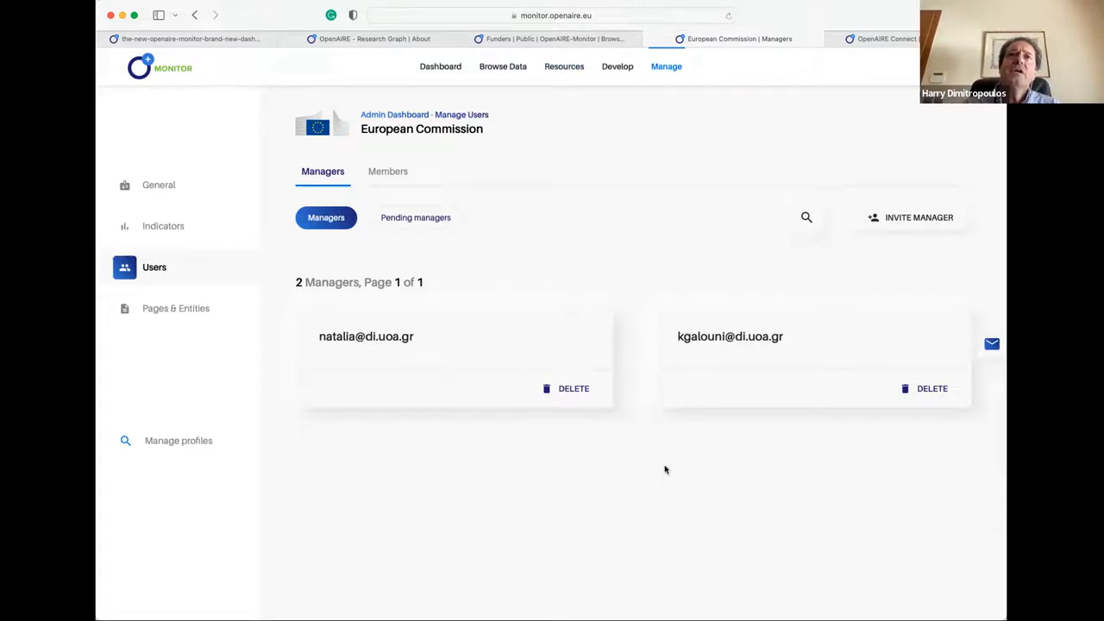
mouse_move(768, 207)
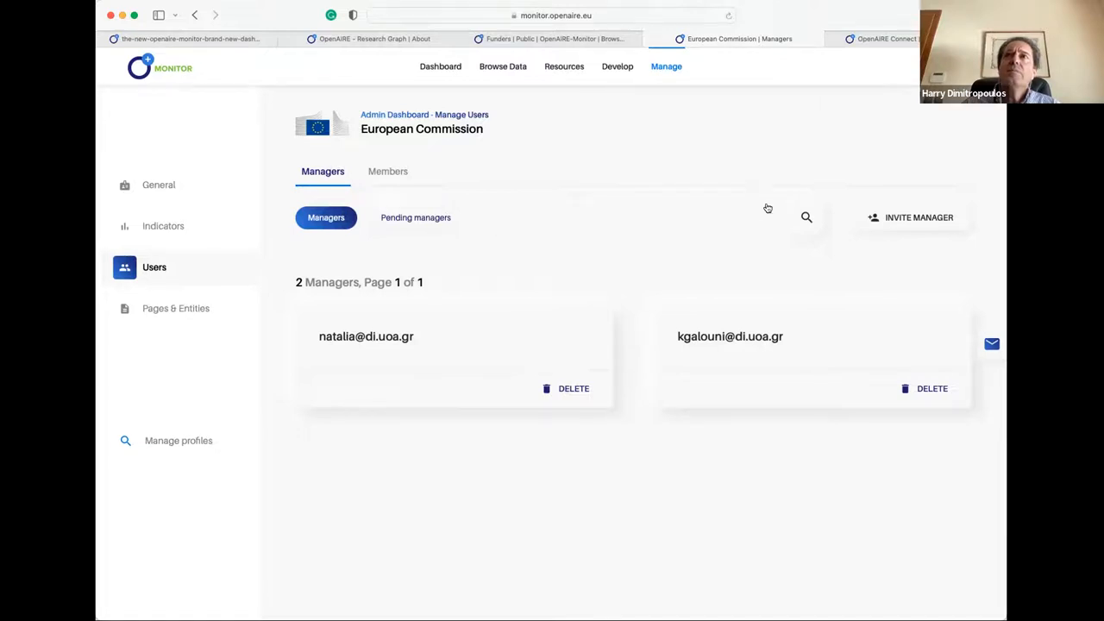
mouse_move(918, 217)
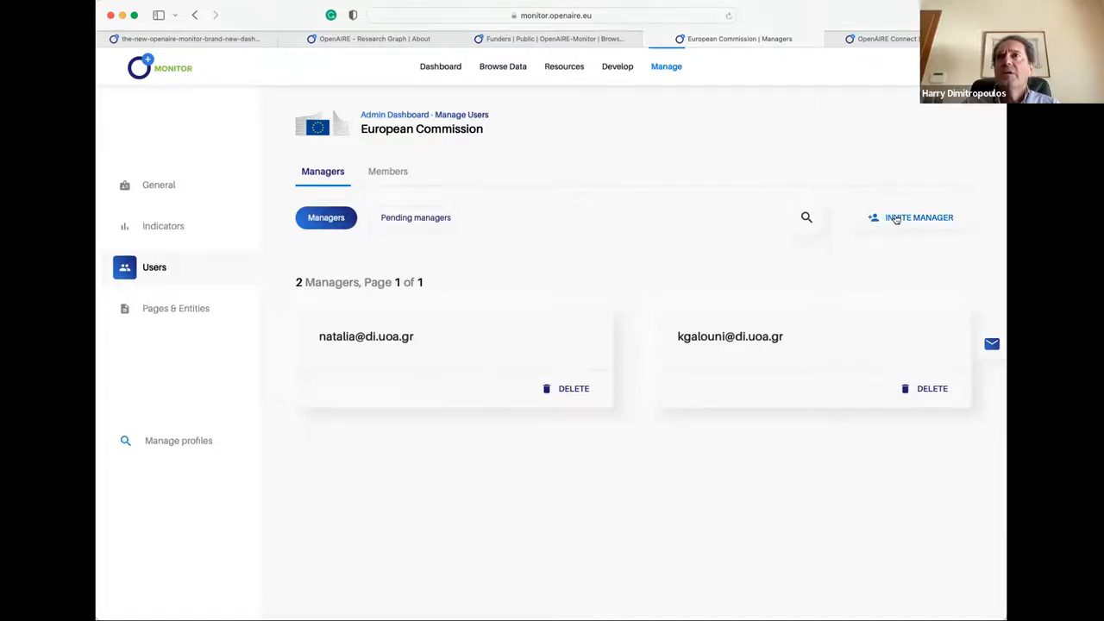
mouse_move(639, 101)
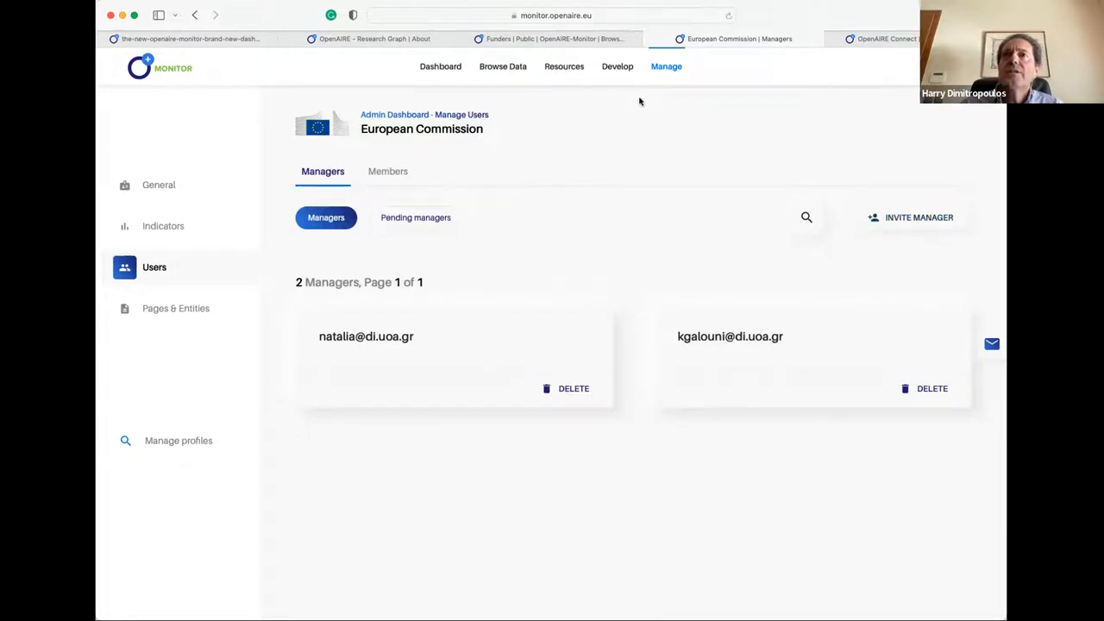
mouse_move(532, 167)
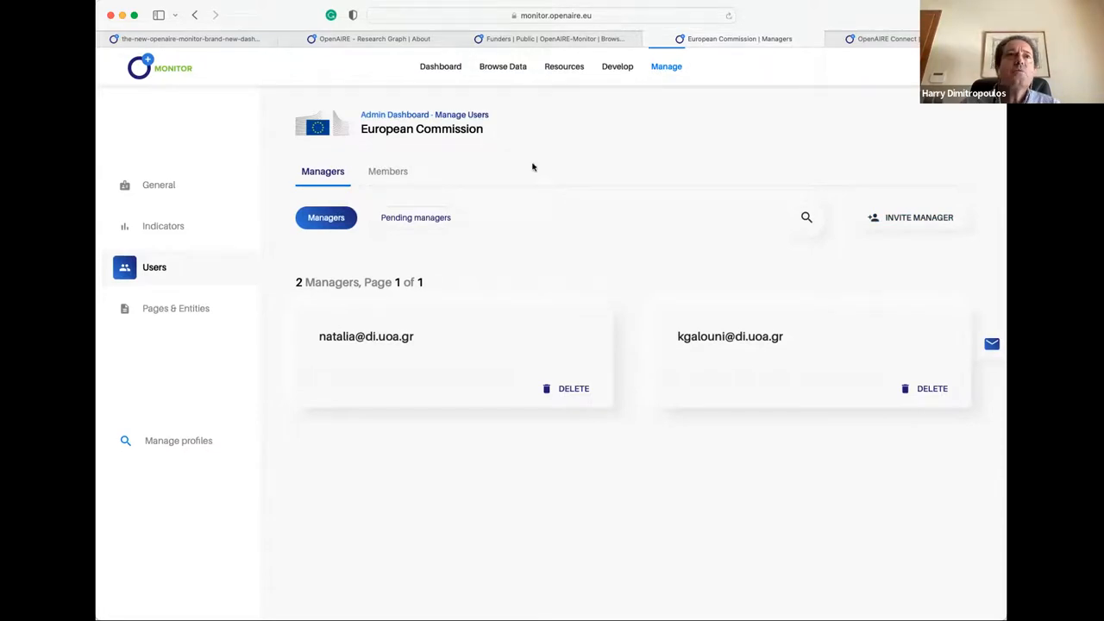
mouse_move(451, 264)
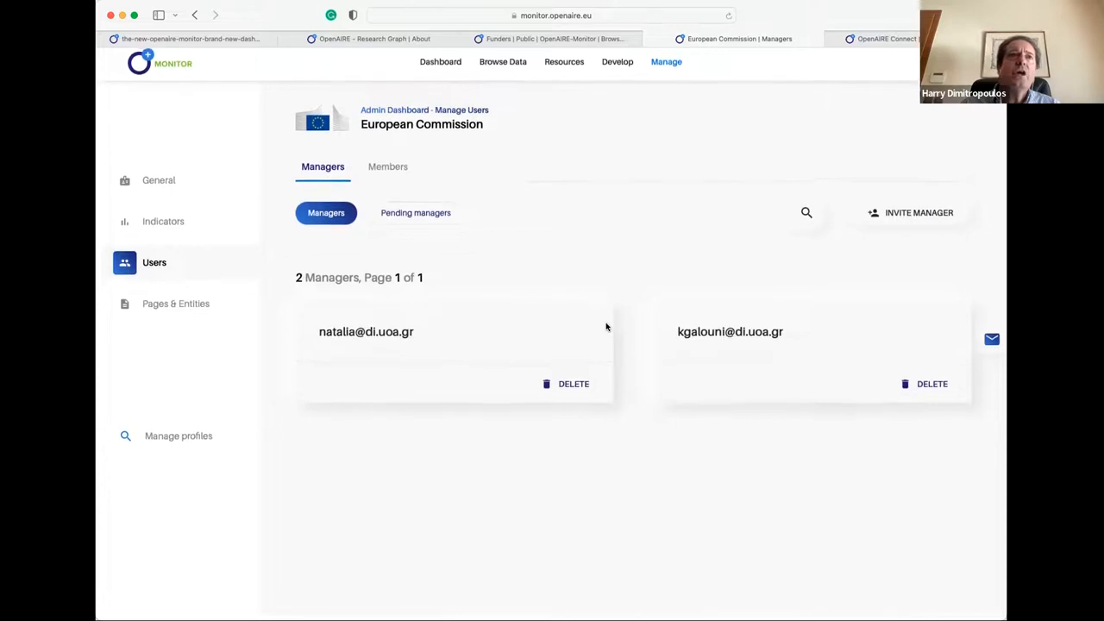
click(158, 180)
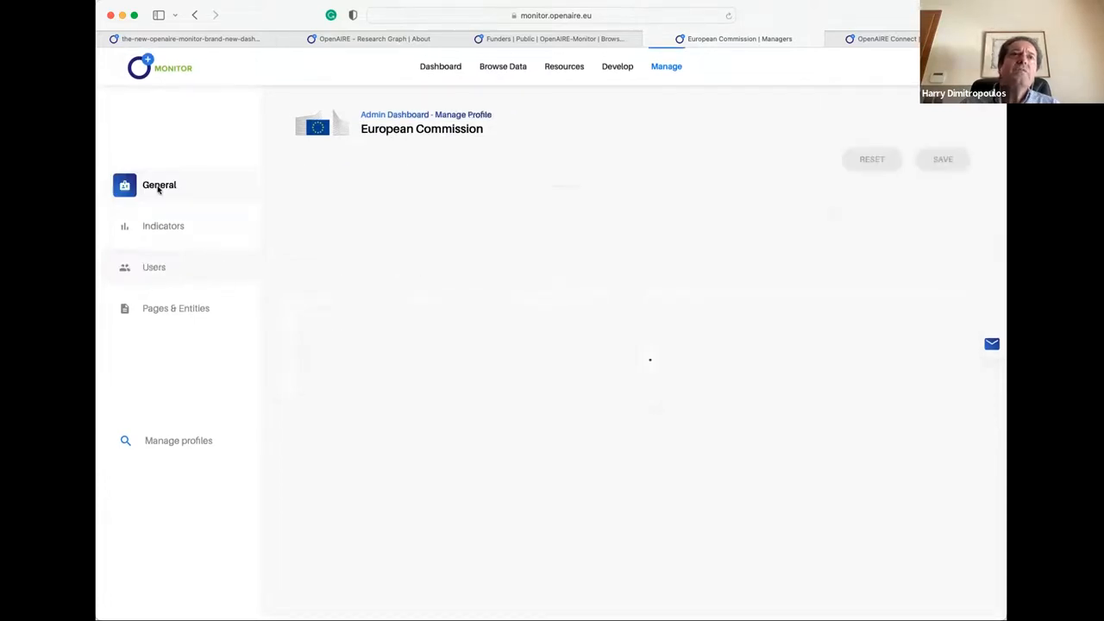
click(159, 185)
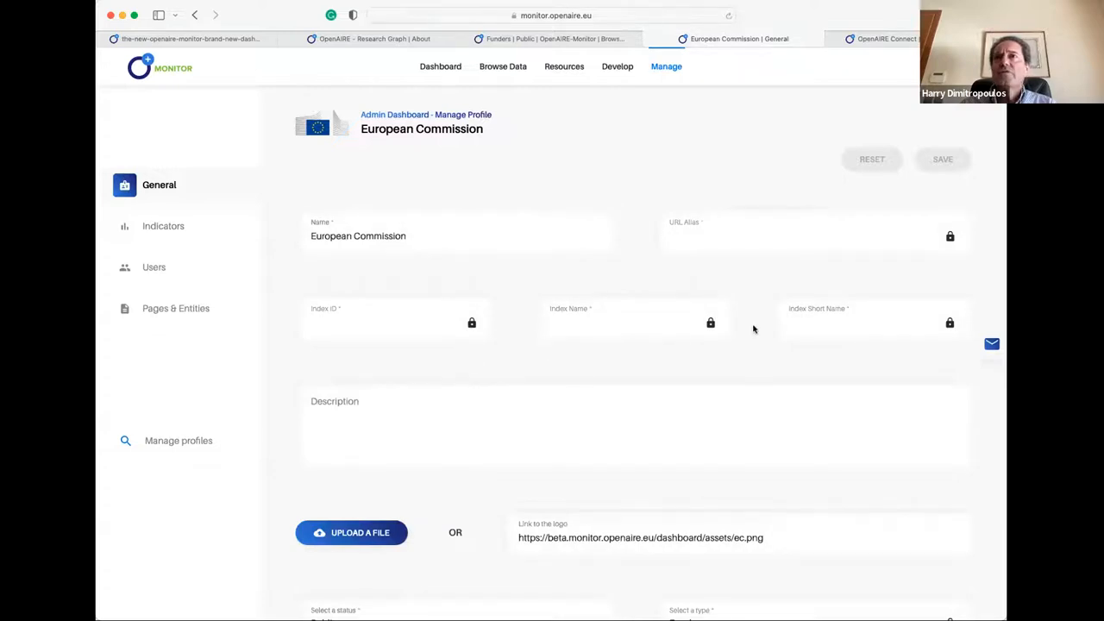
scroll(down, 3)
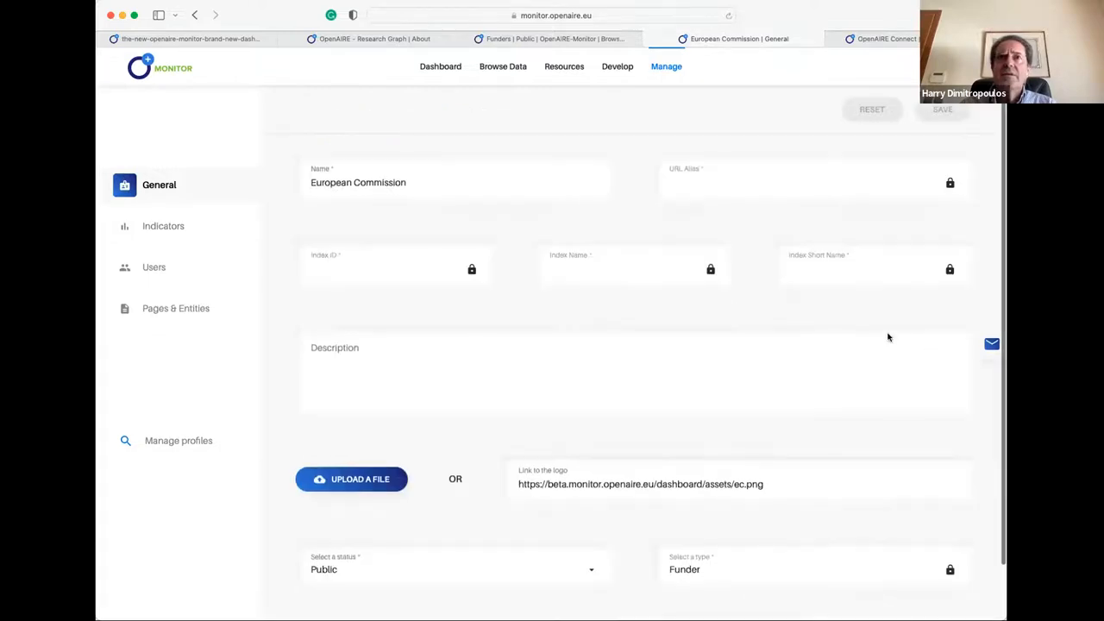
scroll(down, 3)
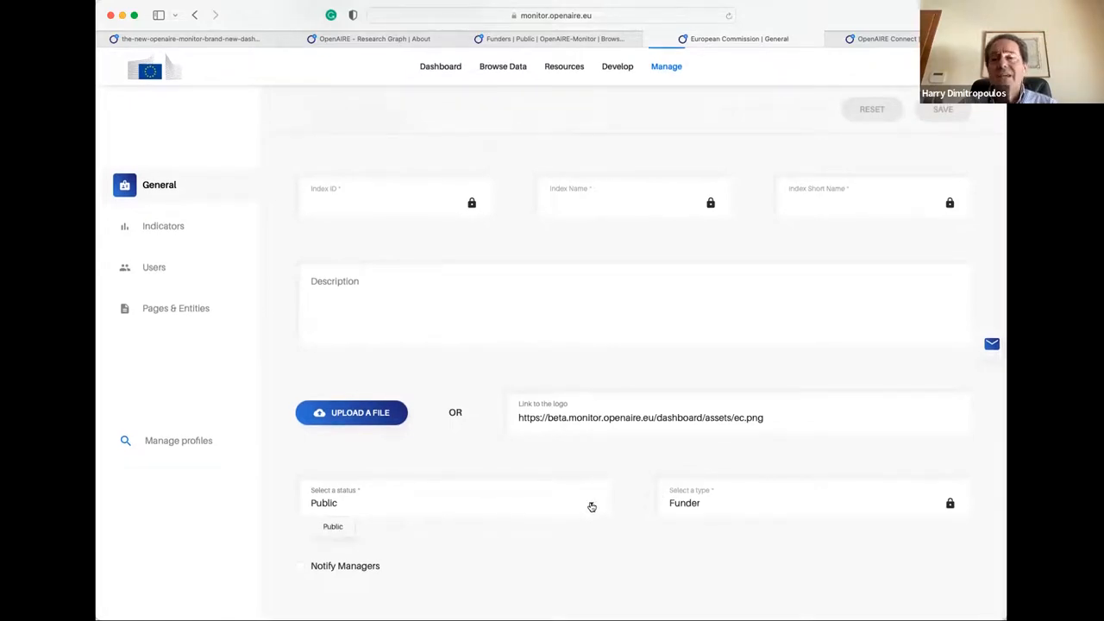
click(453, 502)
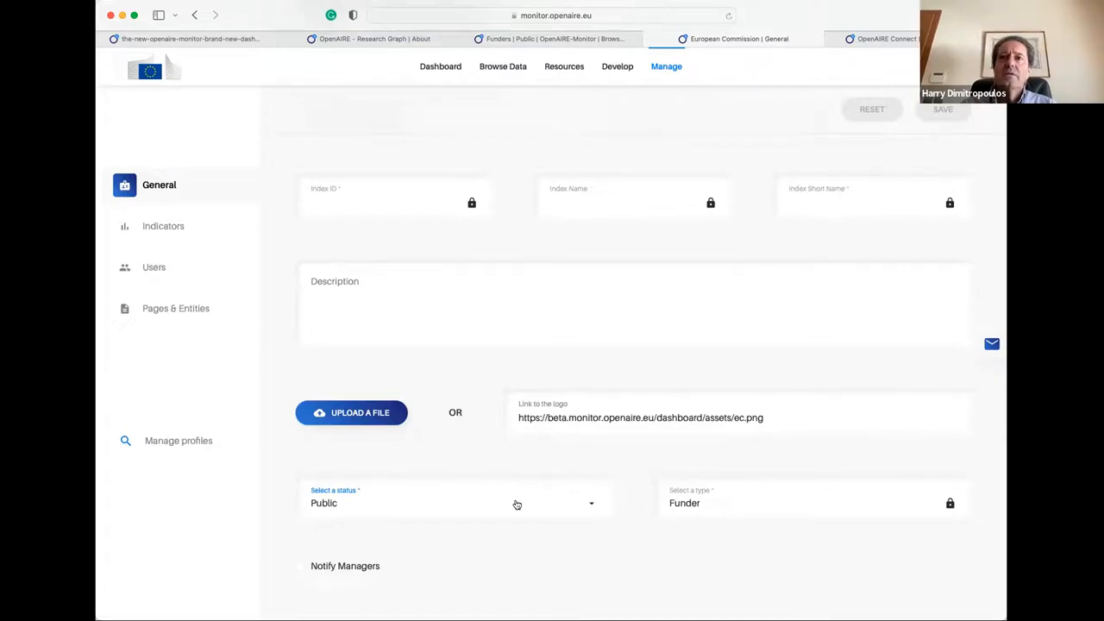
mouse_move(153, 266)
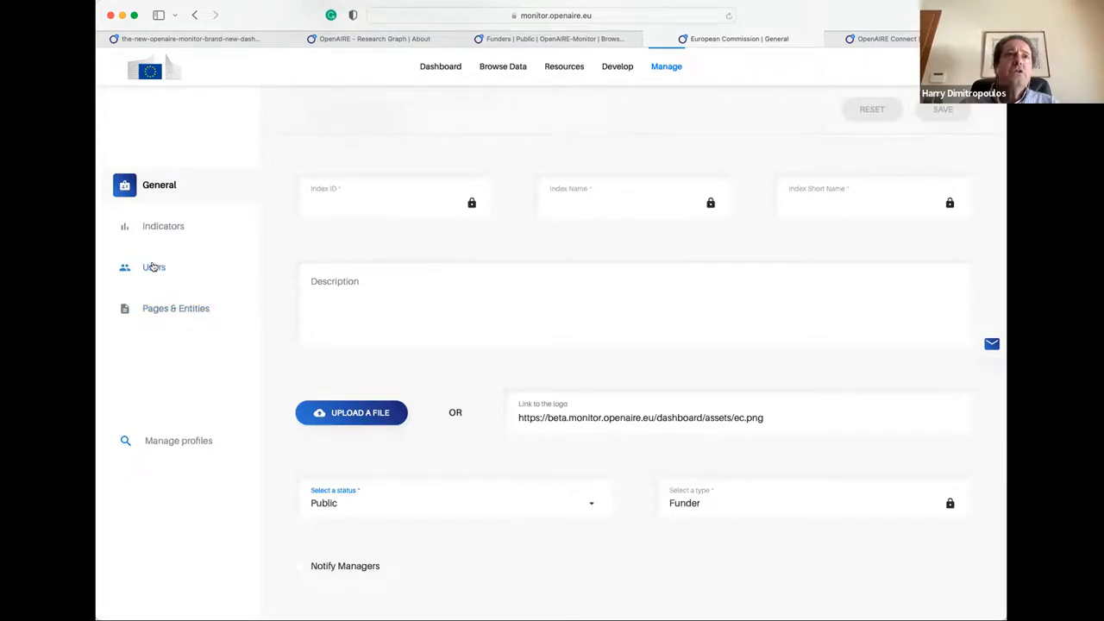
click(163, 226)
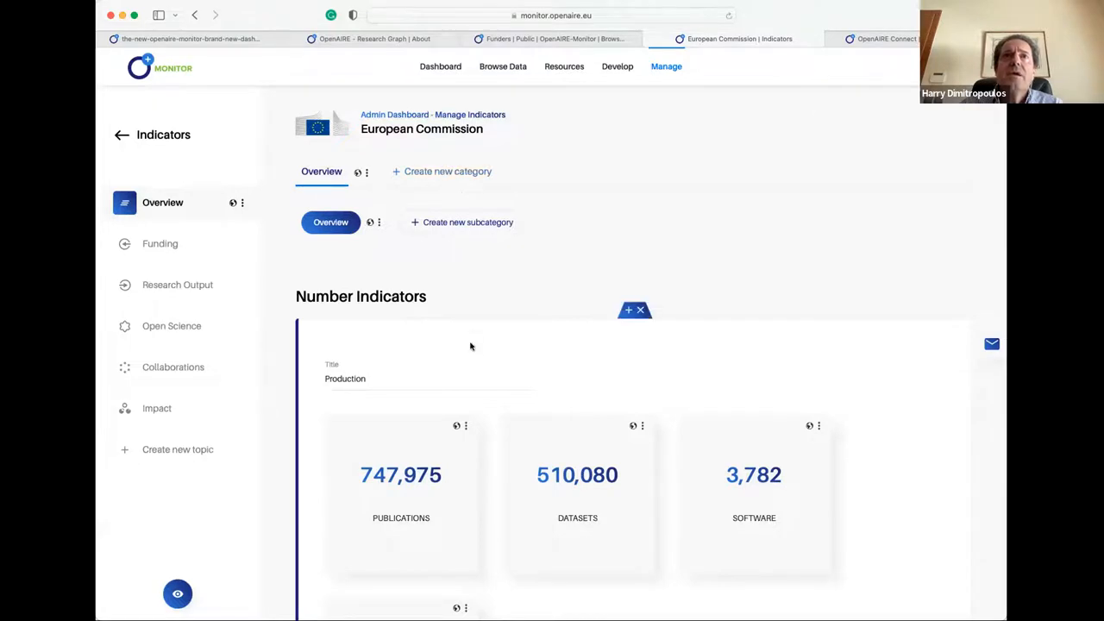
mouse_move(599, 398)
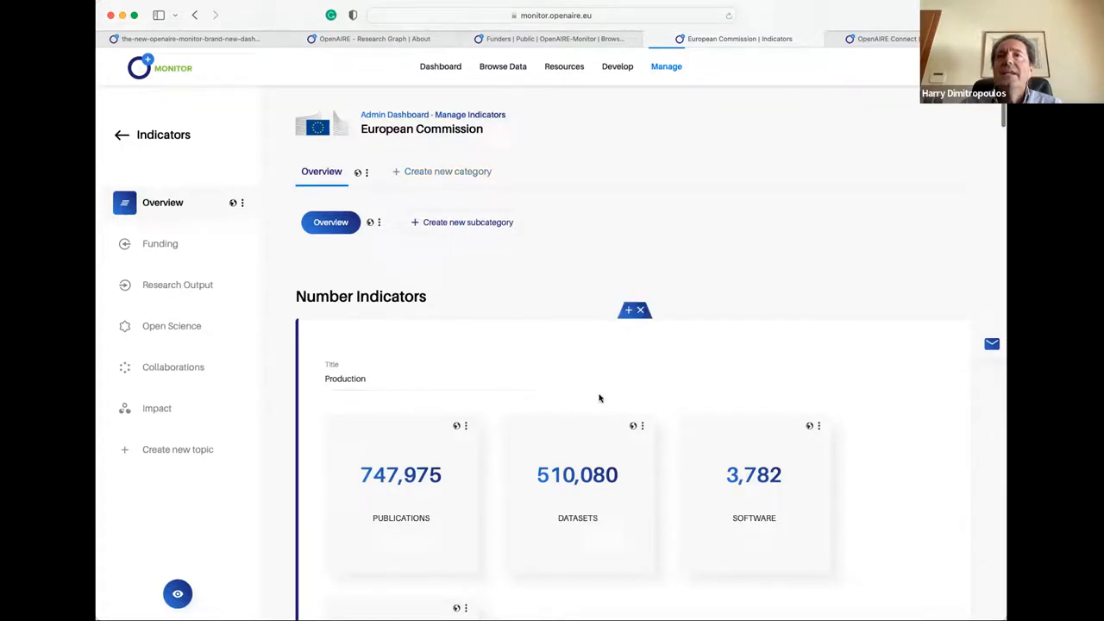
Step: View Overview visibility options, then open Edit for the Publications over time chart
scroll(down, 3)
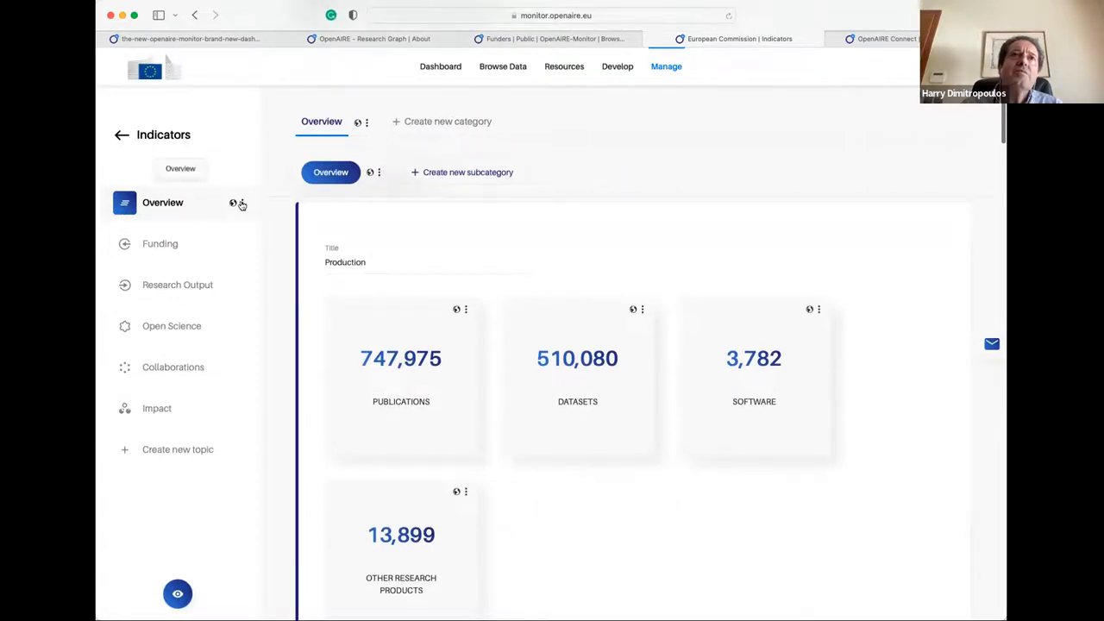
click(243, 203)
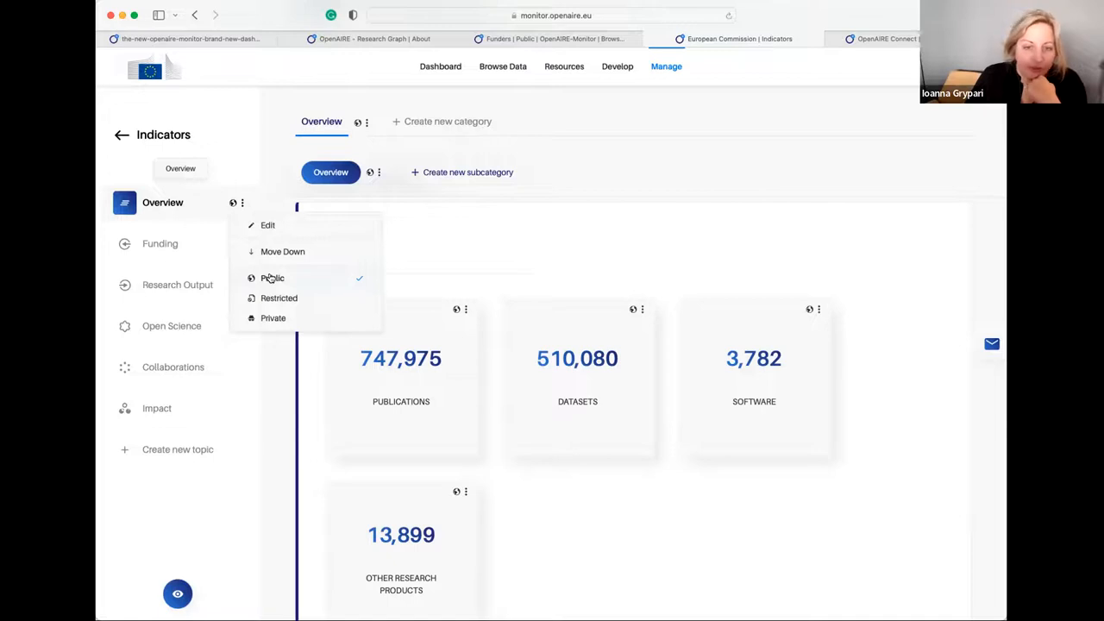
mouse_move(645, 431)
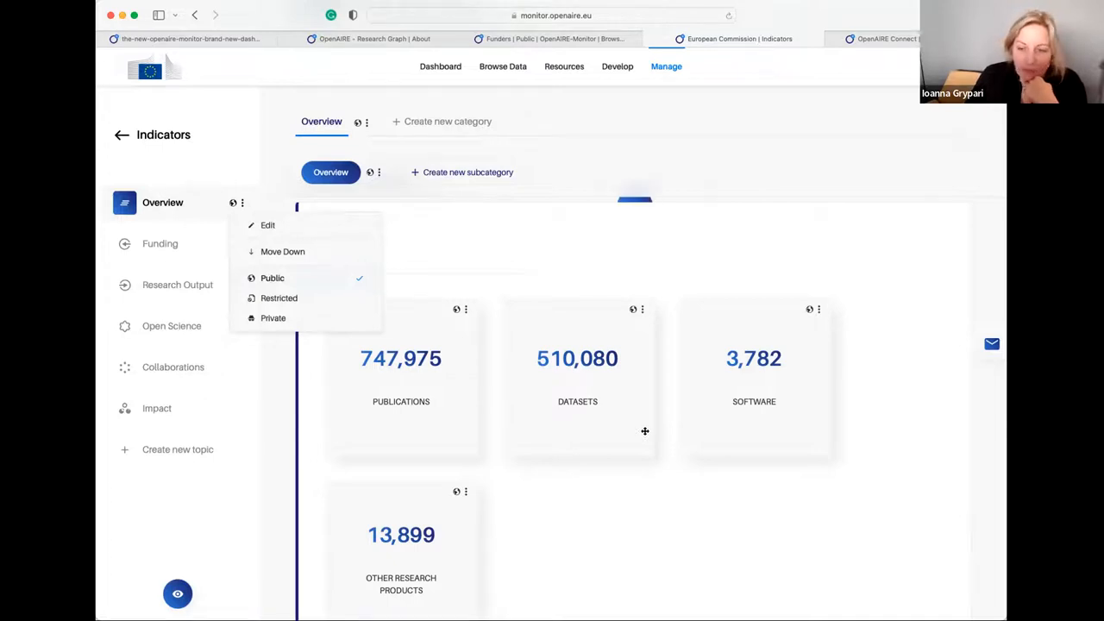
mouse_move(582, 500)
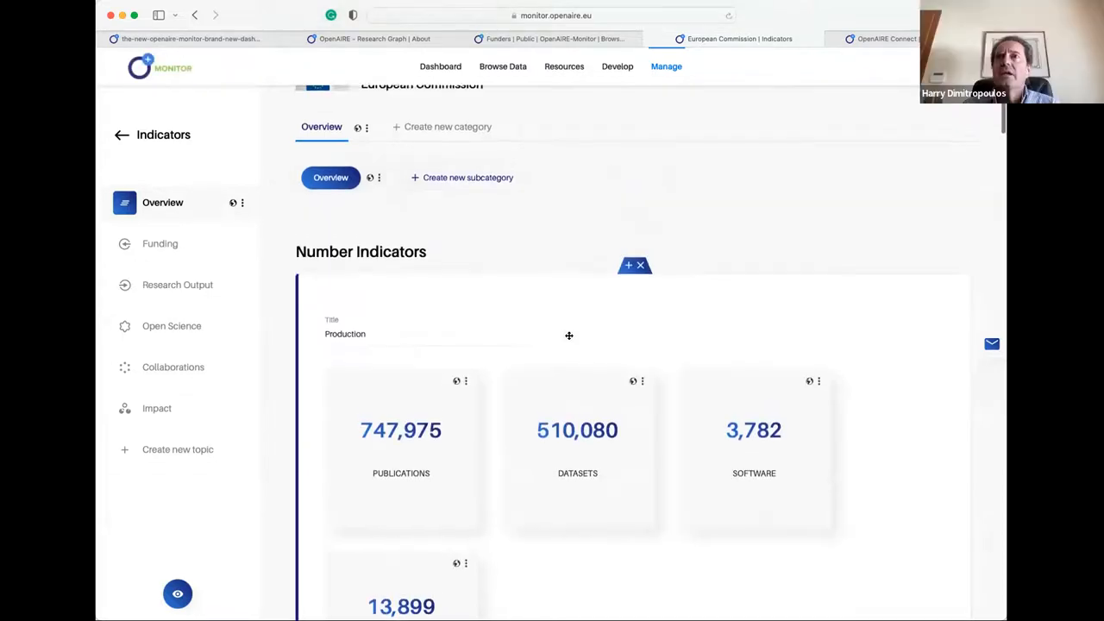
scroll(down, 3)
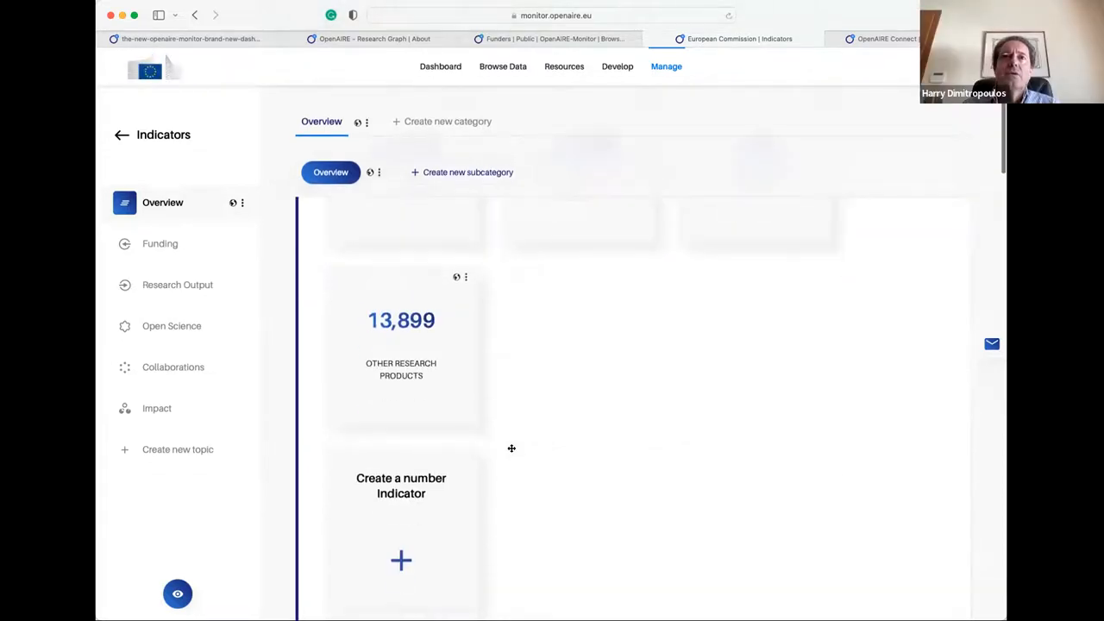
scroll(up, 3)
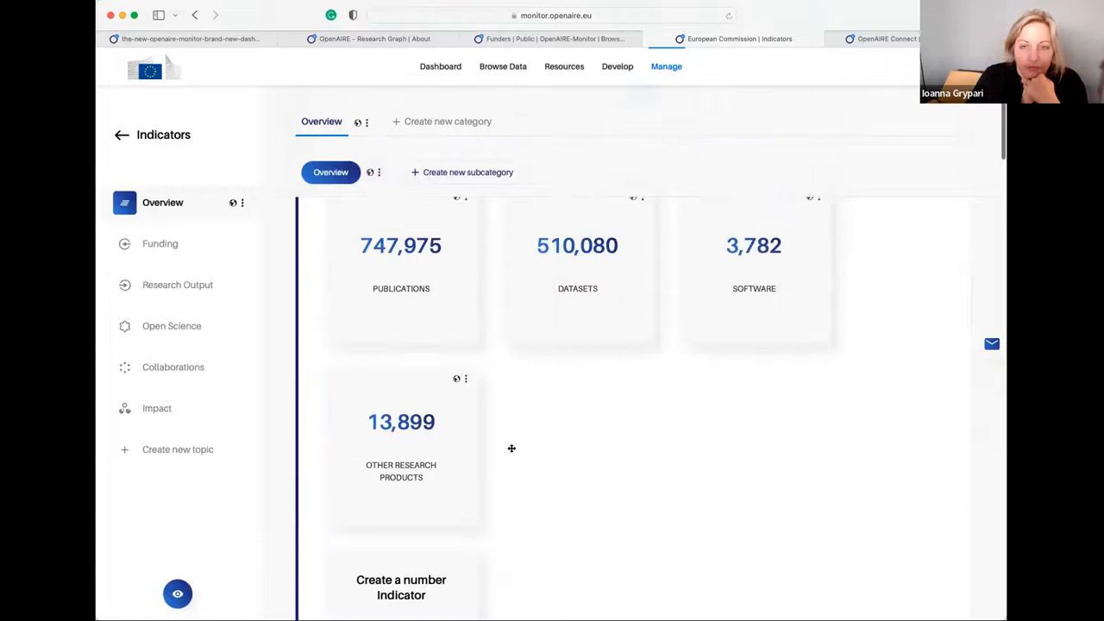
scroll(down, 3)
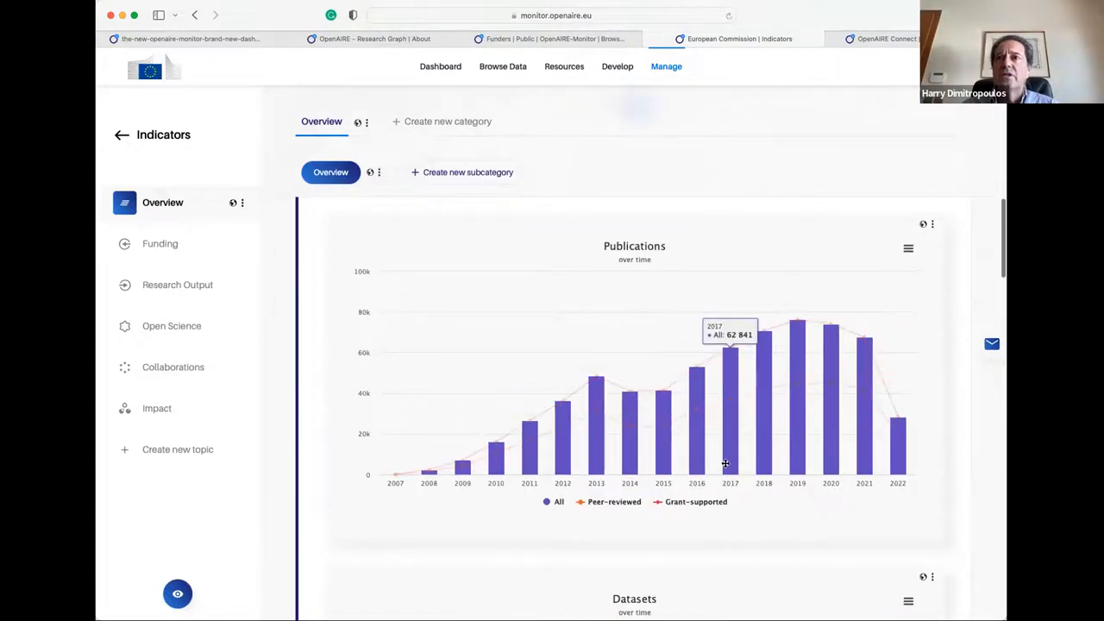
scroll(down, 3)
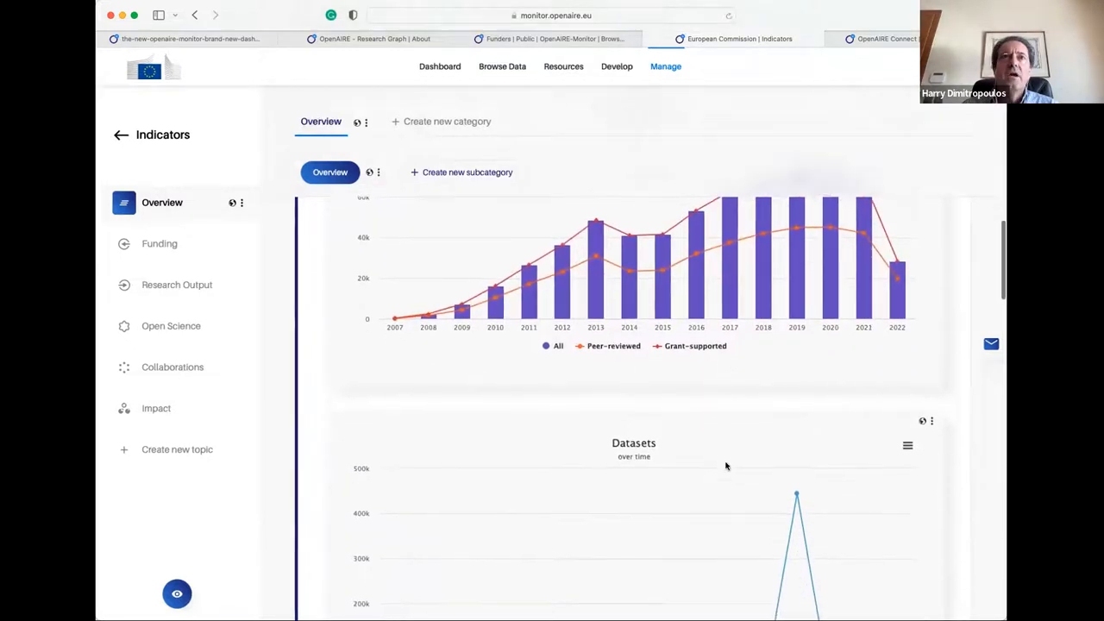
scroll(down, 3)
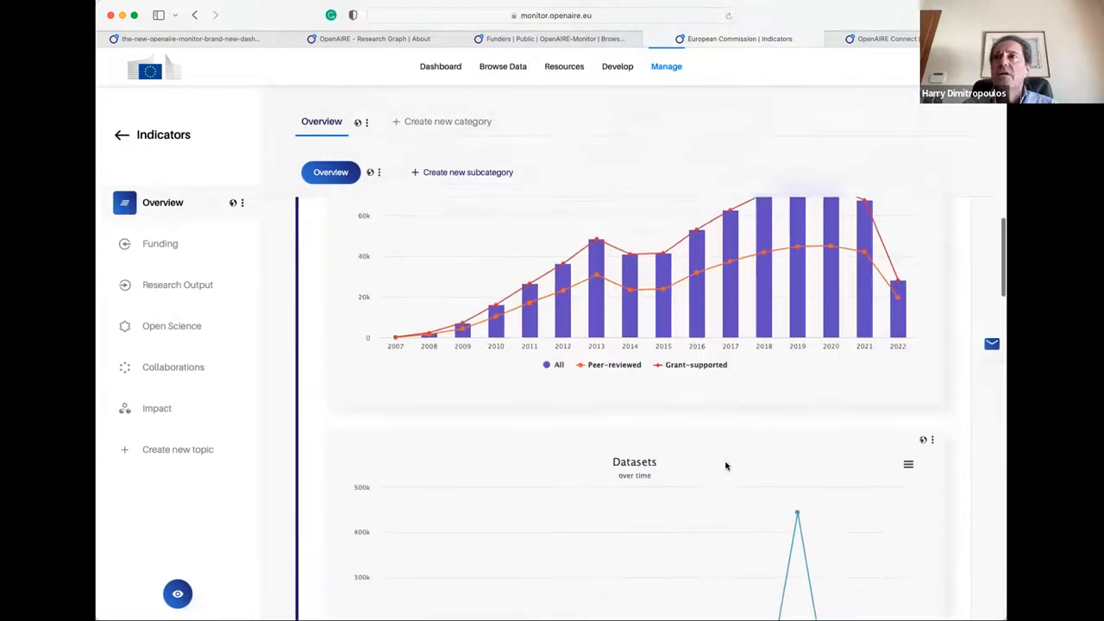
scroll(up, 3)
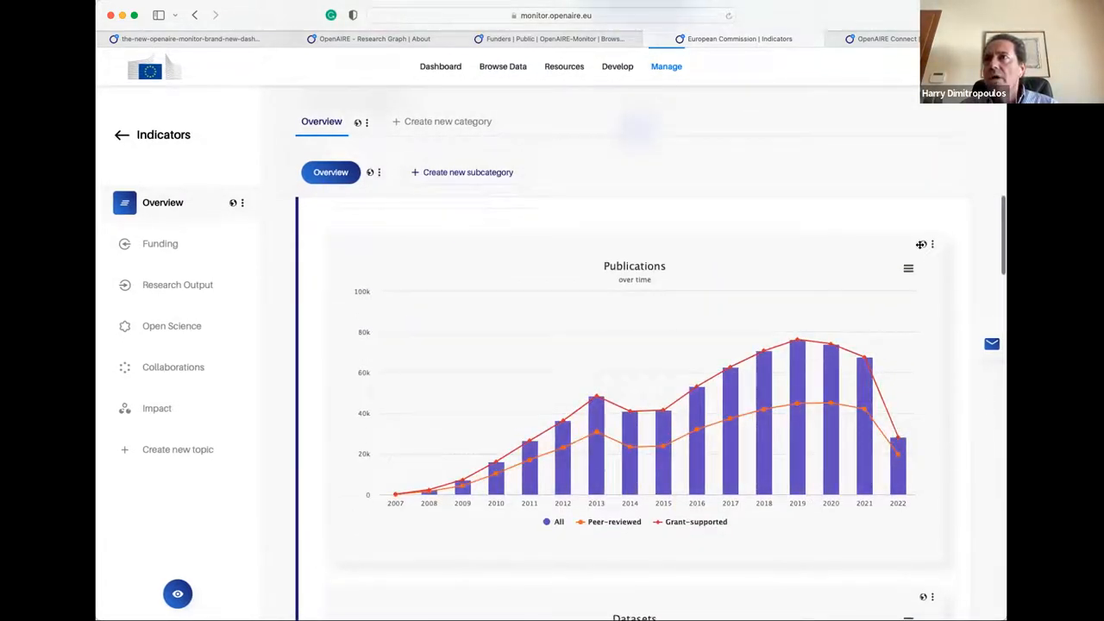
click(932, 244)
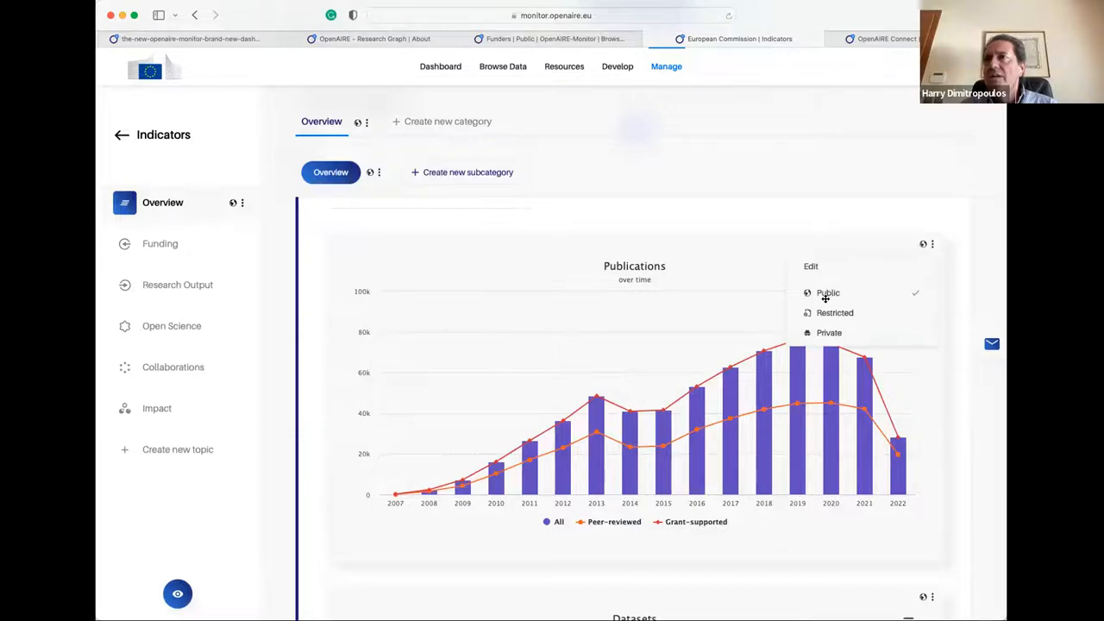
mouse_move(747, 282)
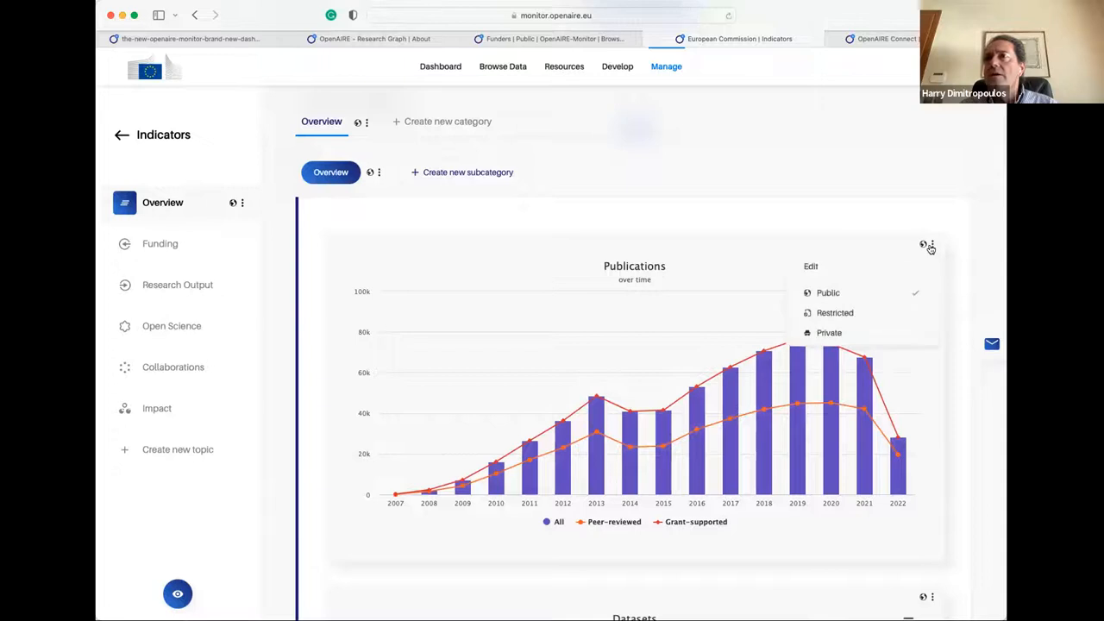
click(811, 266)
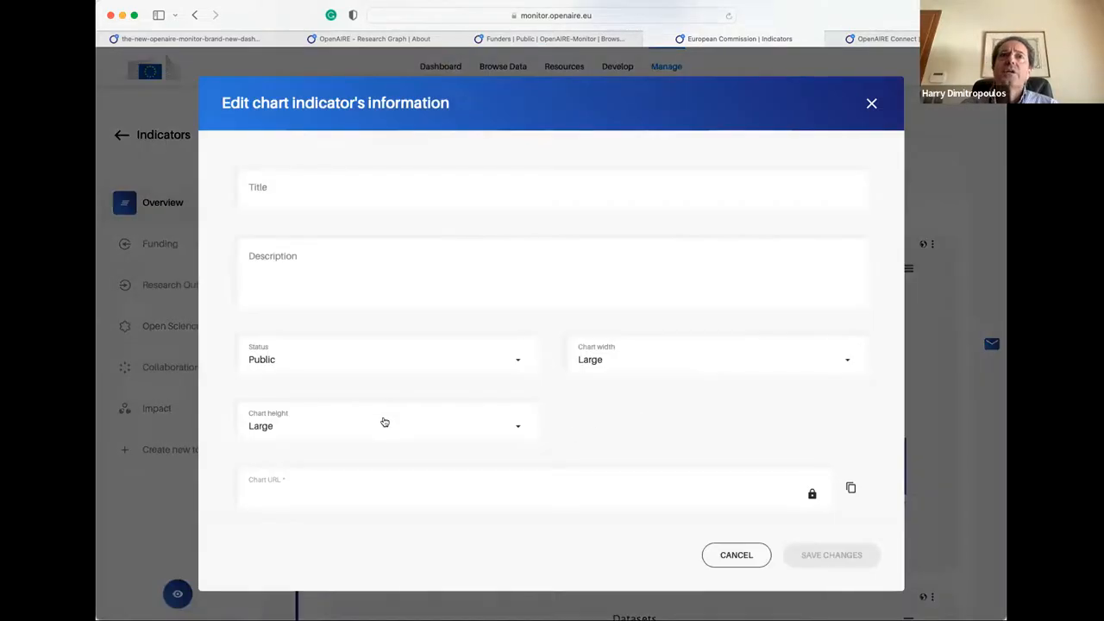
Step: Preview the Publications chart as a Line chart, then cancel without saving
scroll(down, 3)
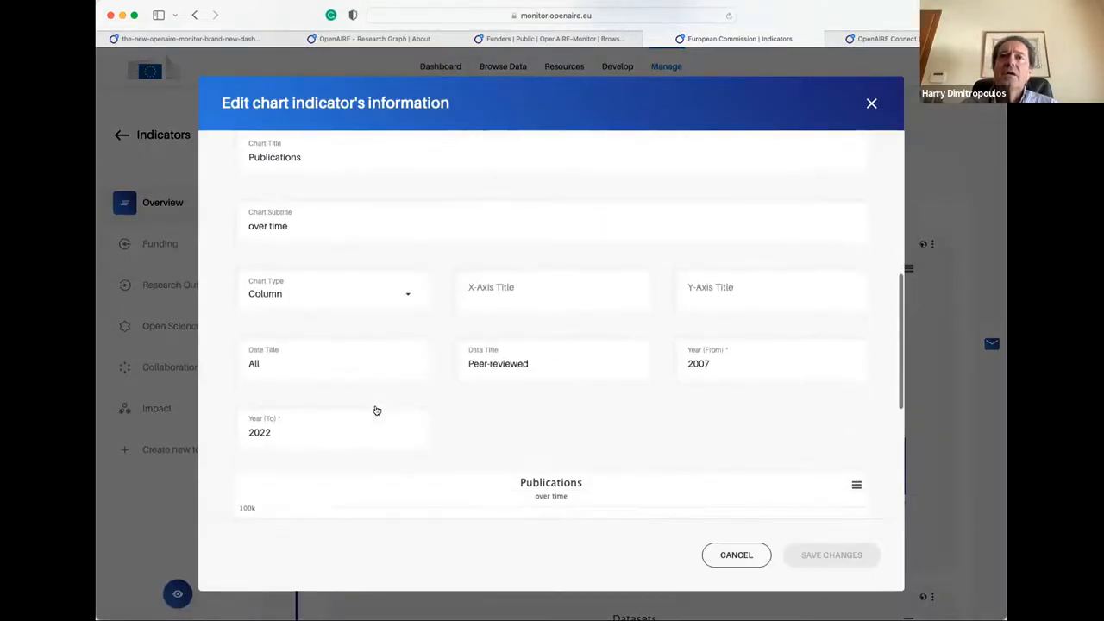
scroll(down, 3)
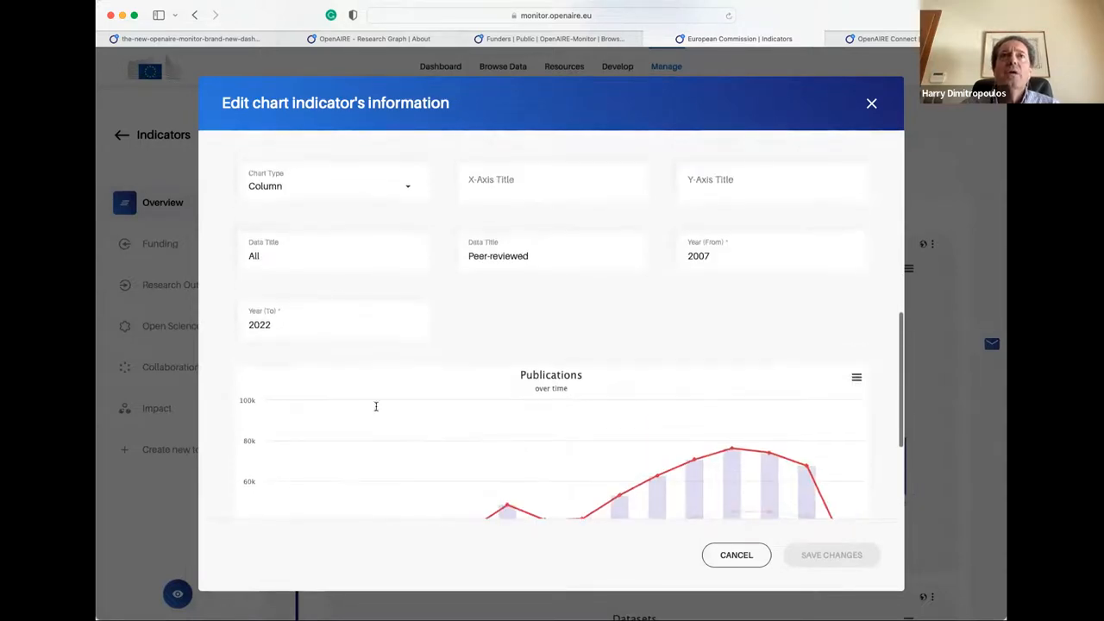
click(332, 185)
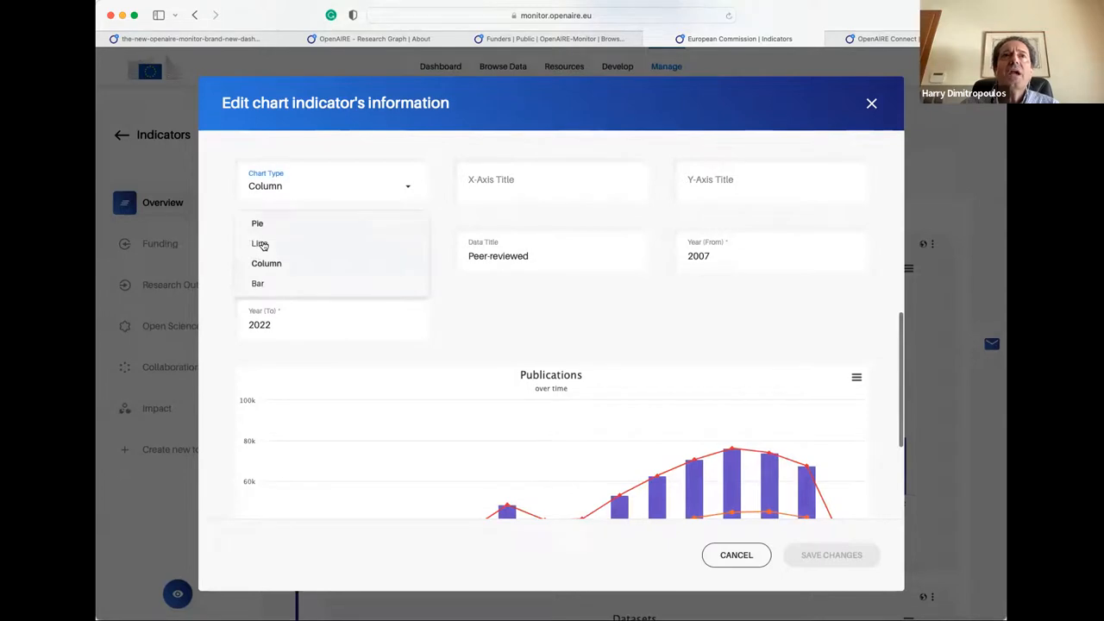
click(260, 243)
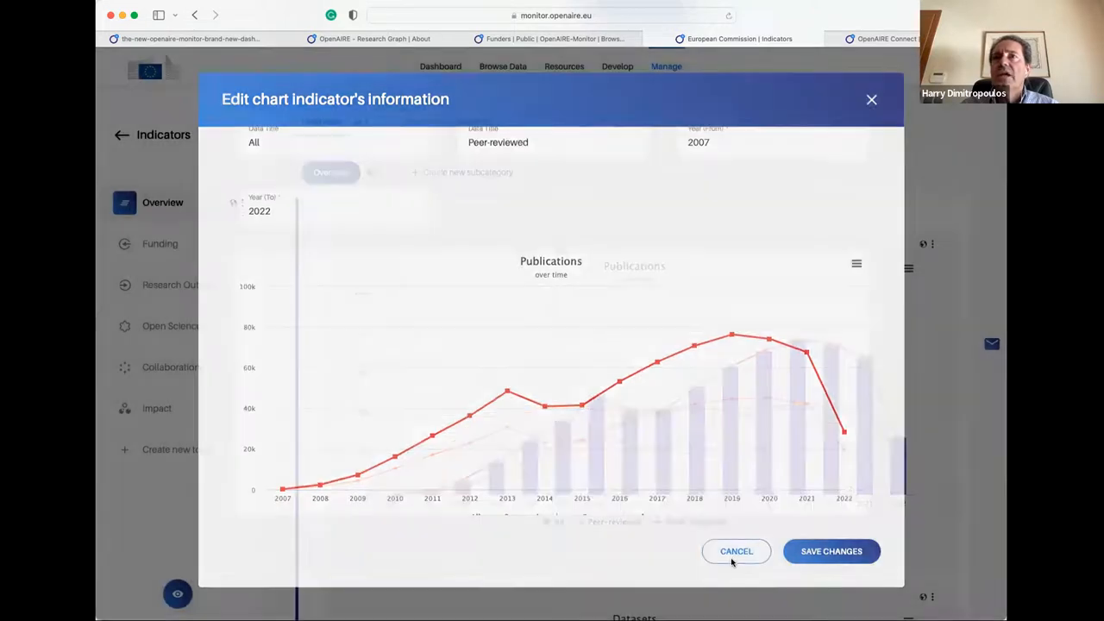
click(736, 551)
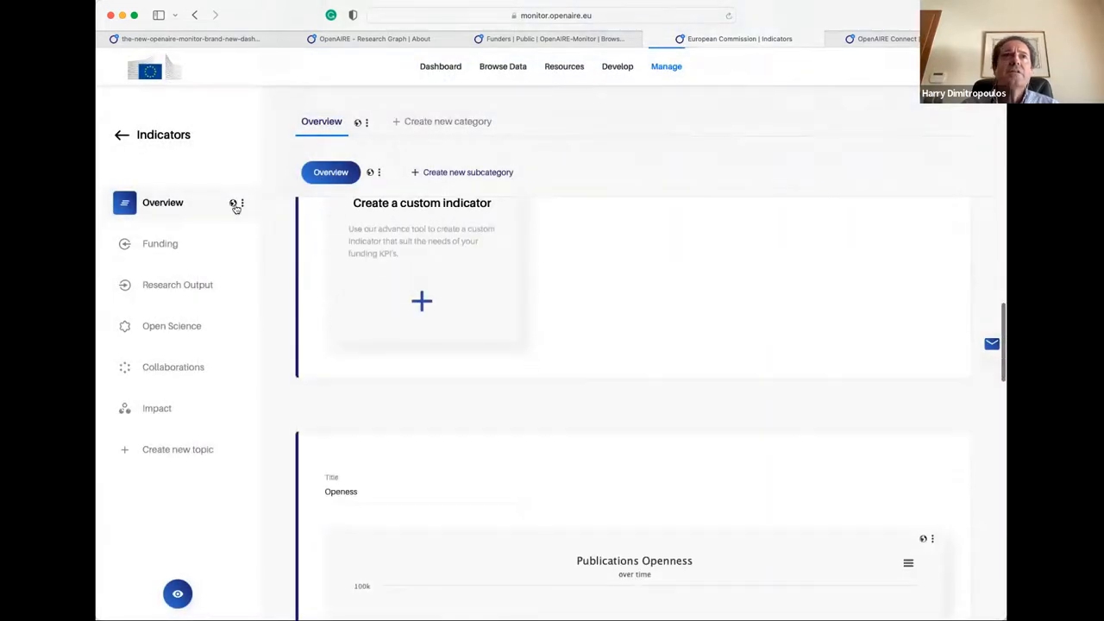
Step: Scroll the Research Output charts, then view the public European Commission dashboard preview
click(177, 284)
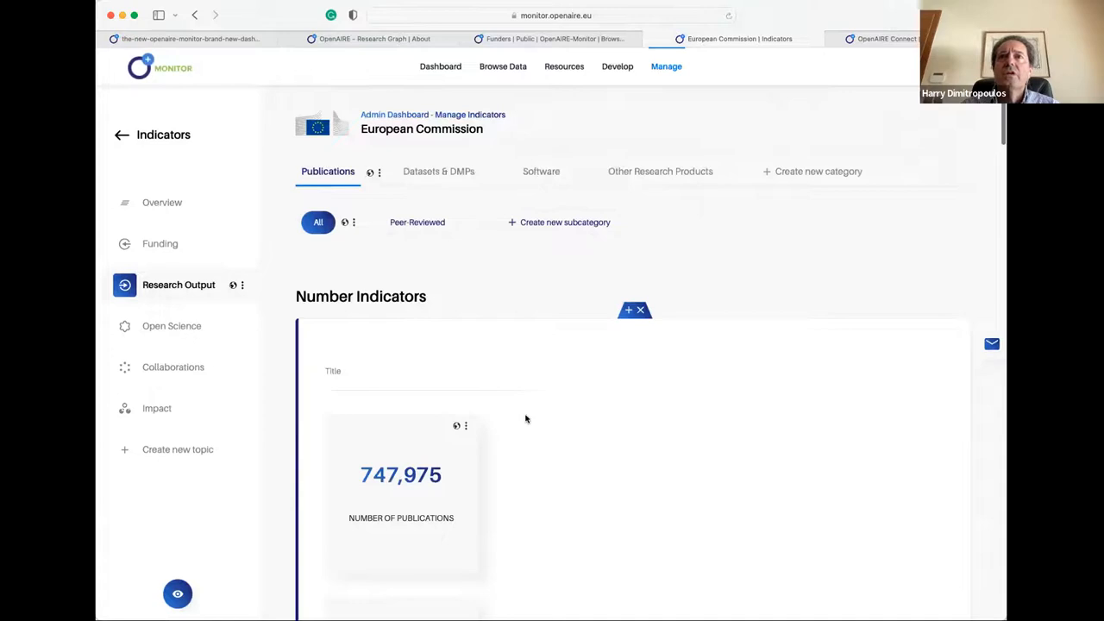
scroll(down, 3)
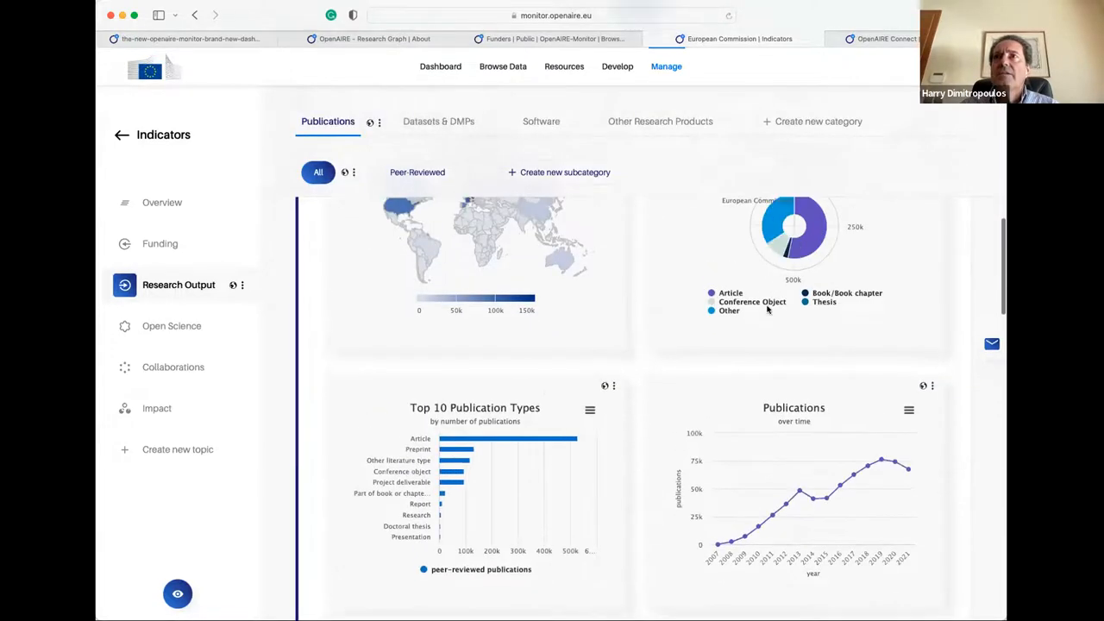
scroll(down, 3)
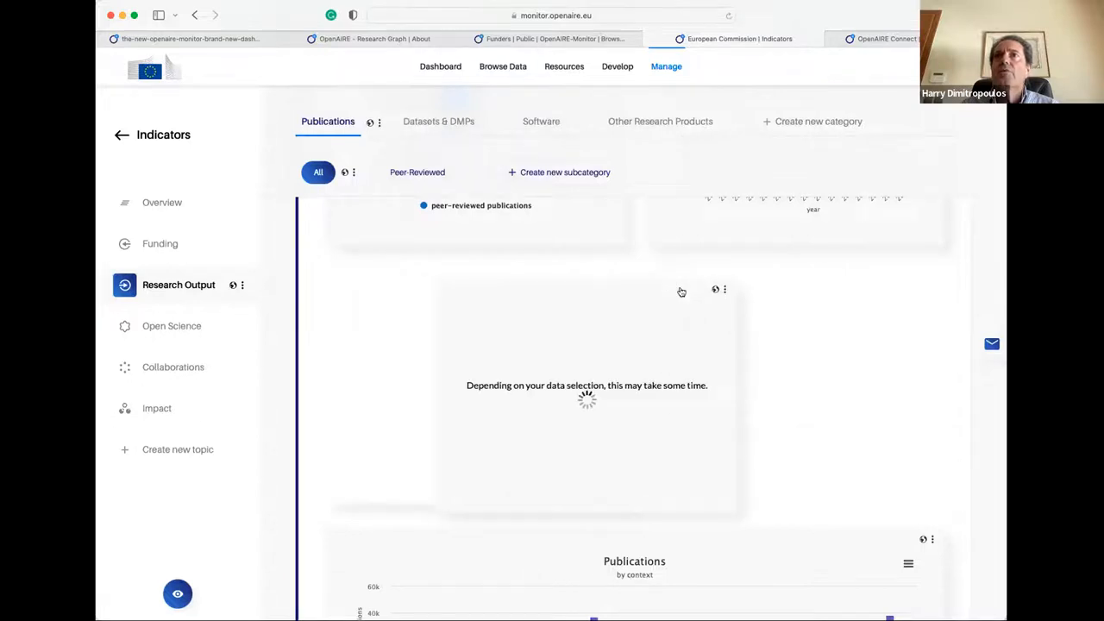
scroll(down, 3)
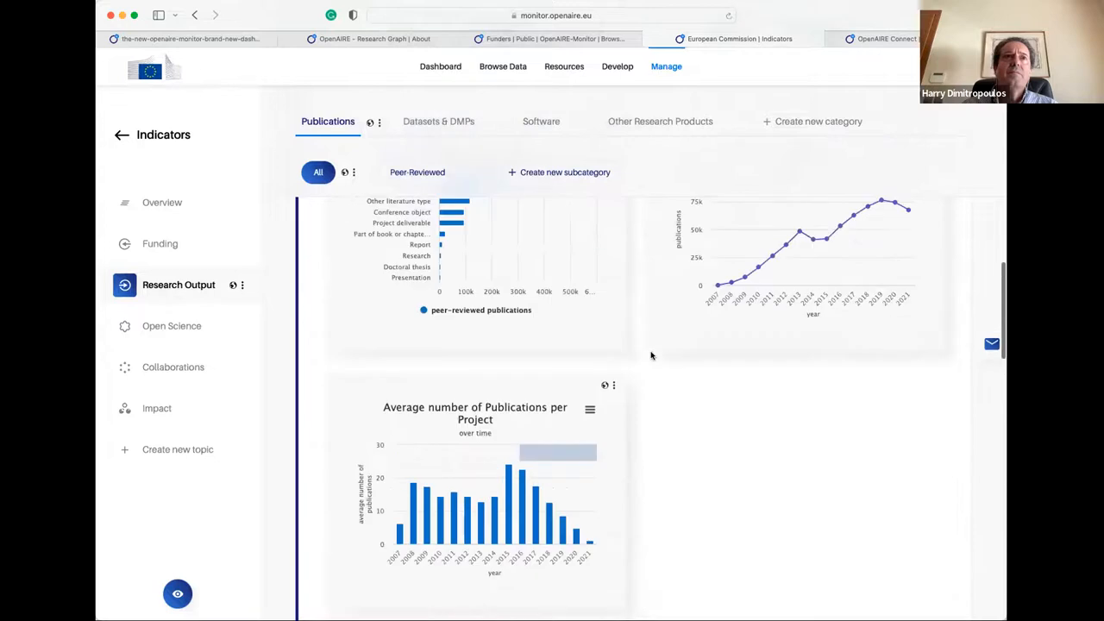
scroll(up, 3)
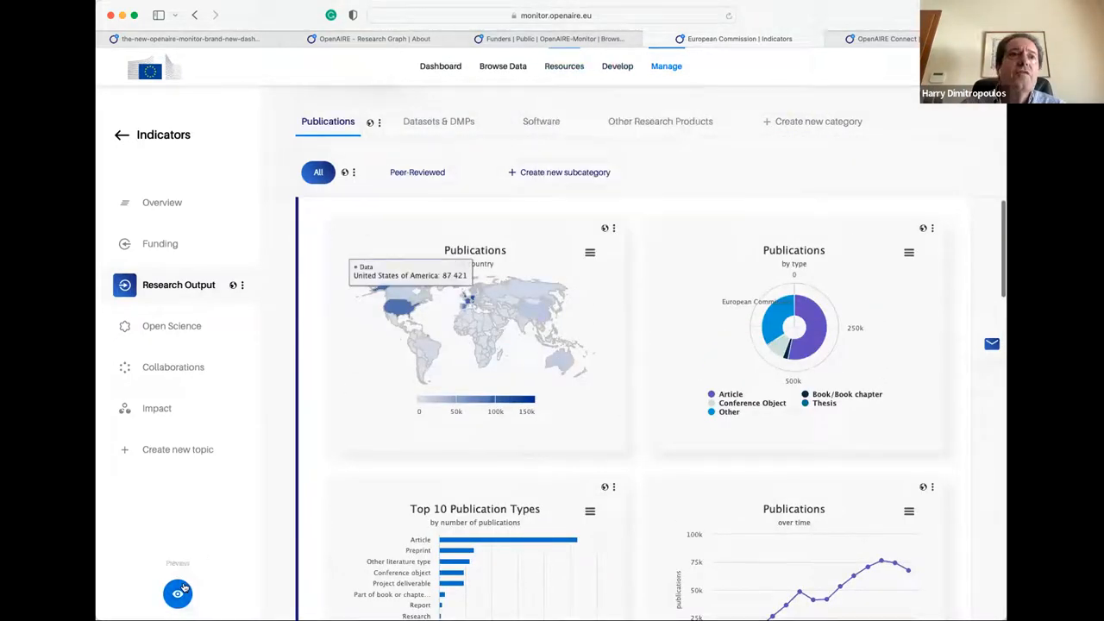
click(178, 594)
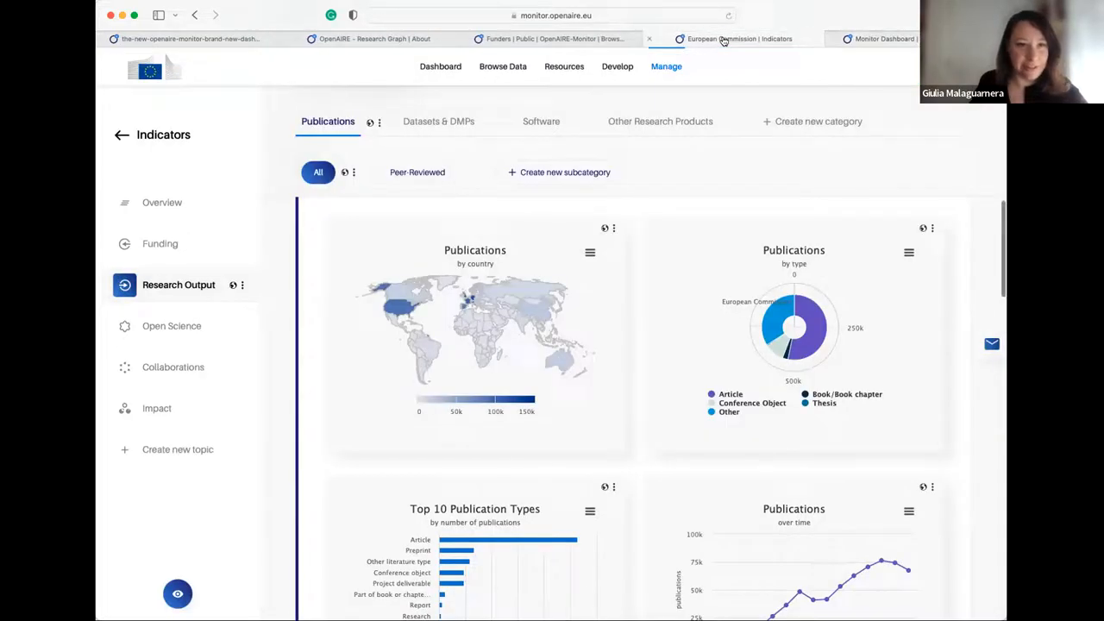
click(738, 38)
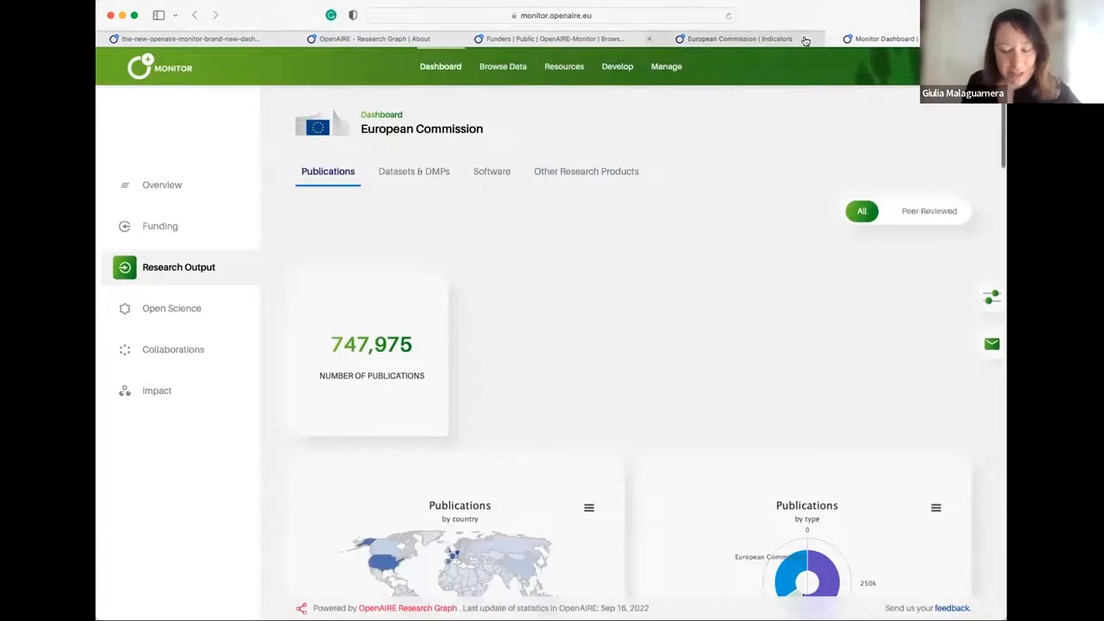
Step: Close the preview and clear the Funders and remaining filters to list 33 dashboards
click(664, 38)
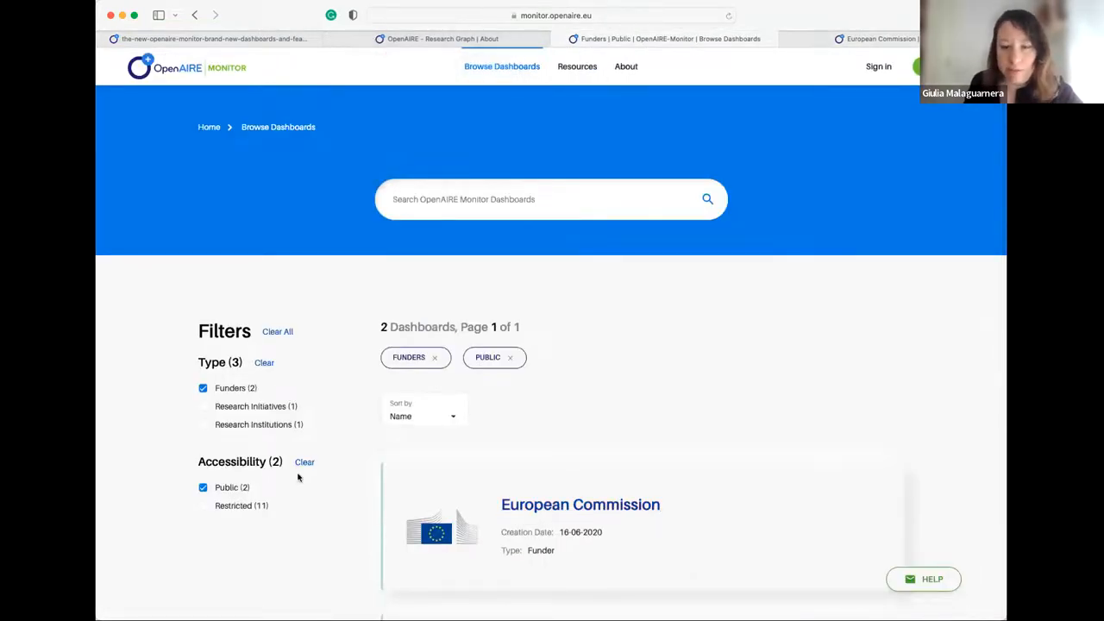
click(434, 357)
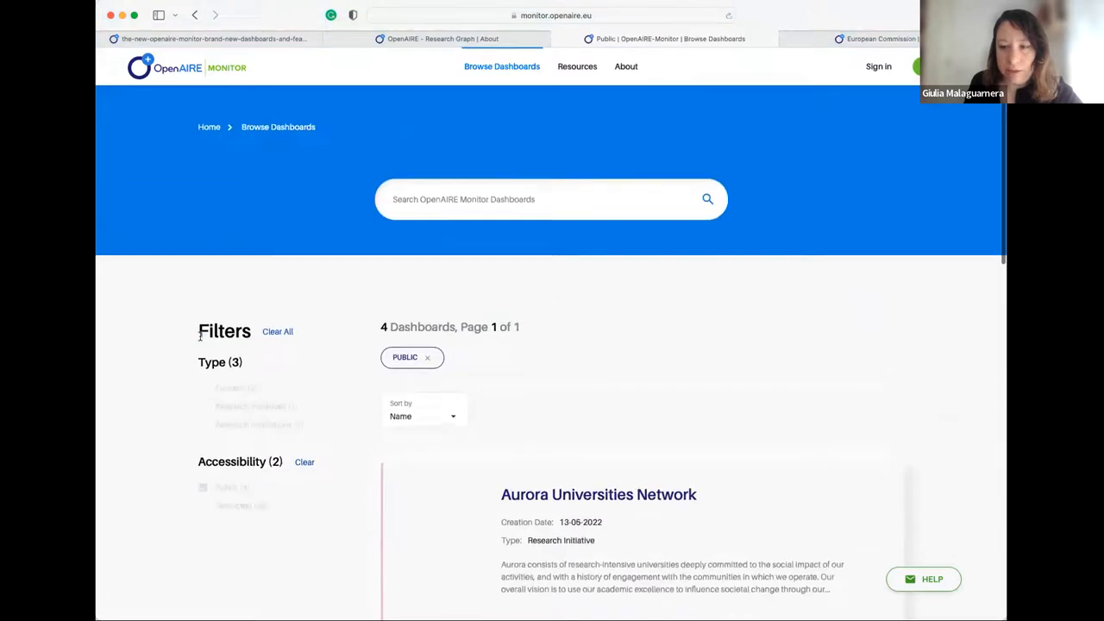
click(427, 357)
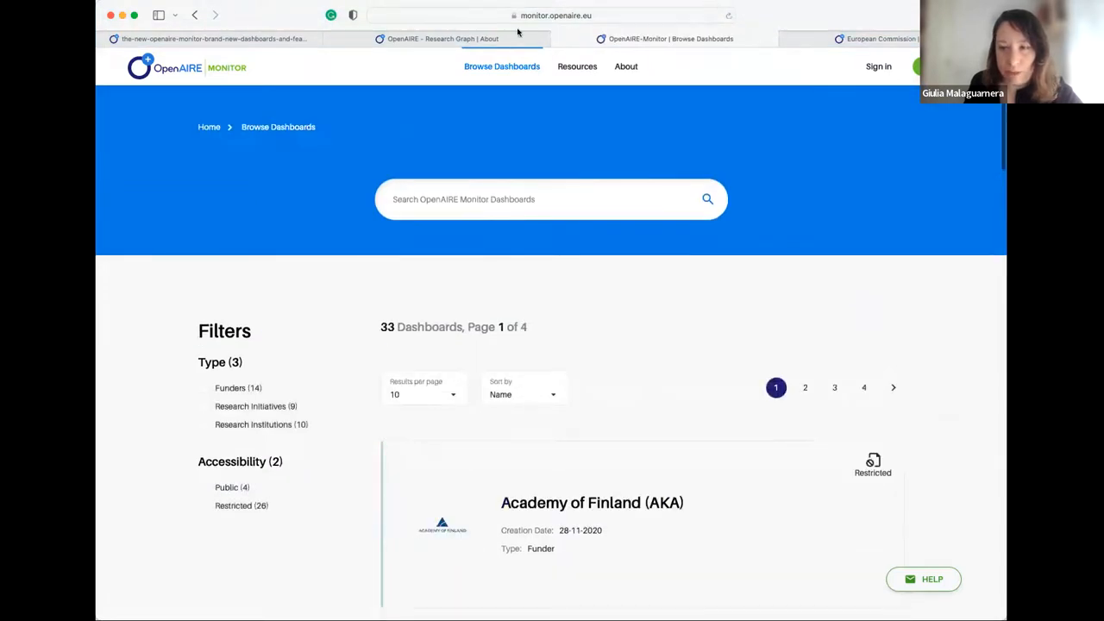
click(442, 38)
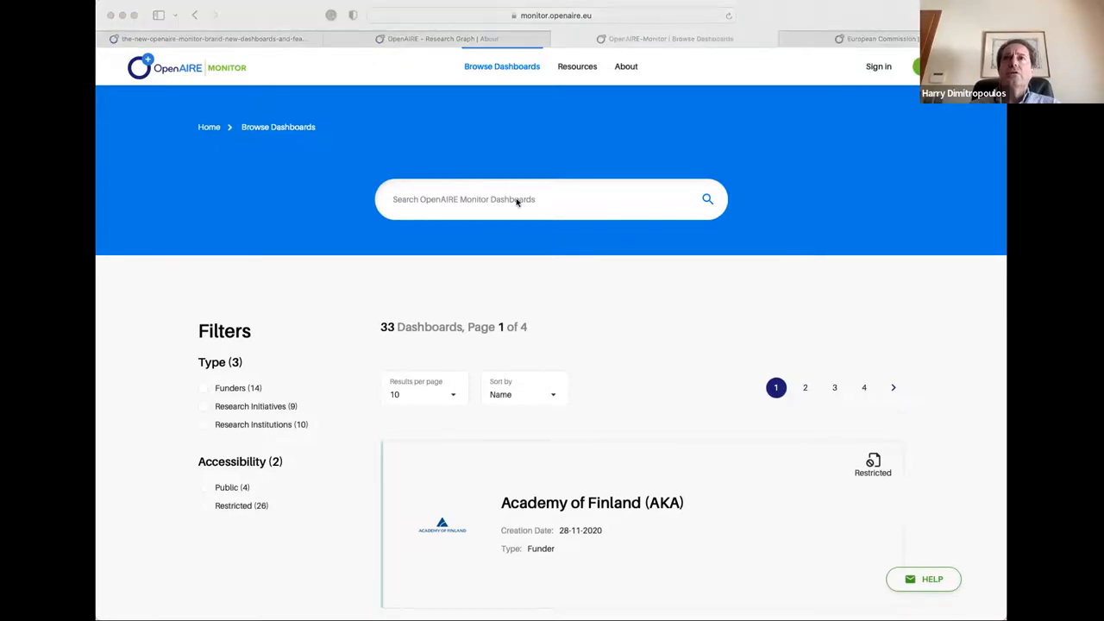
mouse_move(612, 552)
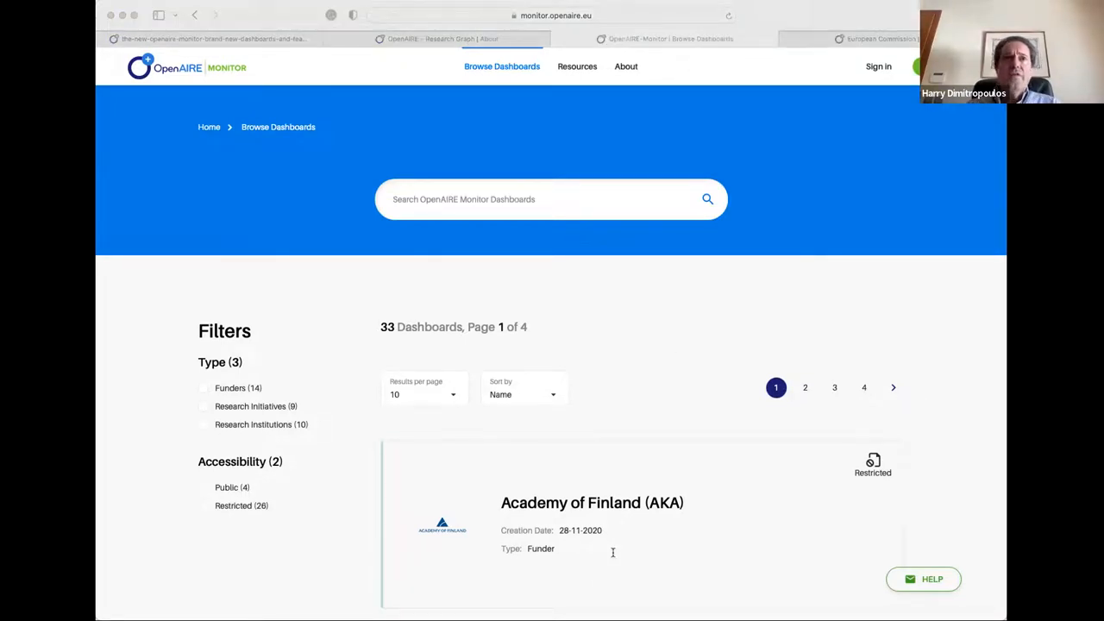
mouse_move(462, 343)
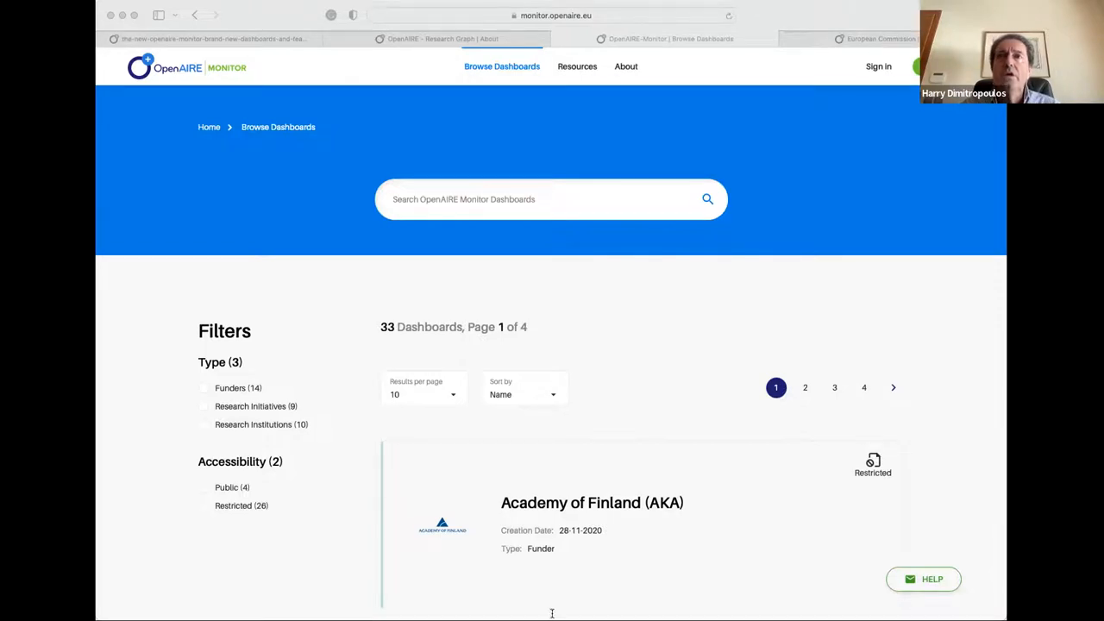
mouse_move(703, 436)
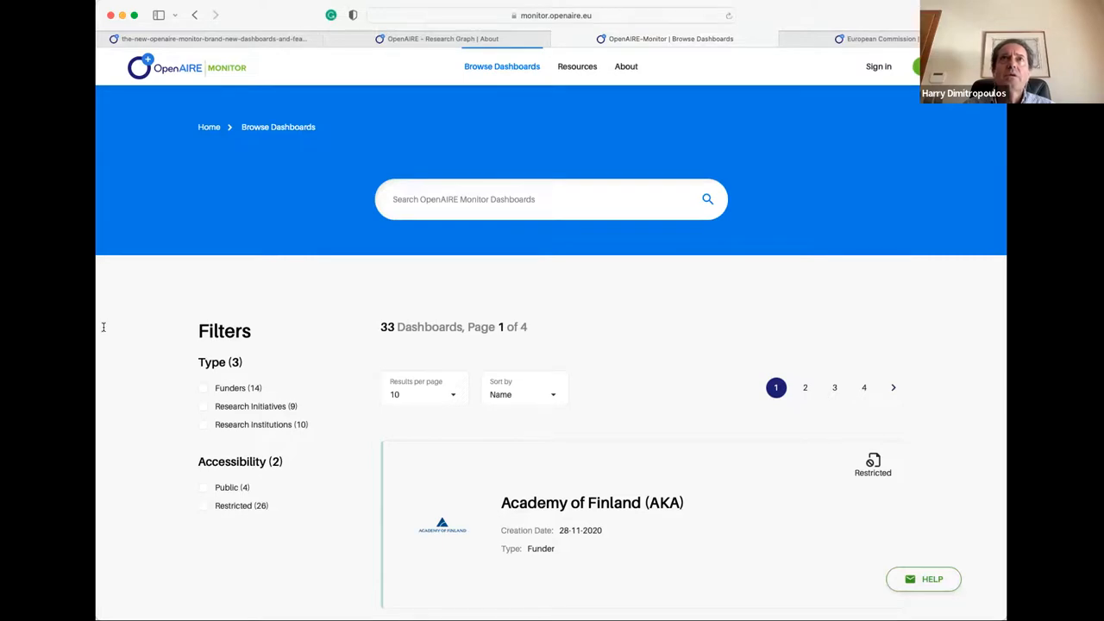
click(552, 15)
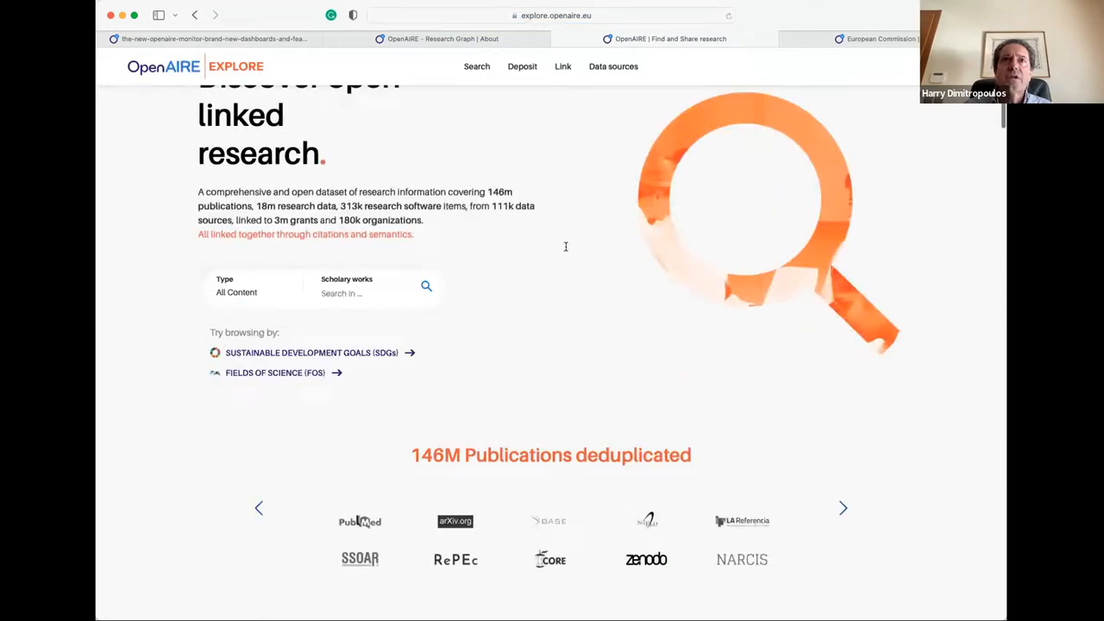
Step: Scroll down the OpenAIRE Explore home page
scroll(down, 3)
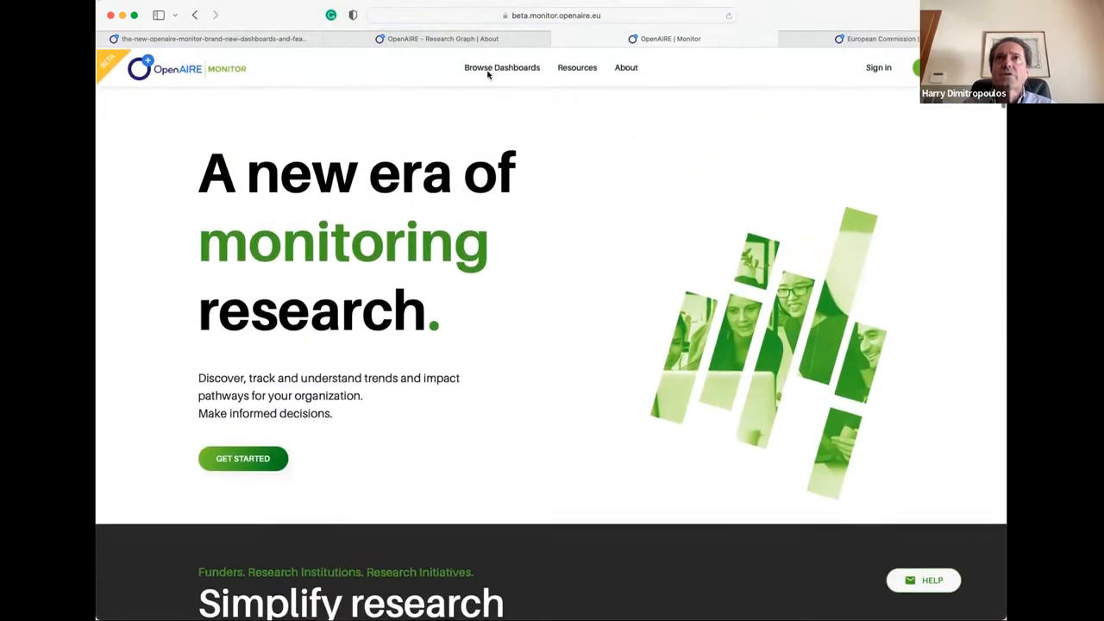
Step: Browse the 43 beta dashboards, read the FAQs, then view How it works for funders
click(502, 67)
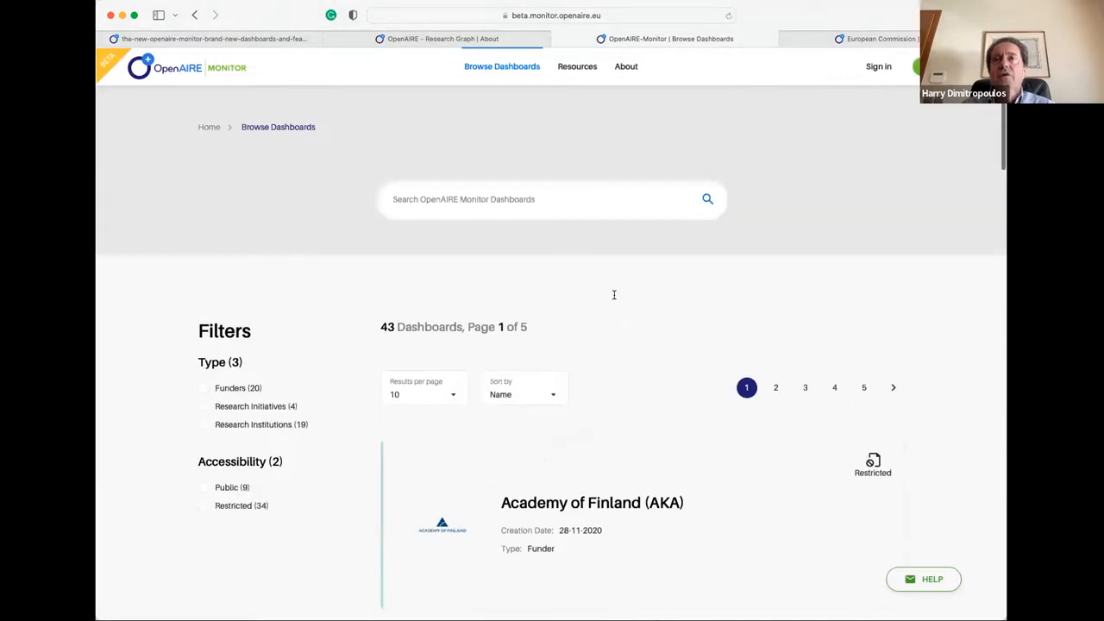
mouse_move(573, 78)
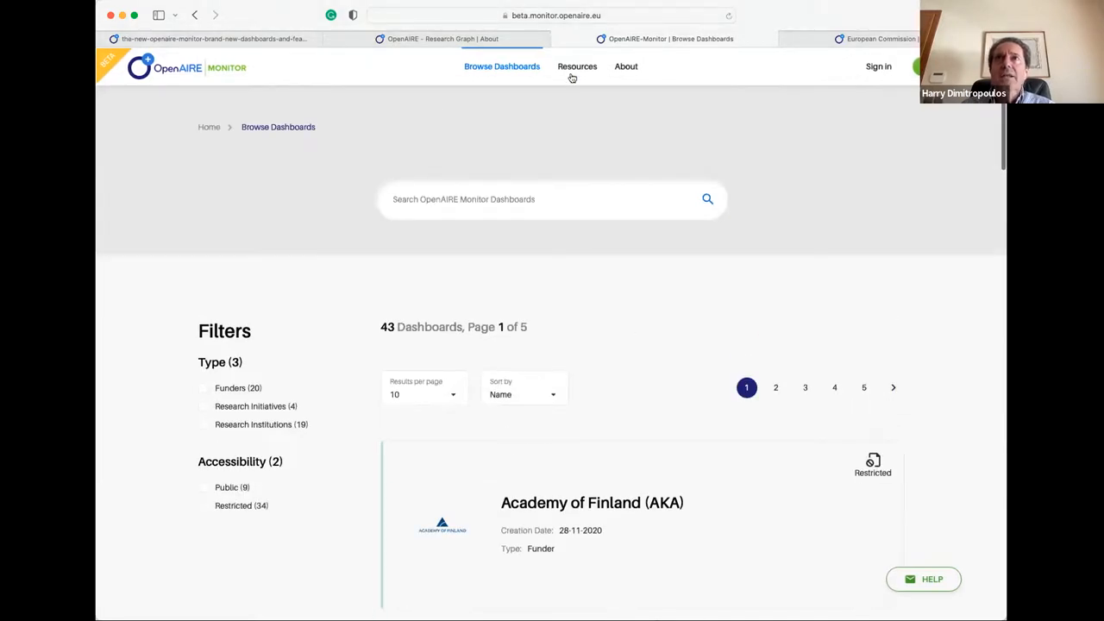
click(626, 67)
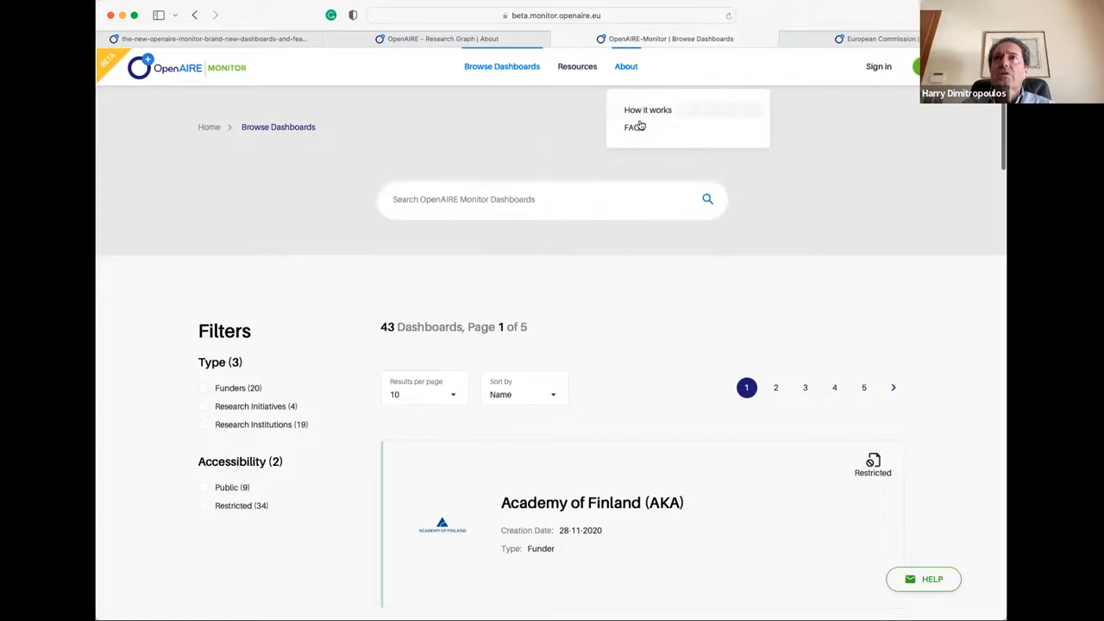
mouse_move(642, 125)
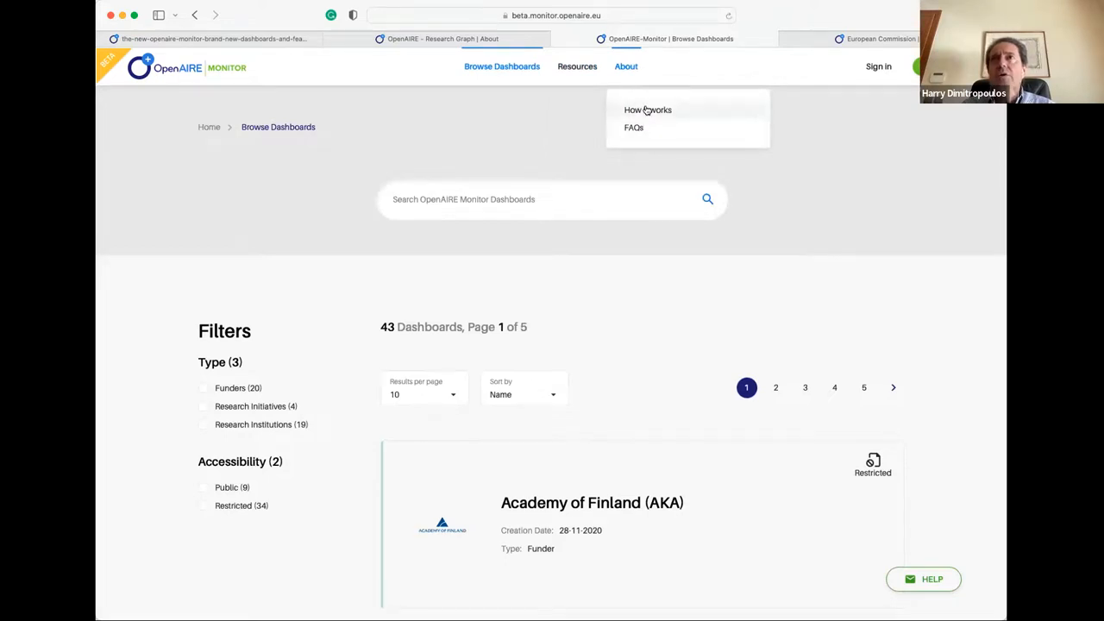
click(648, 109)
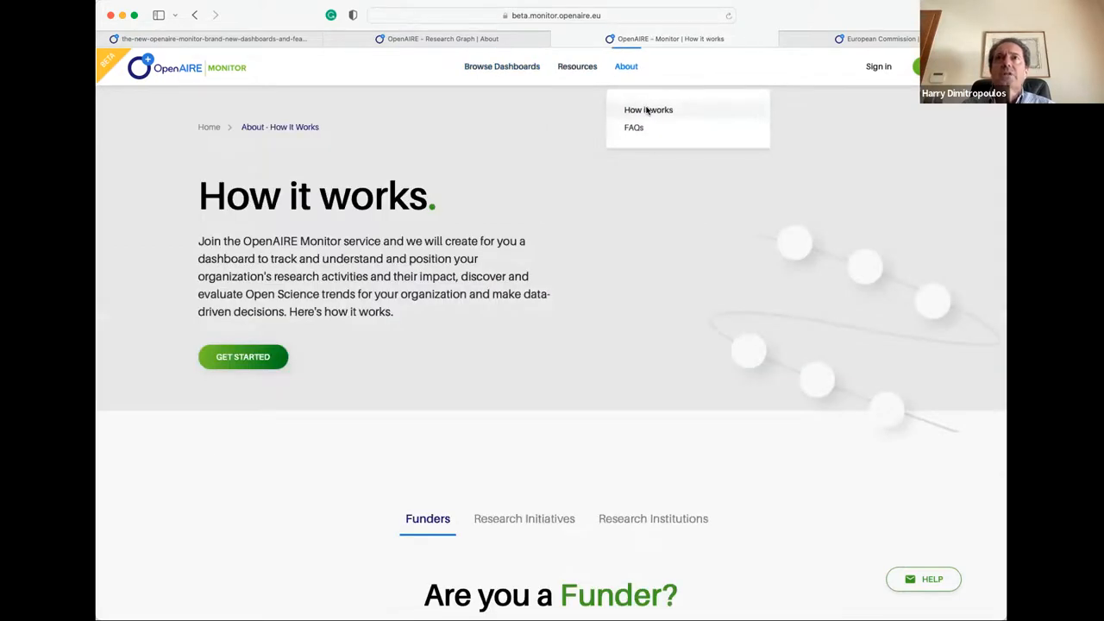
mouse_move(634, 127)
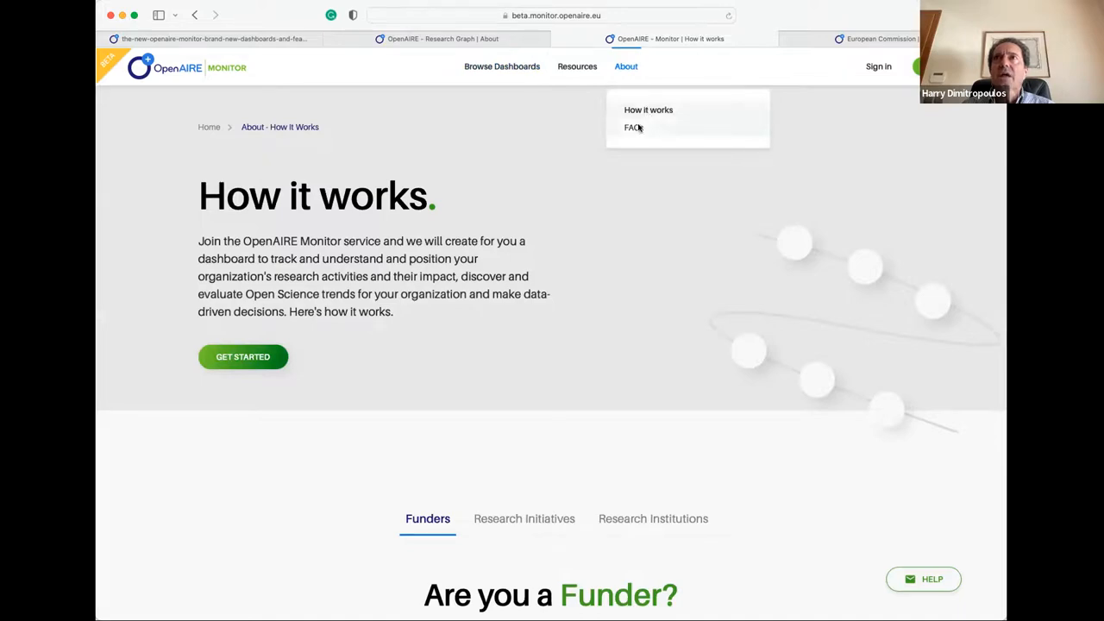
click(632, 128)
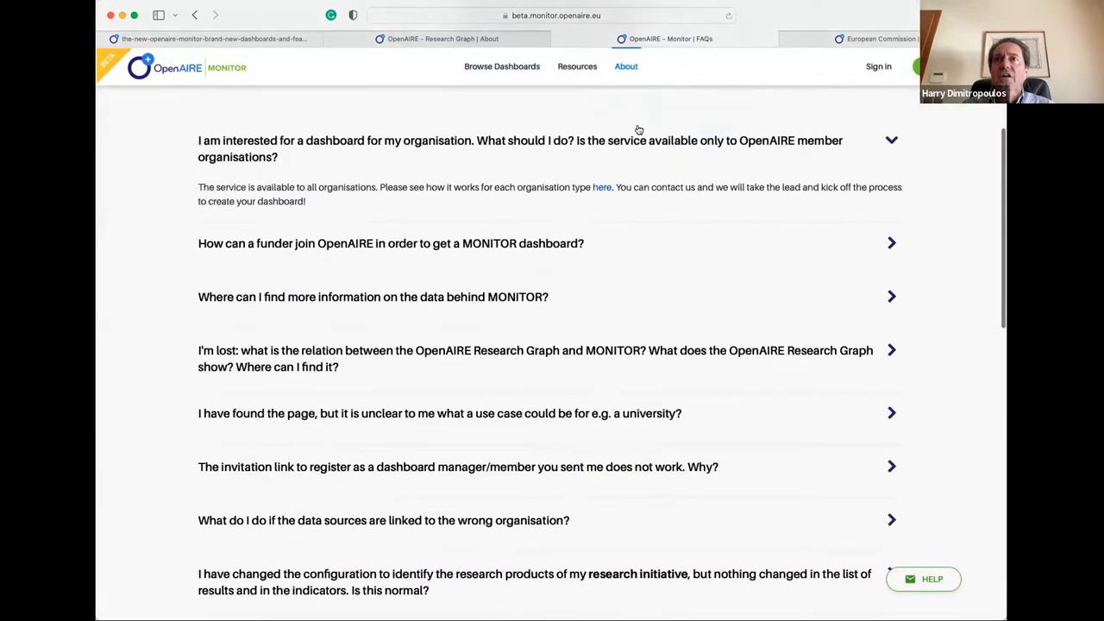
scroll(up, 3)
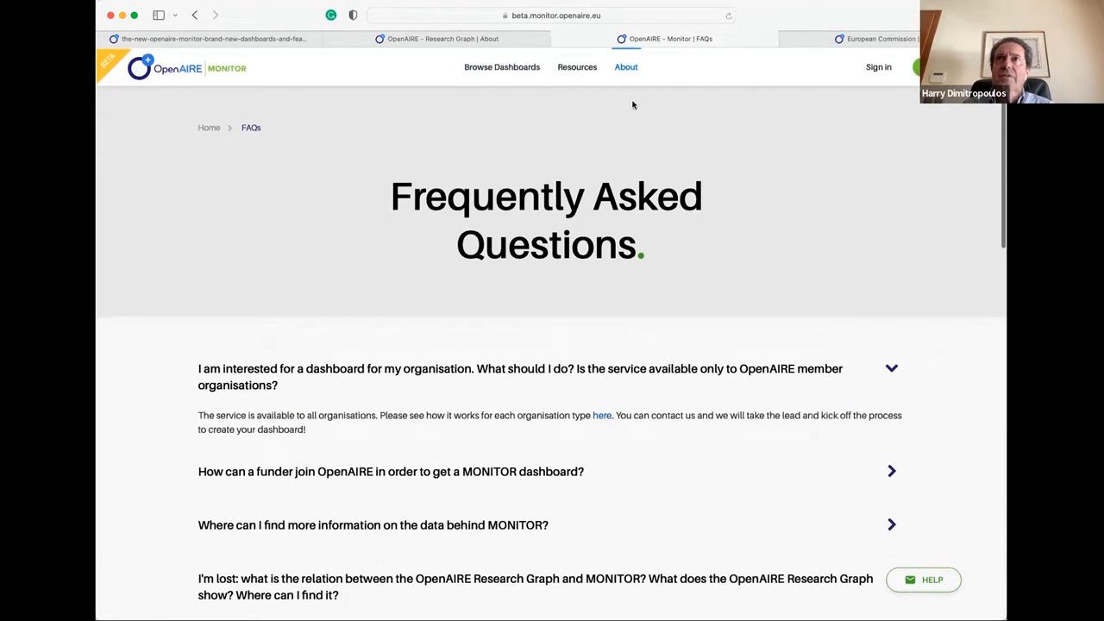
click(648, 110)
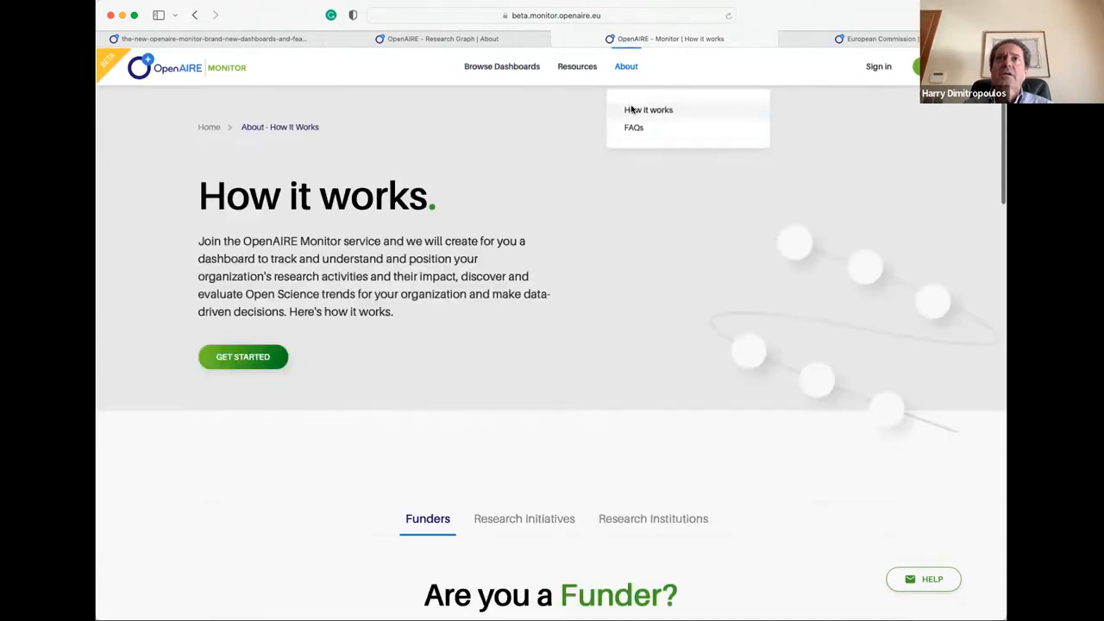
scroll(down, 3)
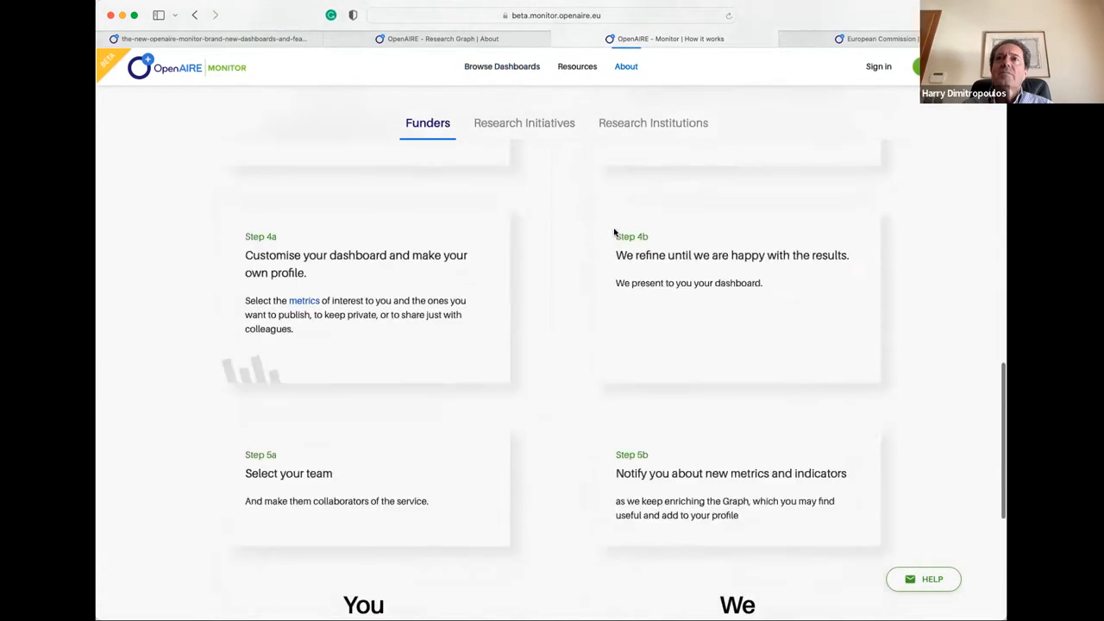
scroll(up, 3)
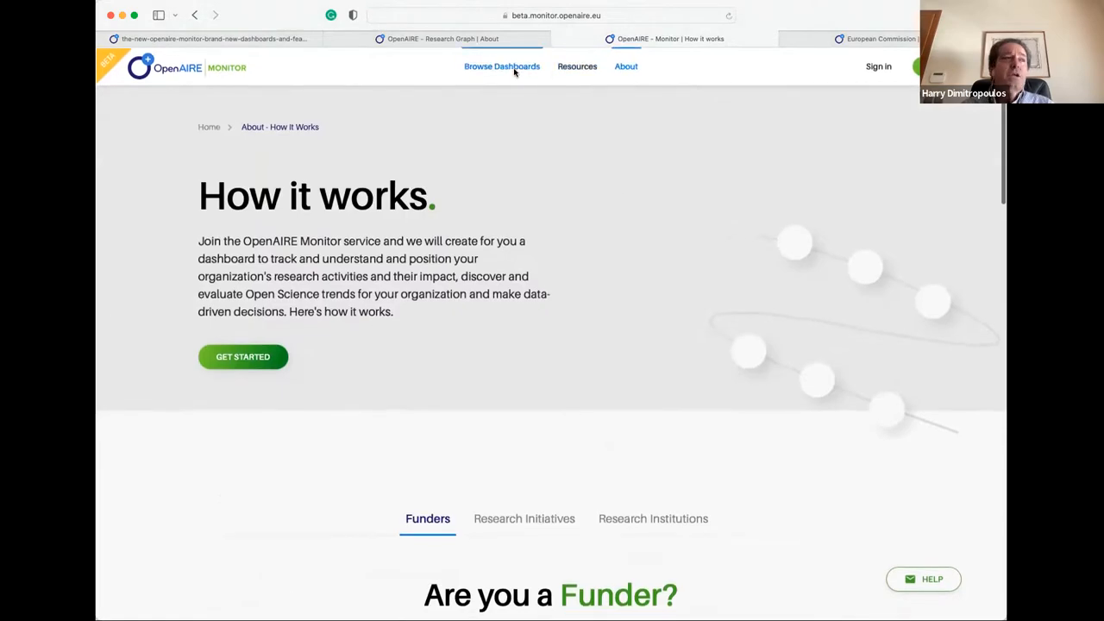
mouse_move(666, 210)
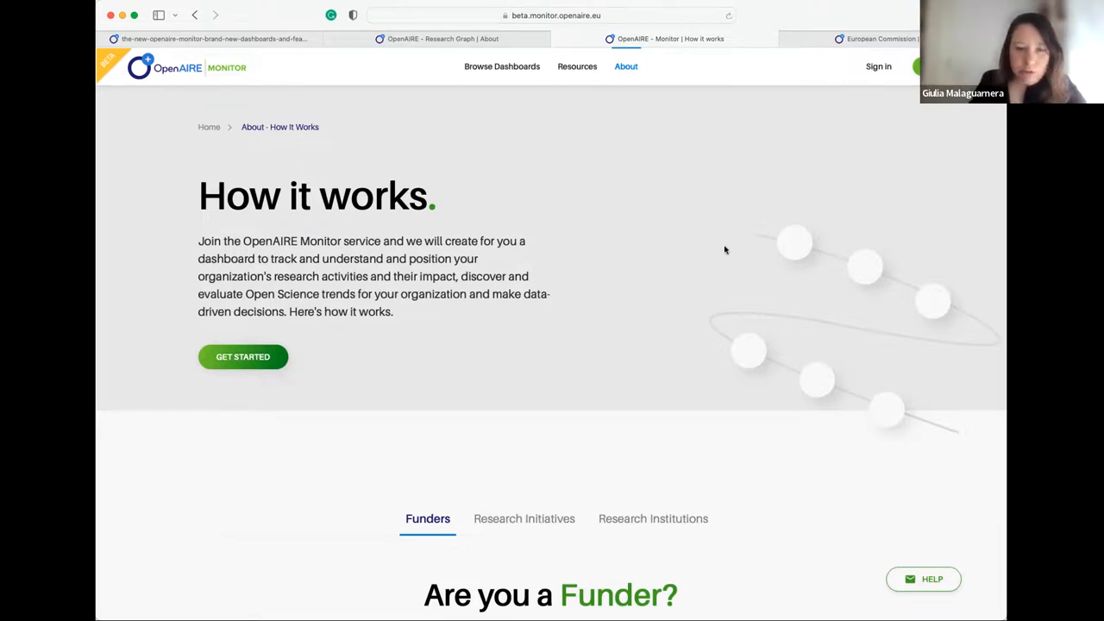
mouse_move(750, 237)
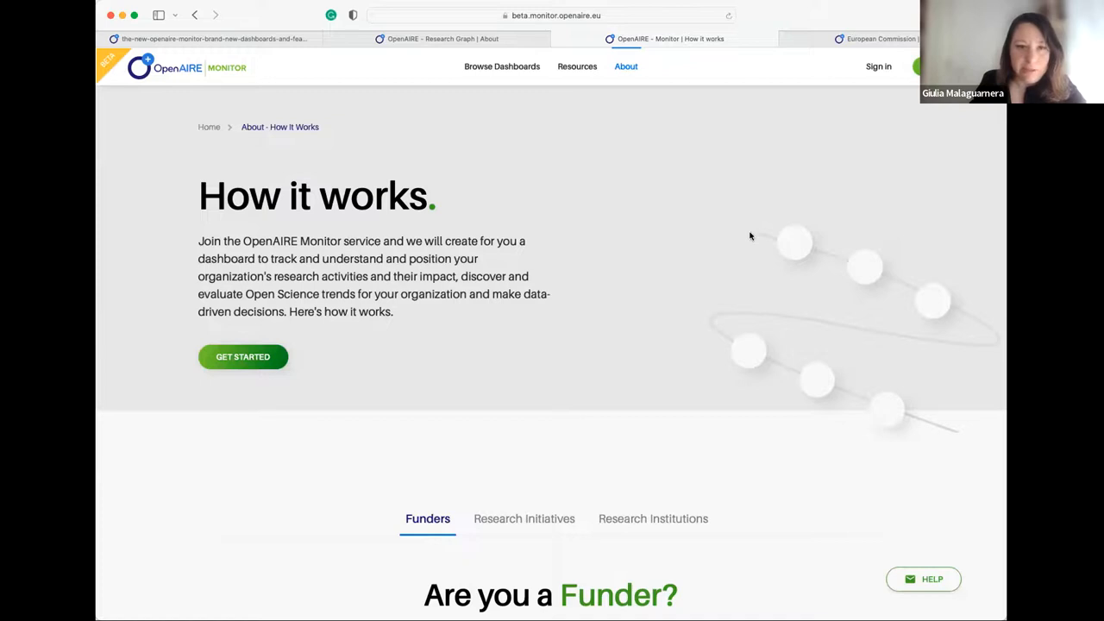
mouse_move(747, 595)
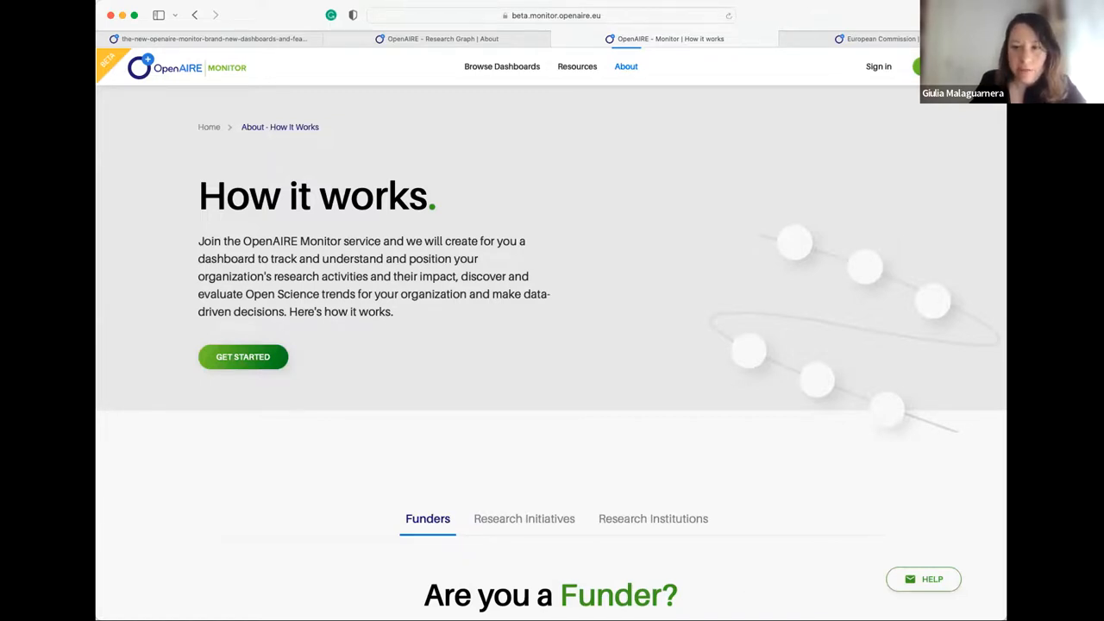
mouse_move(620, 412)
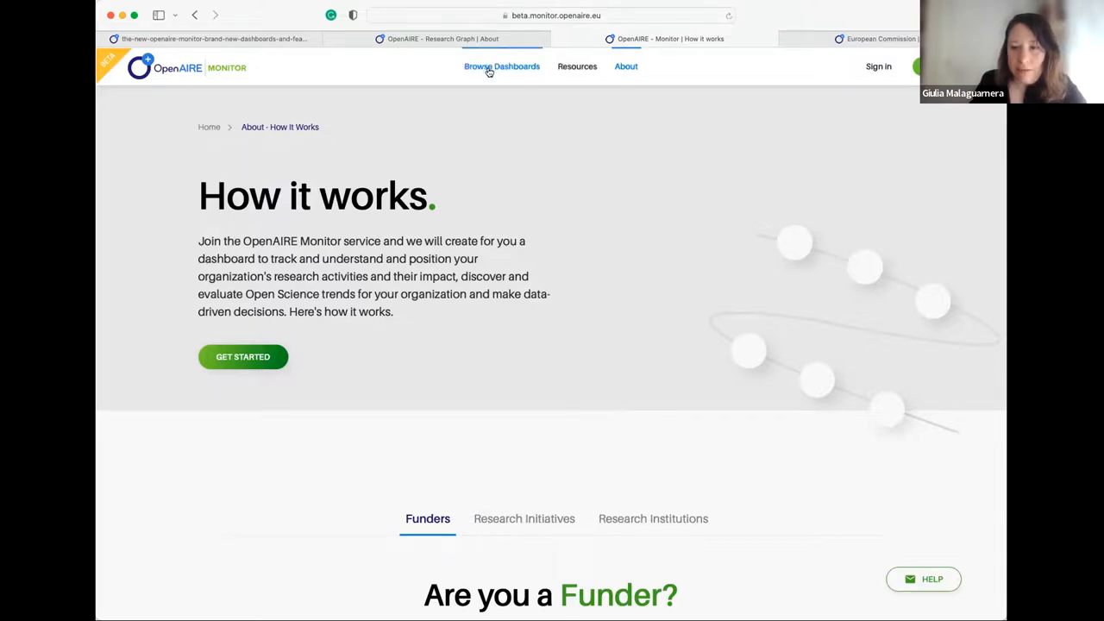
mouse_move(534, 78)
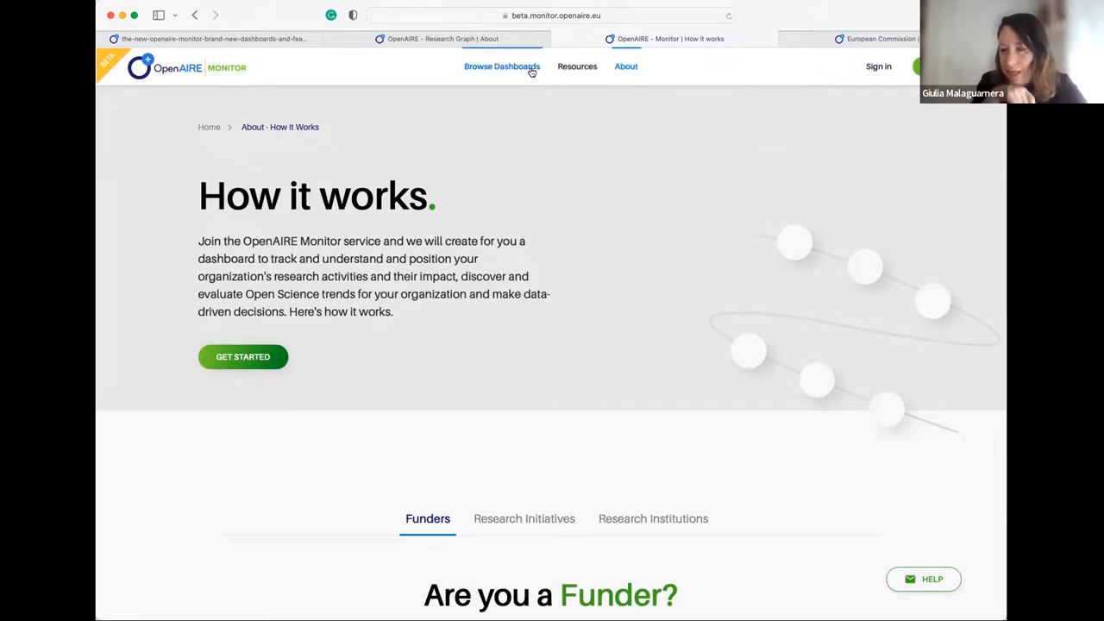
Step: From Browse Dashboards, show the European Commission's Open Science publication access-rights indicators
click(501, 67)
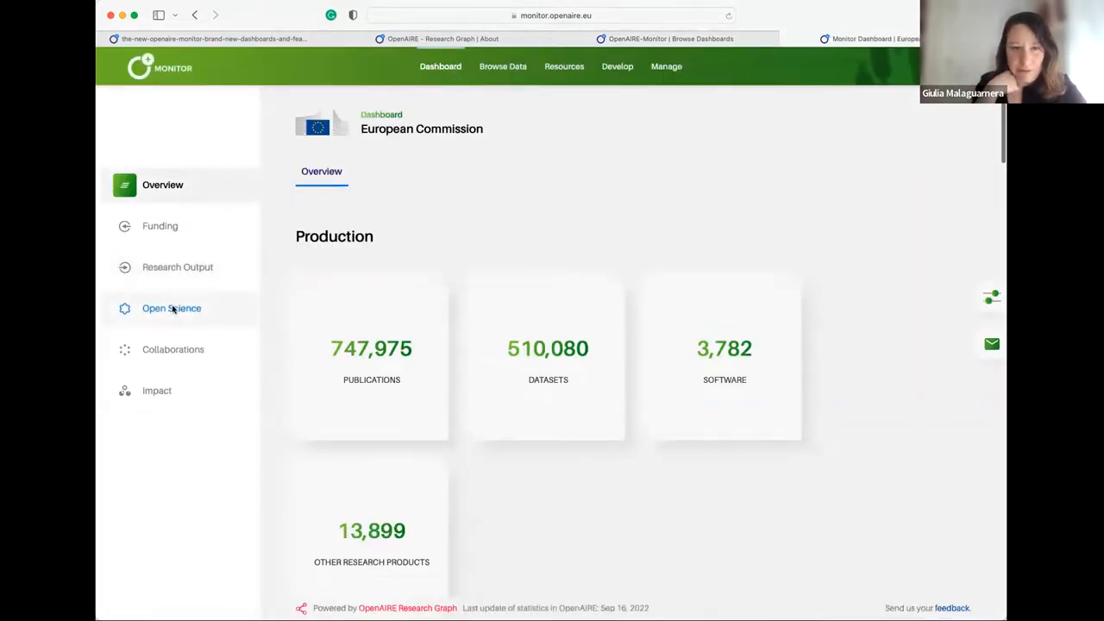
click(172, 308)
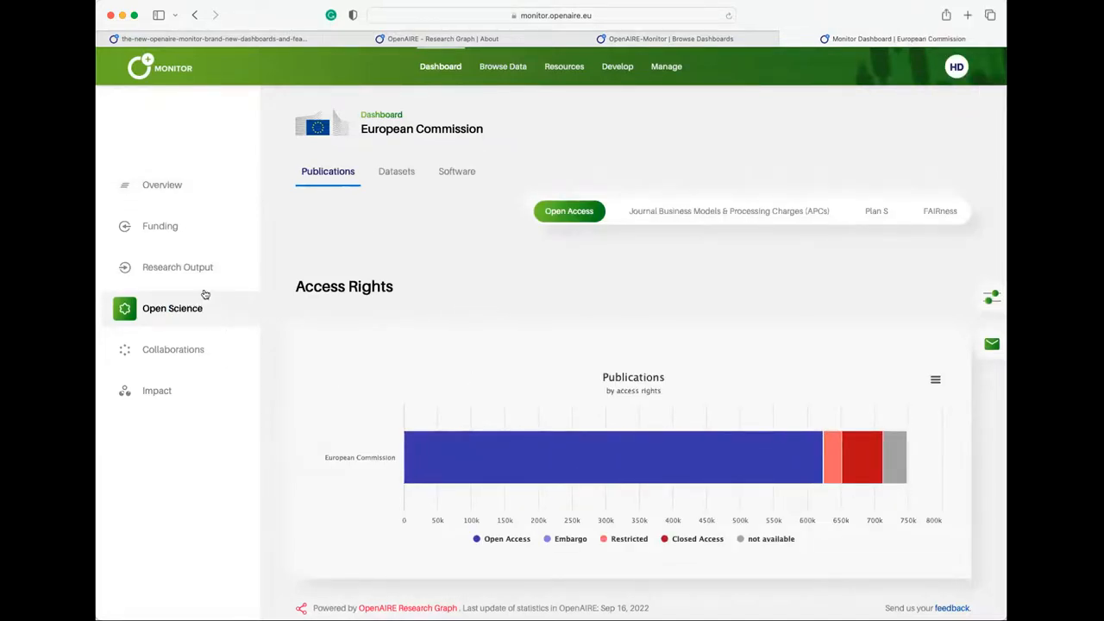
click(177, 266)
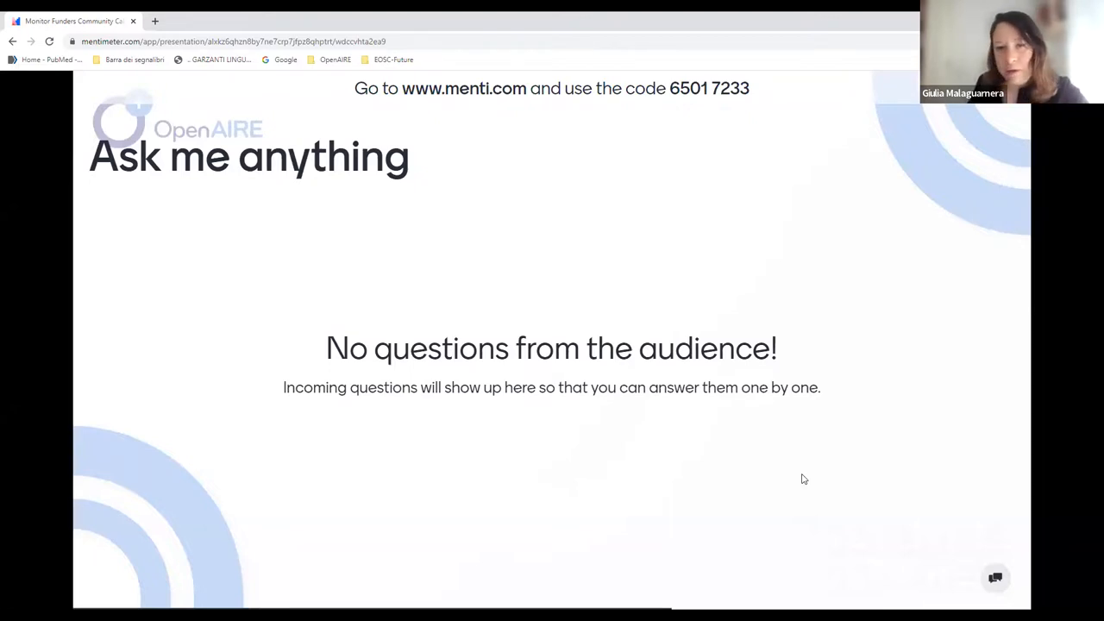
mouse_move(917, 392)
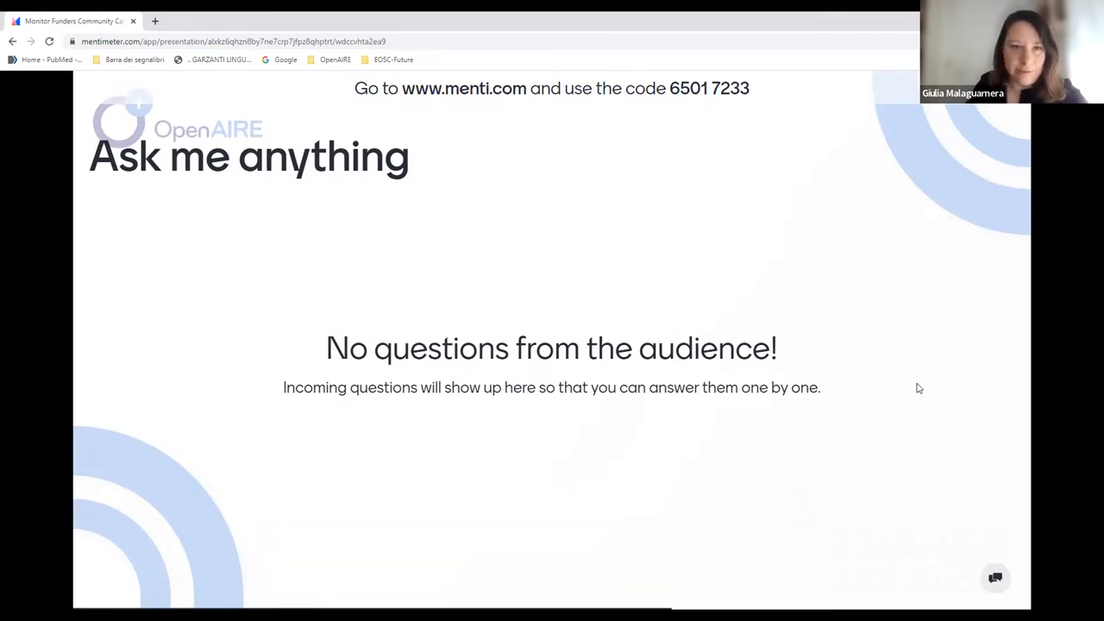
mouse_move(853, 311)
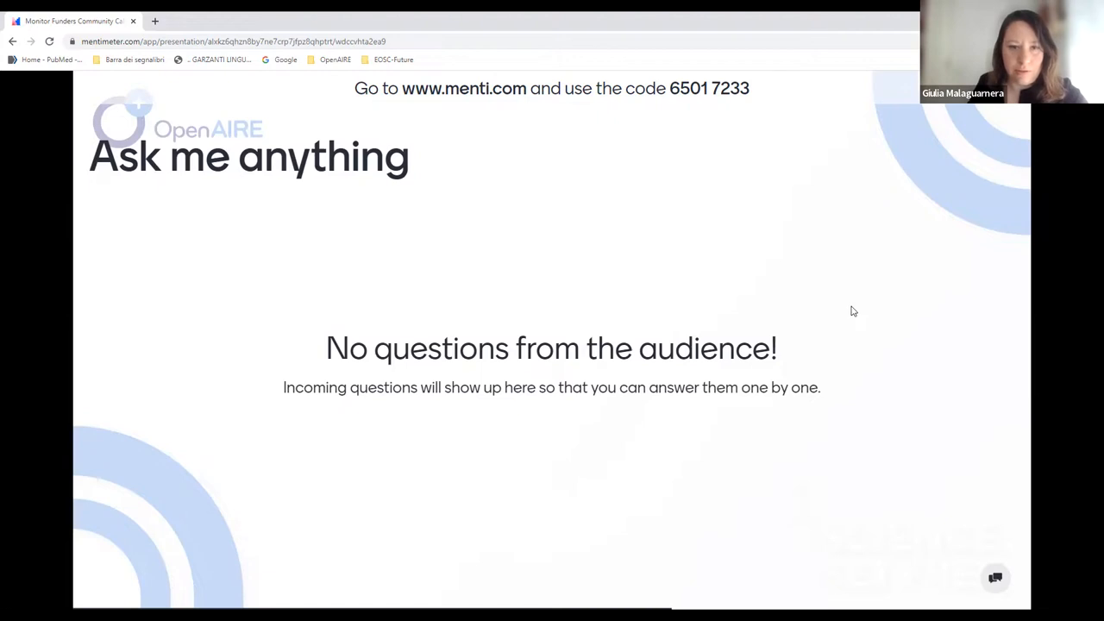
triple_click(551, 388)
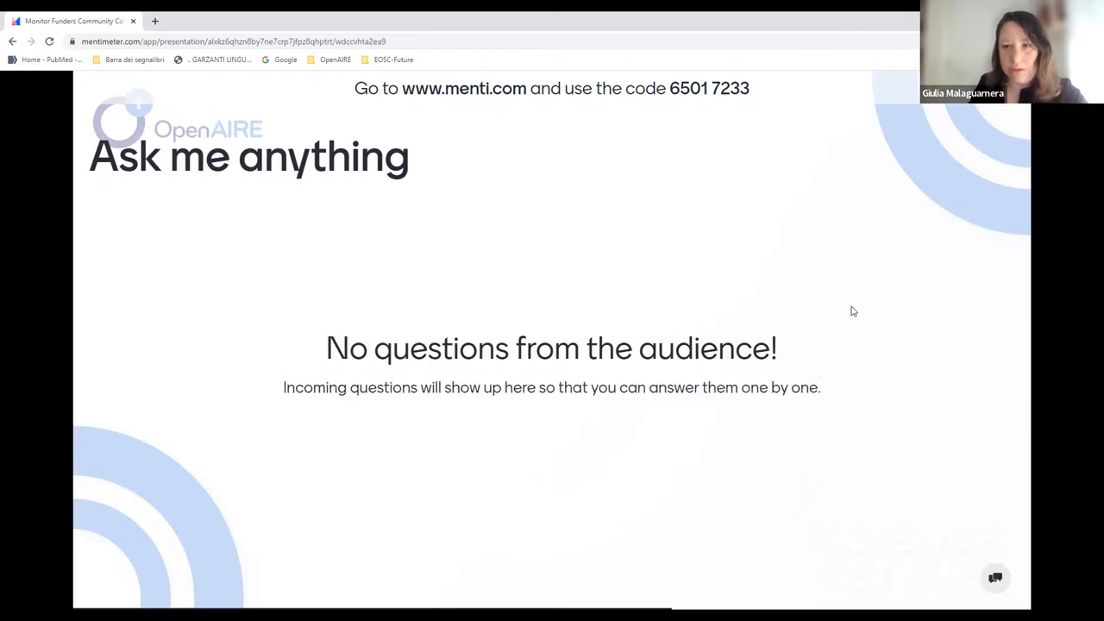
mouse_move(935, 430)
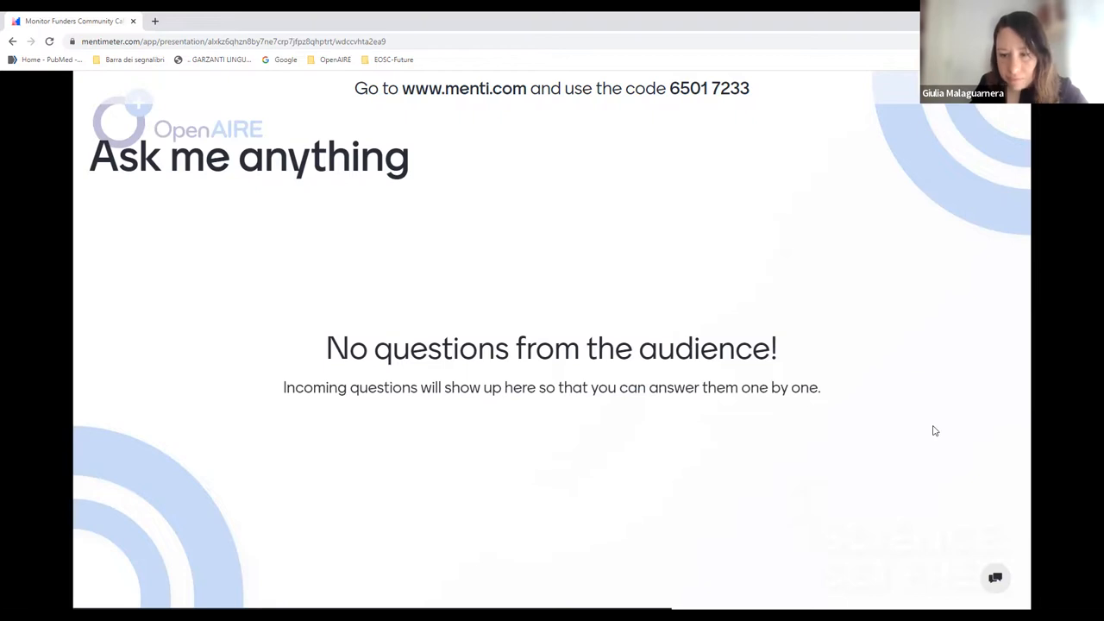
mouse_move(707, 181)
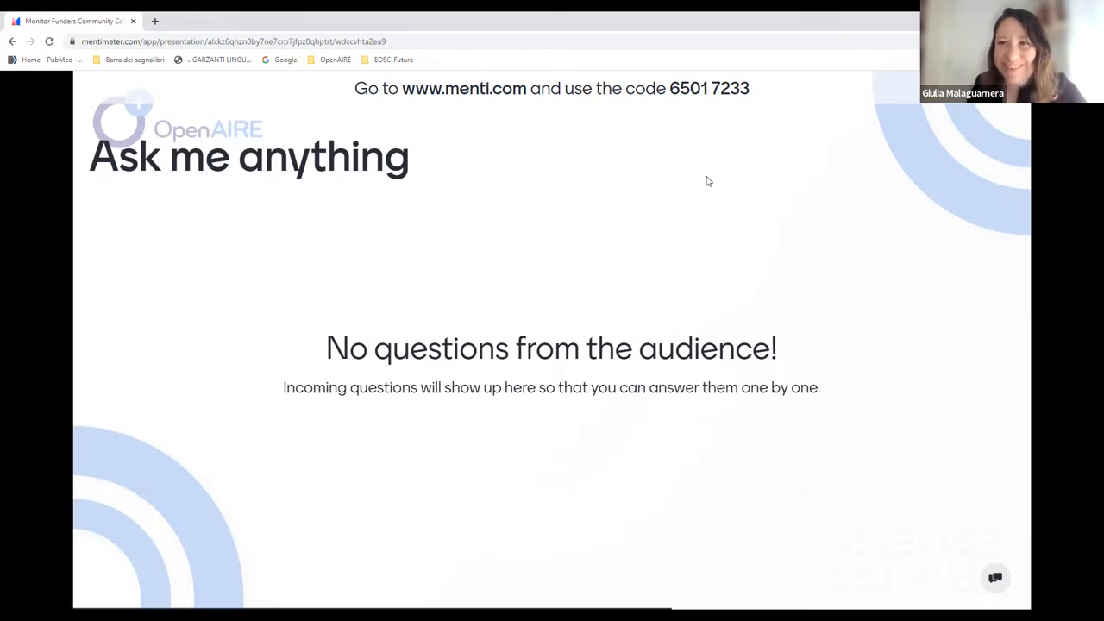
mouse_move(798, 237)
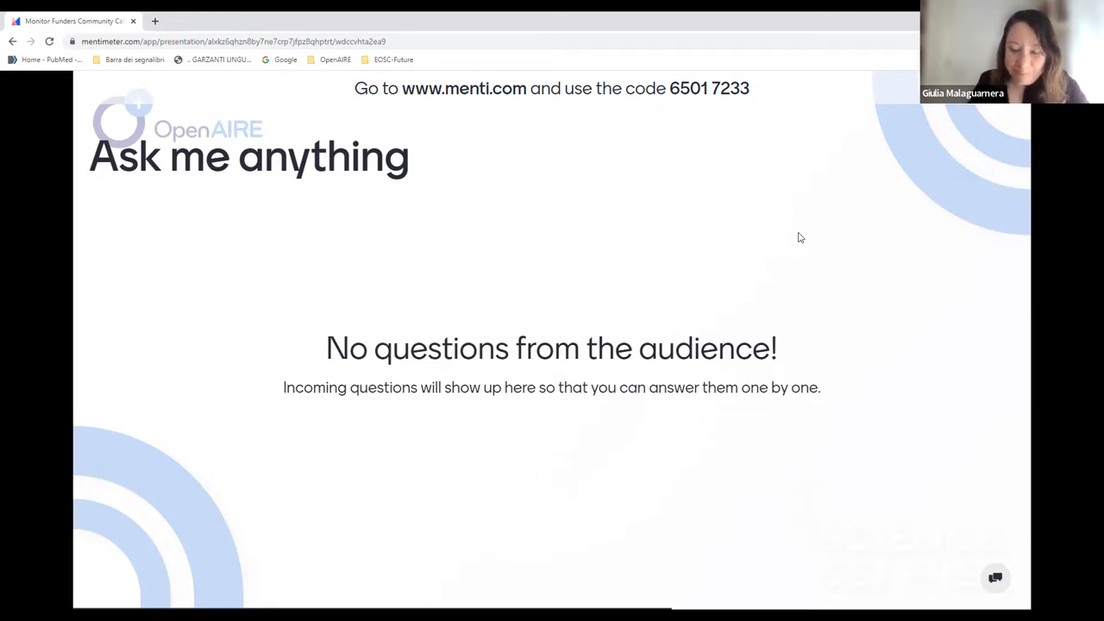
mouse_move(787, 230)
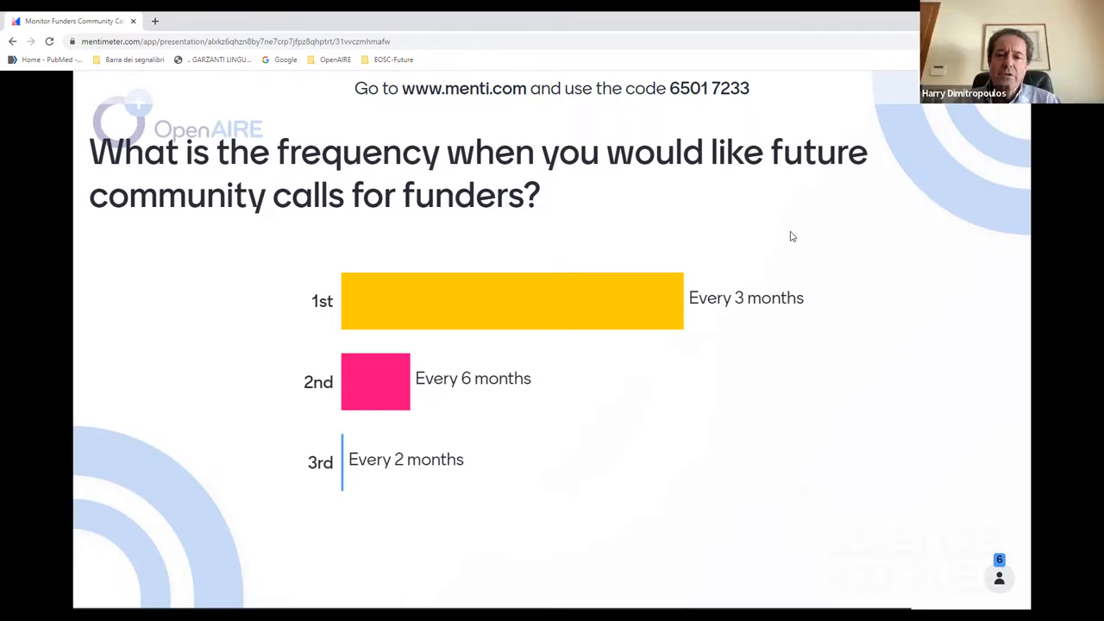
mouse_move(792, 251)
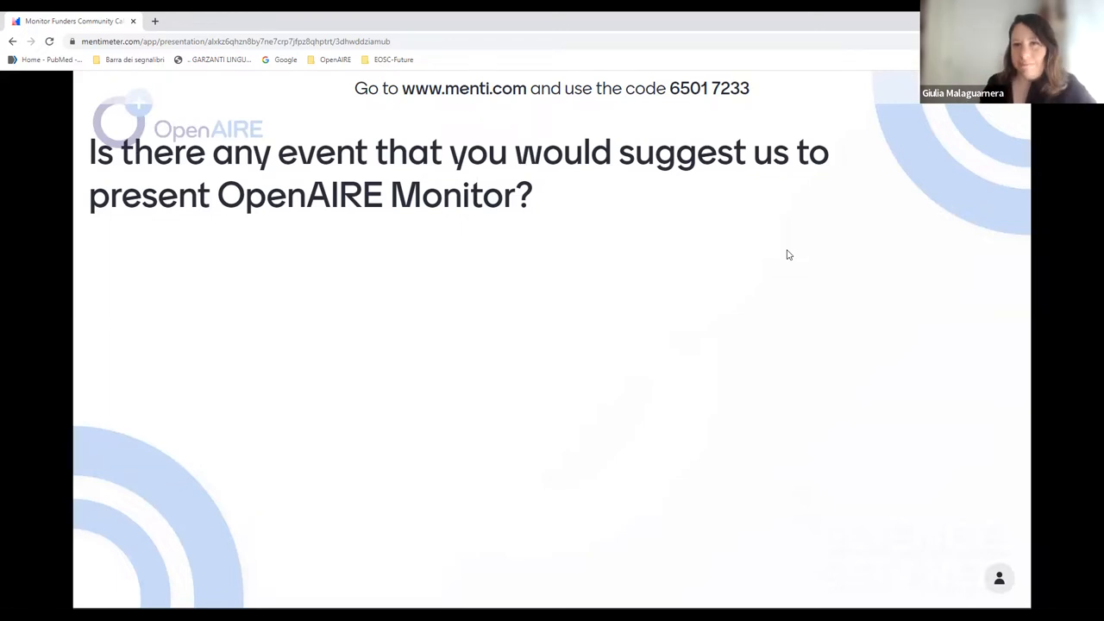
mouse_move(552, 206)
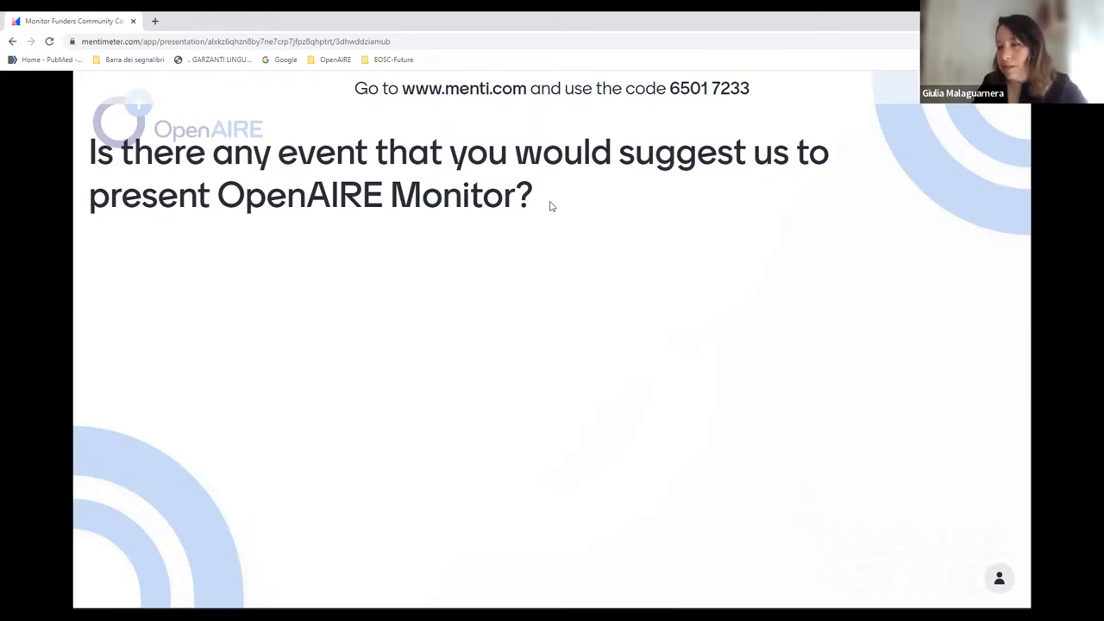